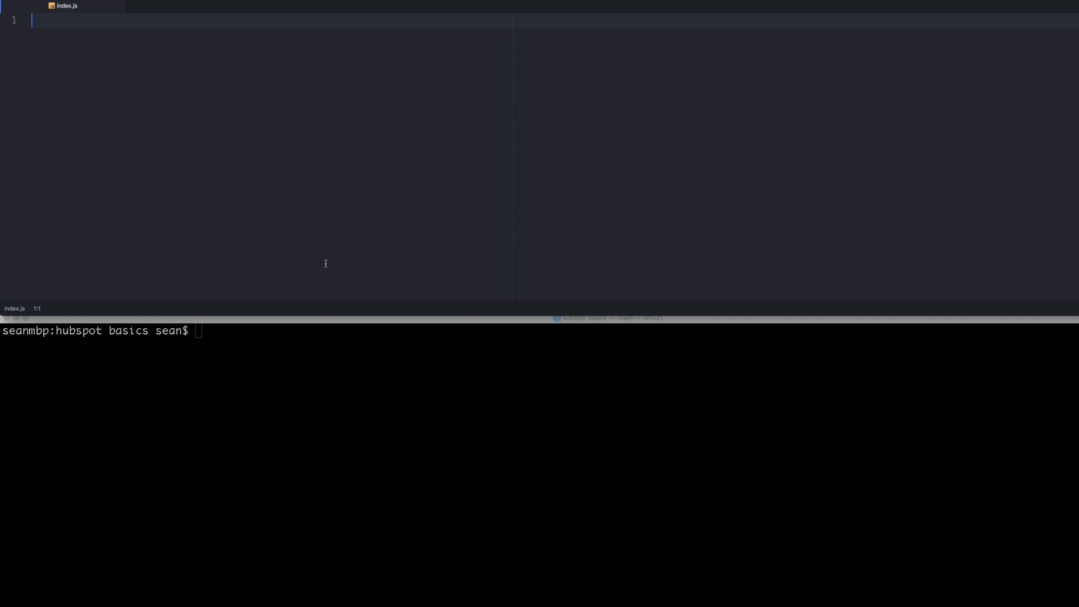
{"action": "mouse_move", "coordinate": [320, 226]}
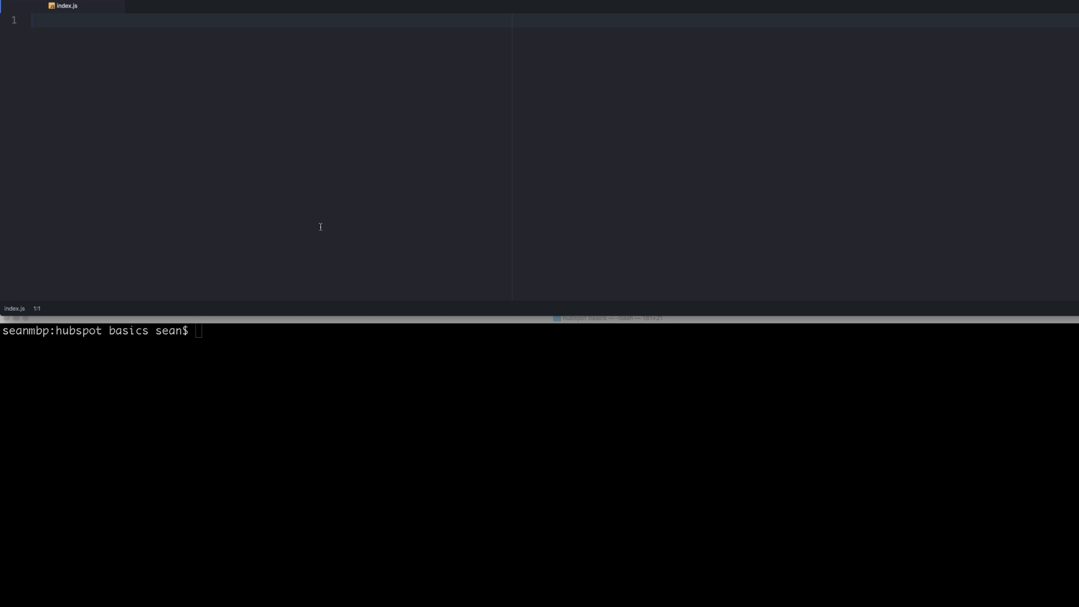
Step: Write the comment "// get recent deals hubspot" at the top of index.js with blank lines below
{"action": "type", "text": "// get re"}
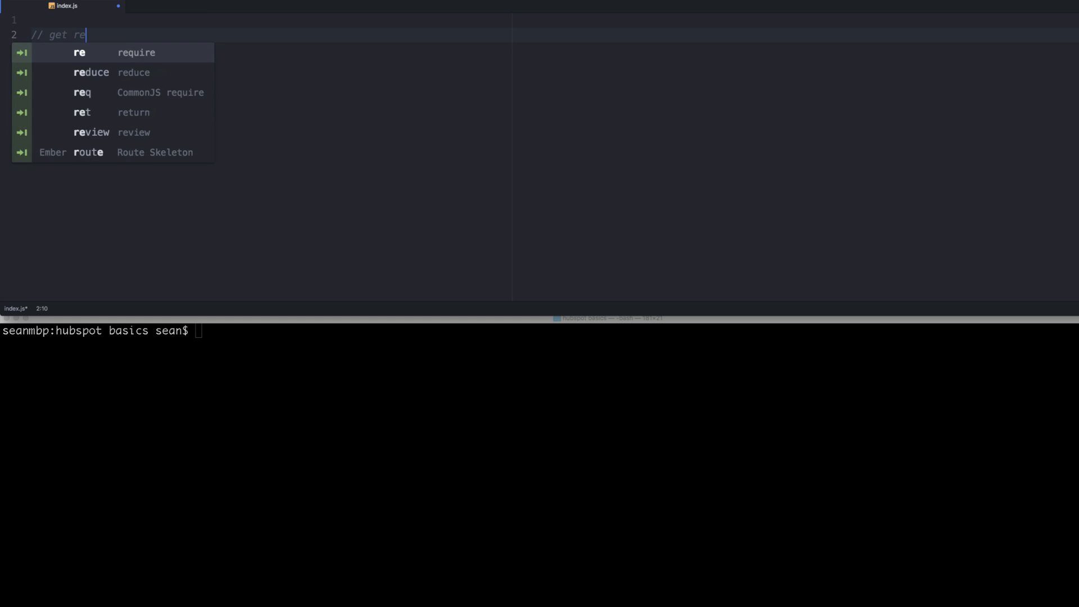
{"action": "type", "text": "cent from h"}
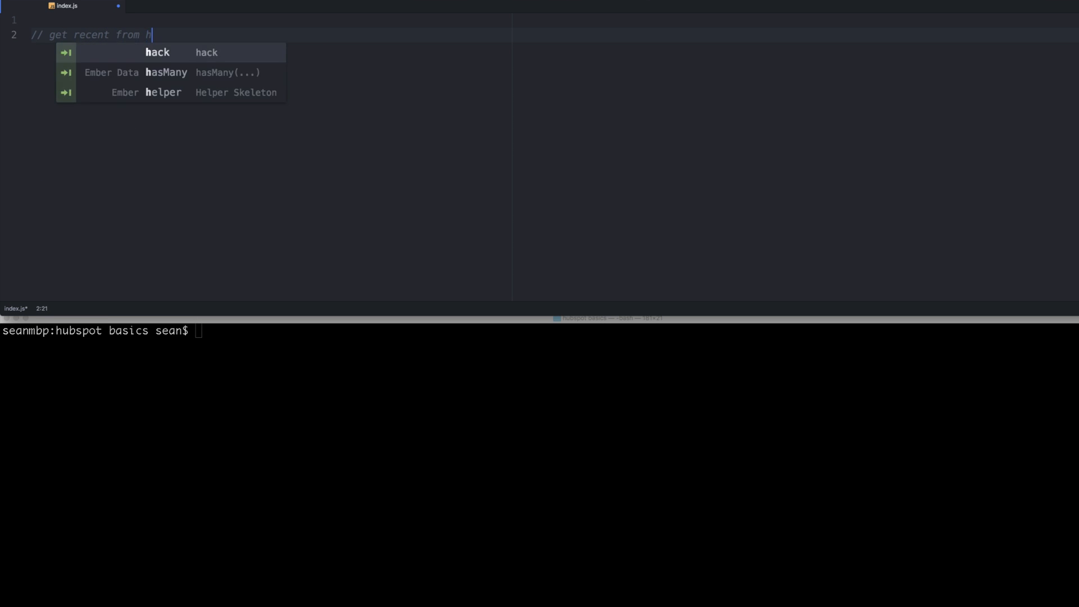
{"action": "type", "text": "deals"}
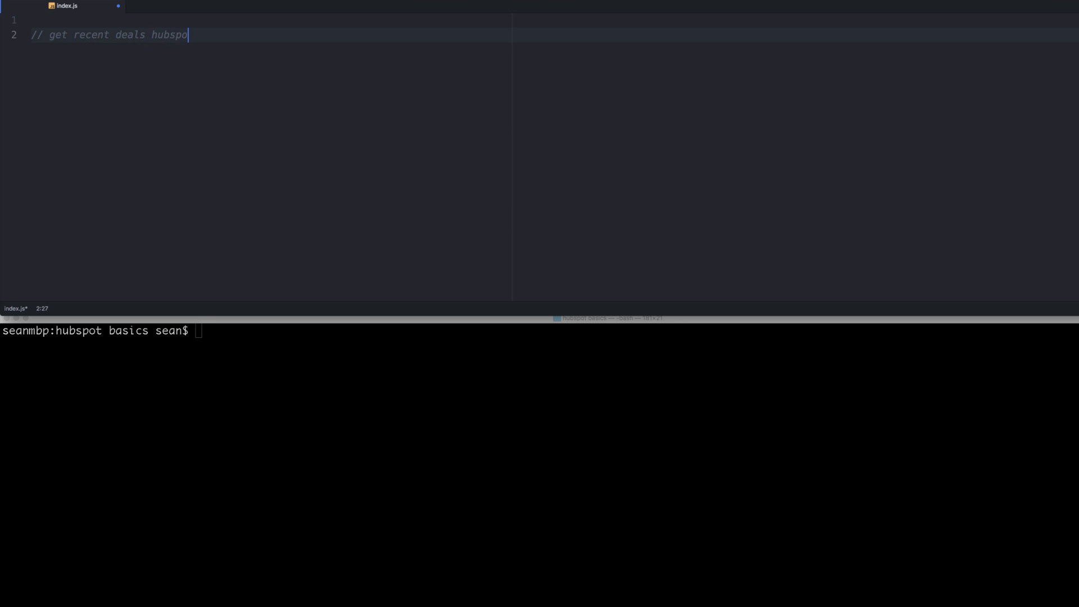
{"action": "key", "text": "enter"}
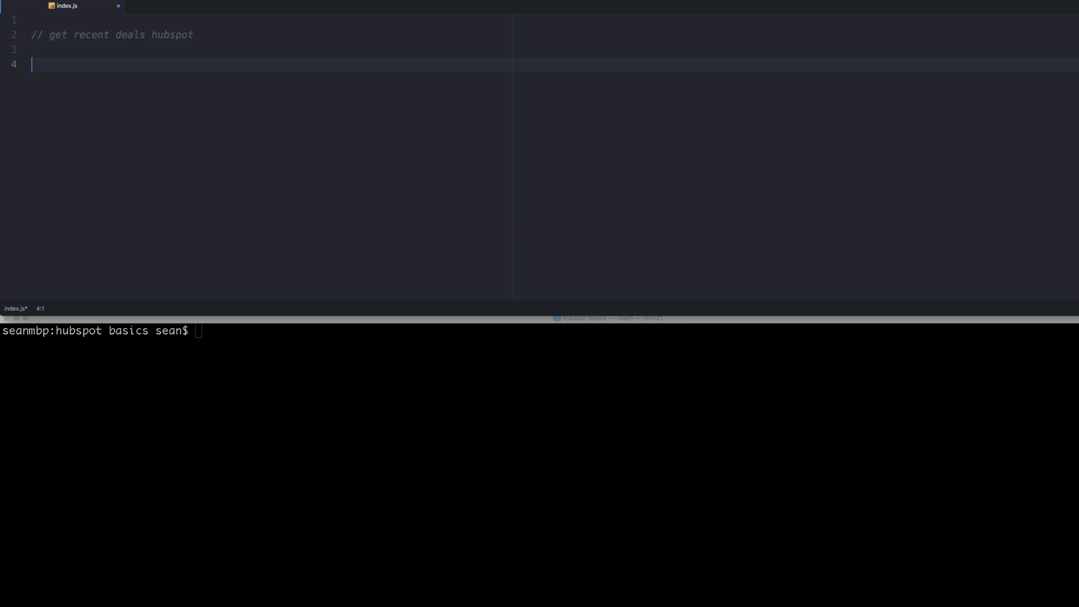
{"action": "mouse_move", "coordinate": [445, 225]}
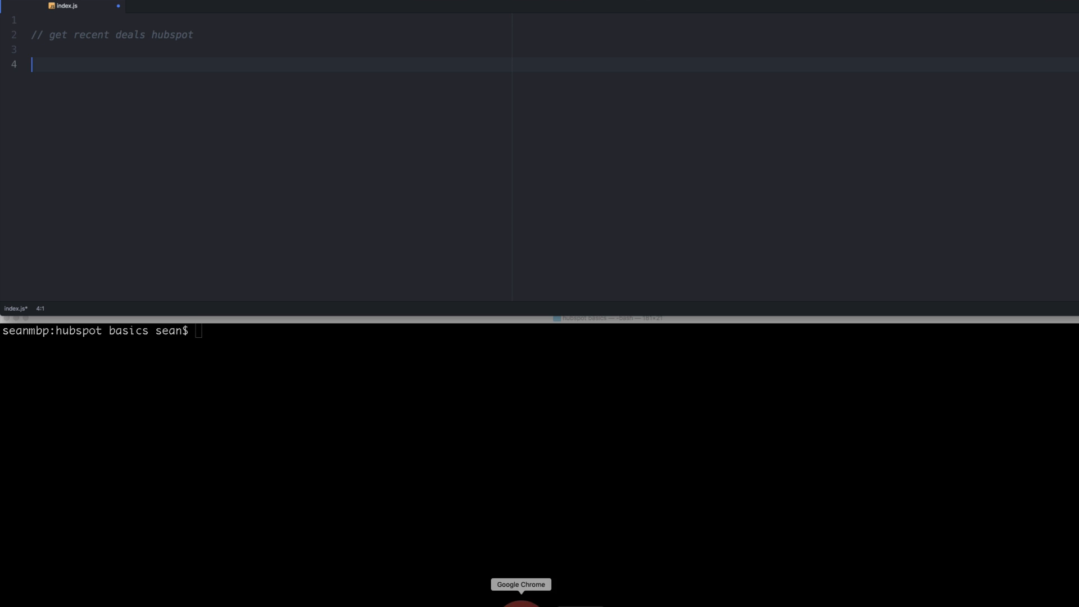
Step: In the HubSpot docs in Chrome, expand the Deals API section
{"action": "left_click", "coordinate": [521, 599]}
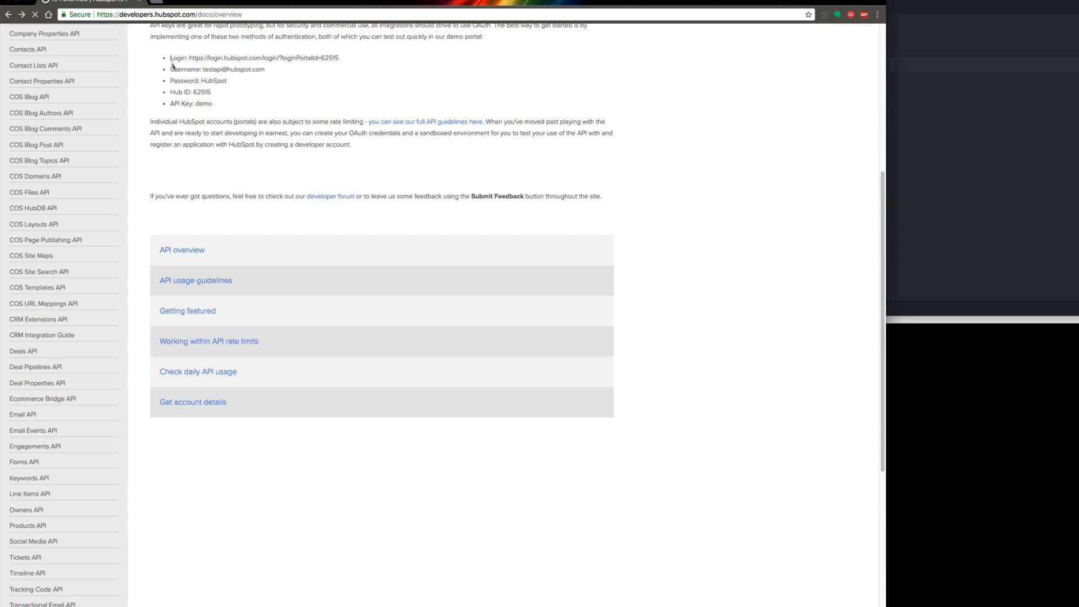
{"action": "scroll", "scroll_direction": "up", "scroll_amount": 3}
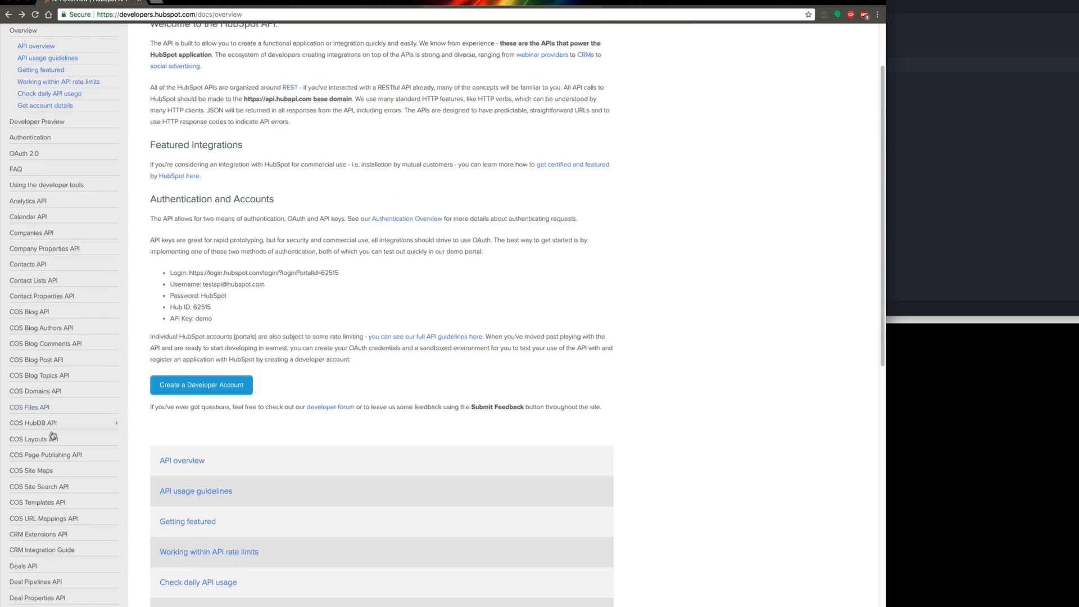
{"action": "left_click", "coordinate": [23, 566]}
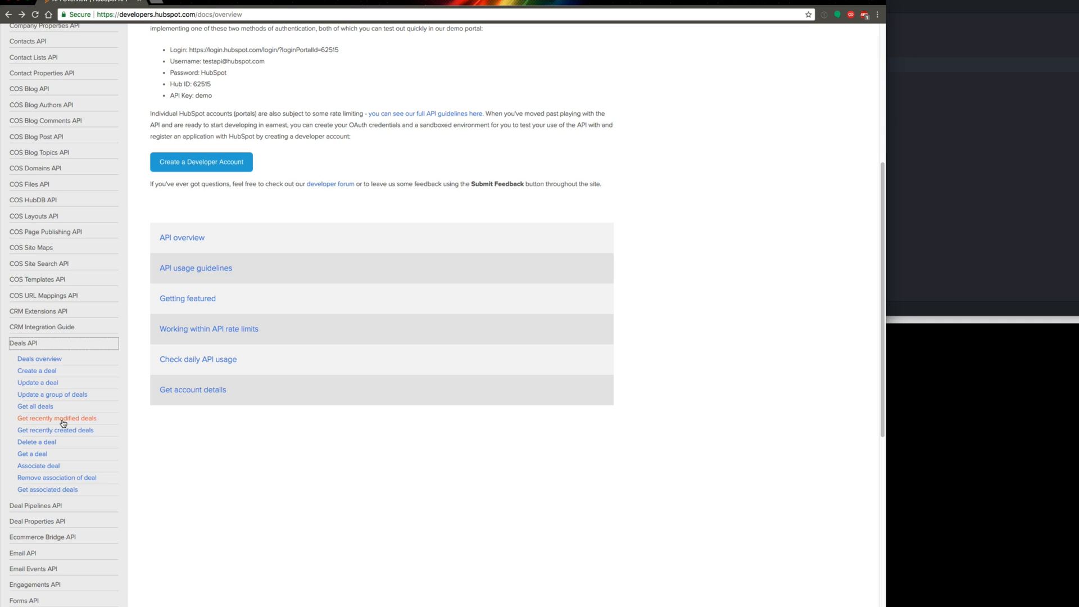
Step: Read the Get recently modified deals endpoint page and its parameters
{"action": "left_click", "coordinate": [56, 418]}
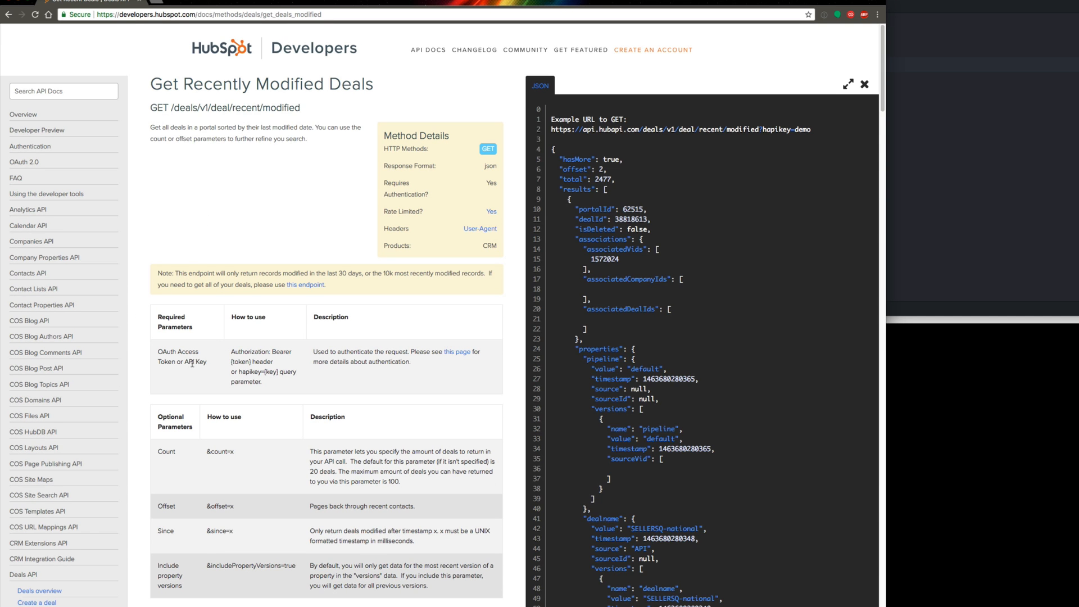
{"action": "scroll", "scroll_direction": "down", "scroll_amount": 3}
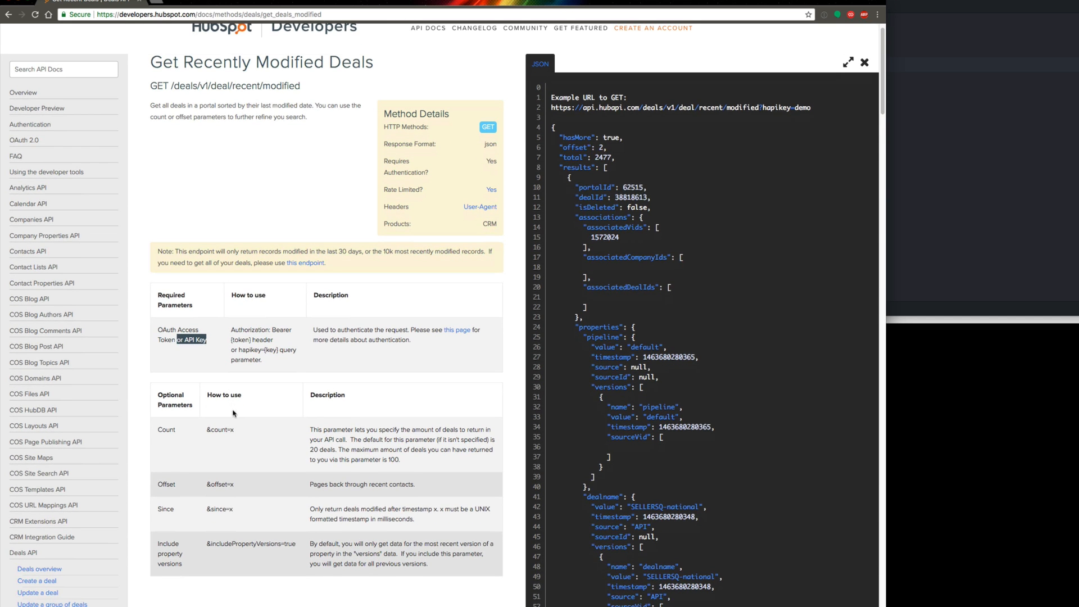
{"action": "mouse_move", "coordinate": [236, 438]}
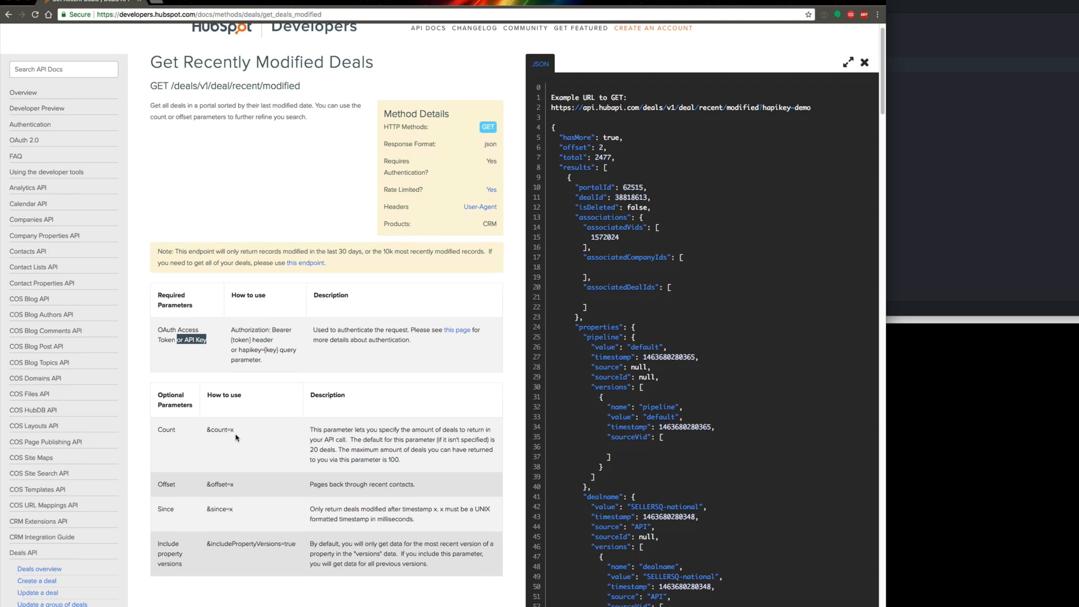
{"action": "double_click", "coordinate": [219, 430]}
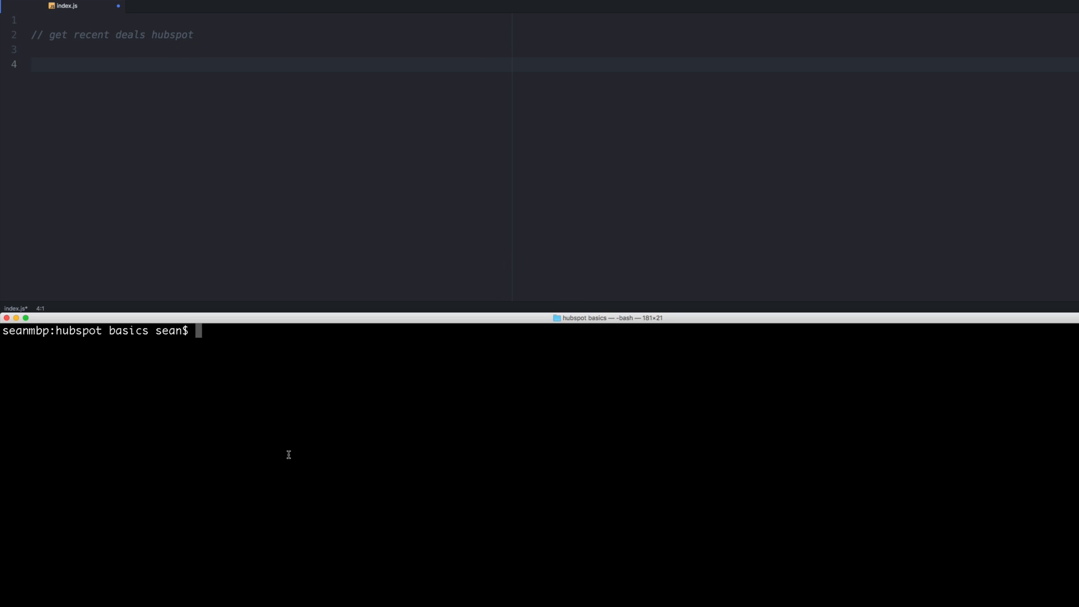
Step: Run npm i request && npm i request-promise in the terminal
{"action": "type", "text": "np"}
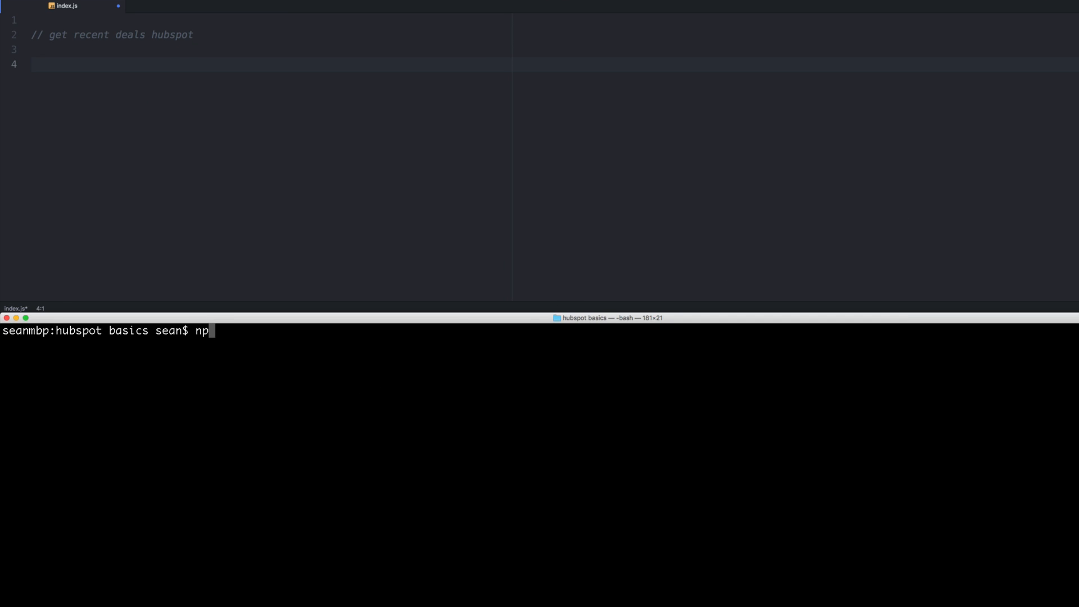
{"action": "type", "text": "m i requ"}
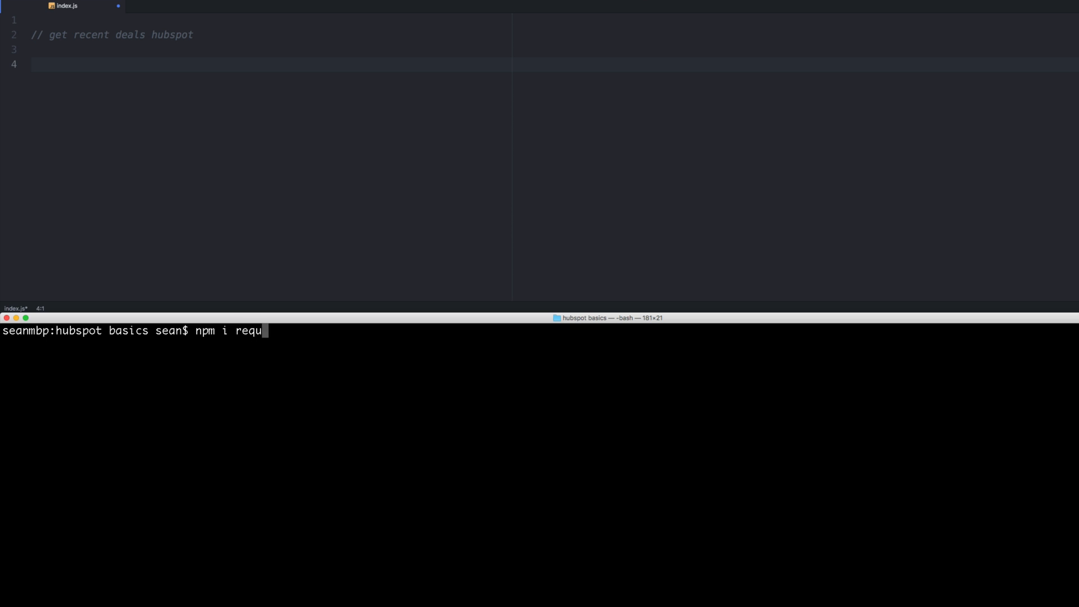
{"action": "type", "text": "est"}
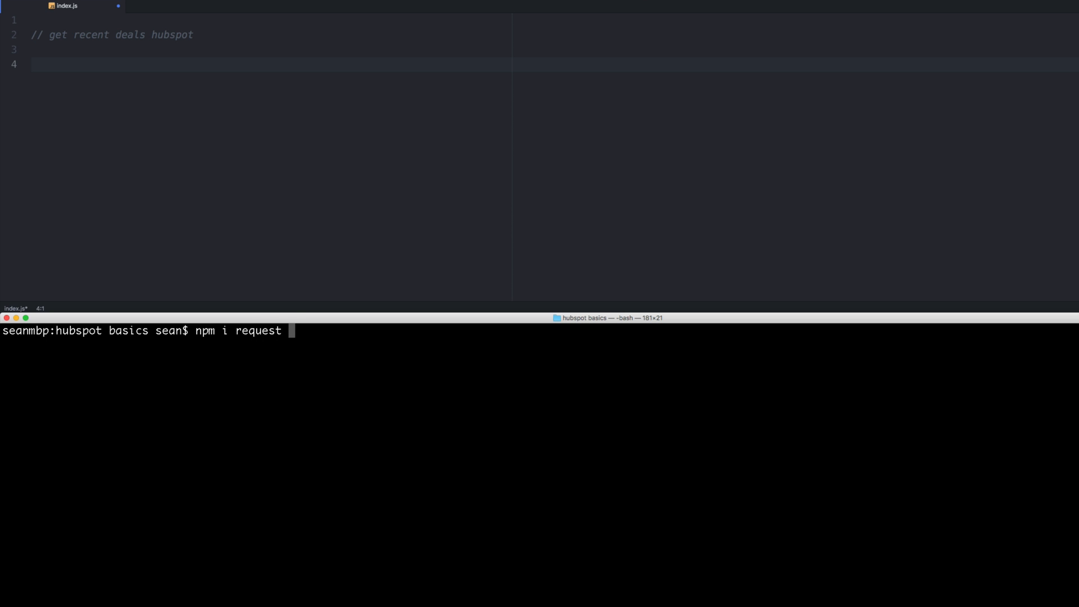
{"action": "type", "text": "&& npm i"}
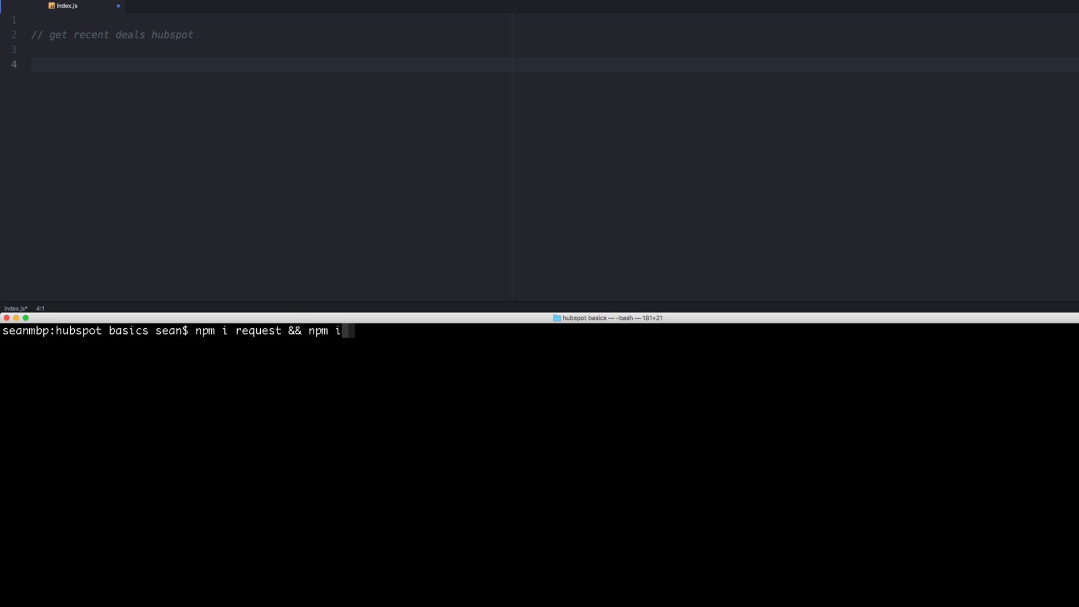
{"action": "type", "text": "request-promis"}
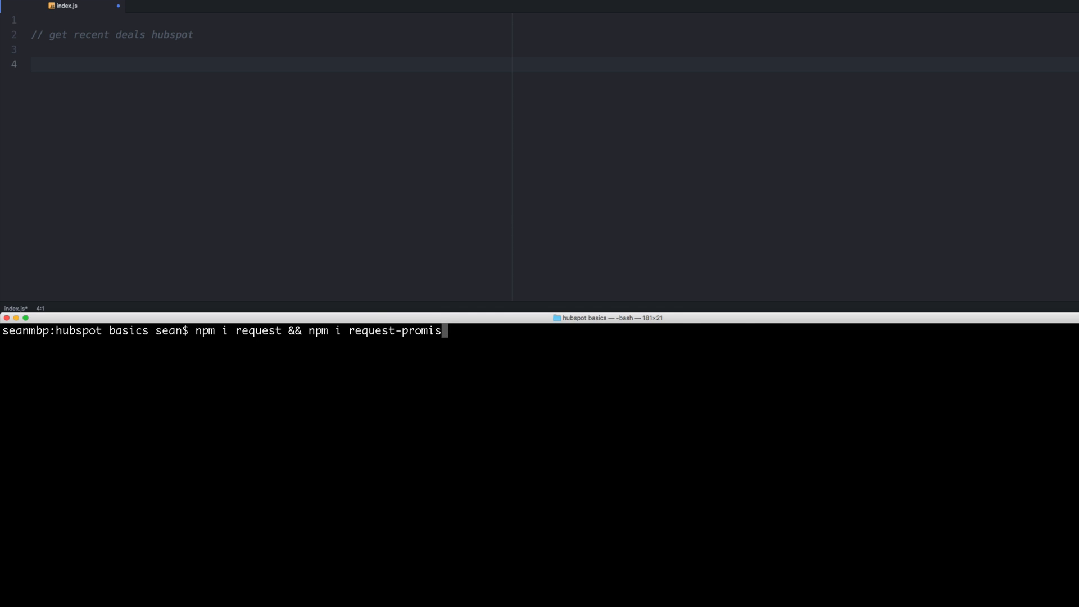
{"action": "key", "text": "Return"}
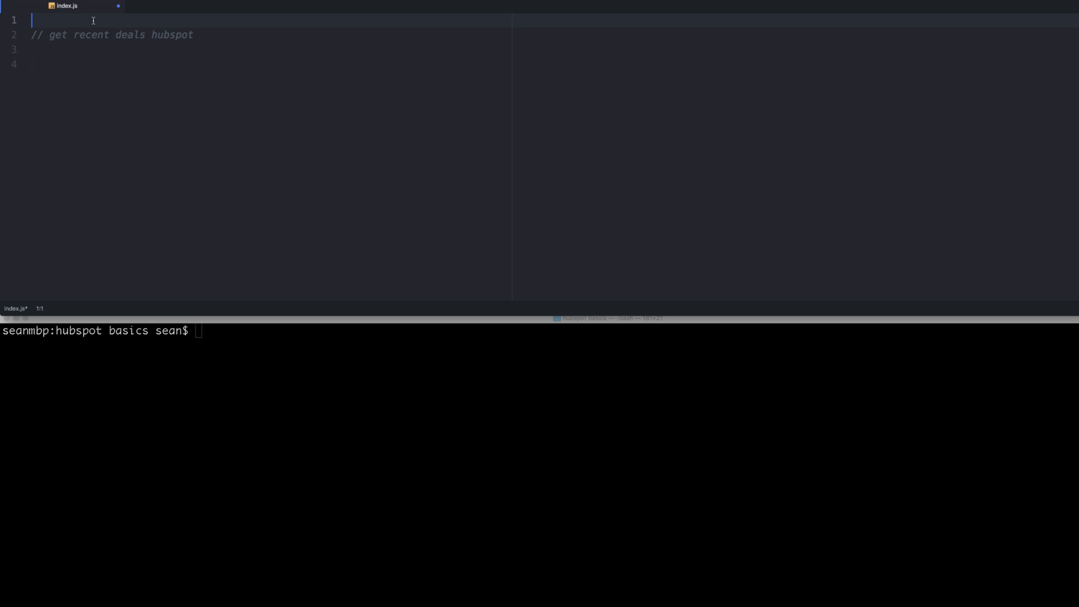
Step: Require request-promise as the request constant at the top of index.js
{"action": "type", "text": "const requ"}
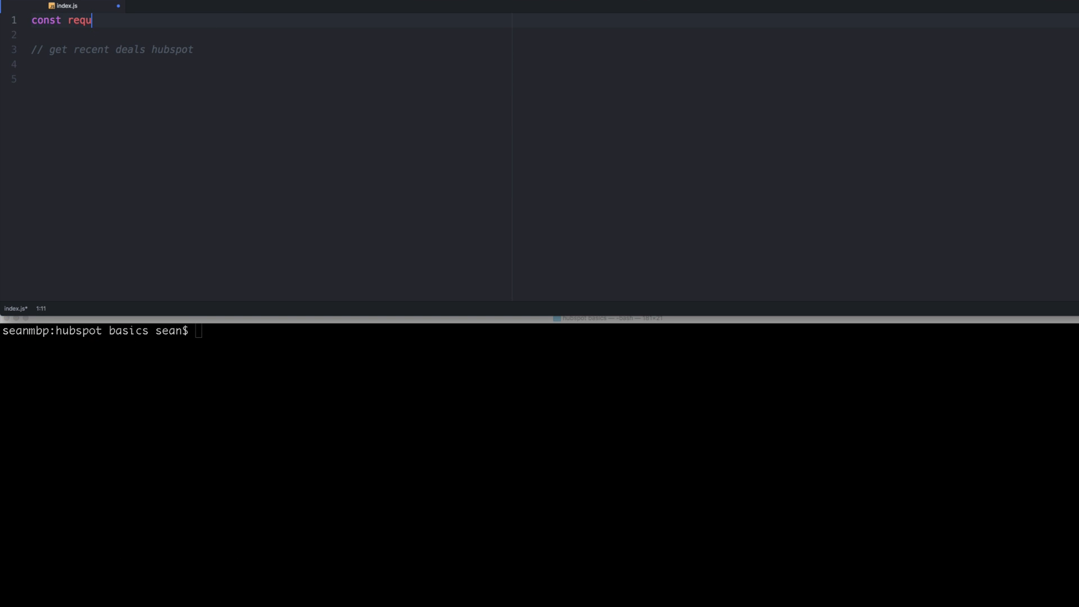
{"action": "type", "text": "est ="}
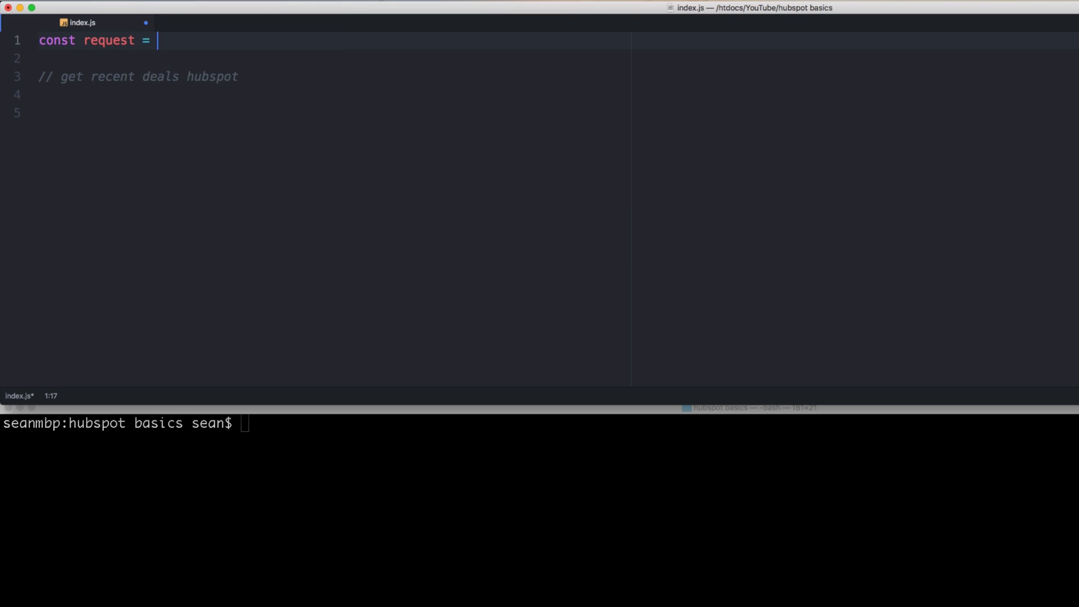
{"action": "type", "text": "request9"}
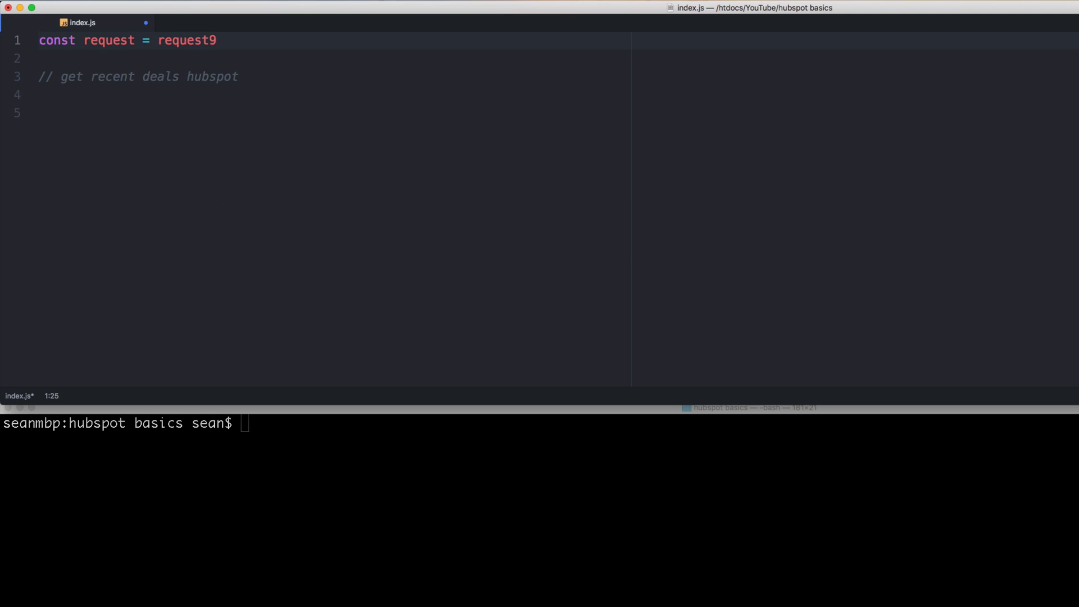
{"action": "type", "text": "e"}
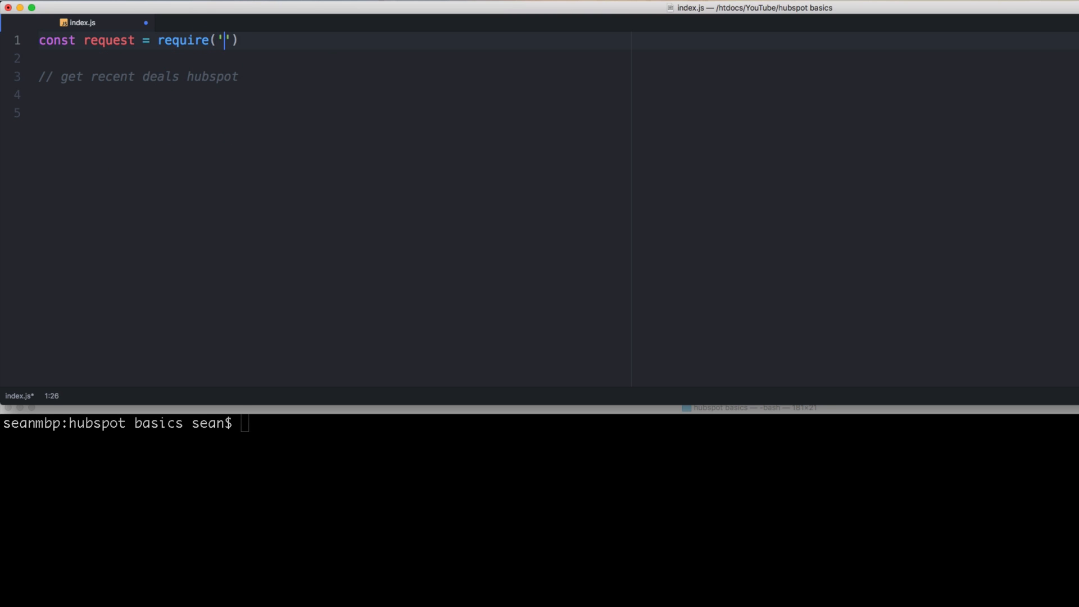
{"action": "type", "text": "request-prmi"}
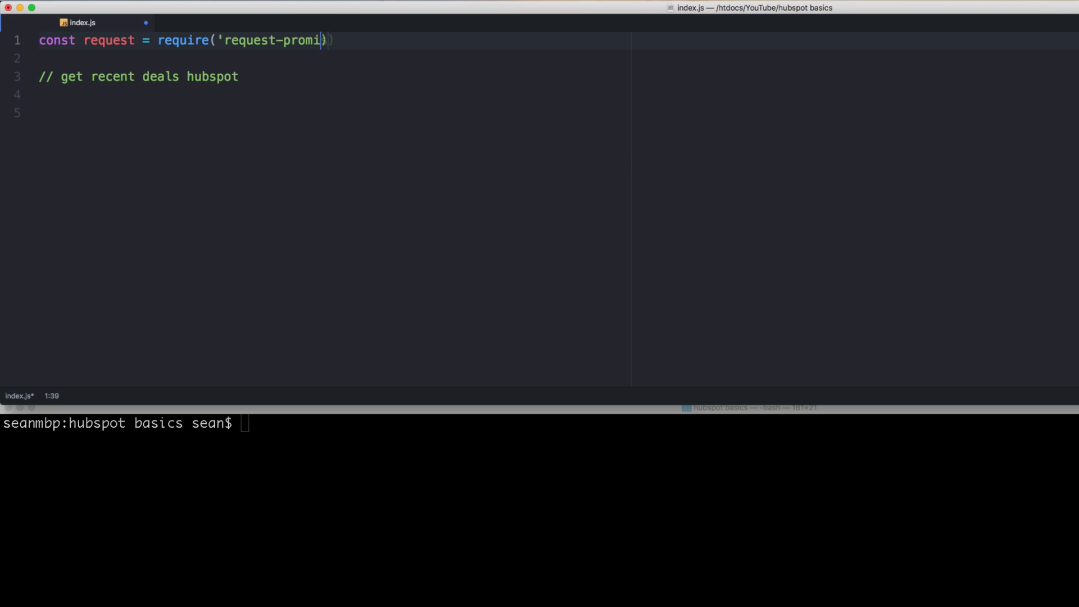
{"action": "type", "text": "se');"}
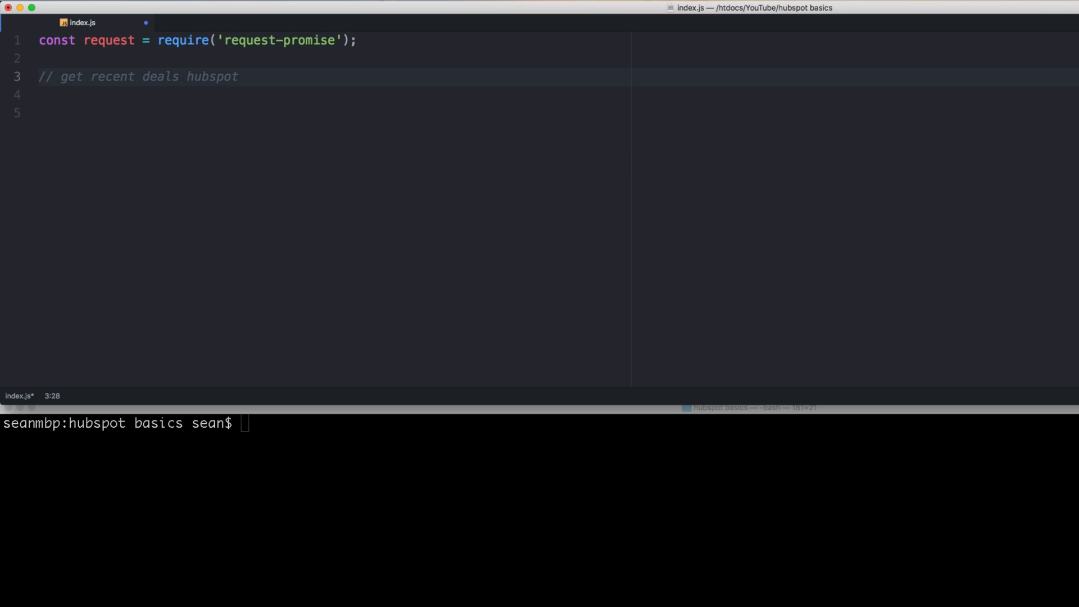
{"action": "key", "text": "Return"}
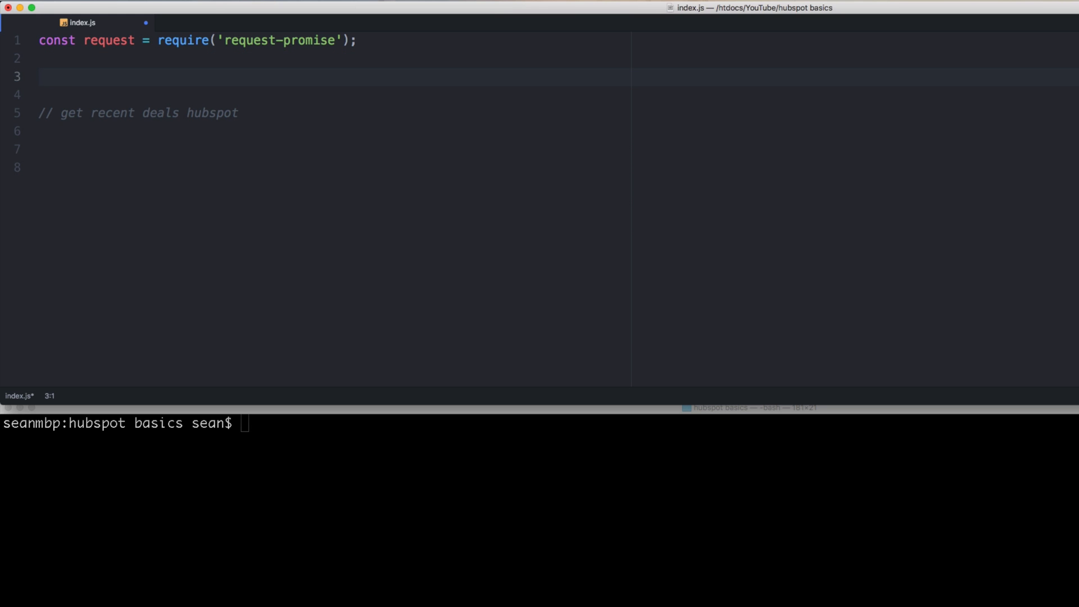
Step: Write an async IIFE with a try/catch that logs 'our error' and the exception
{"action": "type", "text": "(async function)"}
{"action": "type", "text": "})()"}
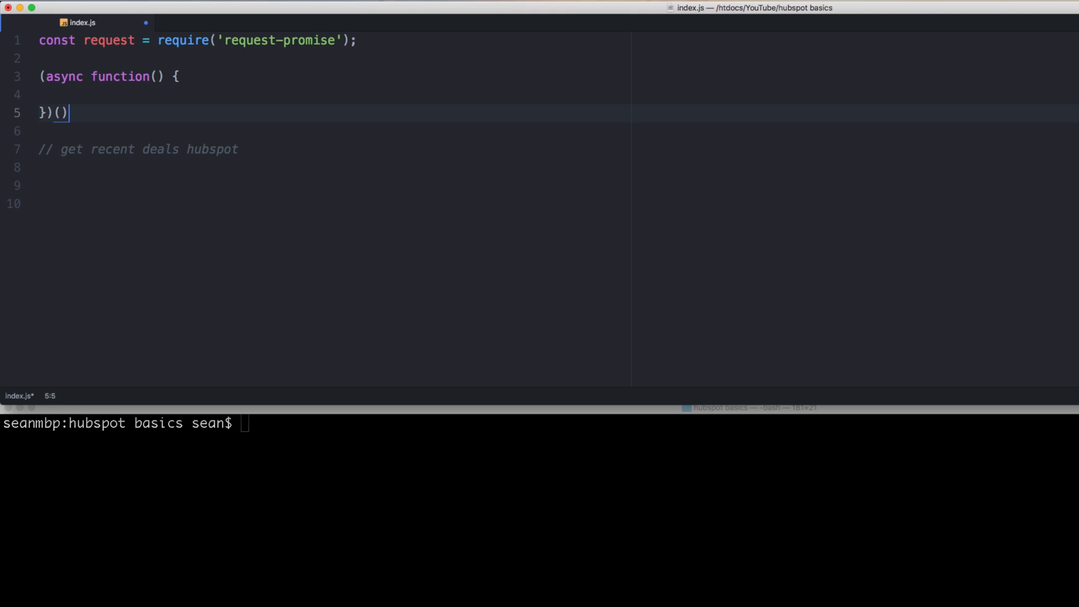
{"action": "type", "text": "try {"}
{"action": "type", "text": "console.log('"}
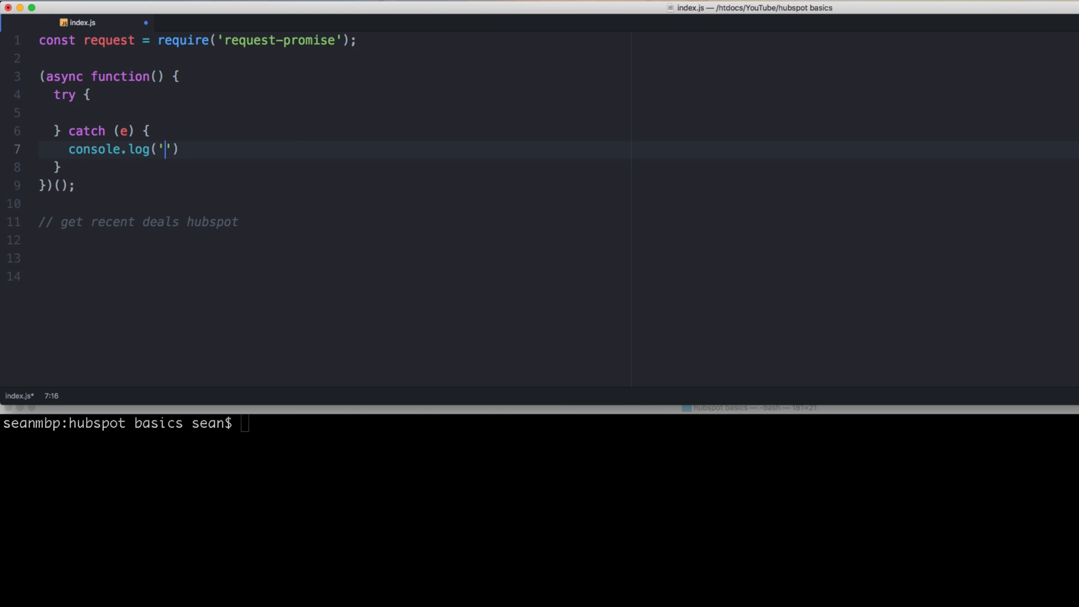
{"action": "type", "text": "our error', e);"}
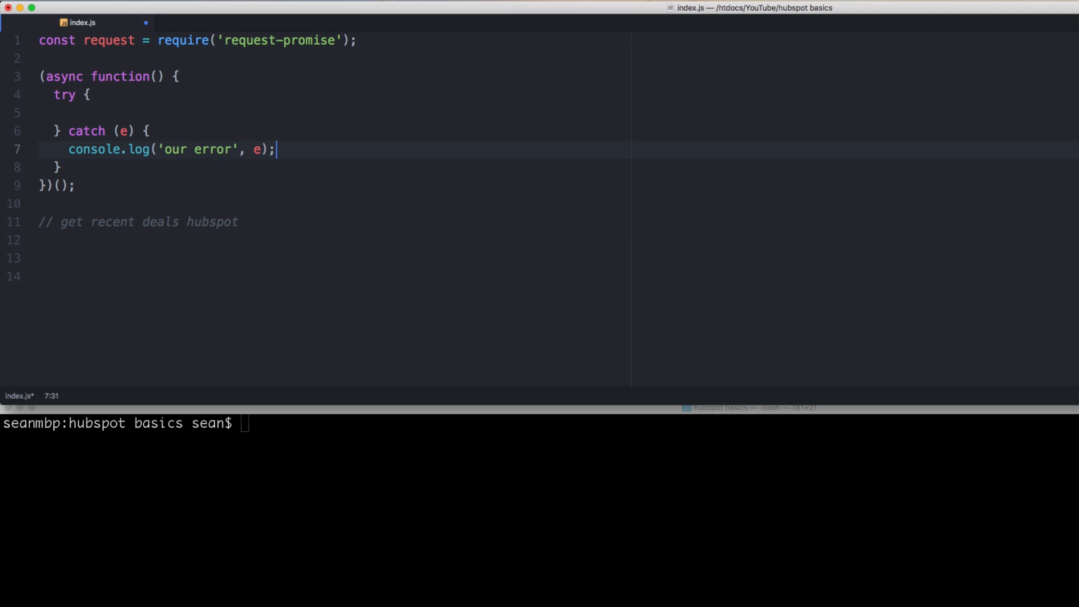
{"action": "key", "text": "enter"}
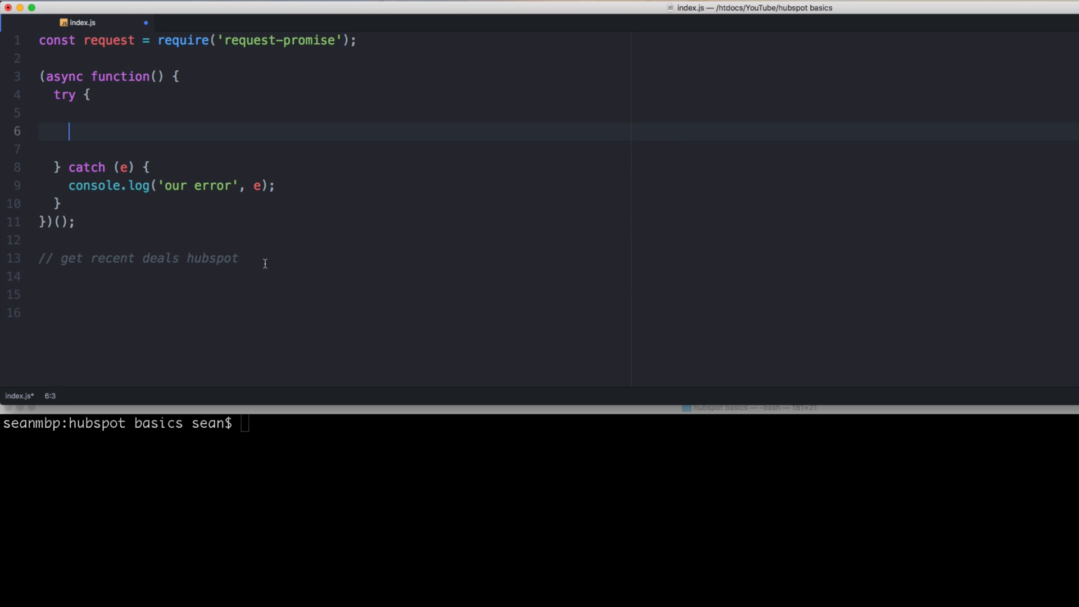
Step: Add the four plan comments: get recent deals, filter to this month, print who, sum it up
{"action": "type", "text": "// get recent deals hubspot"}
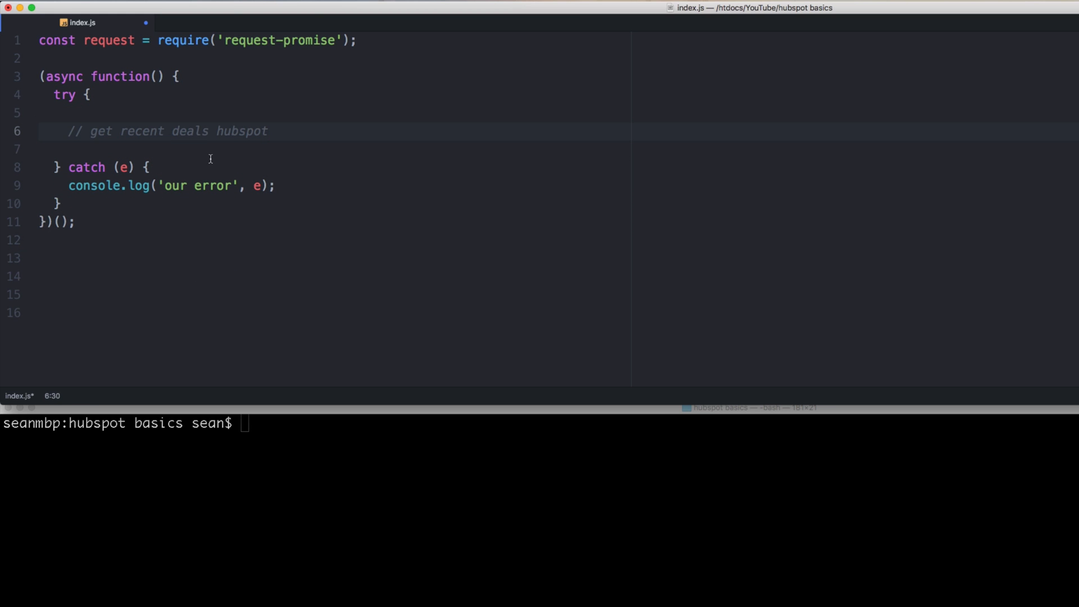
{"action": "type", "text": "// filter to this month"}
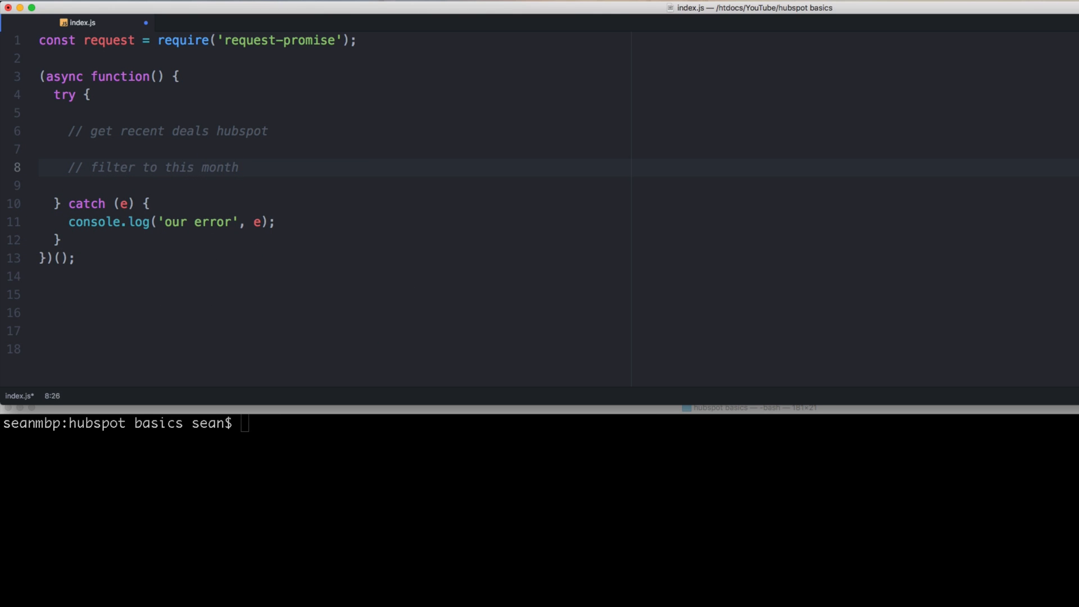
{"action": "type", "text": "// print who they are"}
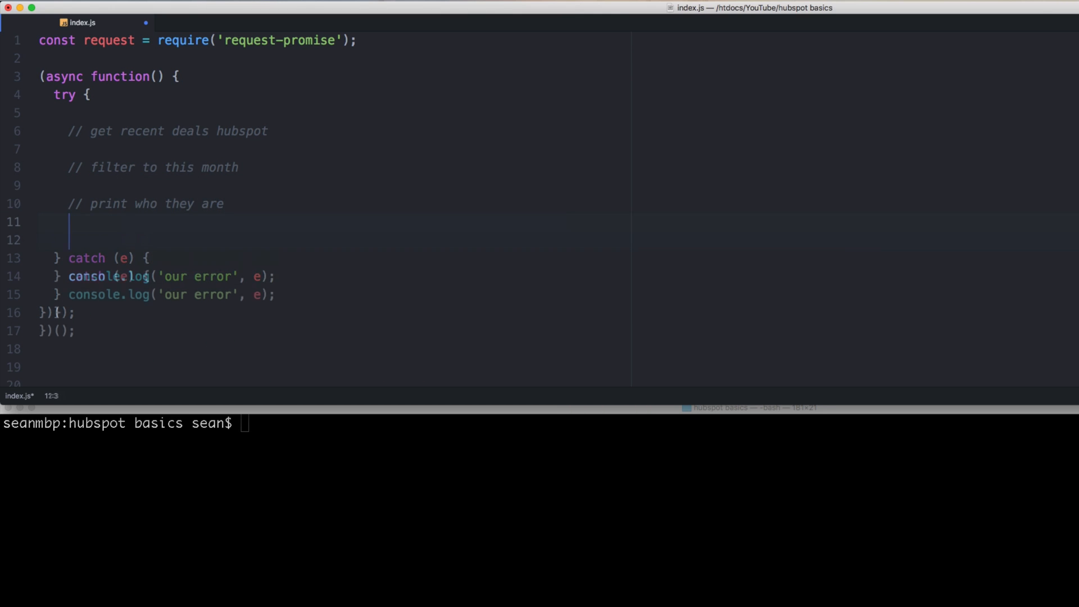
{"action": "type", "text": "// sum it up"}
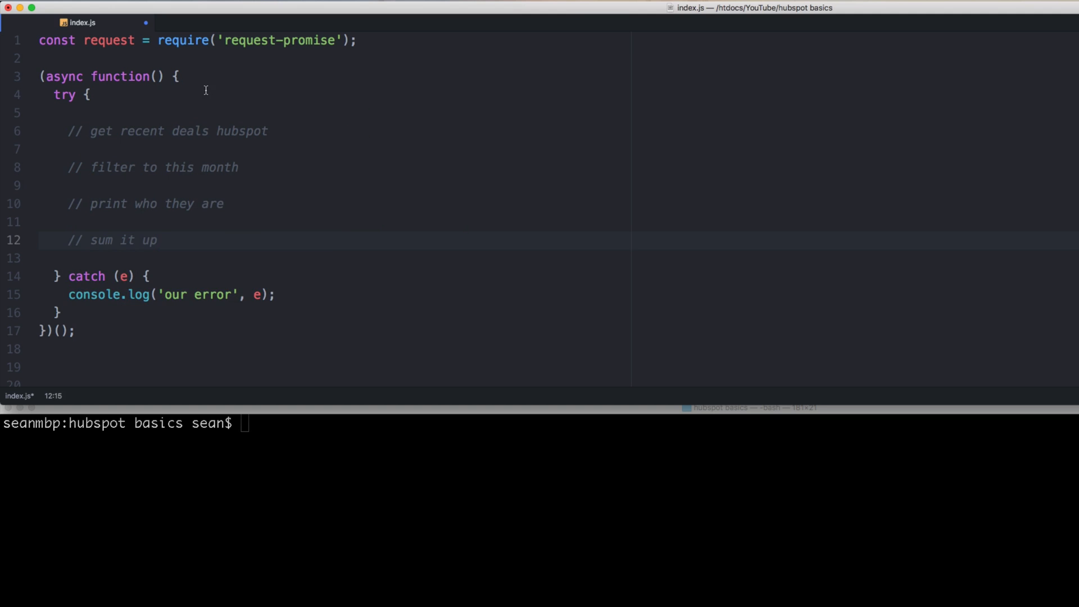
{"action": "type", "text": "await request("}
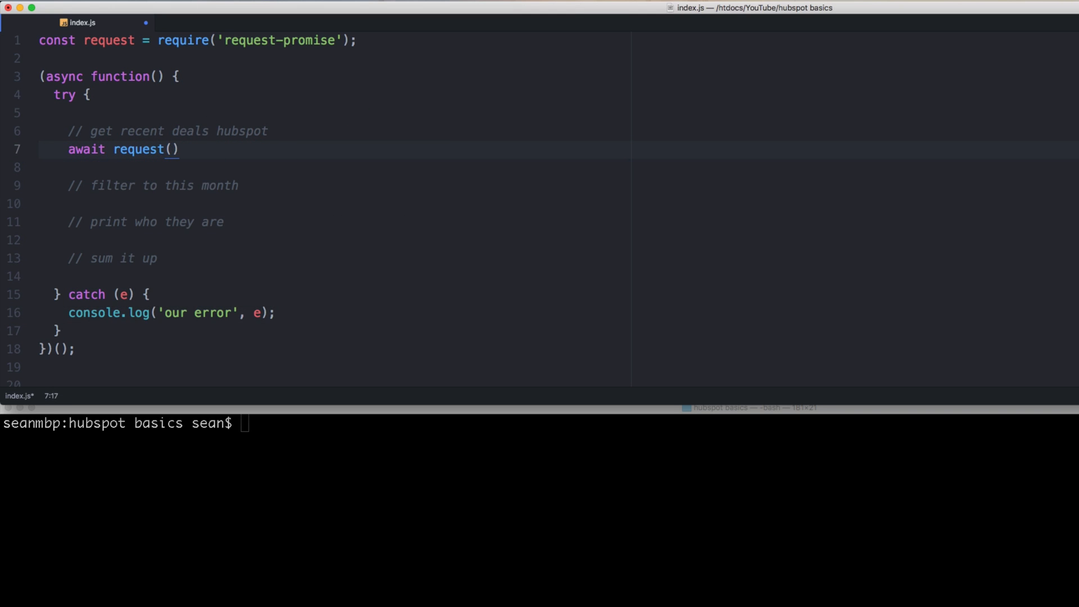
{"action": "type", "text": "{"}
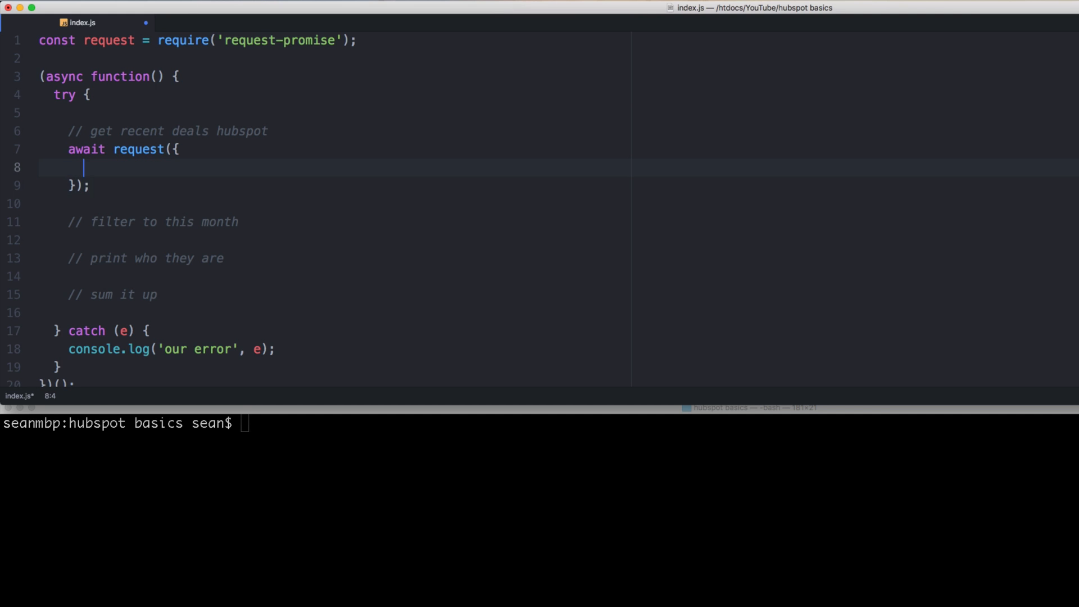
{"action": "type", "text": "method: 'GET',"}
{"action": "type", "text": "u"}
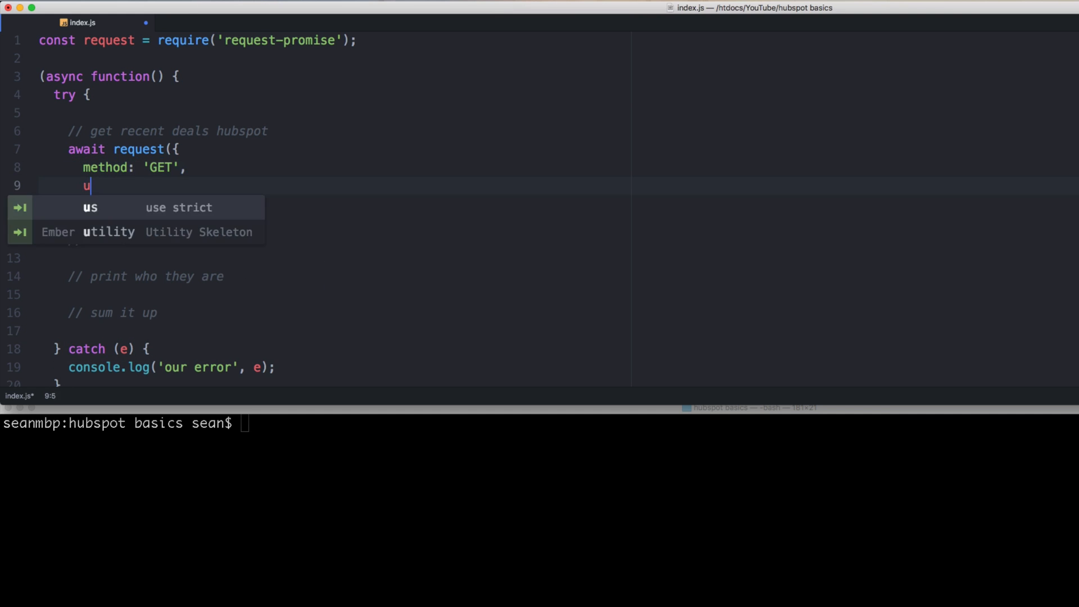
{"action": "type", "text": "rl: 'https:'"}
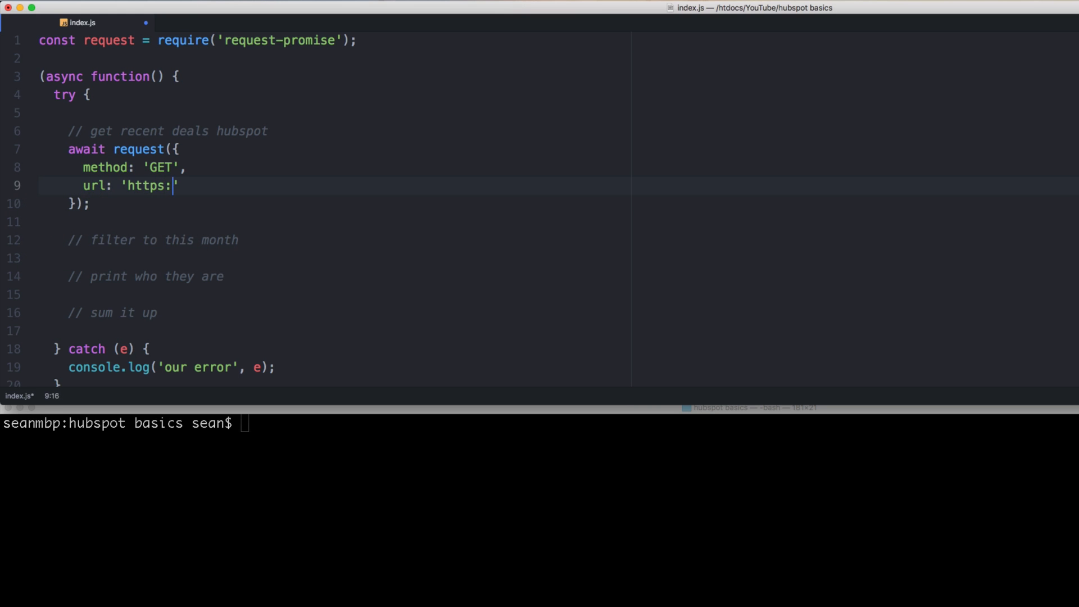
{"action": "type", "text": "//api."}
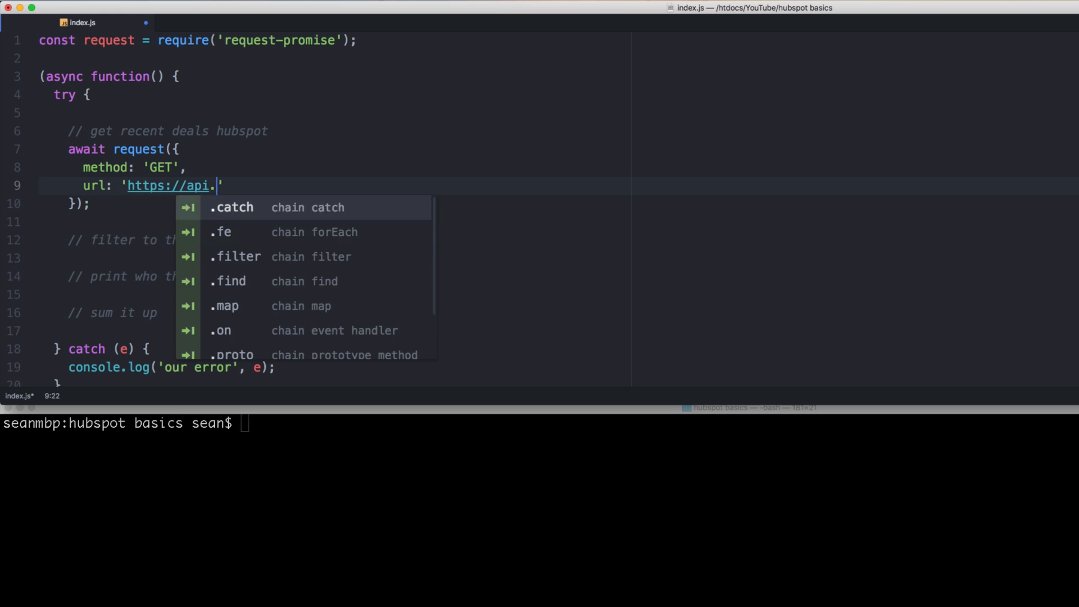
{"action": "type", "text": "hubapi.com"}
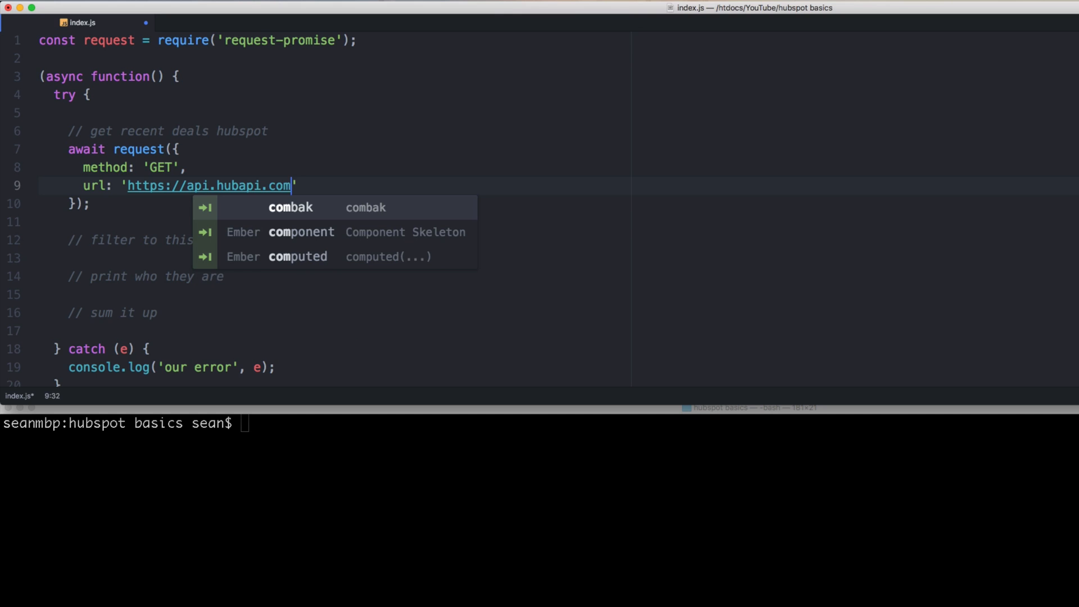
{"action": "key", "text": "escape"}
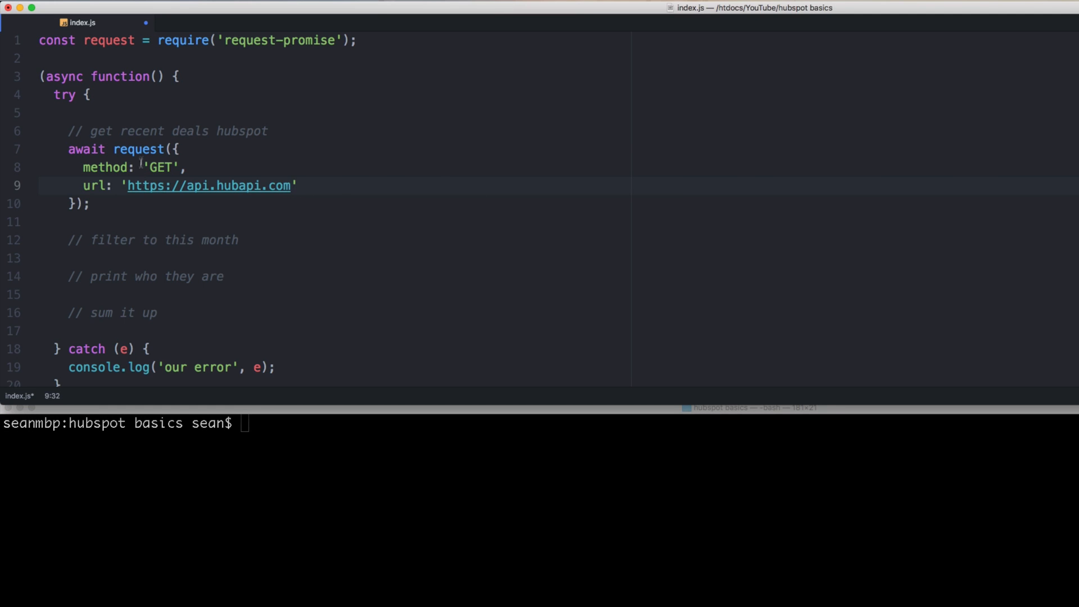
Step: Define an endpoint constant for recent modified deals and template it into the url
{"action": "type", "text": "conso"}
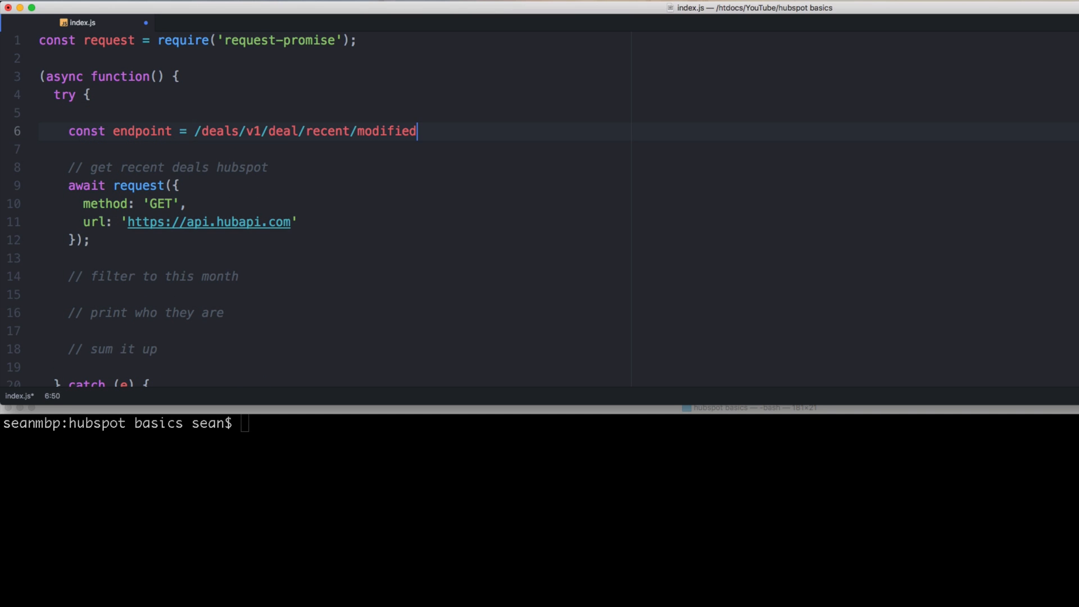
{"action": "type", "text": "conso"}
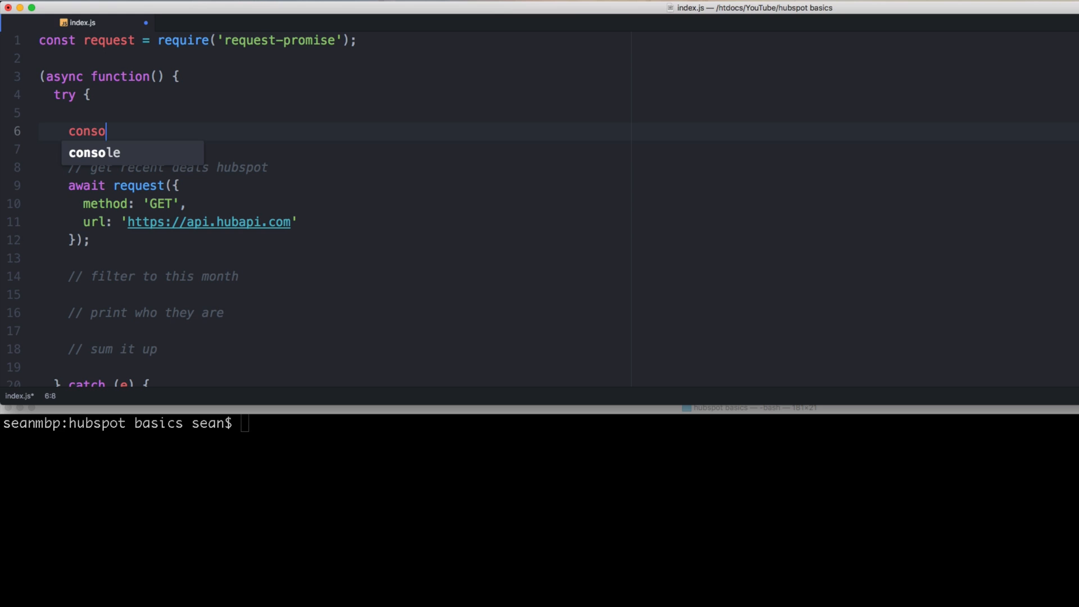
{"action": "type", "text": "const endpin"}
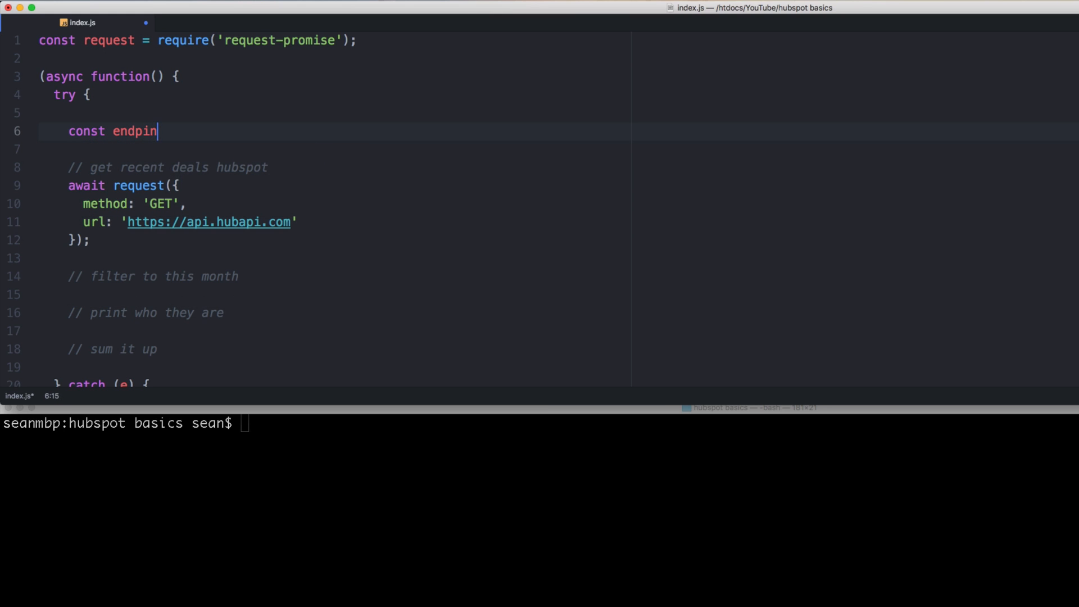
{"action": "type", "text": "oing"}
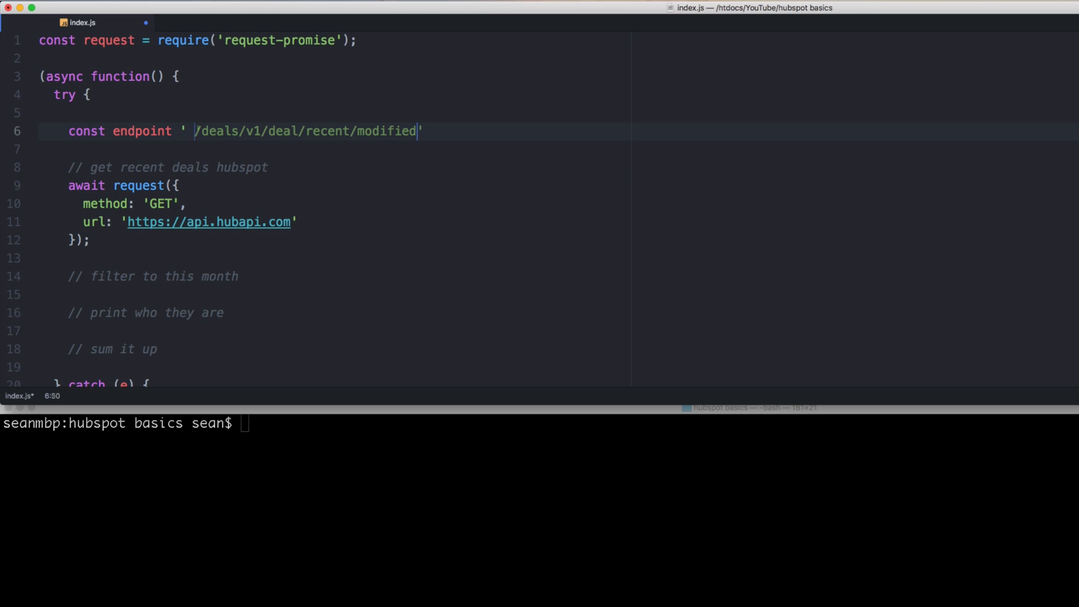
{"action": "left_click", "coordinate": [262, 130]}
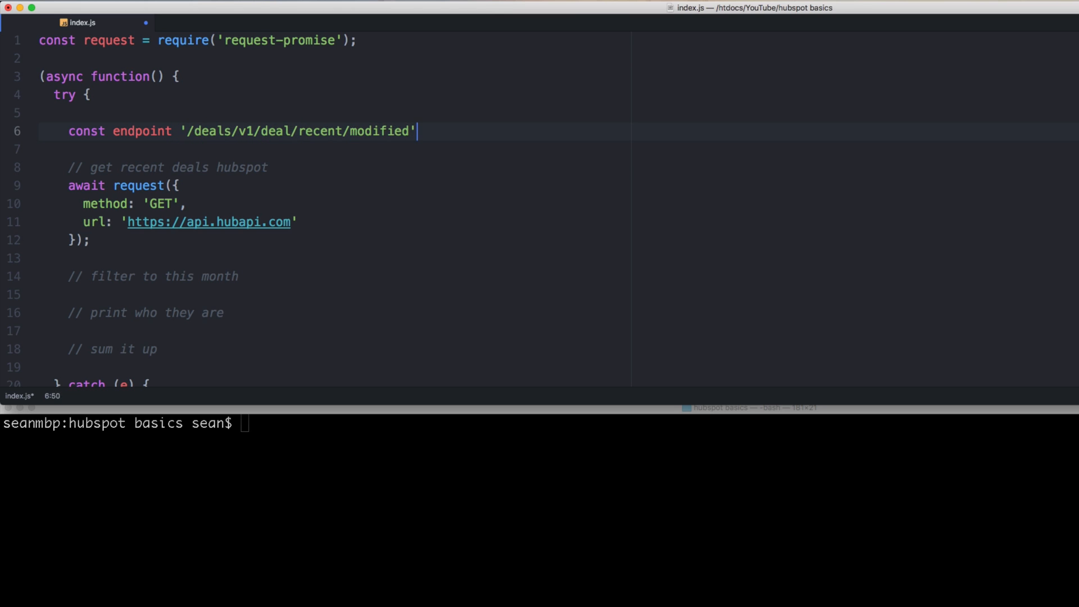
{"action": "type", "text": ";"}
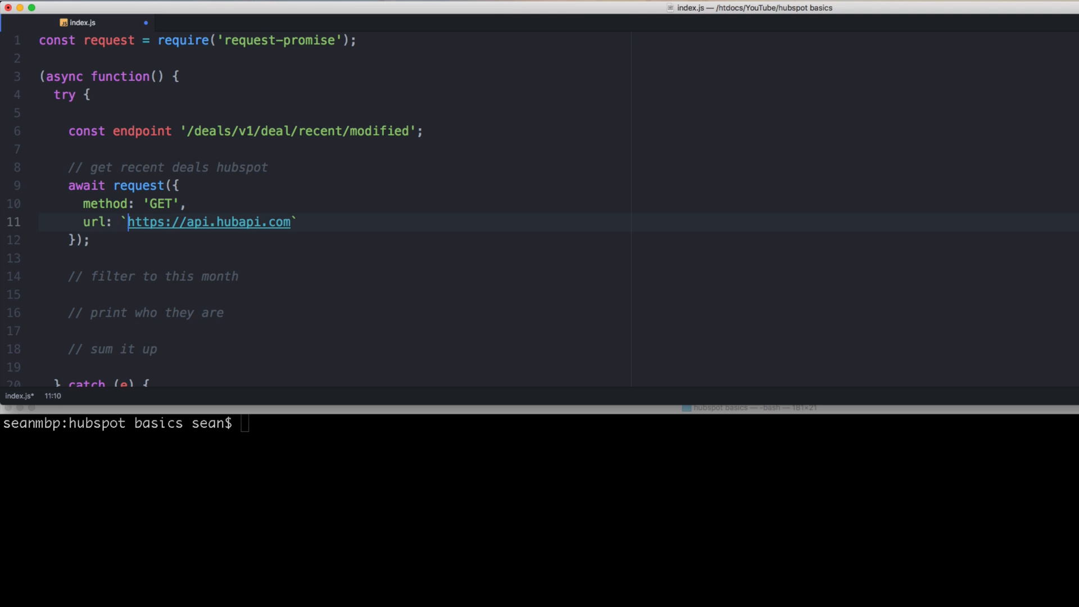
{"action": "type", "text": "$"}
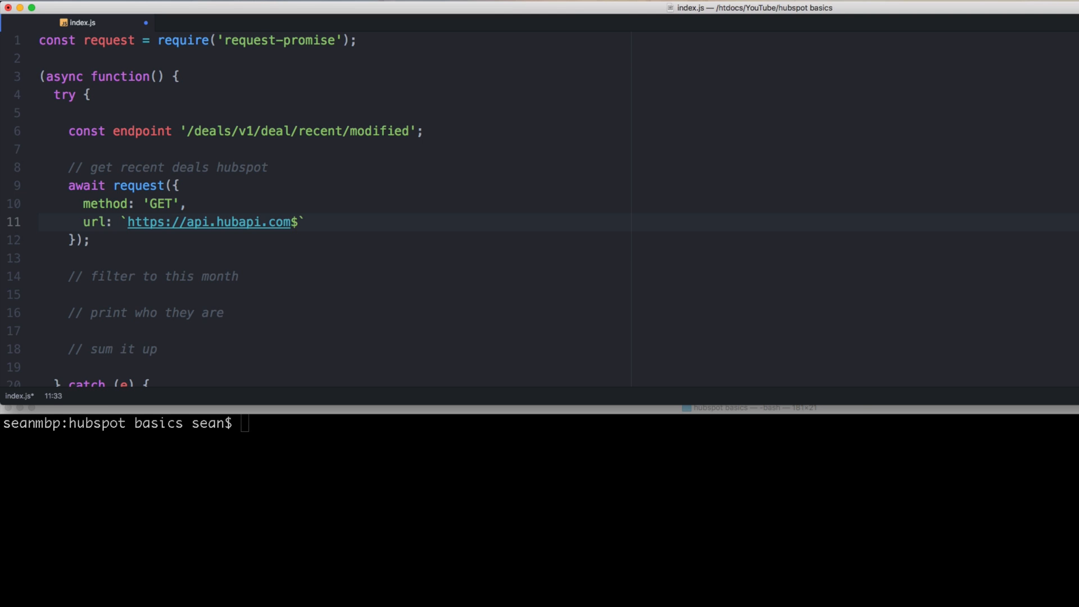
{"action": "type", "text": "{endpoint"}
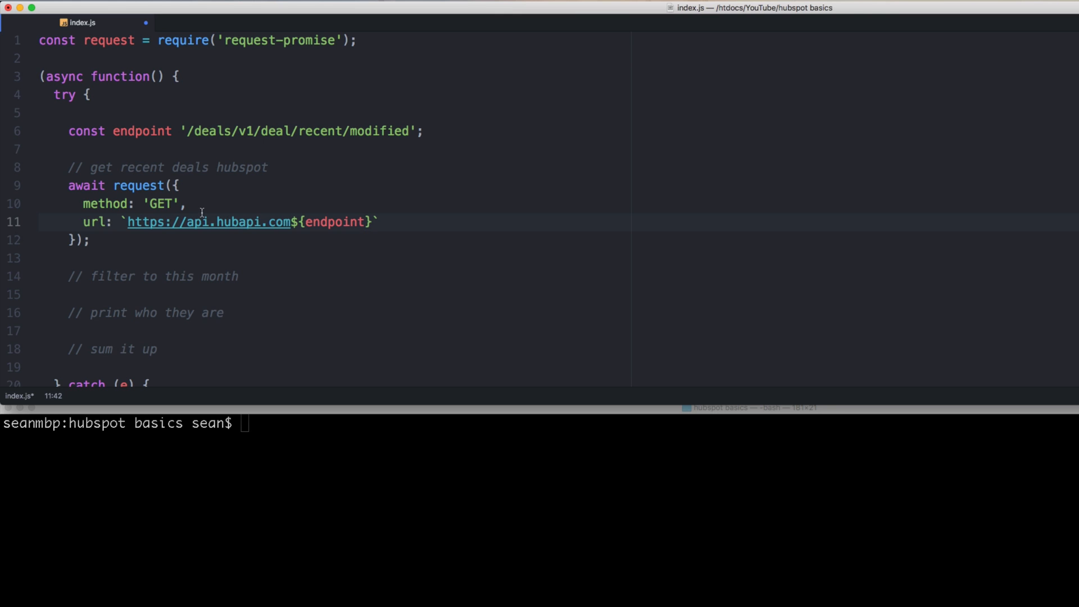
{"action": "type", "text": ","}
{"action": "key", "text": "enter"}
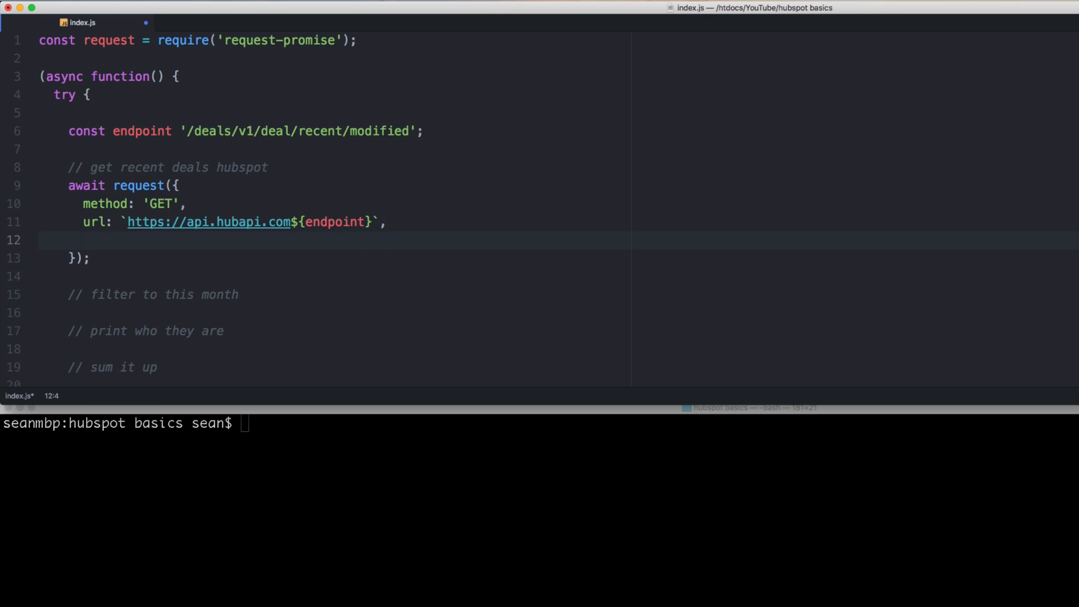
Step: Add qs with hapikey from require('./private') and count: 100
{"action": "type", "text": "qs: {"}
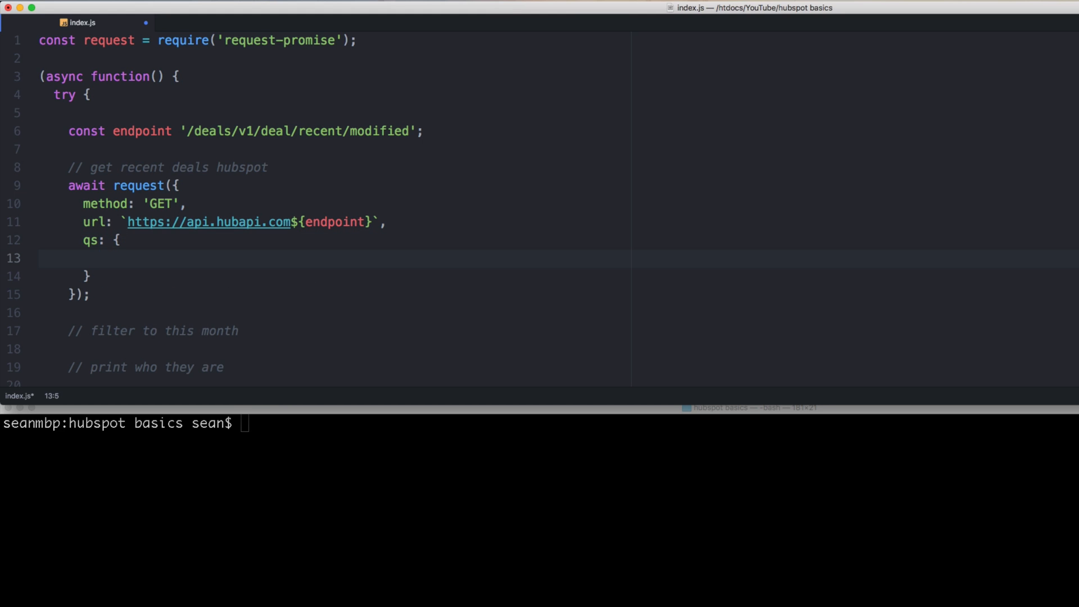
{"action": "type", "text": "hapikey"}
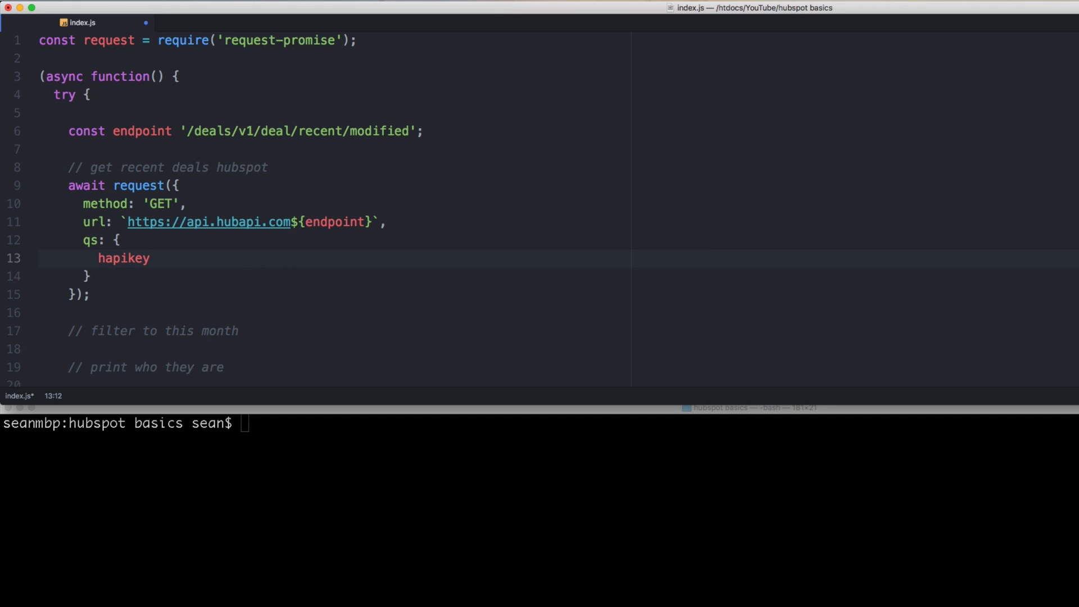
{"action": "type", "text": ":"}
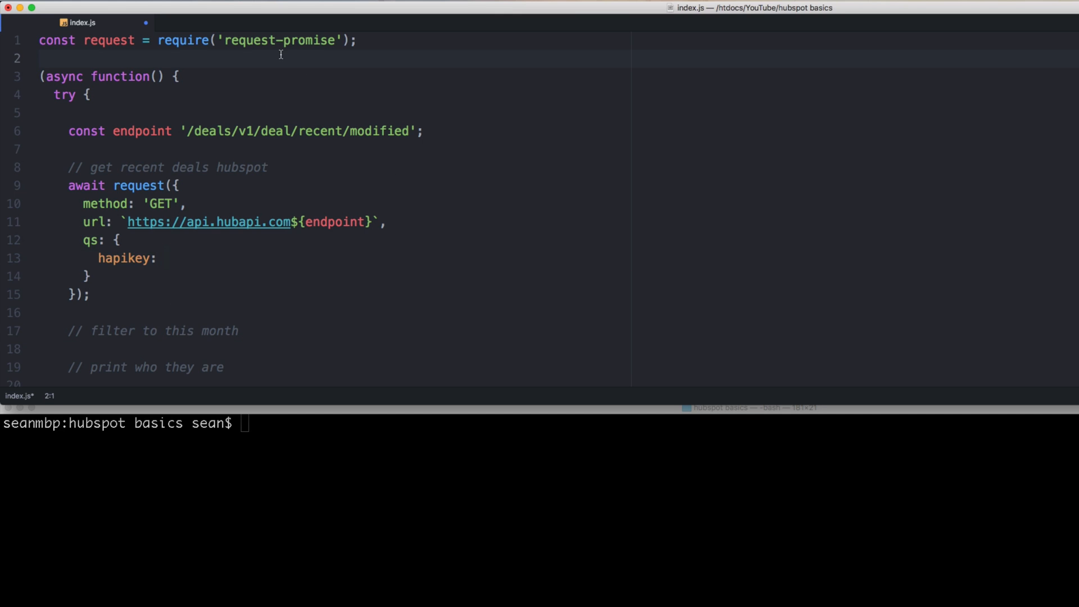
{"action": "type", "text": "const"}
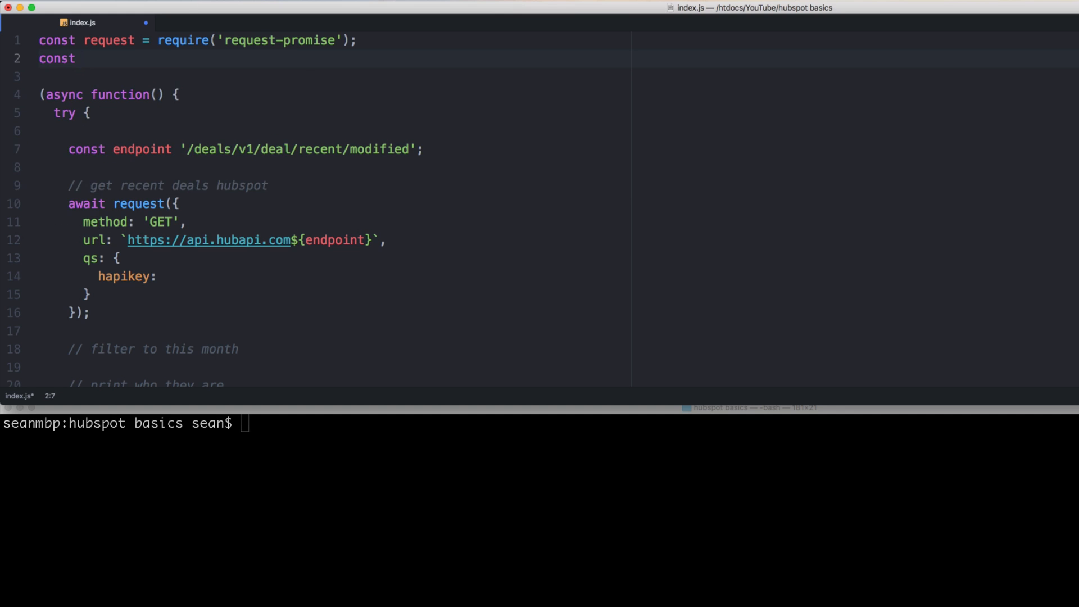
{"action": "type", "text": "private = require()"}
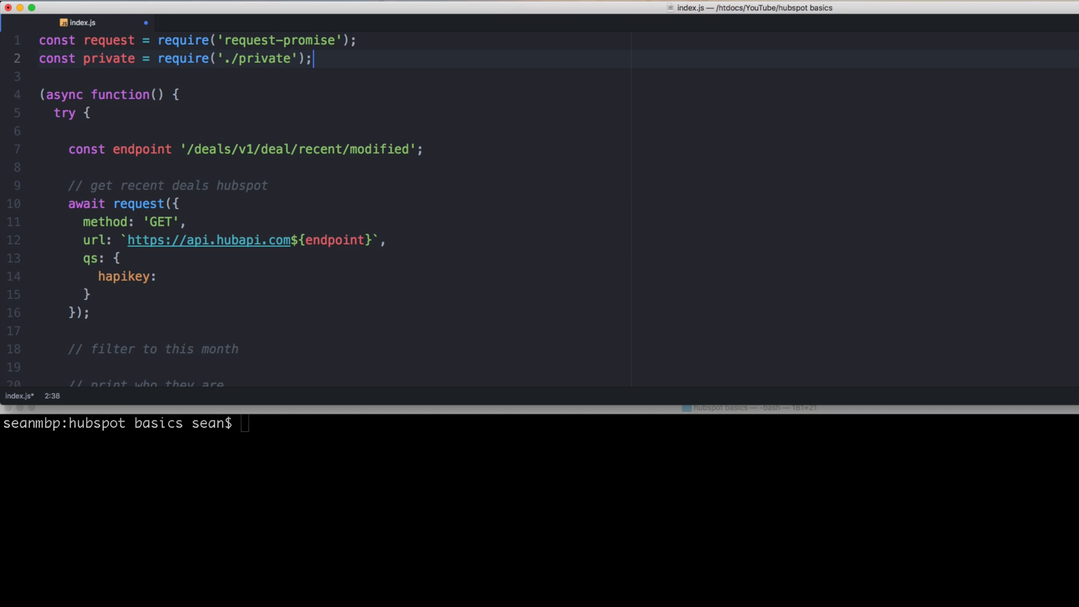
{"action": "type", "text": "private.hubspotApi"}
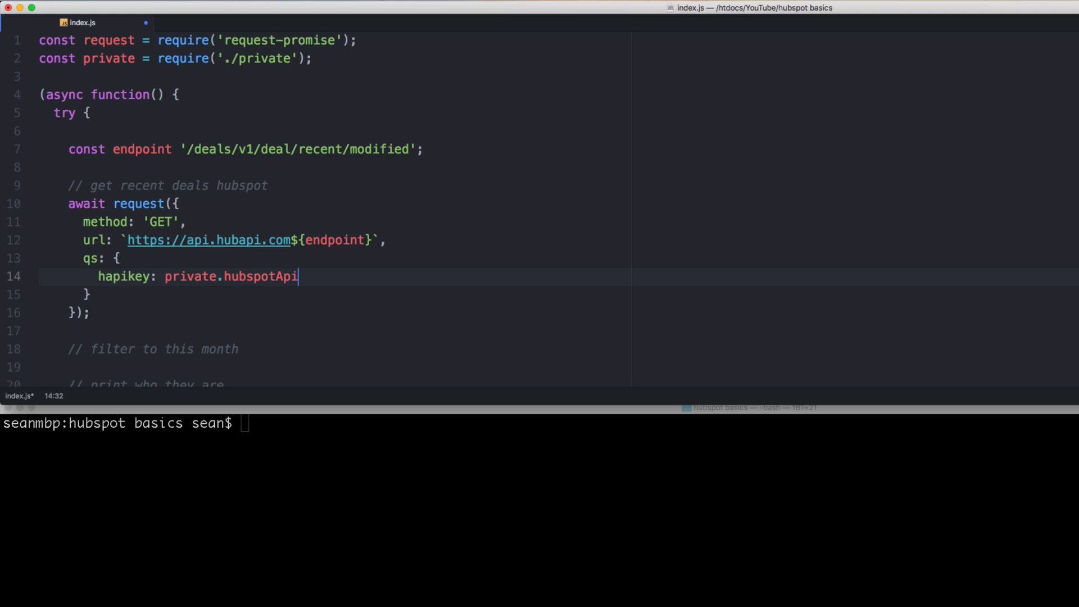
{"action": "type", "text": "Key,"}
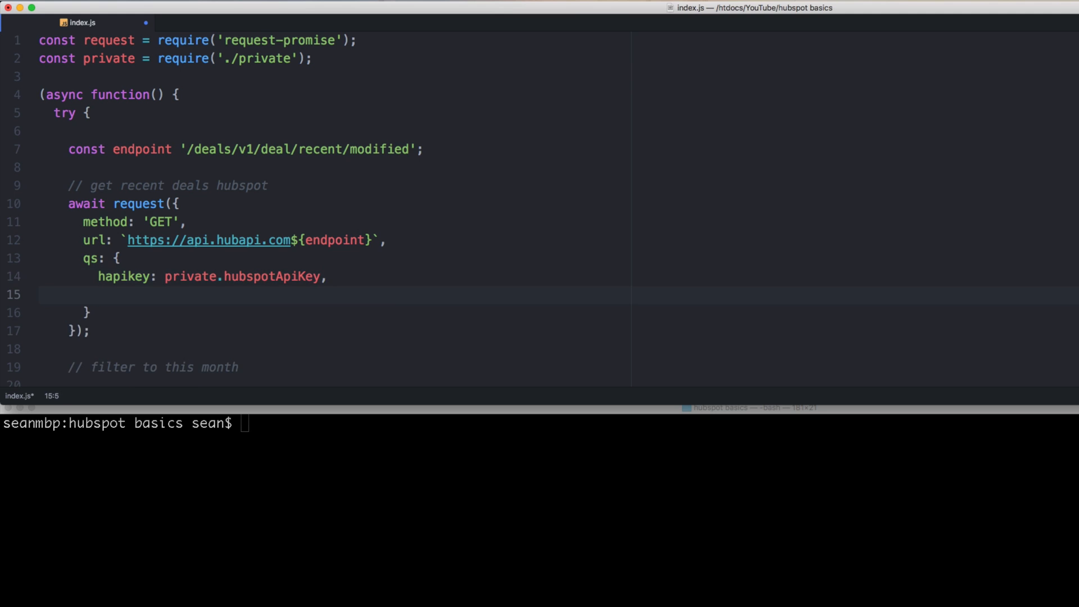
{"action": "type", "text": "count: 100,"}
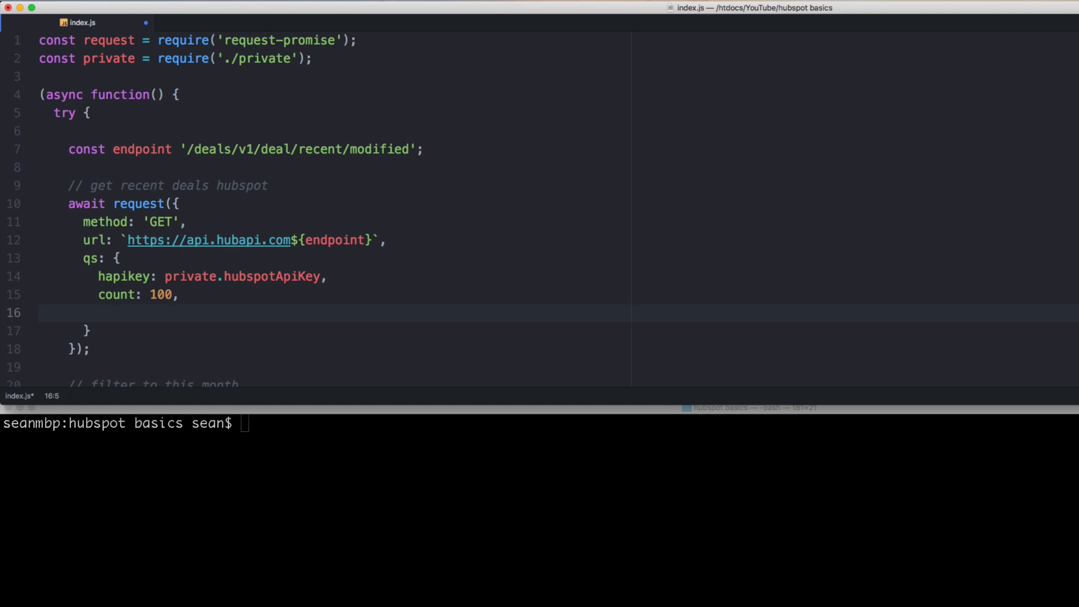
Step: Add an empty since: query param, then install moment via npm i moment
{"action": "type", "text": "since:"}
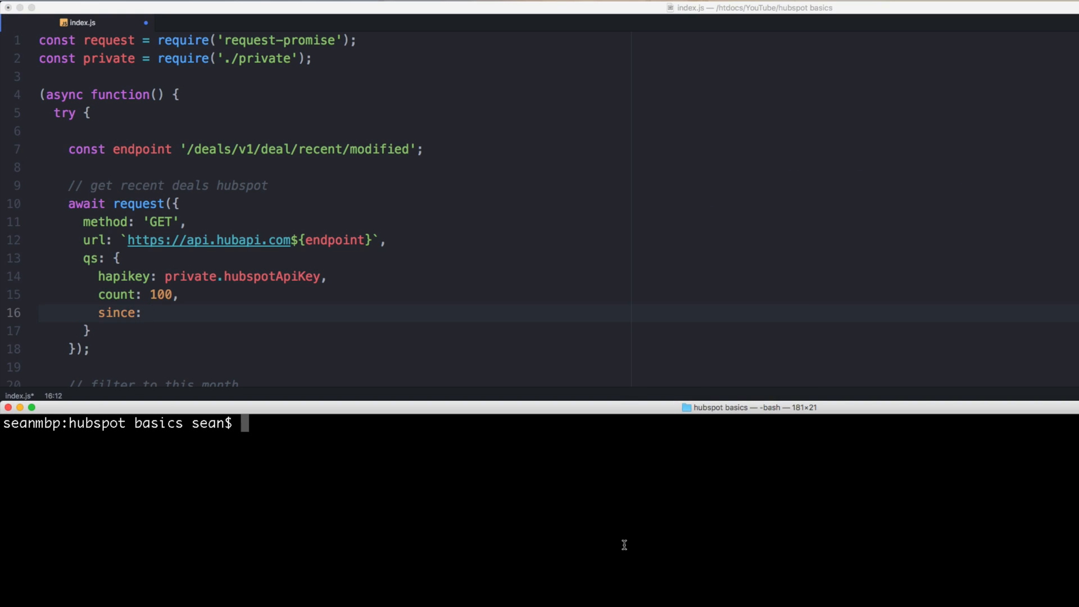
{"action": "type", "text": "npm i moment"}
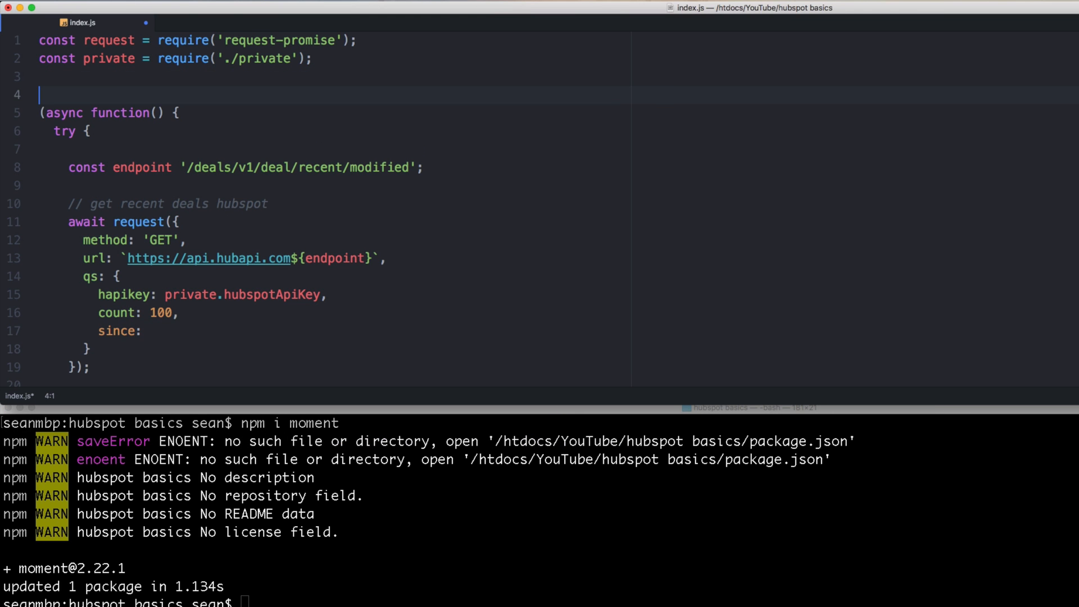
Step: Require the moment library as a moment constant
{"action": "type", "text": "cibst"}
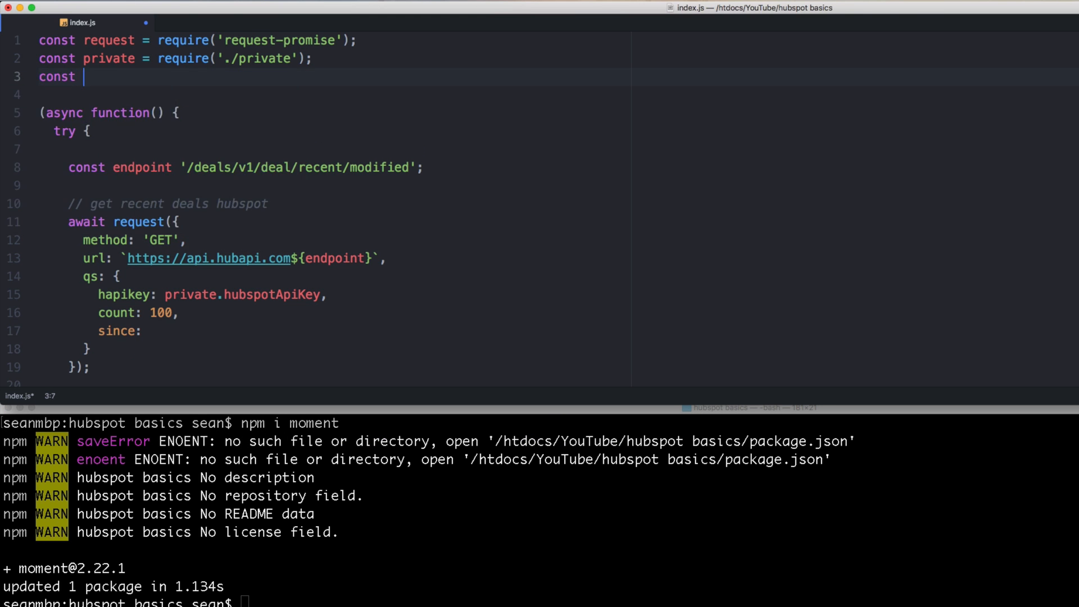
{"action": "type", "text": "moment = require('"}
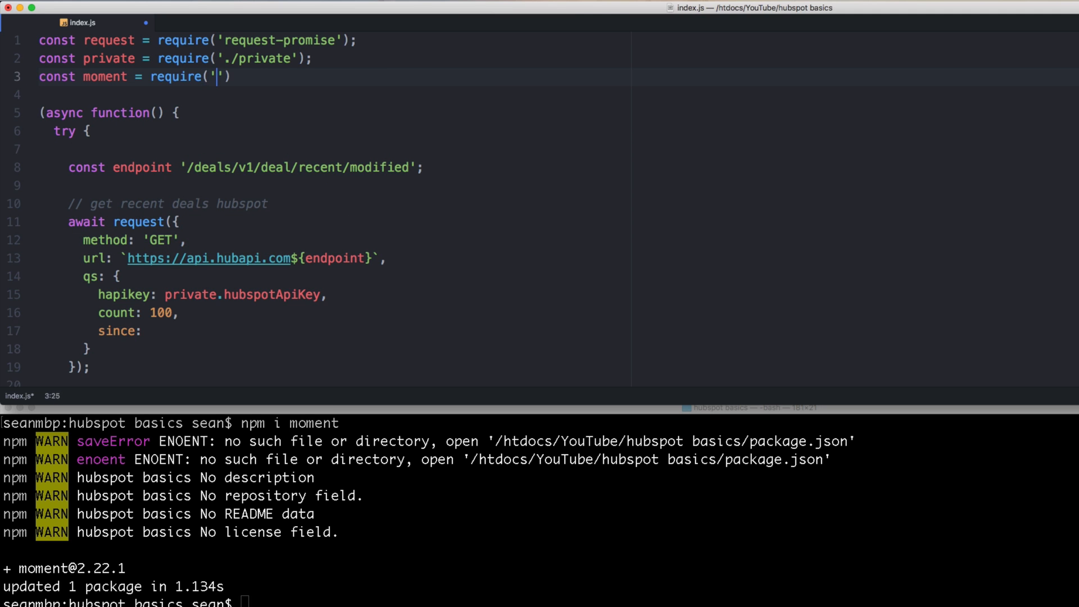
{"action": "type", "text": "moment'0"}
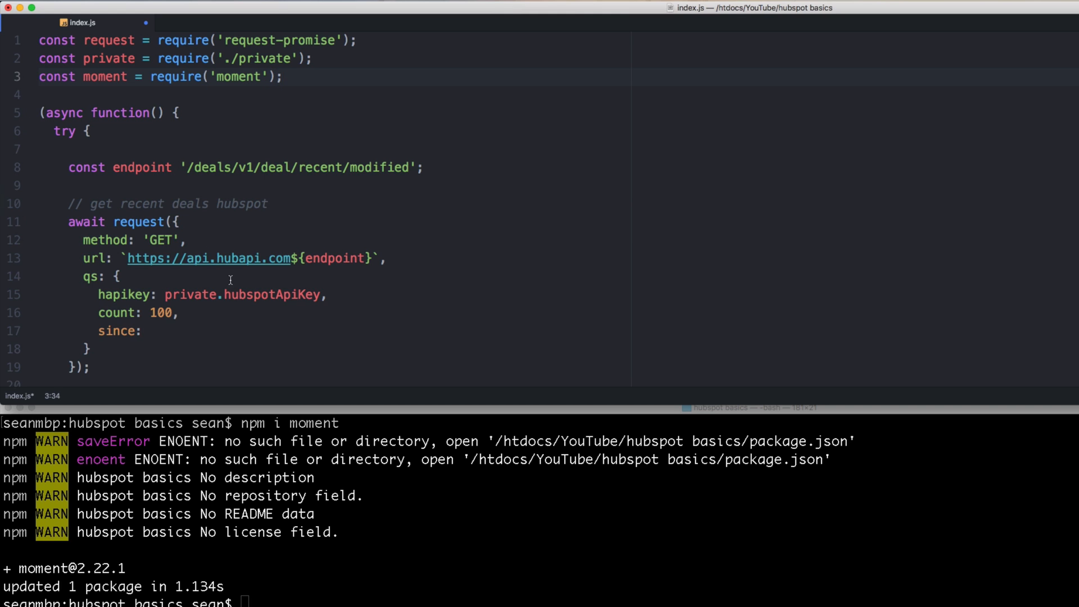
Step: Set since to moment().startOf('month').unix() * 1000
{"action": "type", "text": "m"}
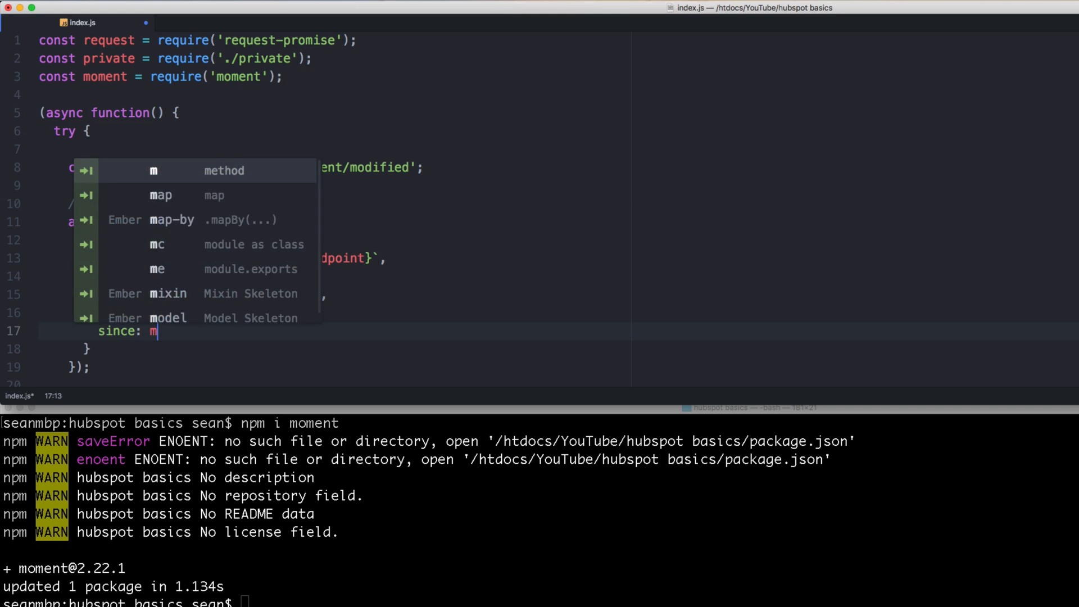
{"action": "type", "text": "oment()."}
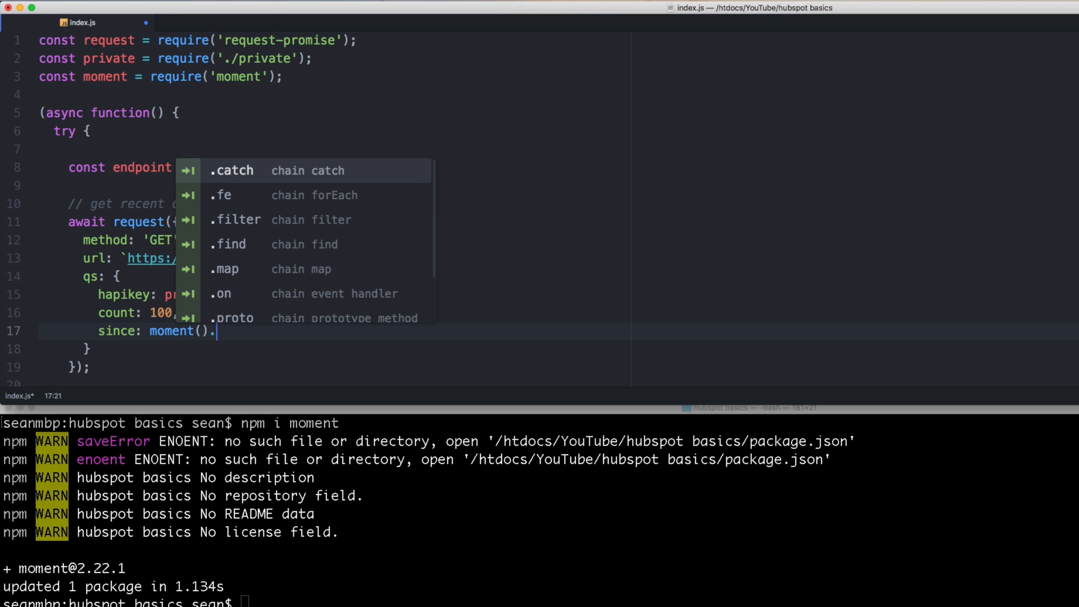
{"action": "type", "text": "startO"}
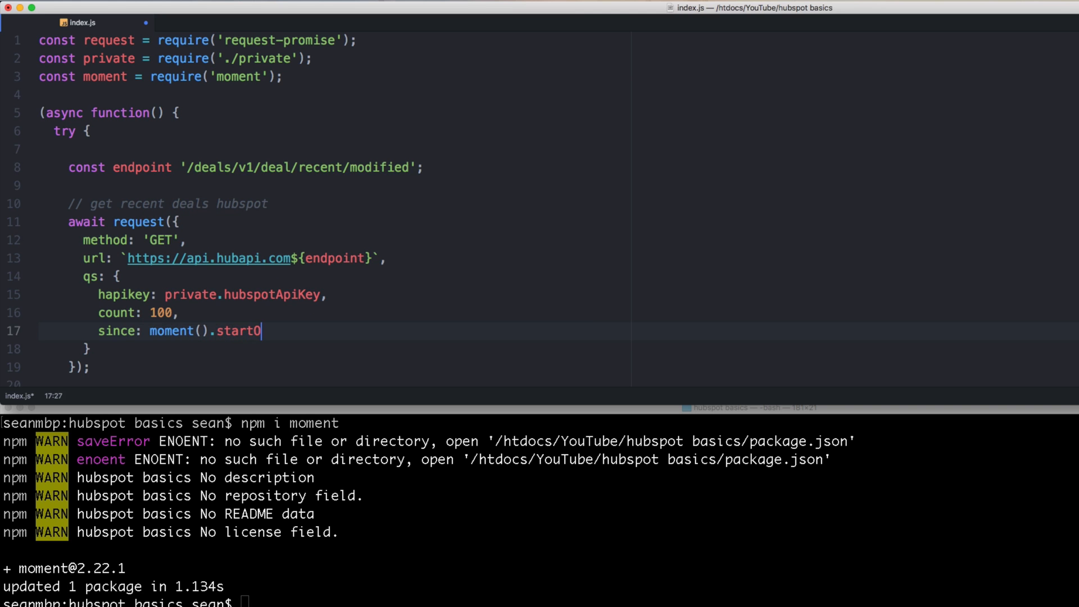
{"action": "type", "text": "f('month').unix("}
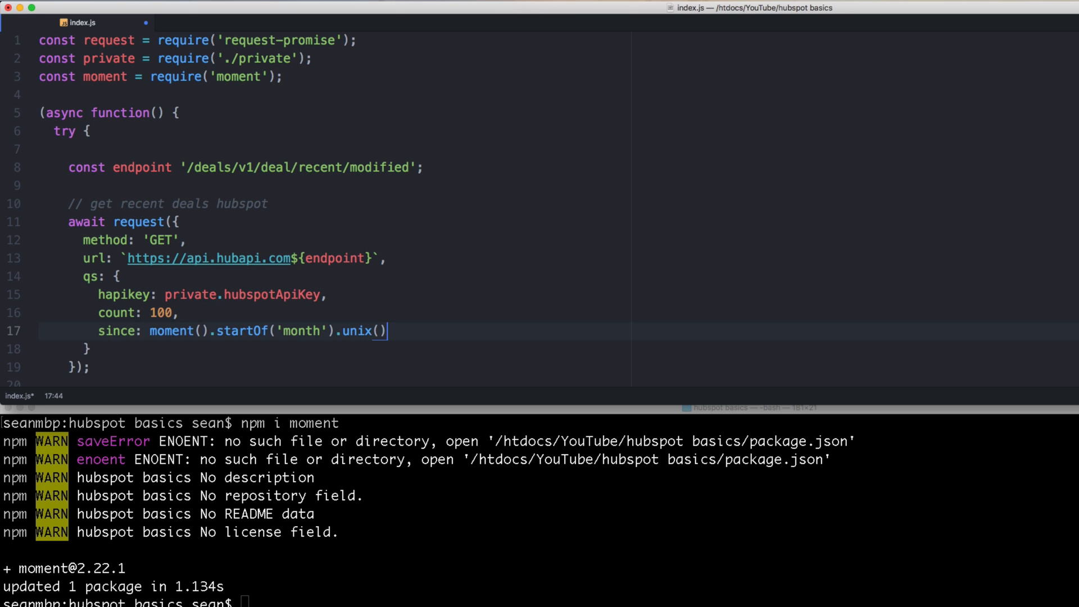
{"action": "type", "text": "* 1000"}
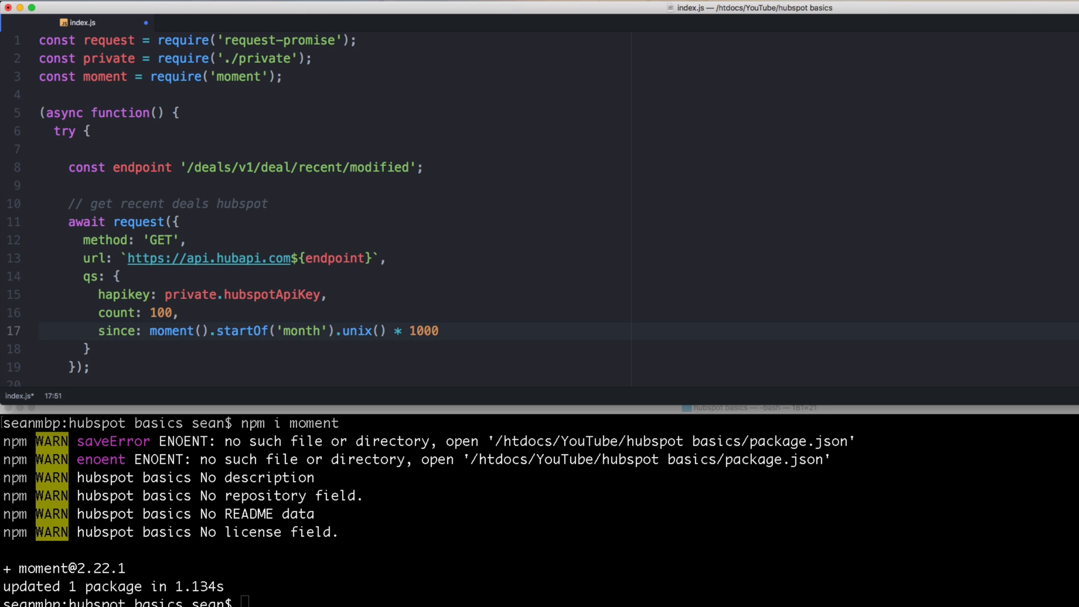
Step: Add json: true to the request and store its result in const deals
{"action": "left_click", "coordinate": [440, 331]}
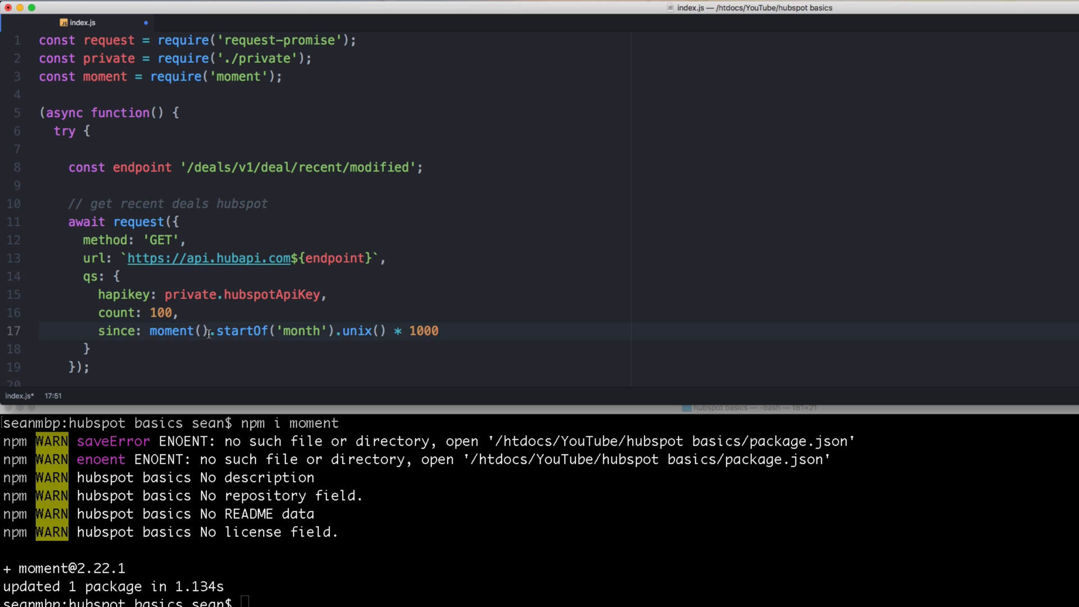
{"action": "left_click", "coordinate": [132, 347]}
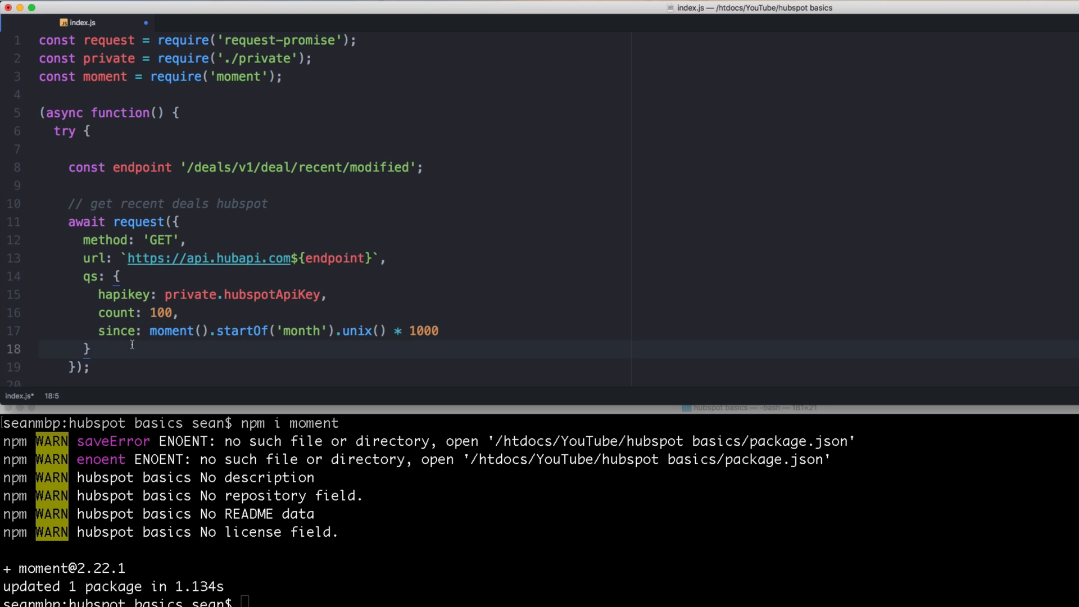
{"action": "type", "text": "m"}
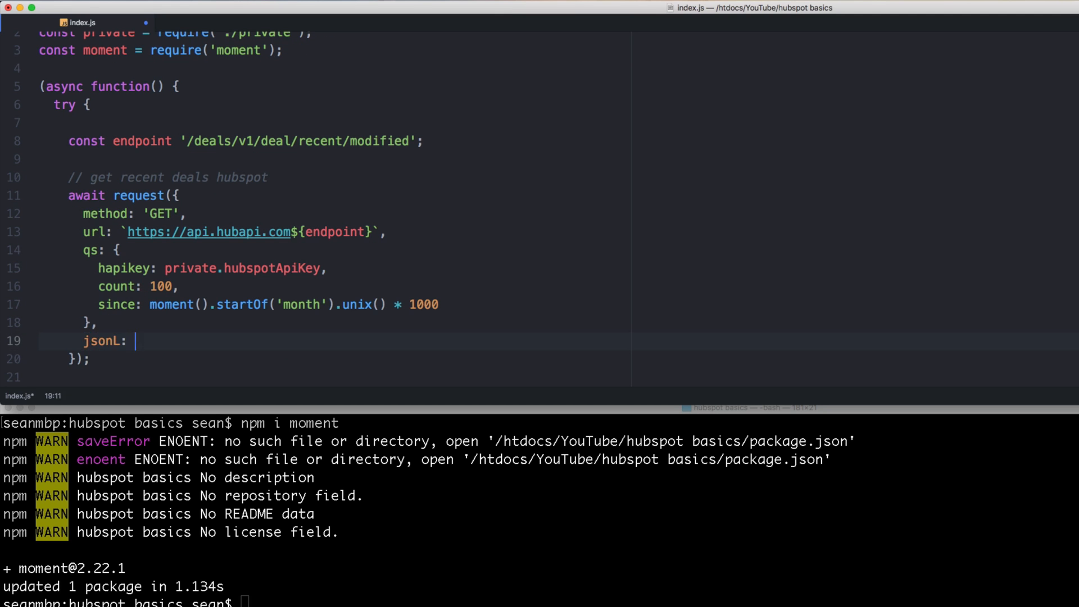
{"action": "key", "text": "BackSpace"}
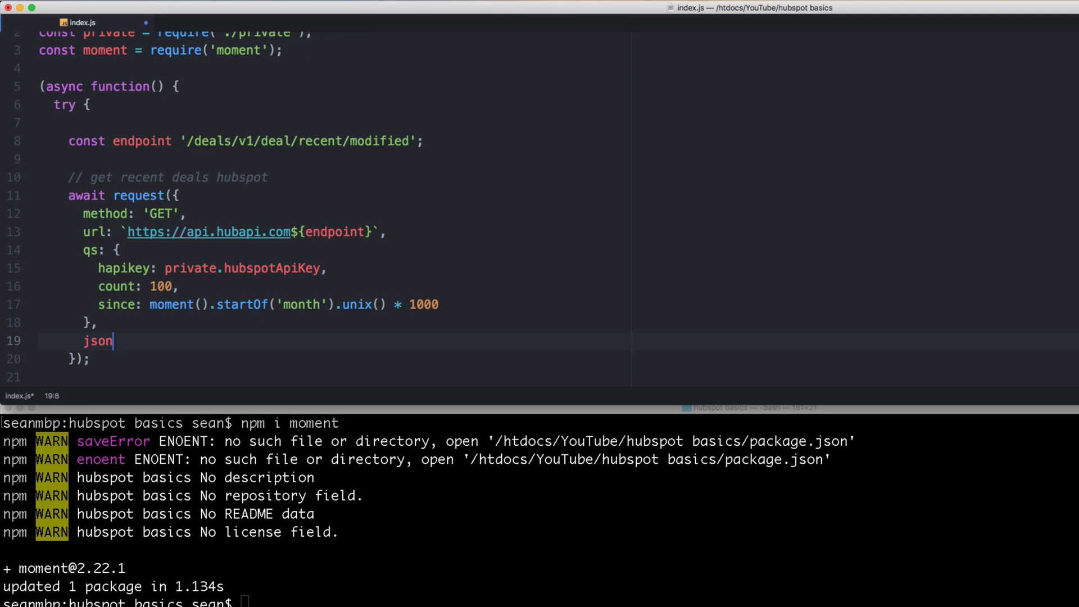
{"action": "type", "text": ": true"}
{"action": "left_click", "coordinate": [334, 196]}
{"action": "type", "text": "const "}
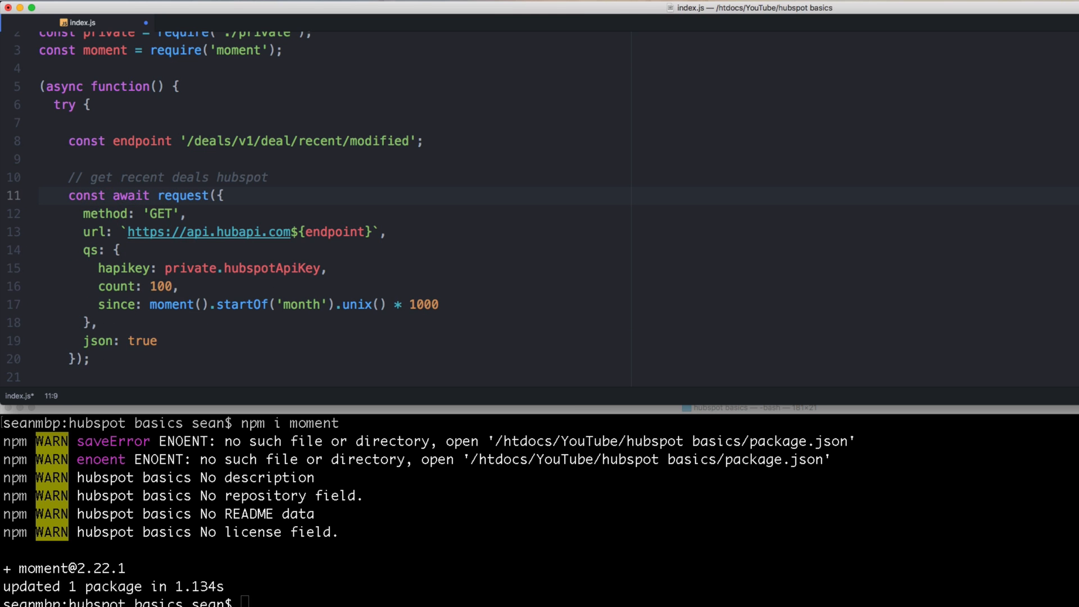
{"action": "type", "text": "deasl ="}
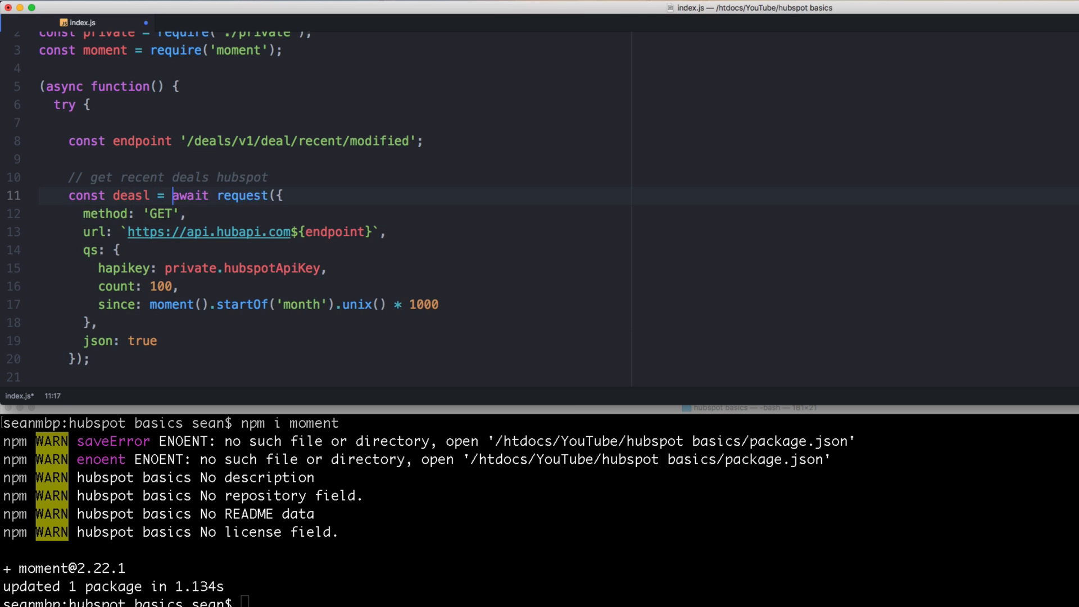
{"action": "type", "text": "deals"}
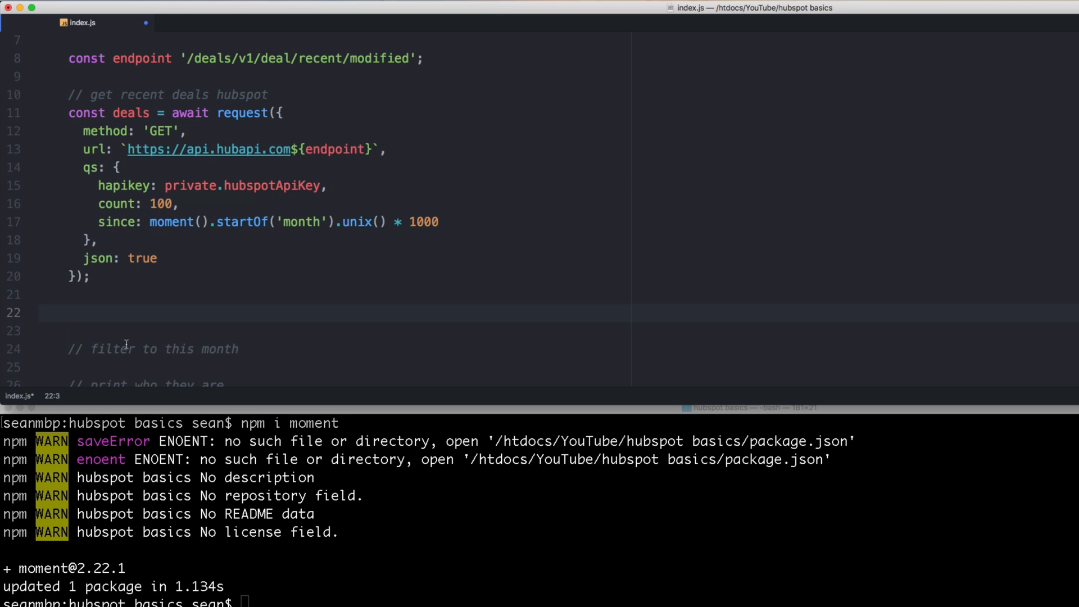
Step: Create maskedDeals via private.mask(deals), log it, and start node index.js
{"action": "type", "text": "cos"}
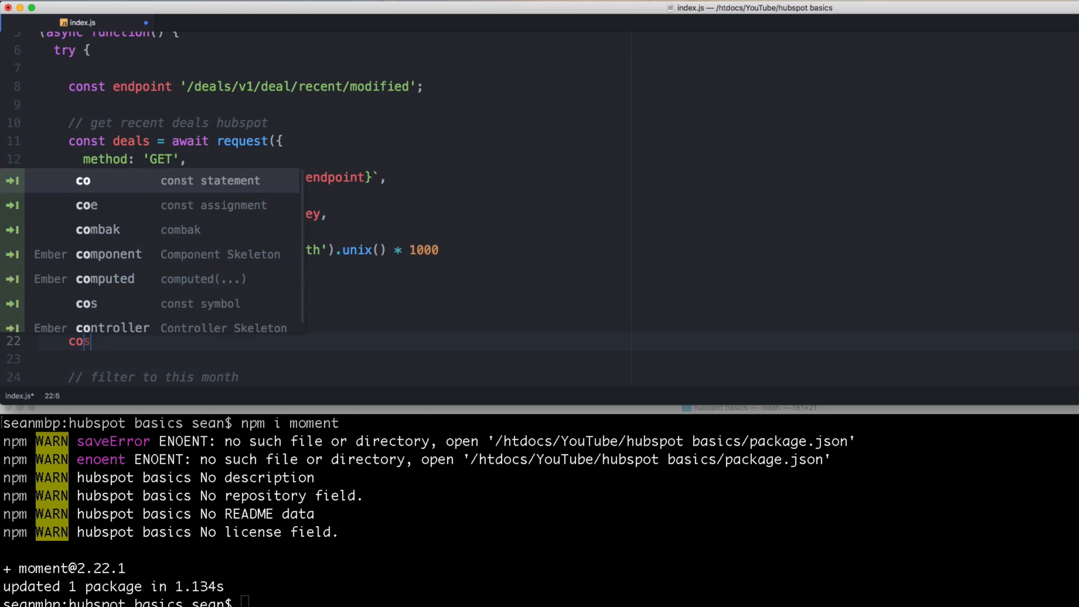
{"action": "type", "text": "n"}
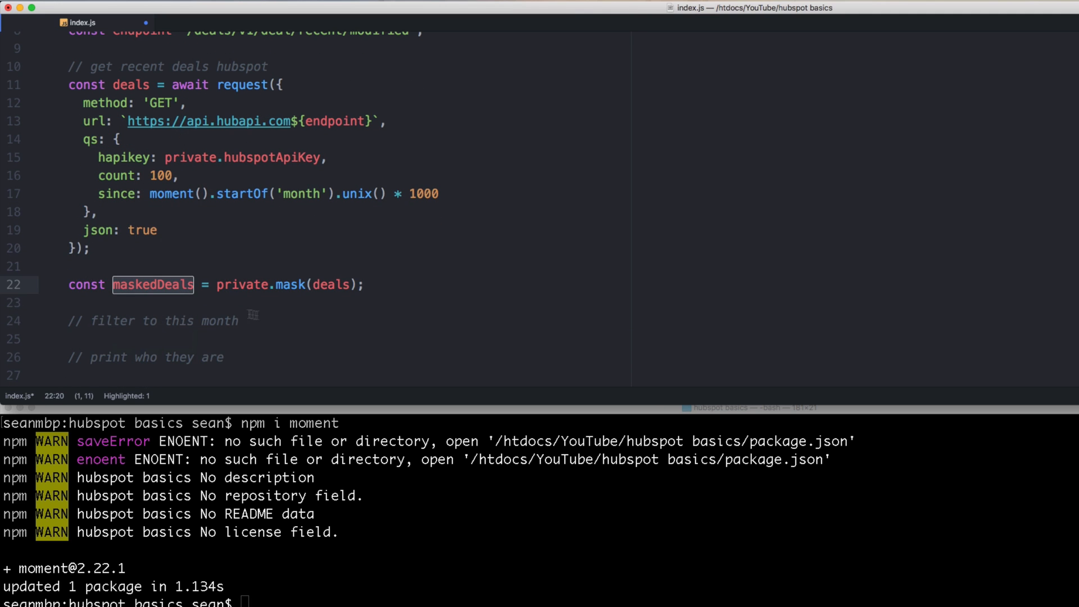
{"action": "type", "text": "console.log(maskedDeals);"}
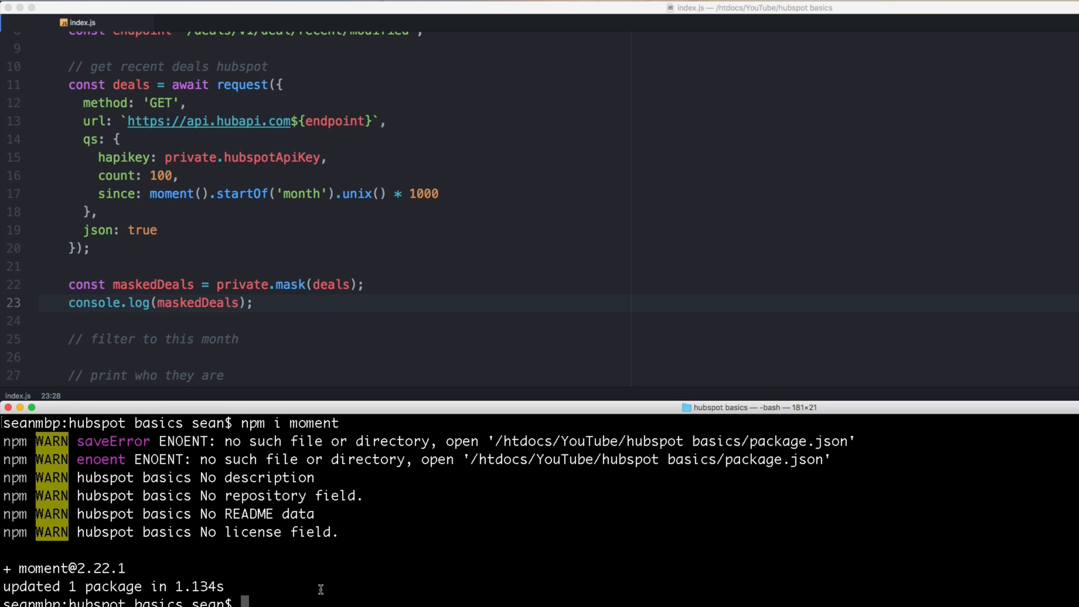
{"action": "type", "text": "node index.js"}
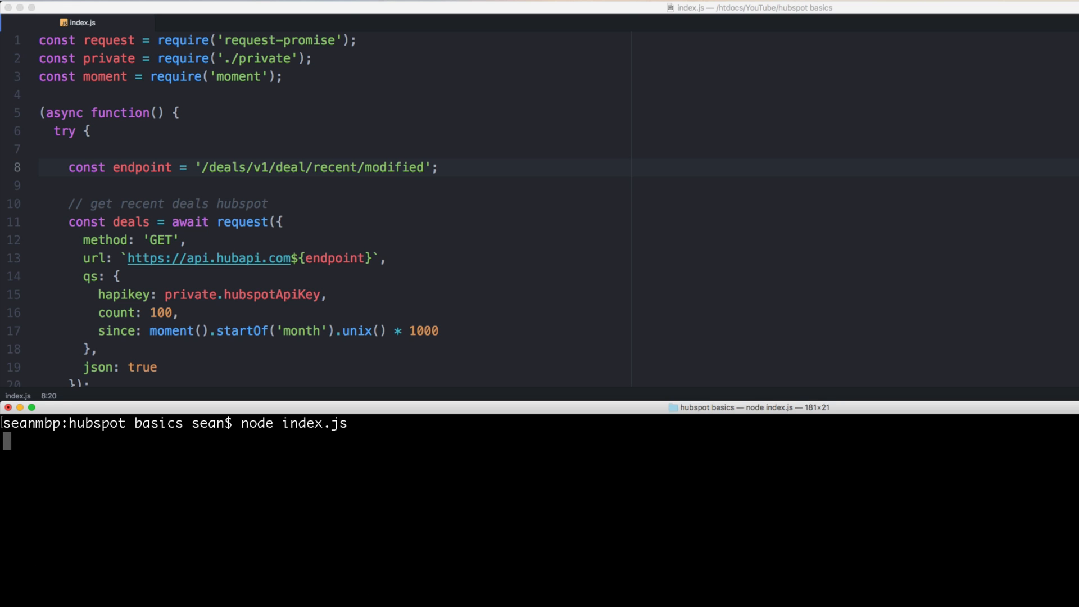
Step: Run node index.js, narrowing the log to results[0] so a single deal prints
{"action": "key", "text": "return"}
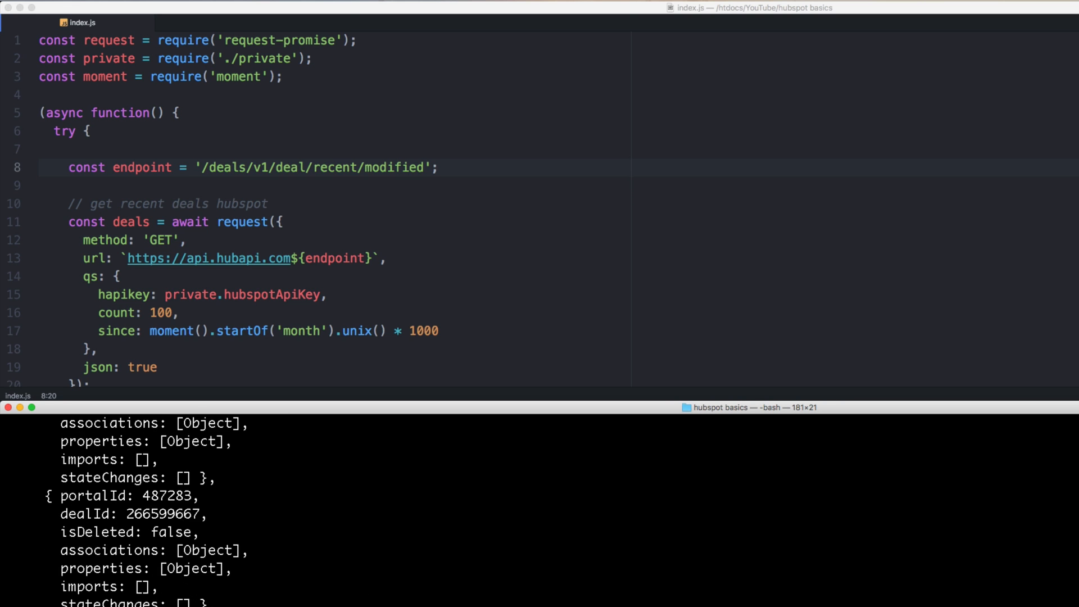
{"action": "scroll", "scroll_direction": "down", "scroll_amount": 3}
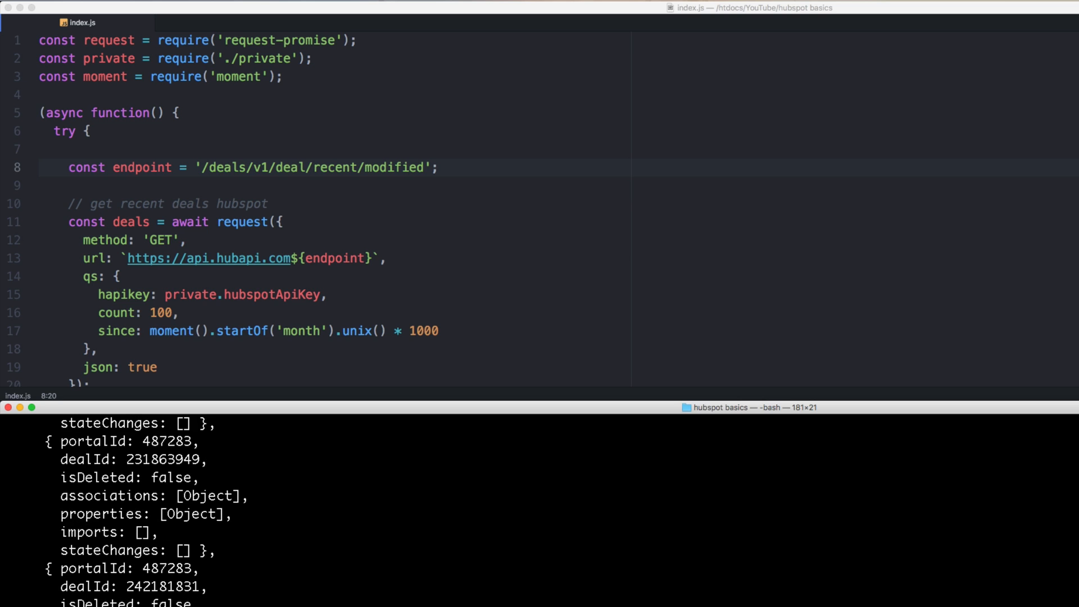
{"action": "scroll", "scroll_direction": "down", "scroll_amount": 3}
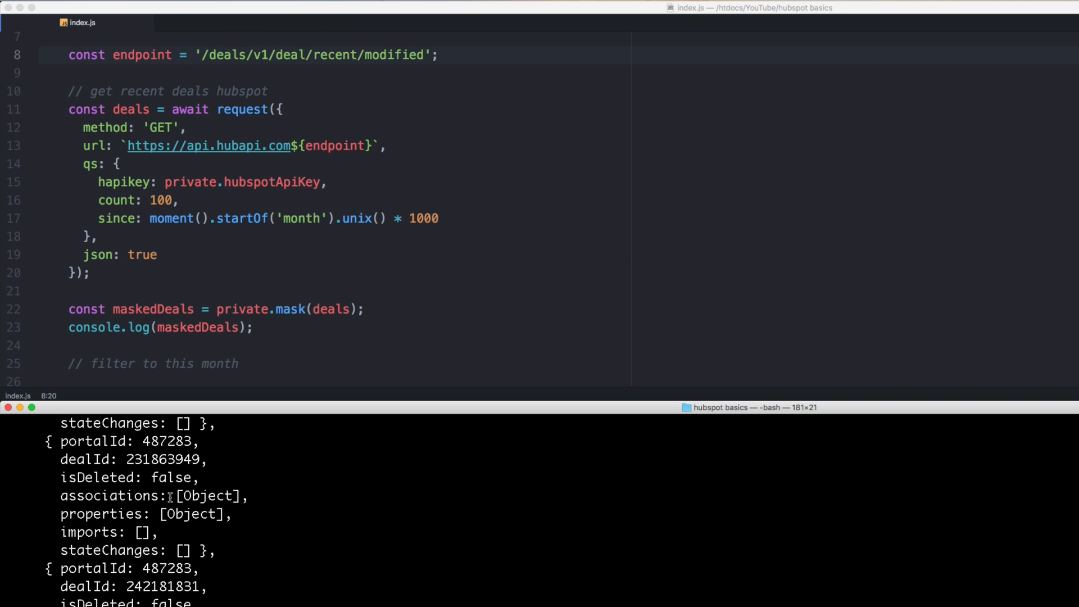
{"action": "left_click", "coordinate": [238, 327]}
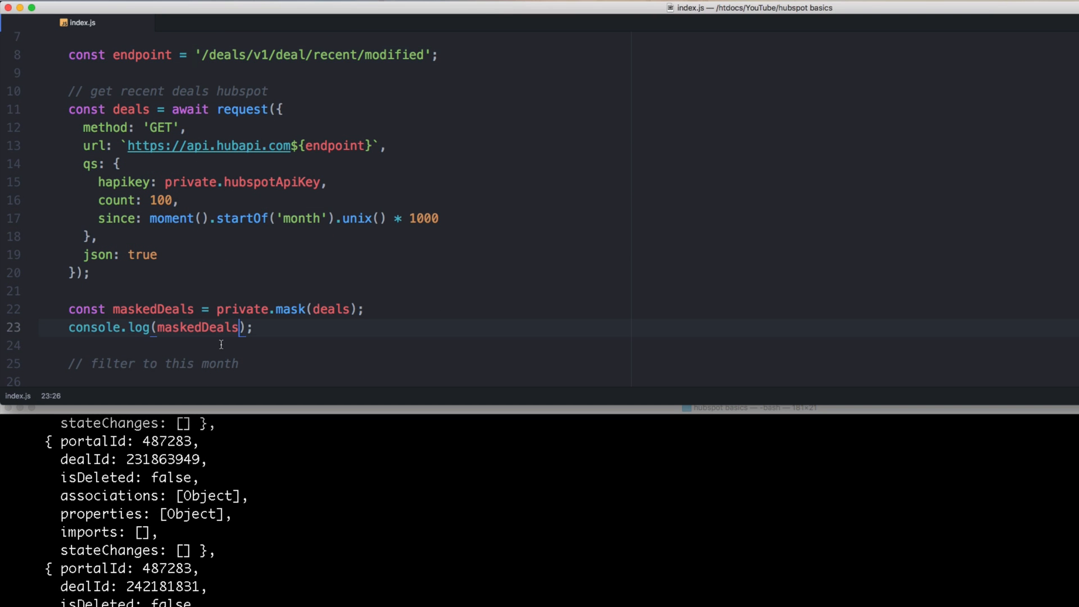
{"action": "type", "text": "[0]"}
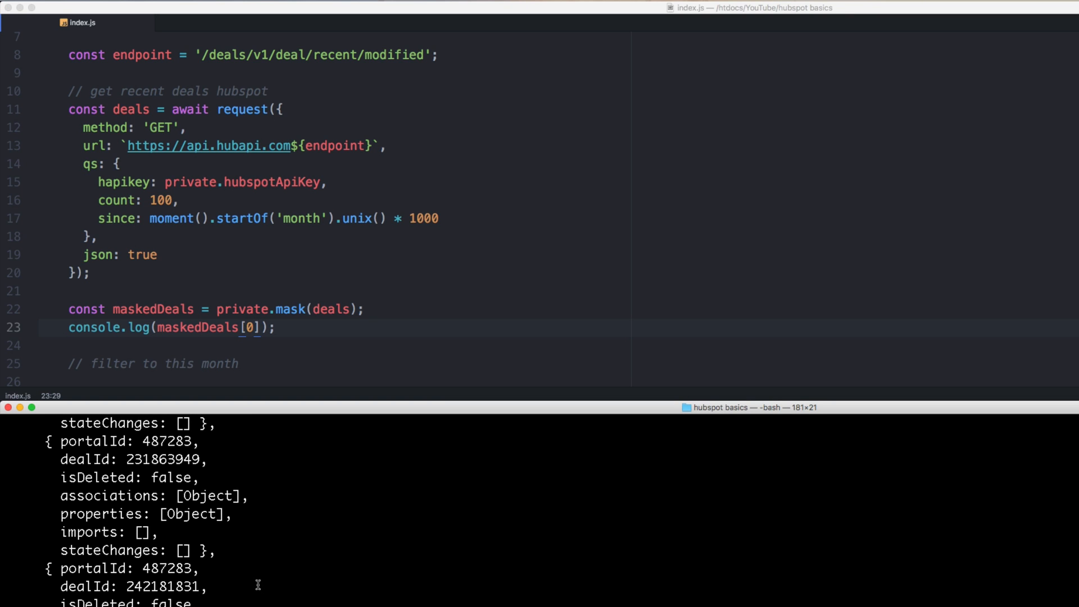
{"action": "key", "text": "Return"}
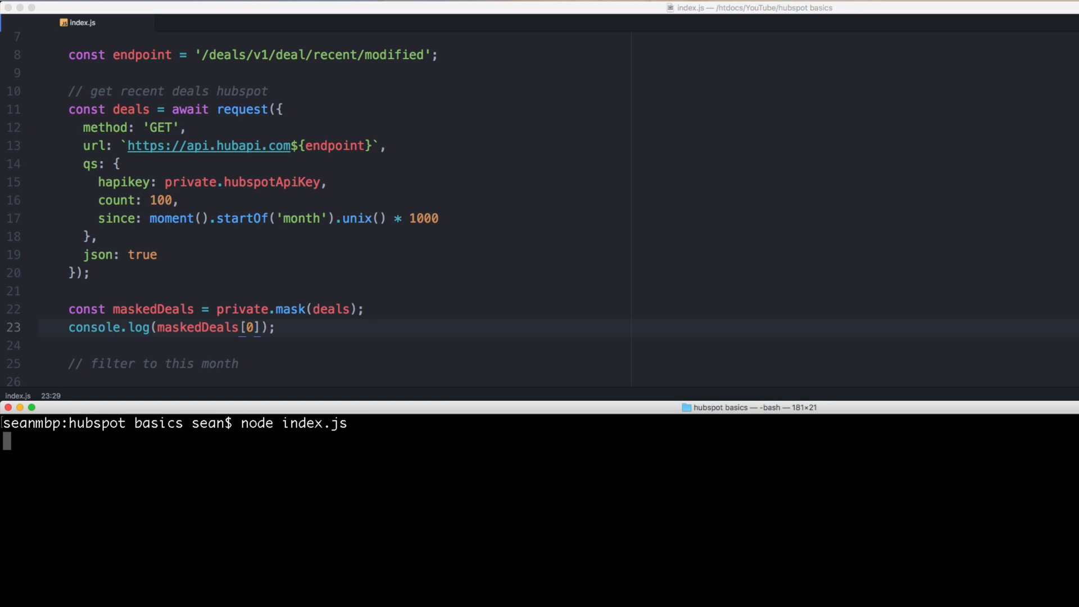
{"action": "key", "text": "Return"}
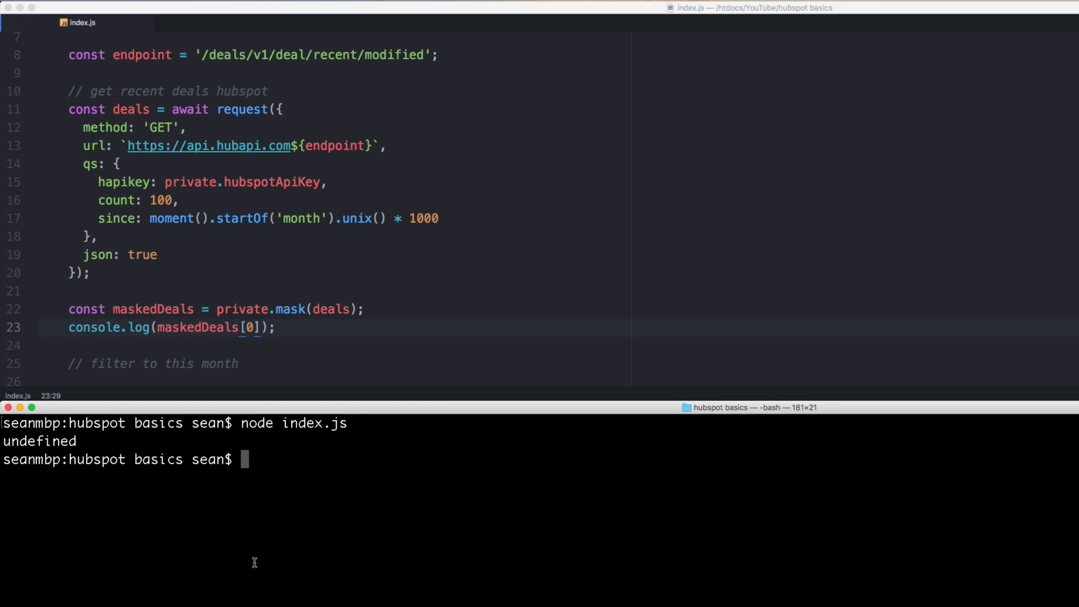
{"action": "left_click", "coordinate": [232, 308]}
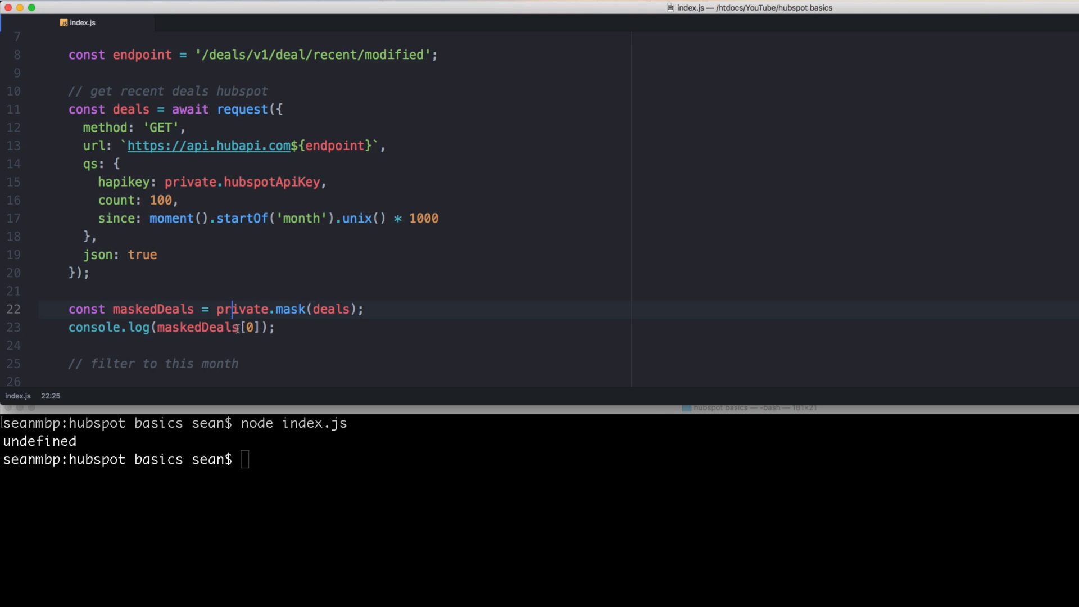
{"action": "type", "text": ".results"}
{"action": "left_click", "coordinate": [539, 460]}
{"action": "type", "text": "node index.js"}
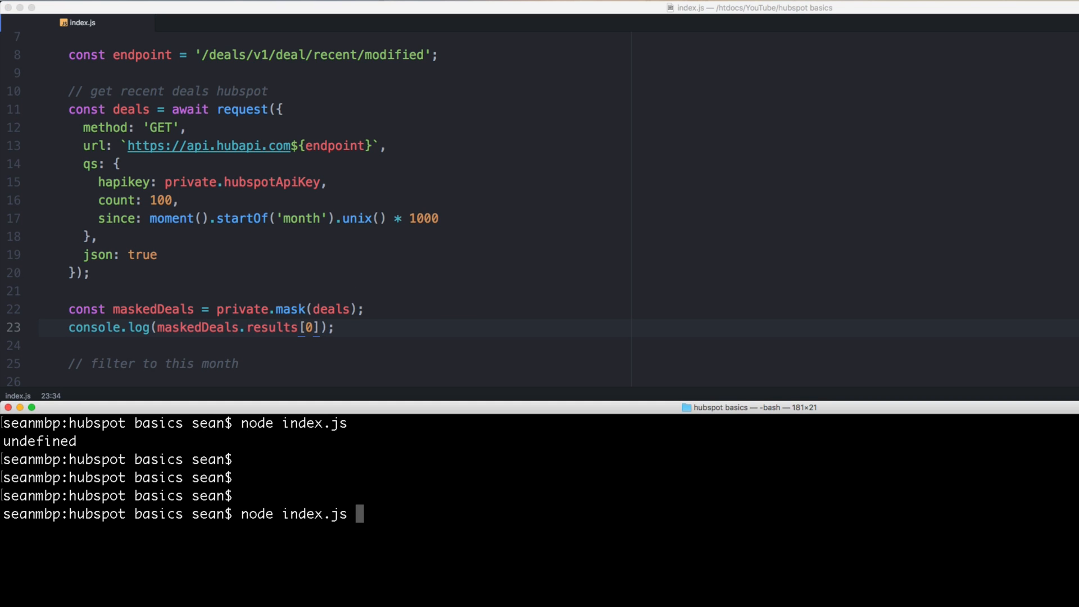
{"action": "key", "text": "Return"}
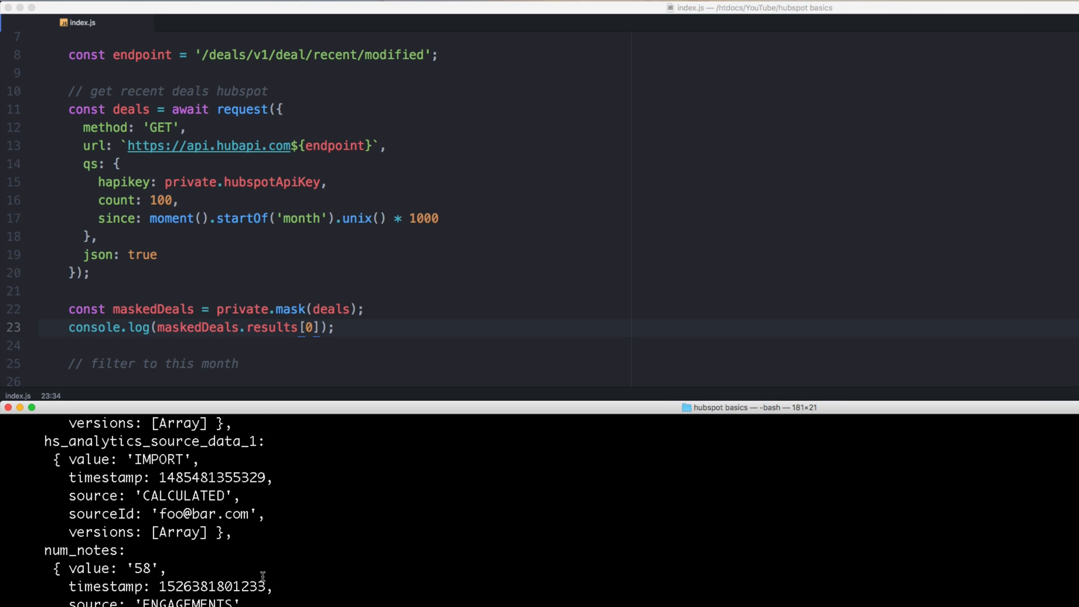
Step: Scroll through the printed deal's properties such as dealname, dealstage and hubspot_owner_id
{"action": "scroll", "scroll_direction": "down", "scroll_amount": 3}
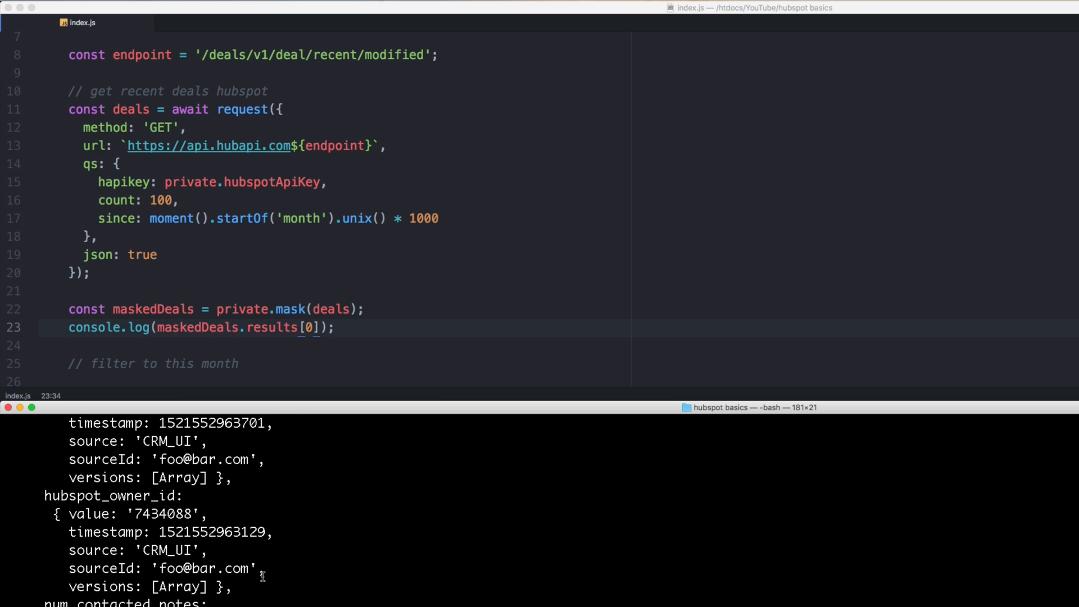
{"action": "scroll", "scroll_direction": "up", "scroll_amount": 3}
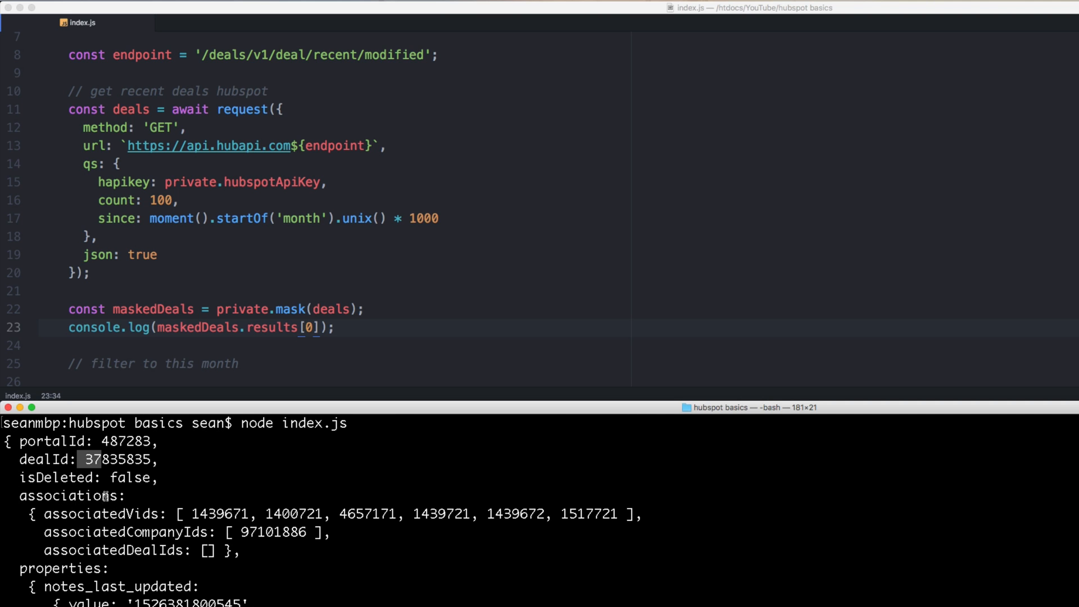
{"action": "scroll", "scroll_direction": "down", "scroll_amount": 3}
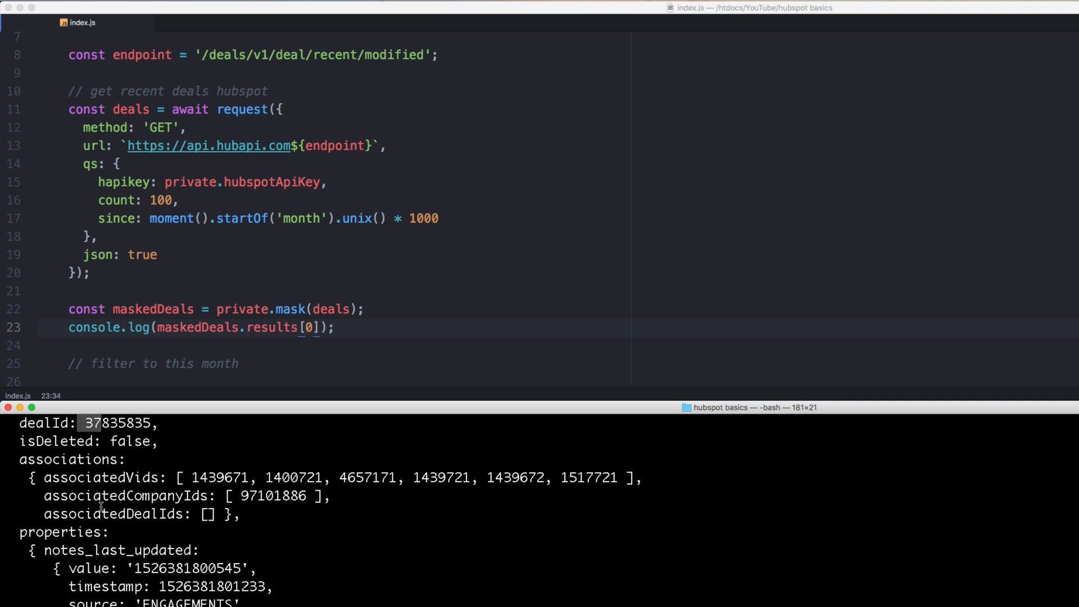
{"action": "scroll", "scroll_direction": "down", "scroll_amount": 3}
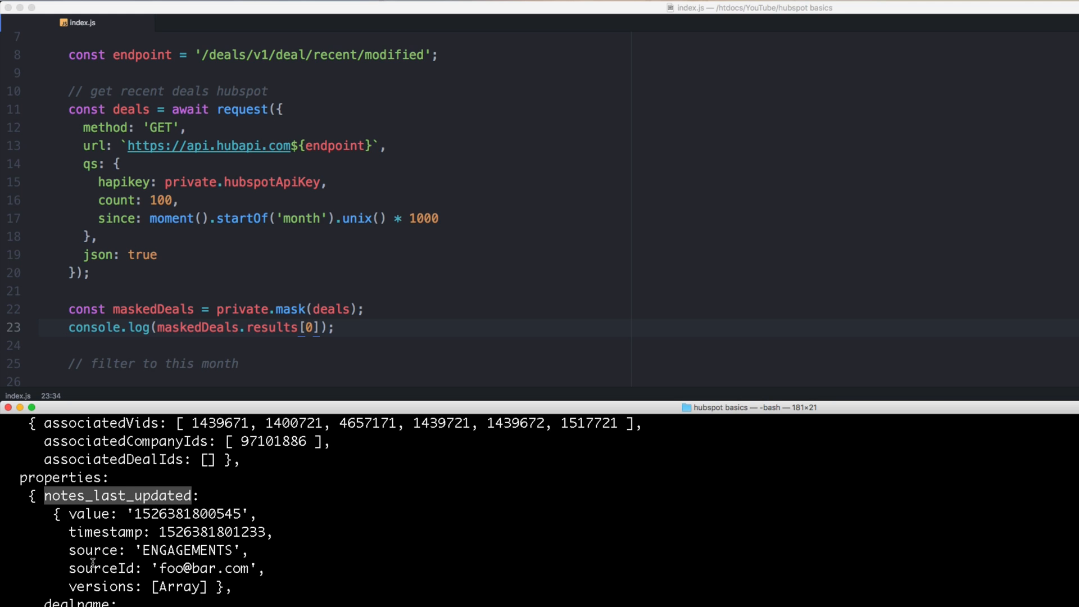
{"action": "scroll", "scroll_direction": "down", "scroll_amount": 3}
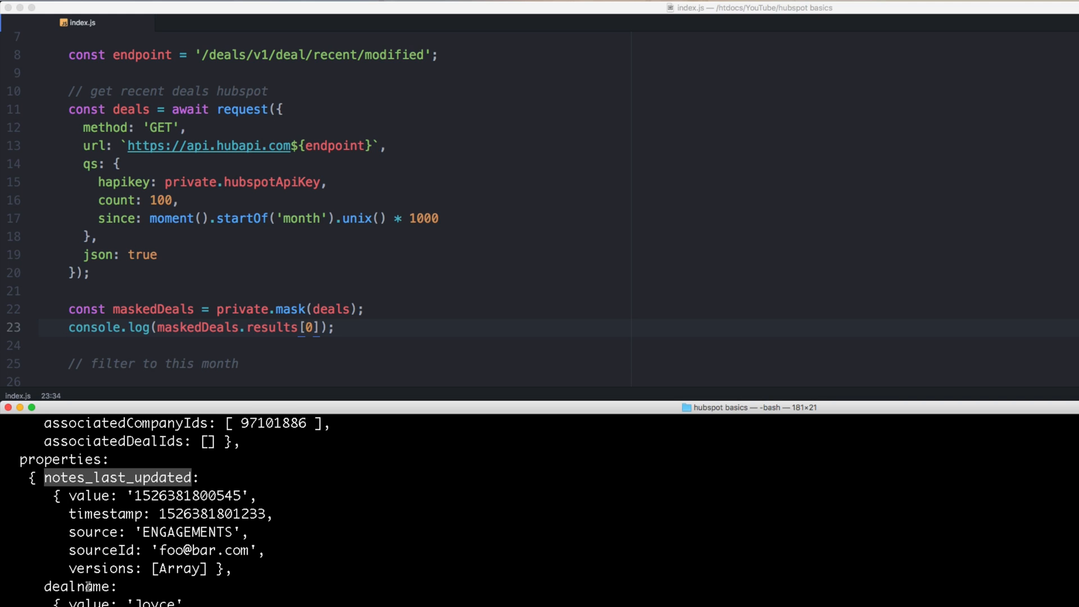
{"action": "scroll", "scroll_direction": "down", "scroll_amount": 3}
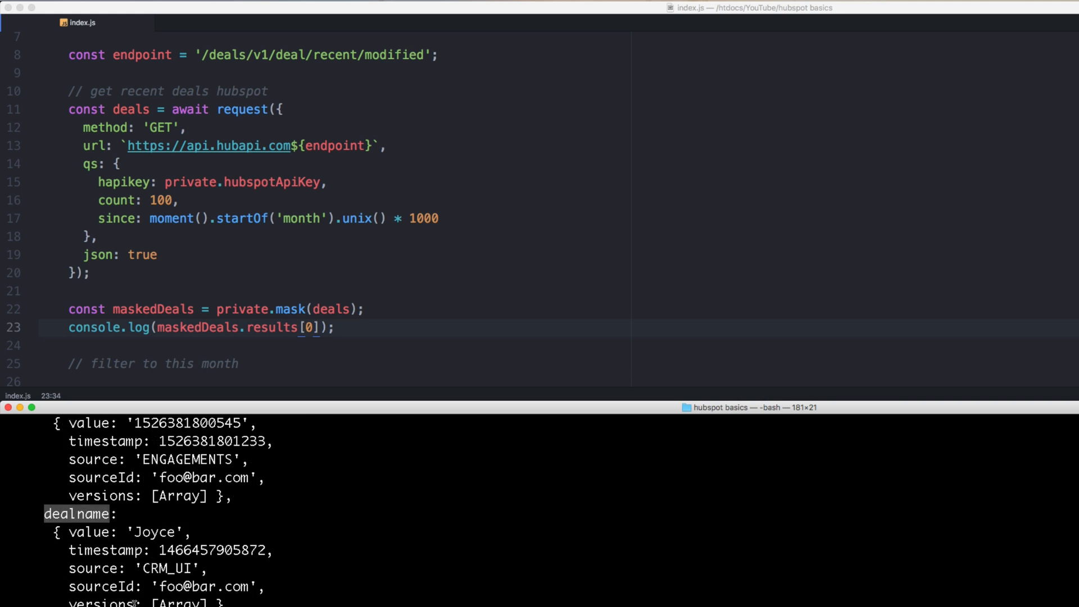
{"action": "scroll", "scroll_direction": "down", "scroll_amount": 3}
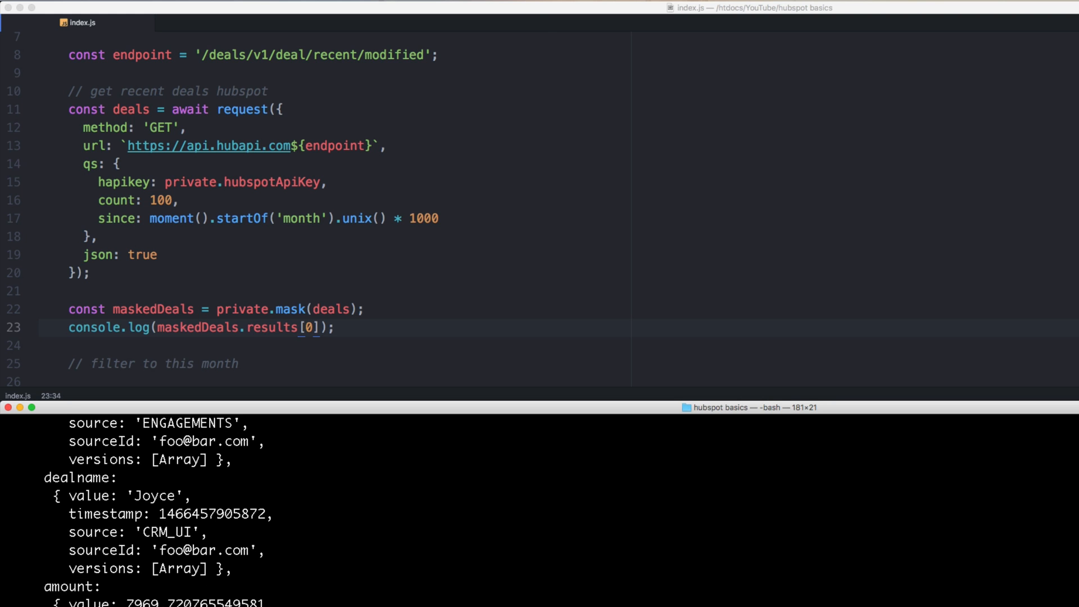
{"action": "scroll", "scroll_direction": "down", "scroll_amount": 3}
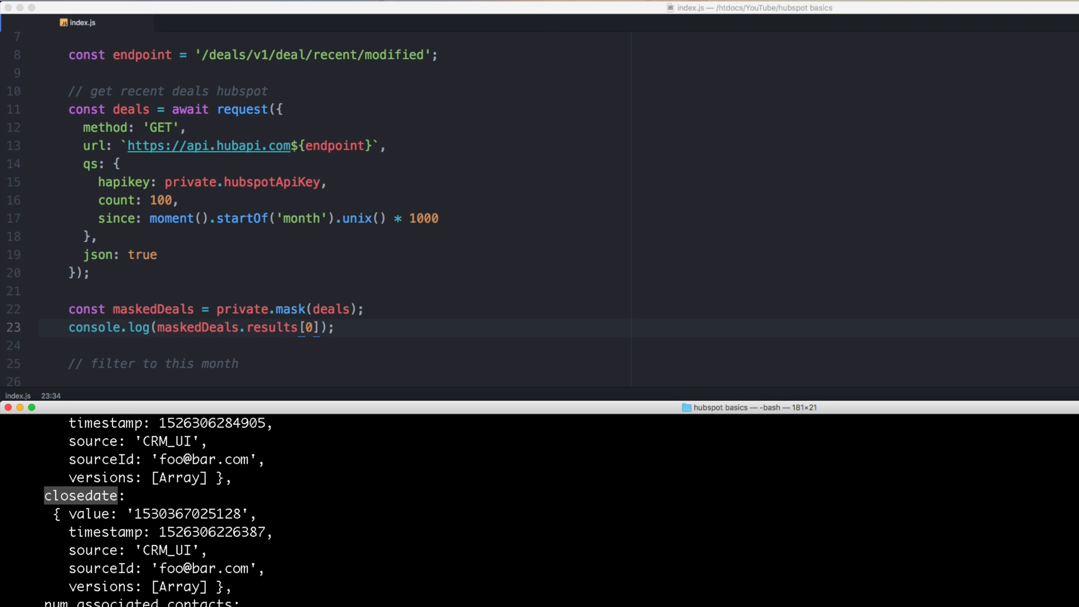
{"action": "scroll", "scroll_direction": "down", "scroll_amount": 3}
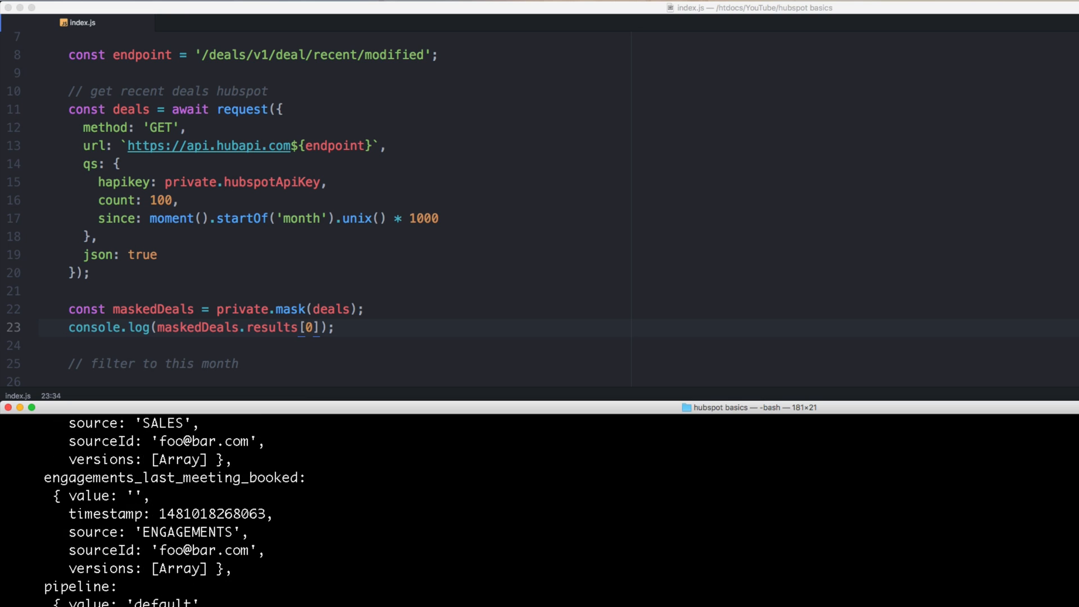
{"action": "scroll", "scroll_direction": "down", "scroll_amount": 3}
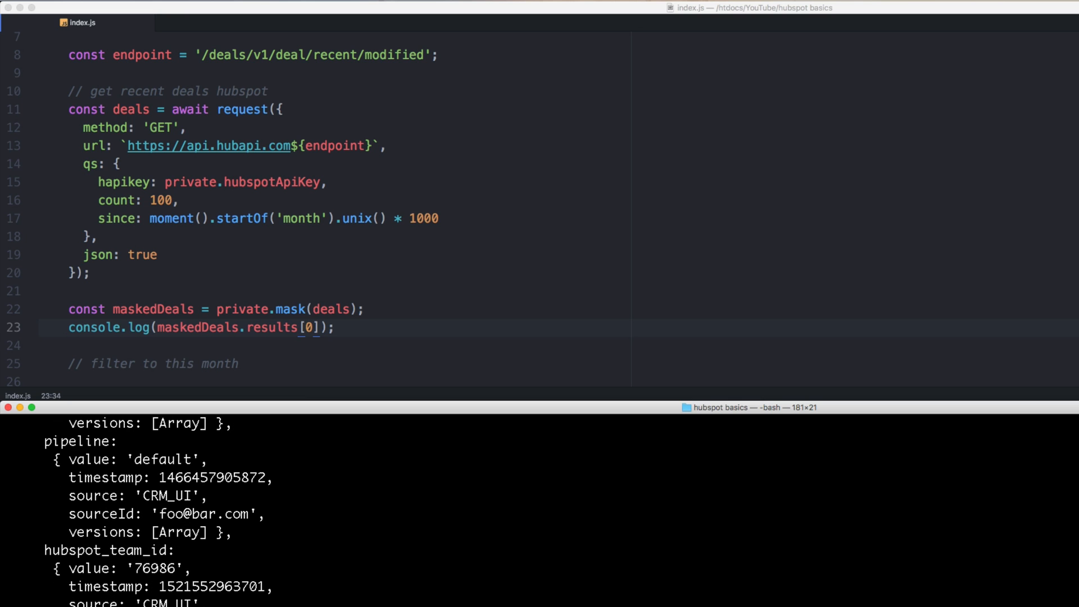
{"action": "scroll", "scroll_direction": "down", "scroll_amount": 3}
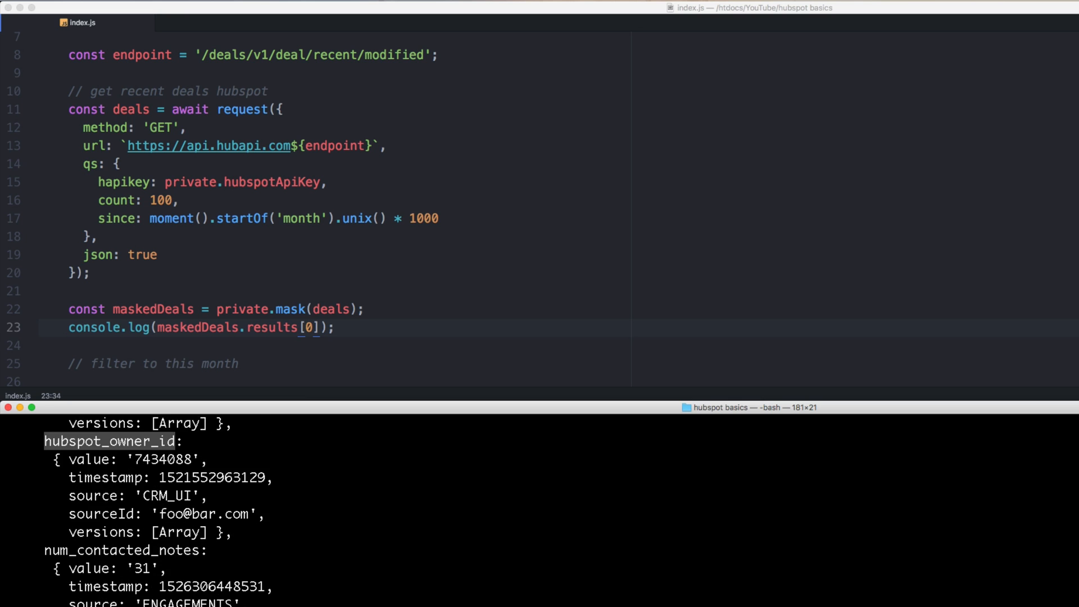
{"action": "scroll", "scroll_direction": "down", "scroll_amount": 3}
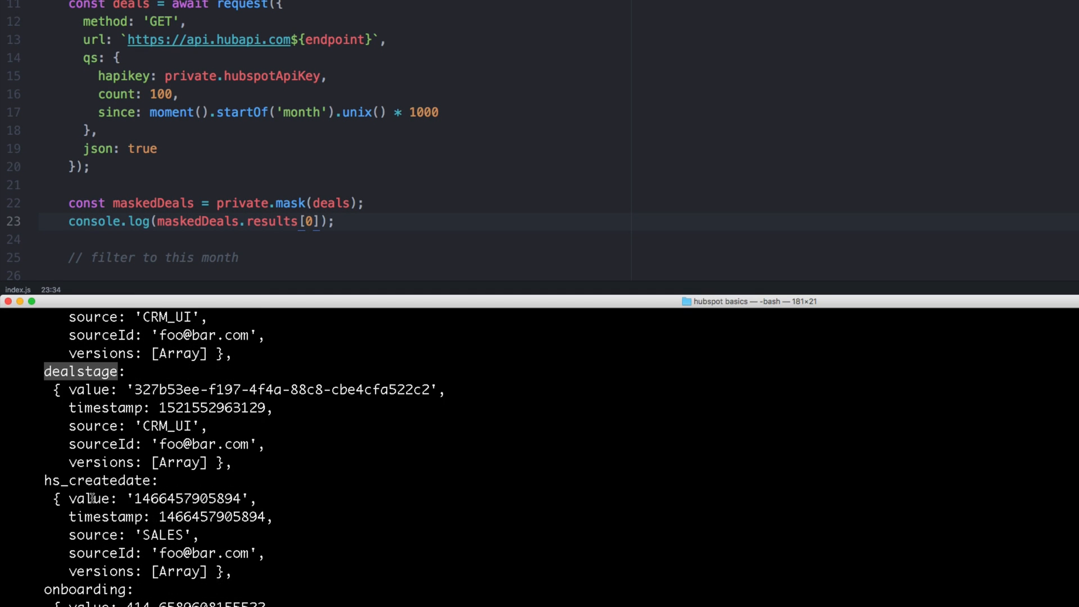
{"action": "scroll", "scroll_direction": "down", "scroll_amount": 3}
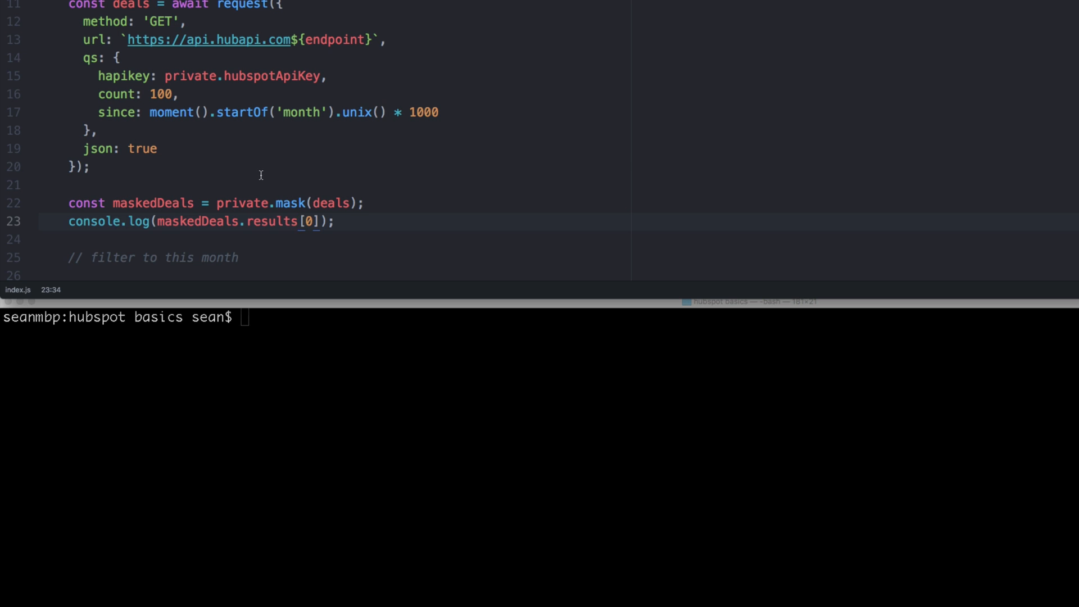
Step: Write maskedDeals.filter(deal => { return deal.properties.dealstage.value }) under the filter comment
{"action": "scroll", "scroll_direction": "down", "scroll_amount": 3}
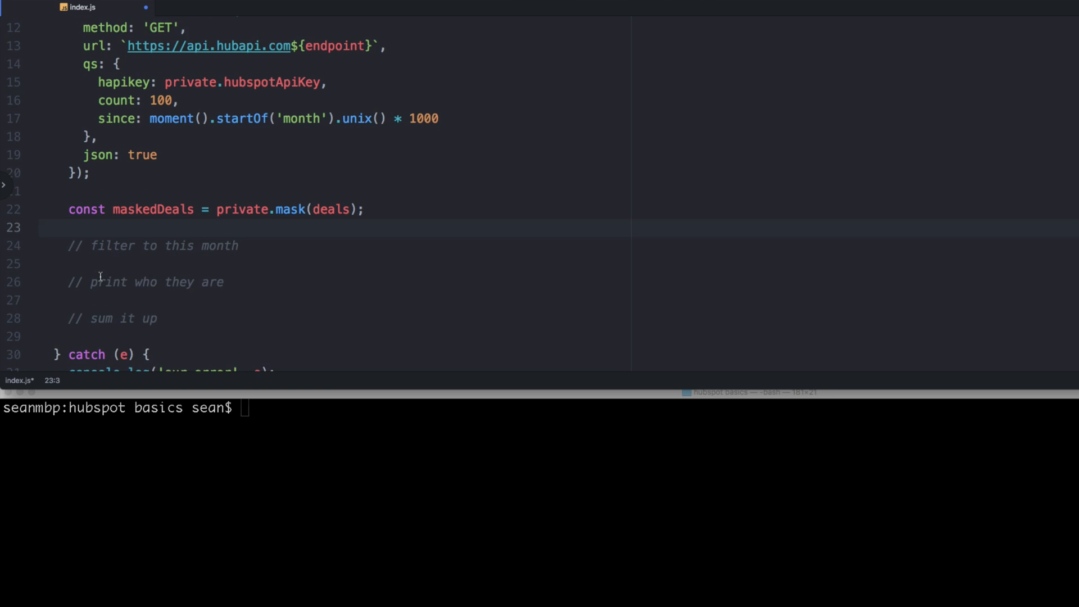
{"action": "type", "text": "m"}
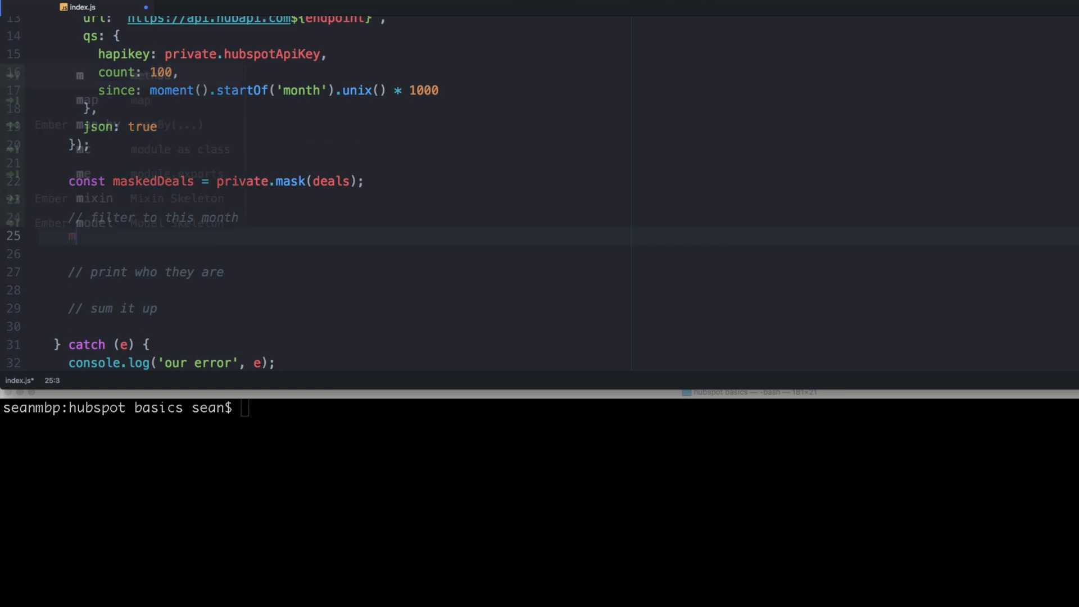
{"action": "type", "text": "askedDeals.filter"}
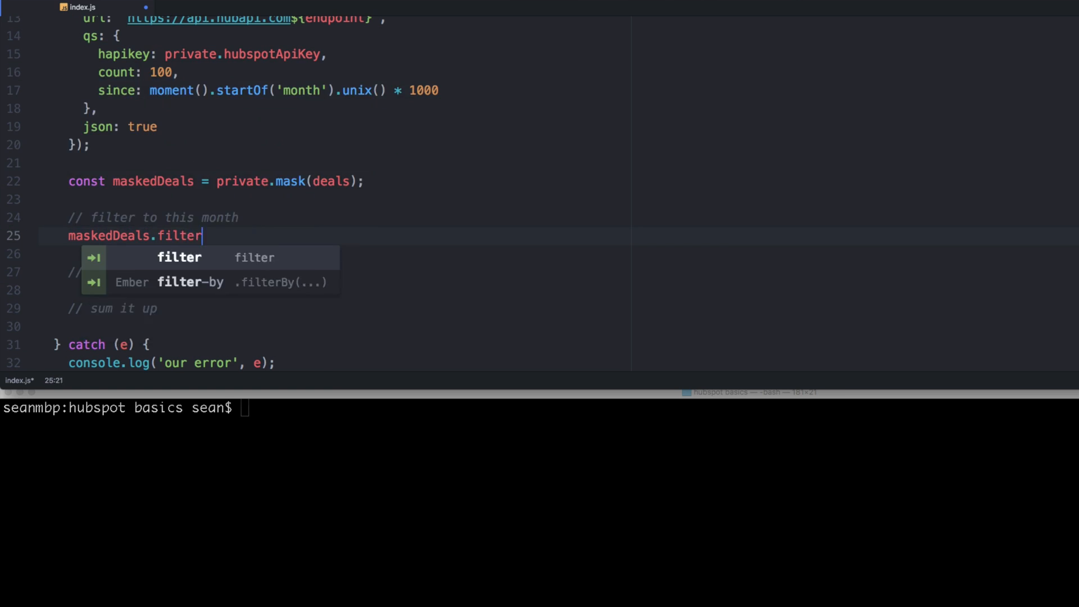
{"action": "type", "text": "(deal =>"}
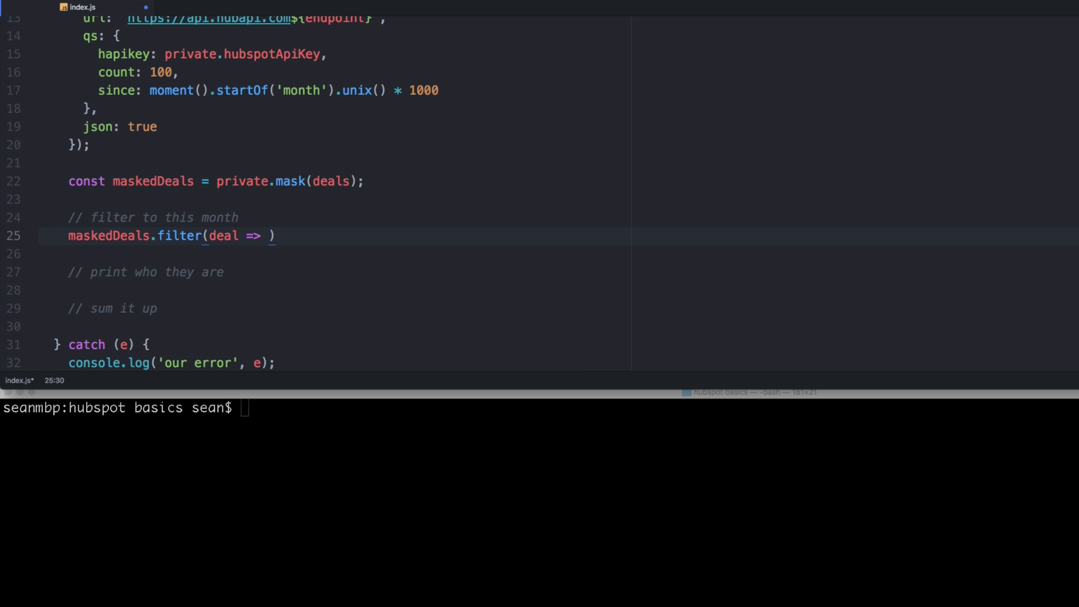
{"action": "type", "text": "{"}
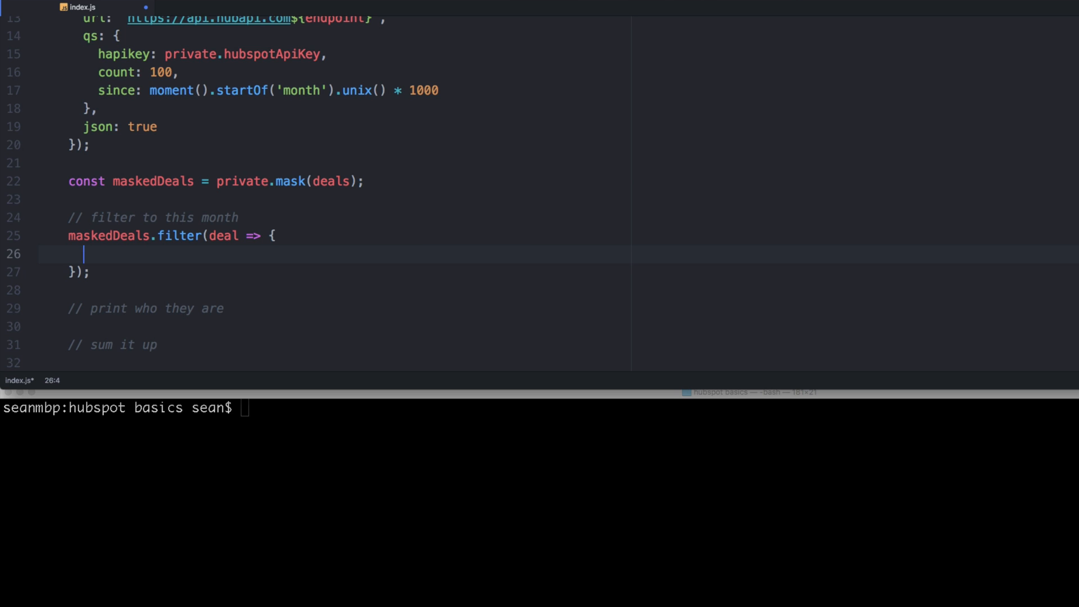
{"action": "type", "text": "return deal.properties"}
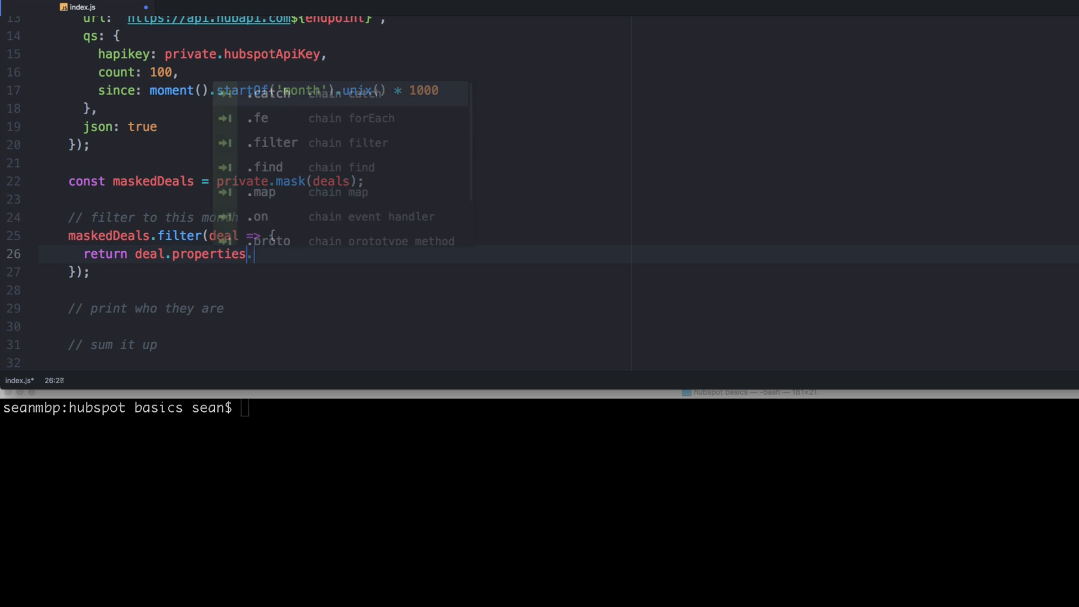
{"action": "type", "text": ".dealstage"}
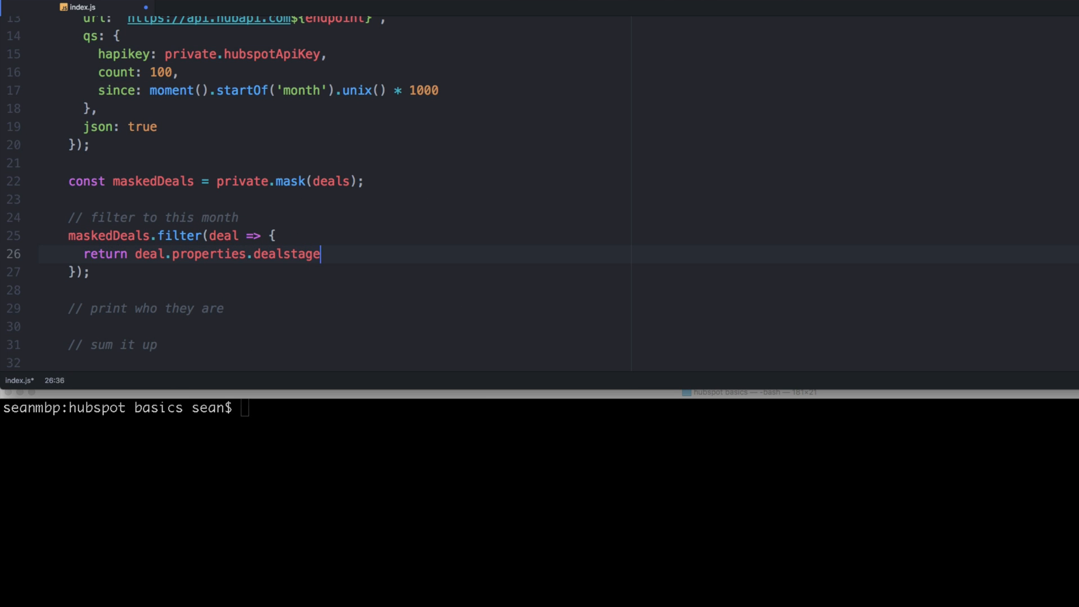
{"action": "type", "text": ".value"}
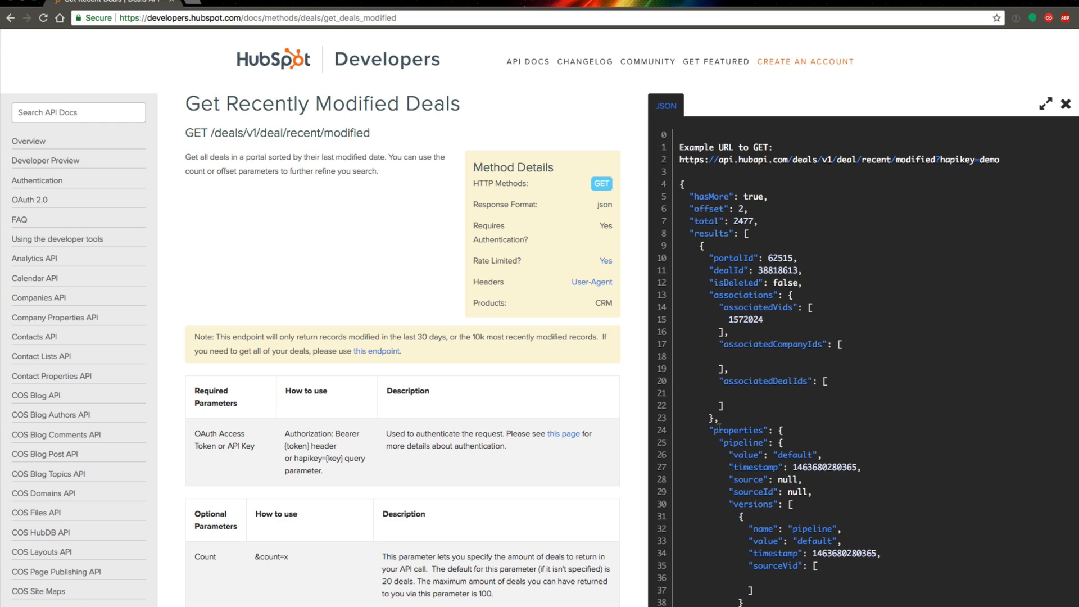
Step: Inspect the docs example JSON to find how dealstage holds its value field
{"action": "double_click", "coordinate": [740, 441]}
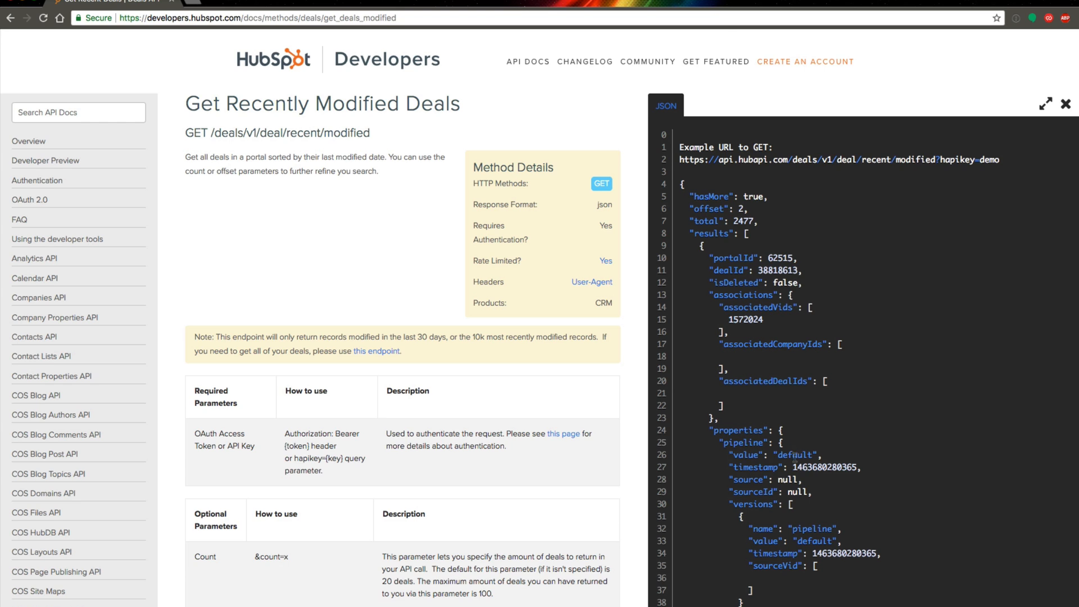
{"action": "scroll", "scroll_direction": "down", "scroll_amount": 3}
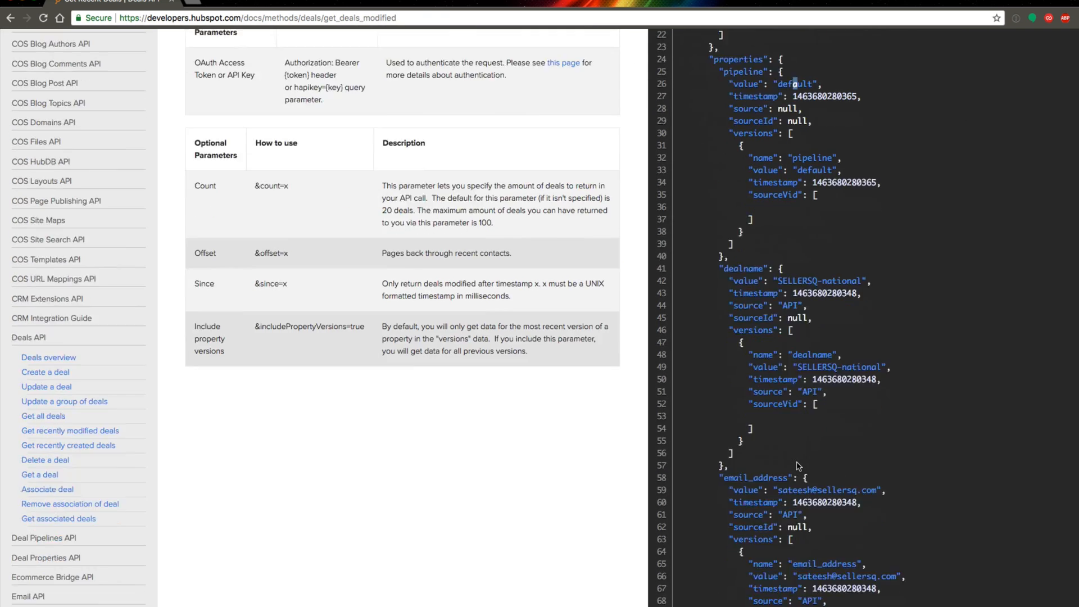
{"action": "scroll", "scroll_direction": "down", "scroll_amount": 3}
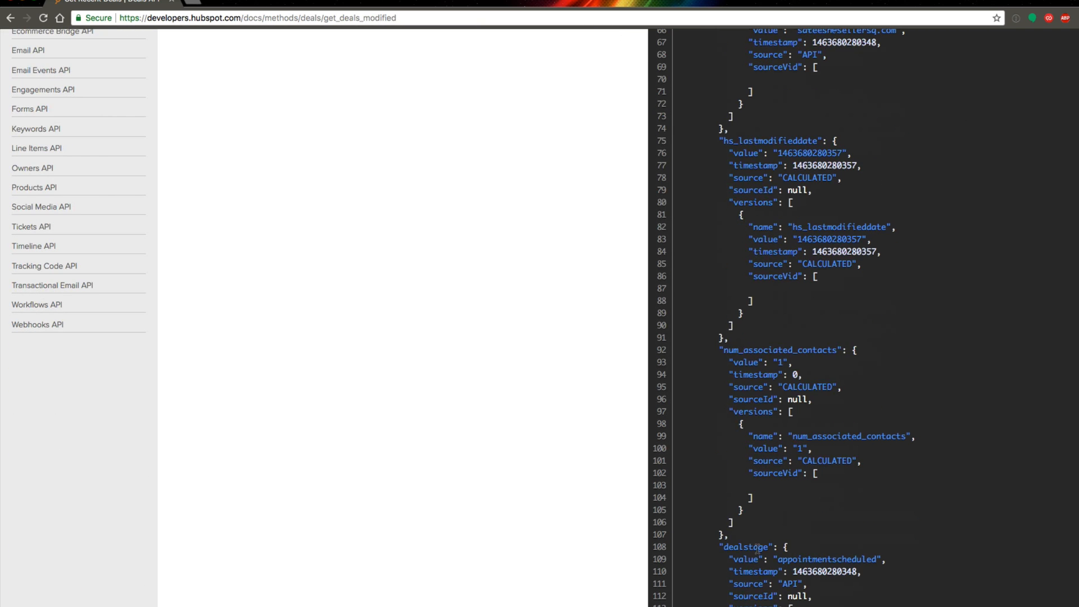
{"action": "double_click", "coordinate": [744, 546]}
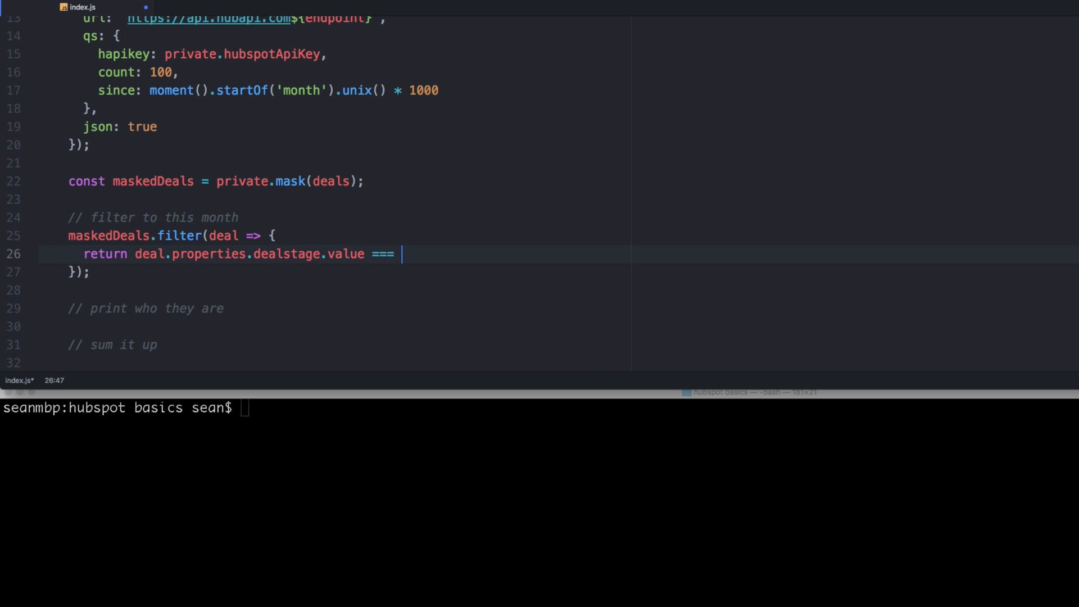
Step: Filter deals with dealstage.value === 'onboarding' into const onboardingDeals, log it, run, then filter maskedDeals.results
{"action": "type", "text": "'onboarin'"}
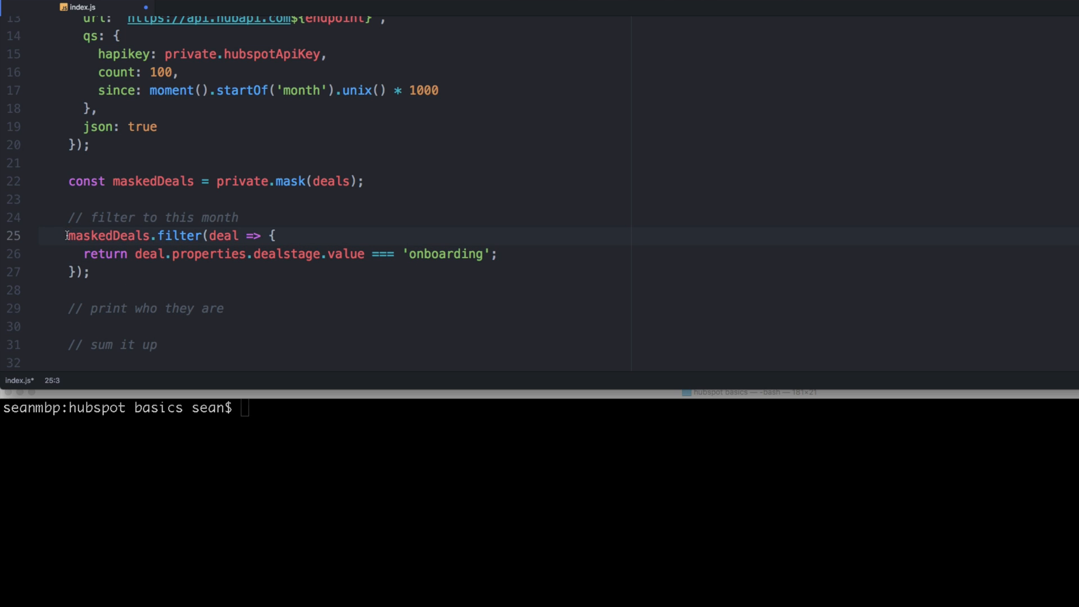
{"action": "type", "text": "const onboardingDeals ="}
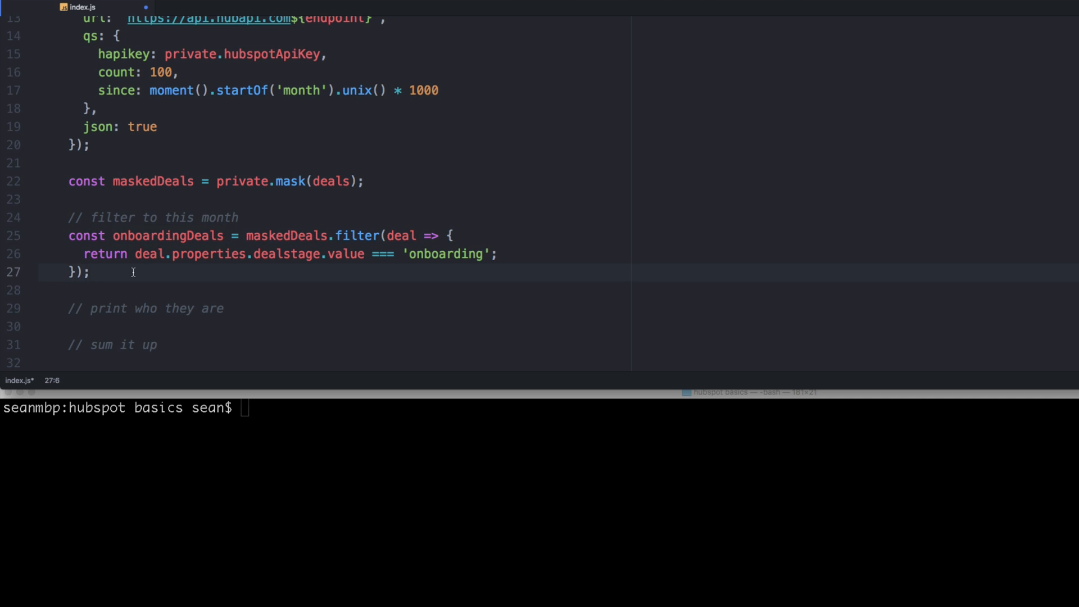
{"action": "type", "text": "cos"}
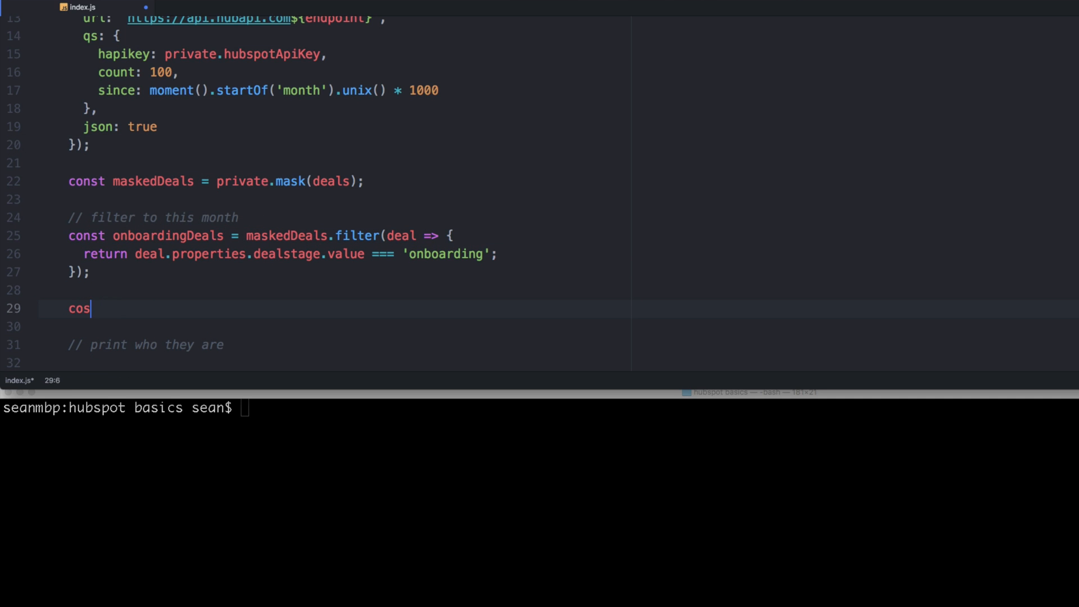
{"action": "type", "text": "ole.log(onboardingDeals);"}
{"action": "left_click", "coordinate": [540, 408]}
{"action": "type", "text": "node index.js"}
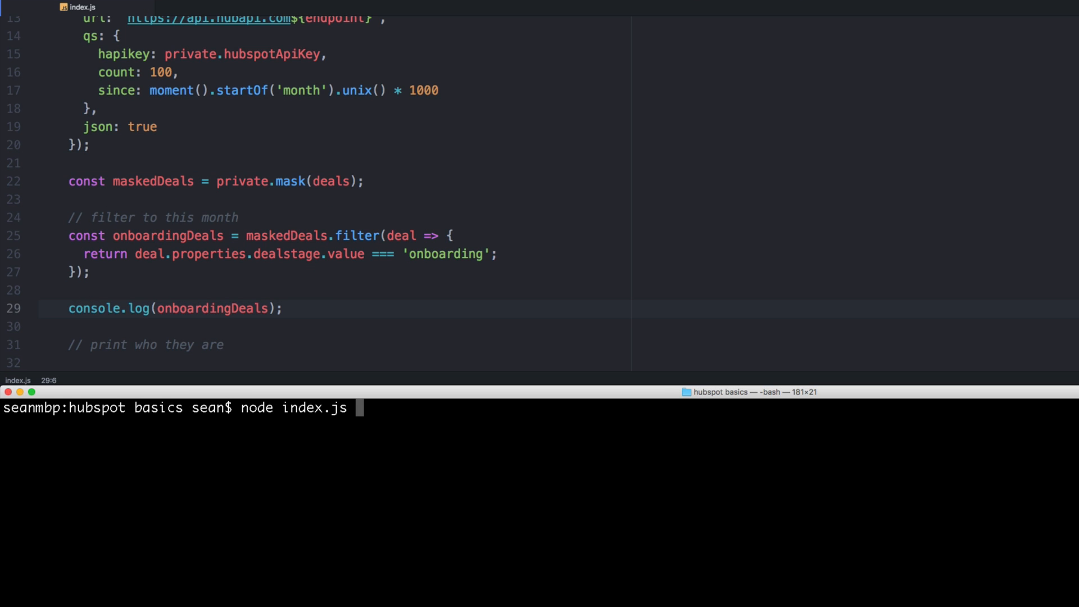
{"action": "key", "text": "Return"}
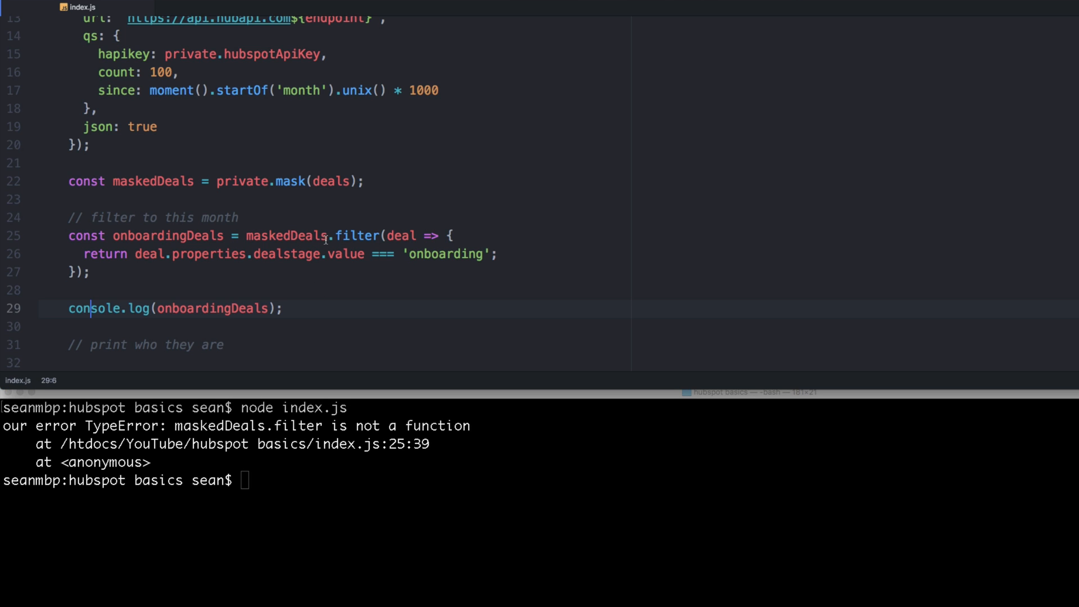
{"action": "type", "text": ".results"}
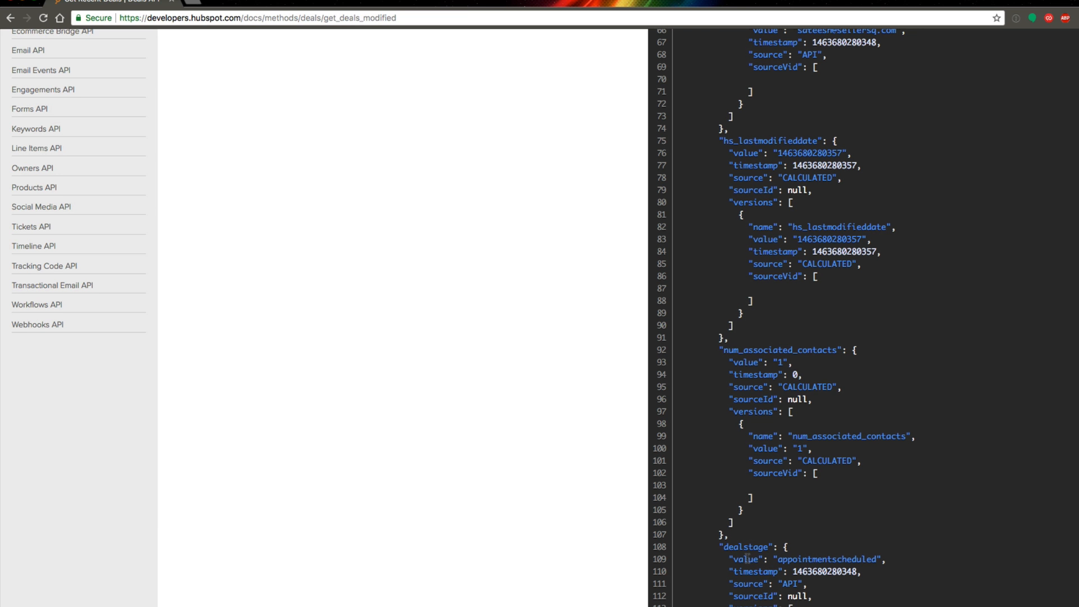
Step: Review the dealstage key, appointmentscheduled value and timestamp field in the sample deal response
{"action": "scroll", "scroll_direction": "down", "scroll_amount": 3}
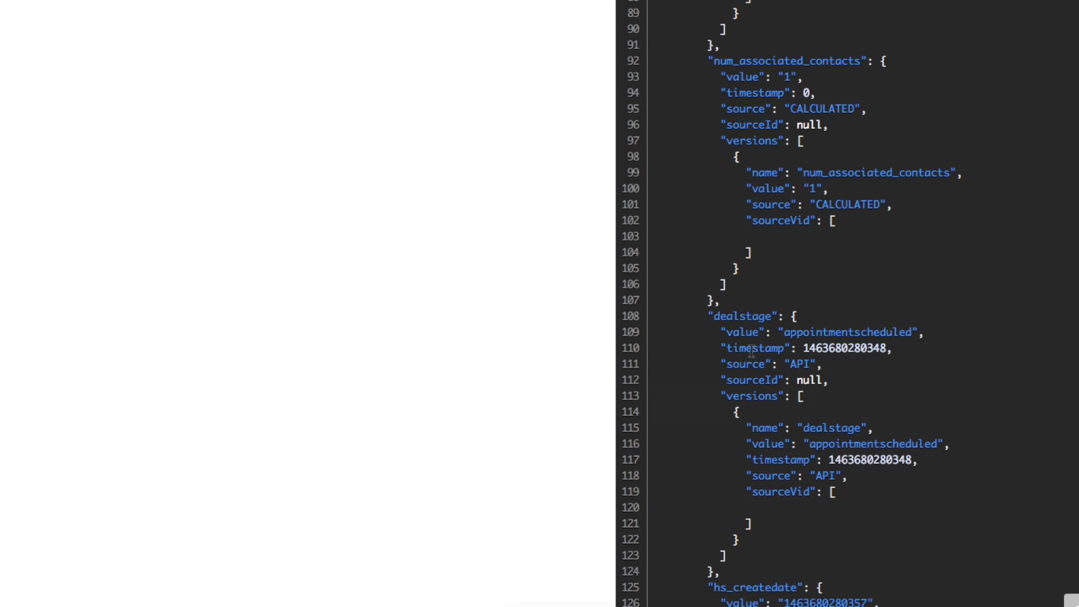
{"action": "double_click", "coordinate": [755, 348]}
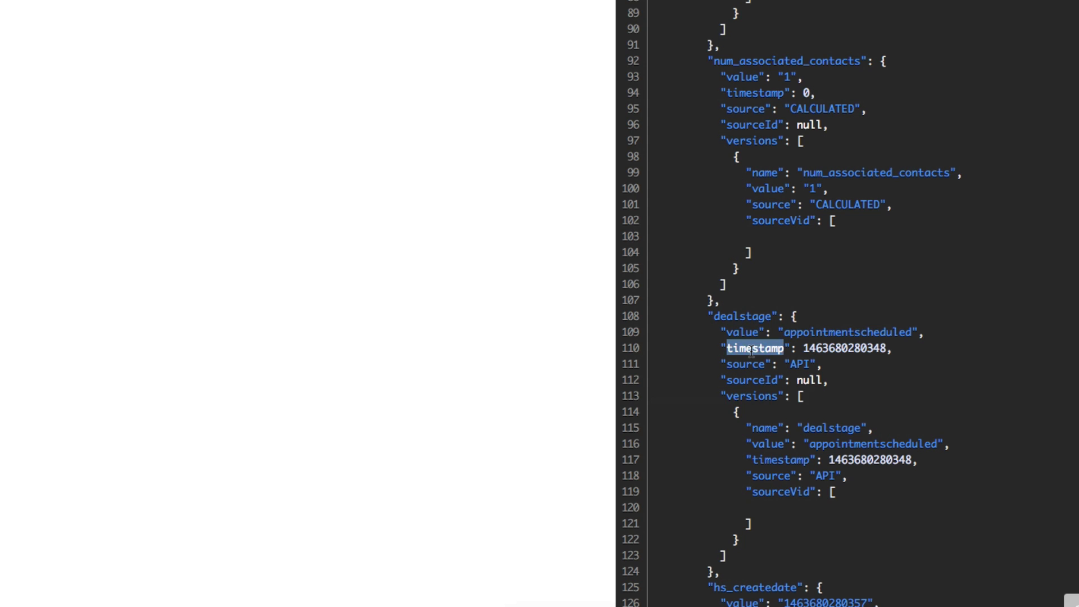
{"action": "double_click", "coordinate": [742, 315]}
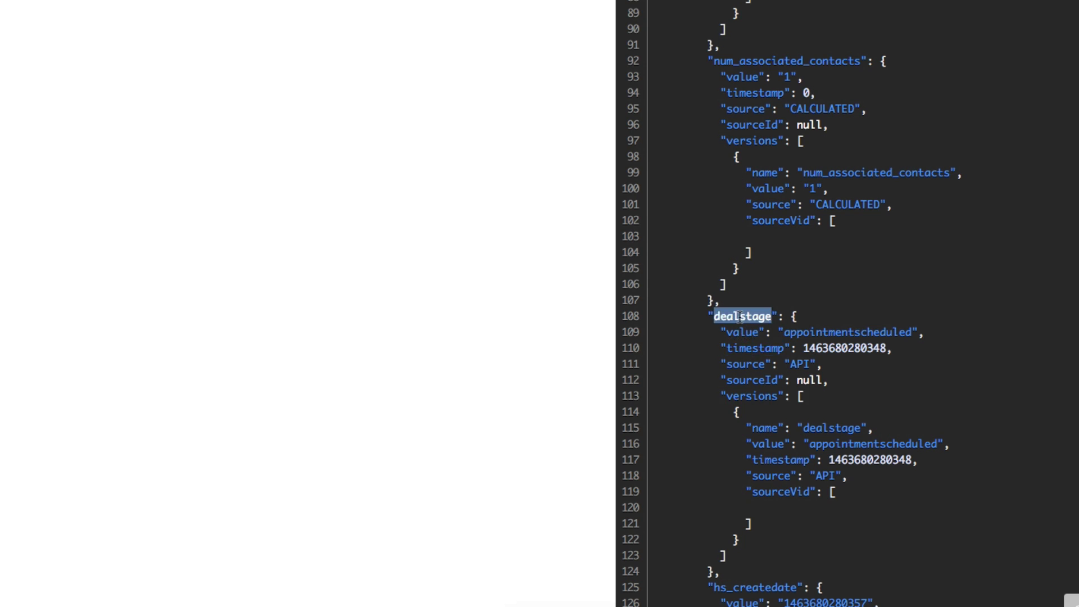
{"action": "double_click", "coordinate": [846, 331]}
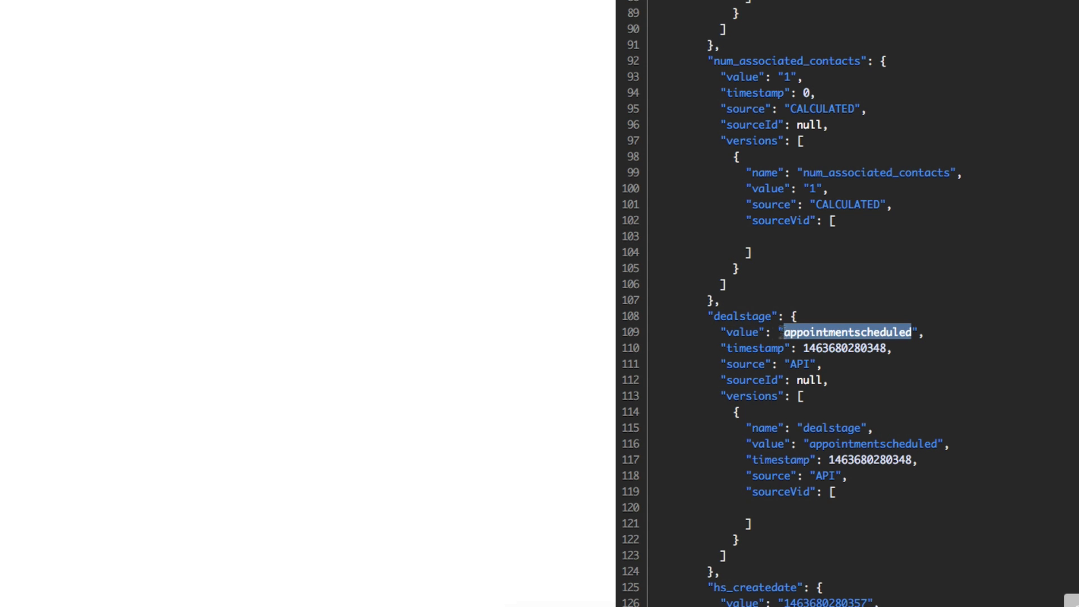
{"action": "double_click", "coordinate": [757, 347]}
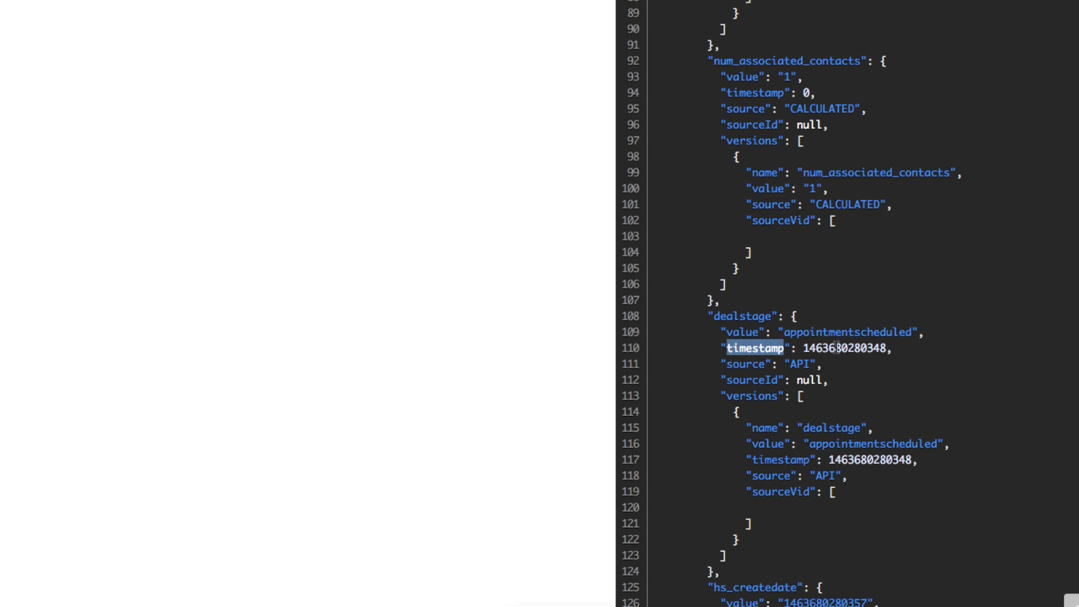
{"action": "double_click", "coordinate": [845, 347]}
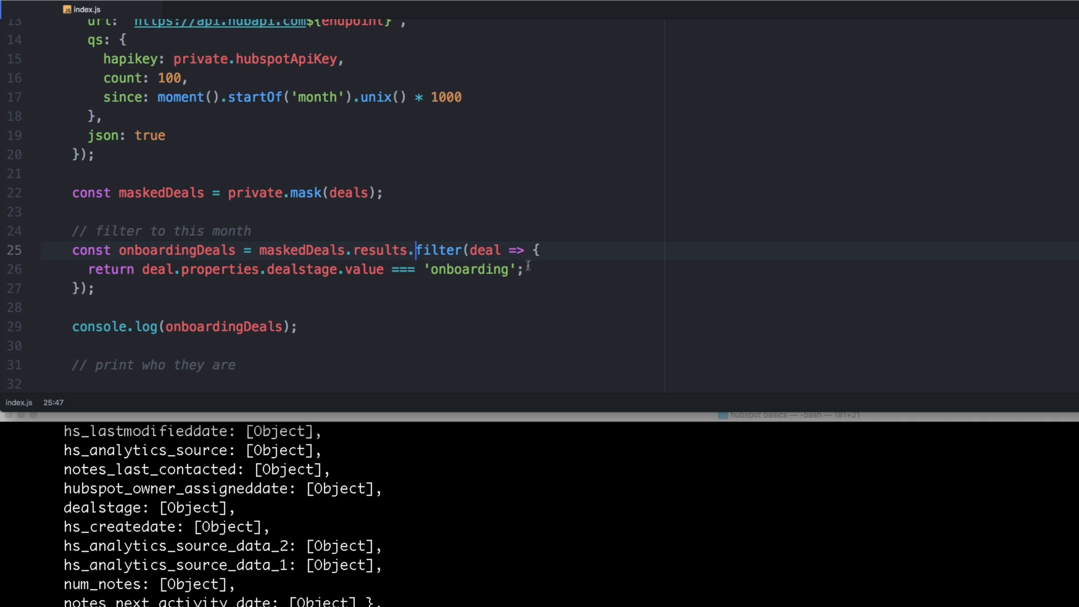
Step: Extract const stage = deal.properties.dealstage and require stage.value === 'onboarding' && stage.timestamp > ..
{"action": "type", "text": "&&"}
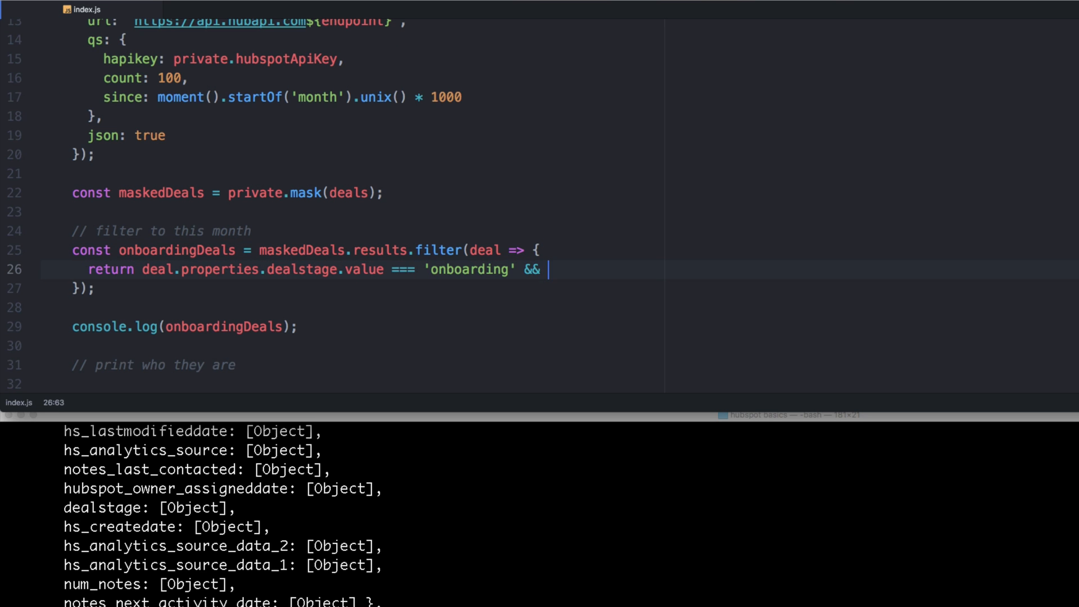
{"action": "type", "text": "deal.prop"}
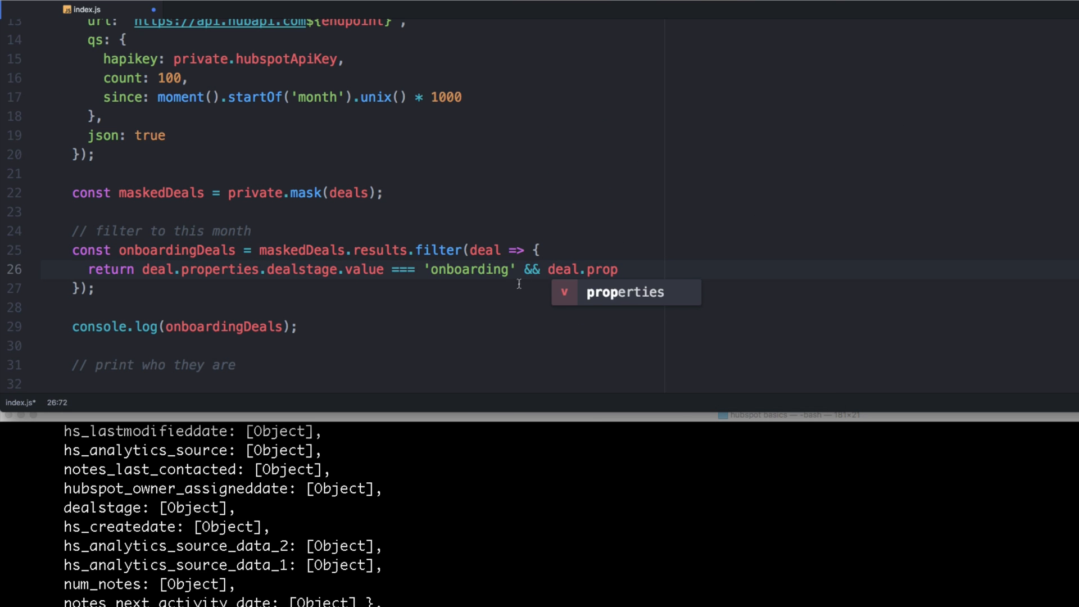
{"action": "type", "text": "const p ="}
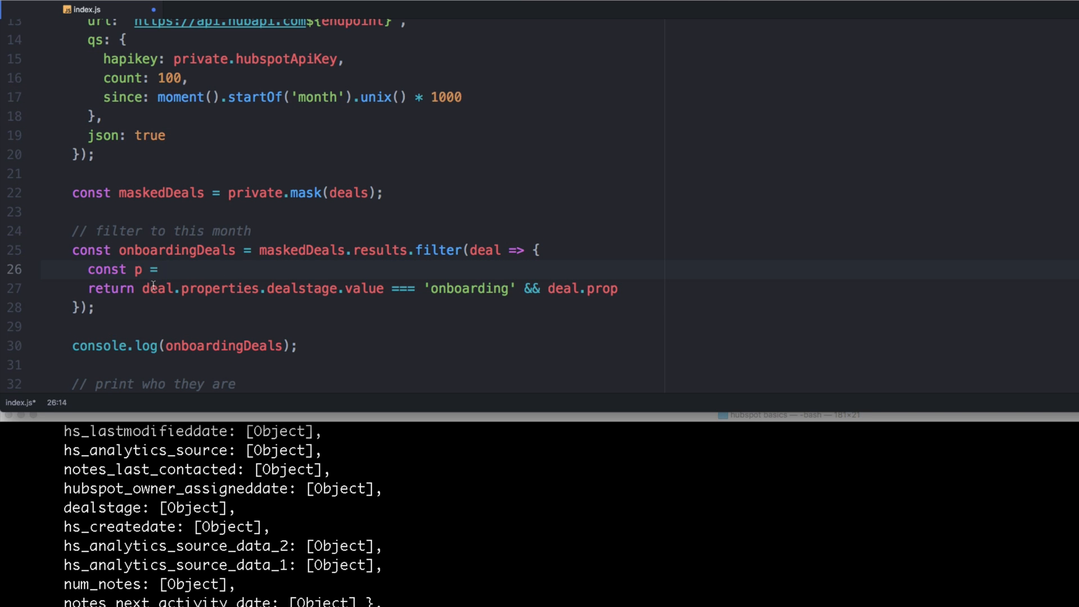
{"action": "left_click", "coordinate": [137, 268]}
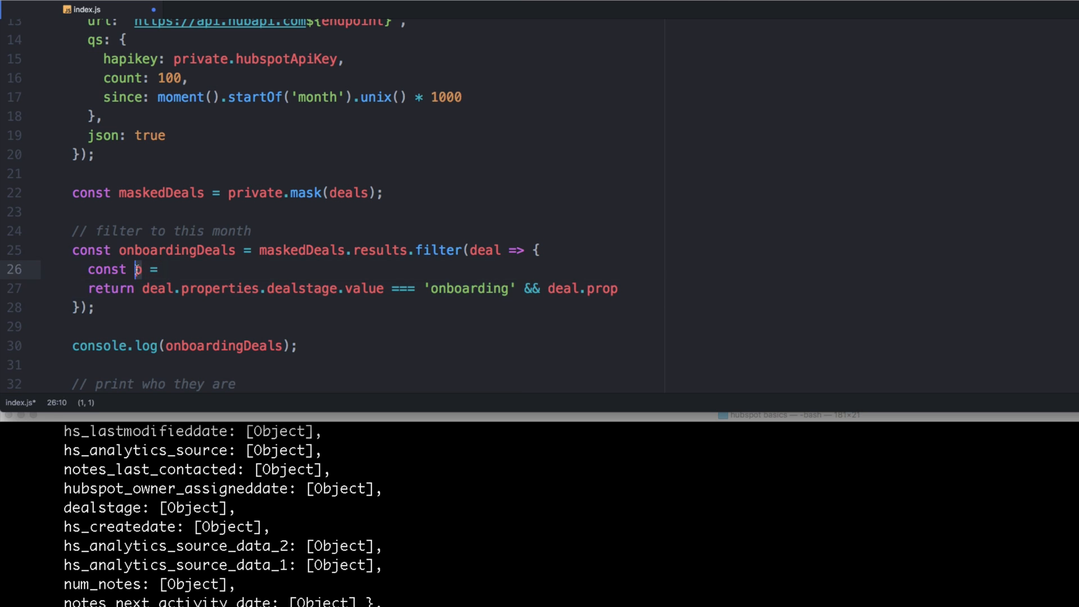
{"action": "type", "text": "stage"}
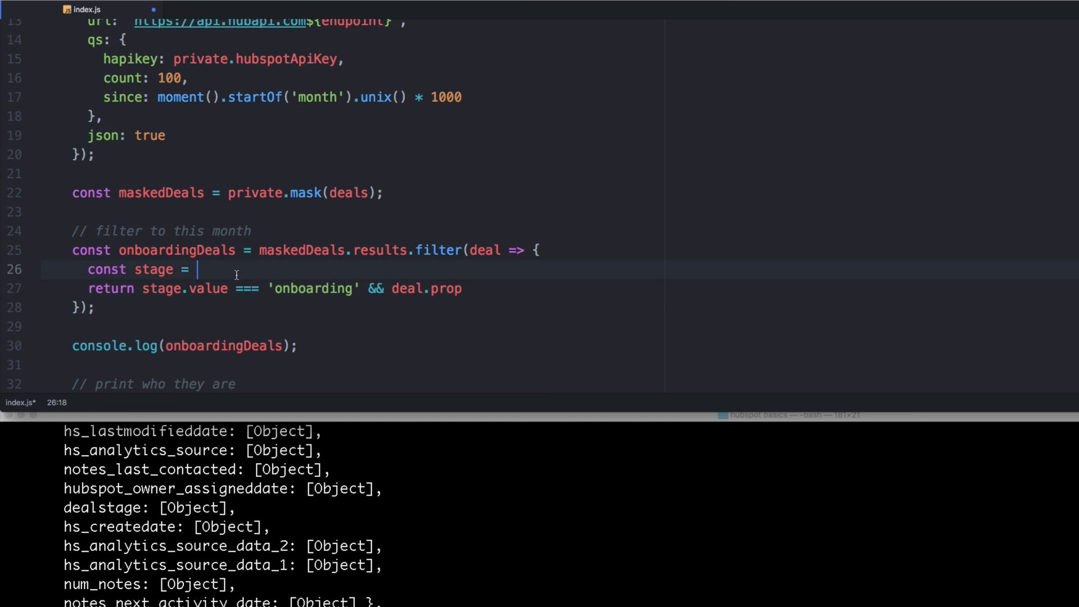
{"action": "type", "text": "deal.properties.dealstage;"}
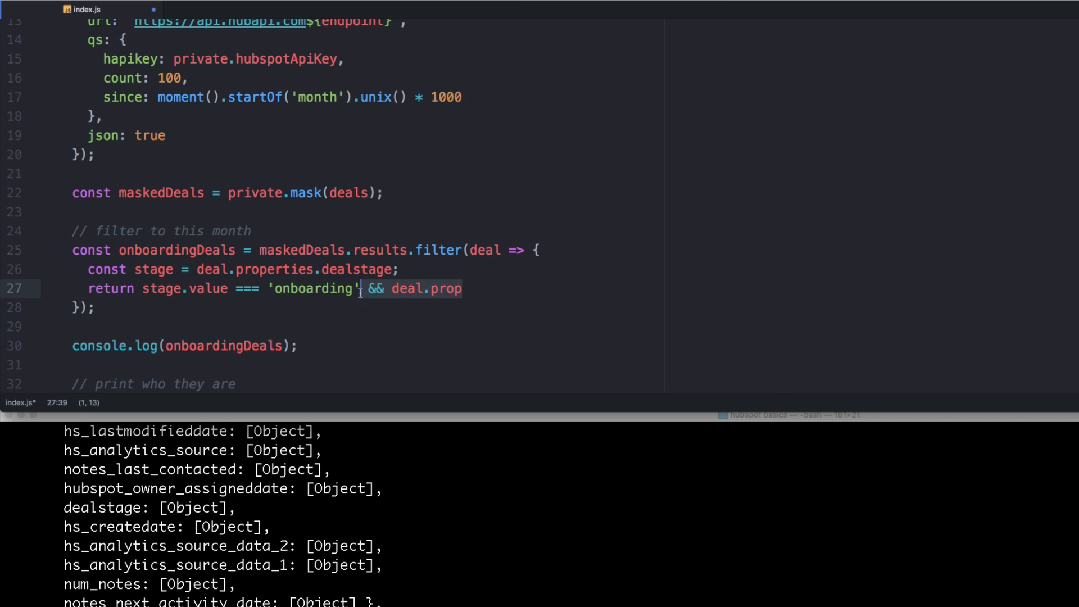
{"action": "type", "text": "stage."}
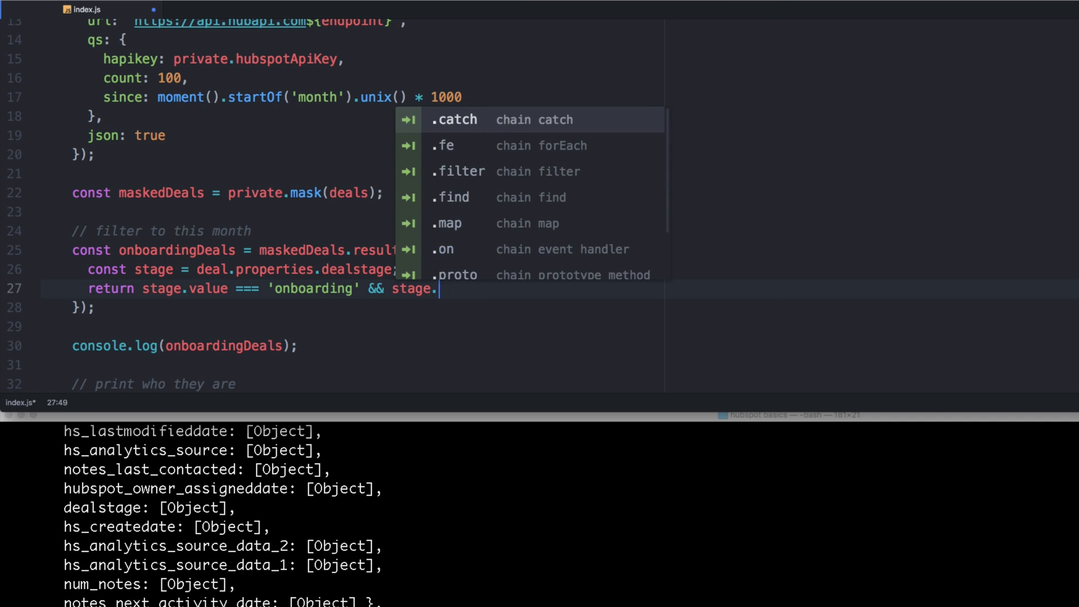
{"action": "type", "text": "timestamp"}
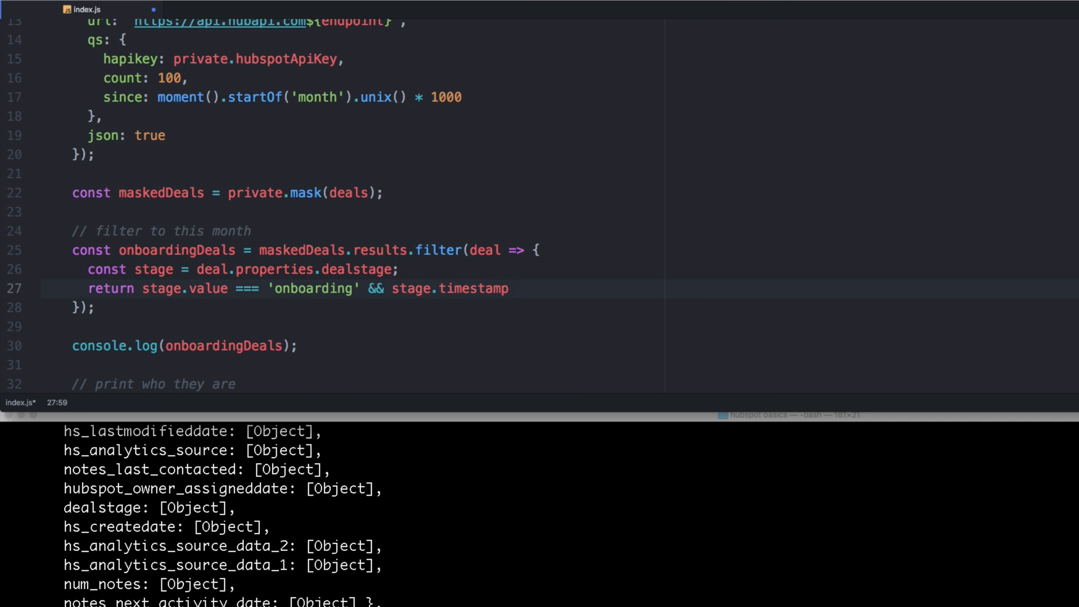
{"action": "left_click", "coordinate": [514, 289]}
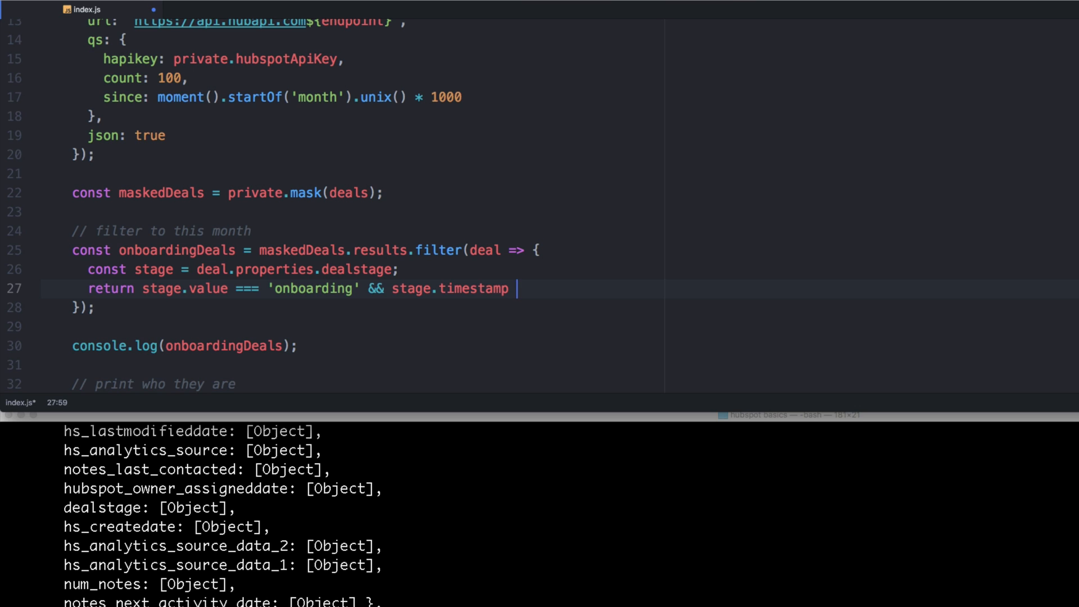
{"action": "type", "text": ">"}
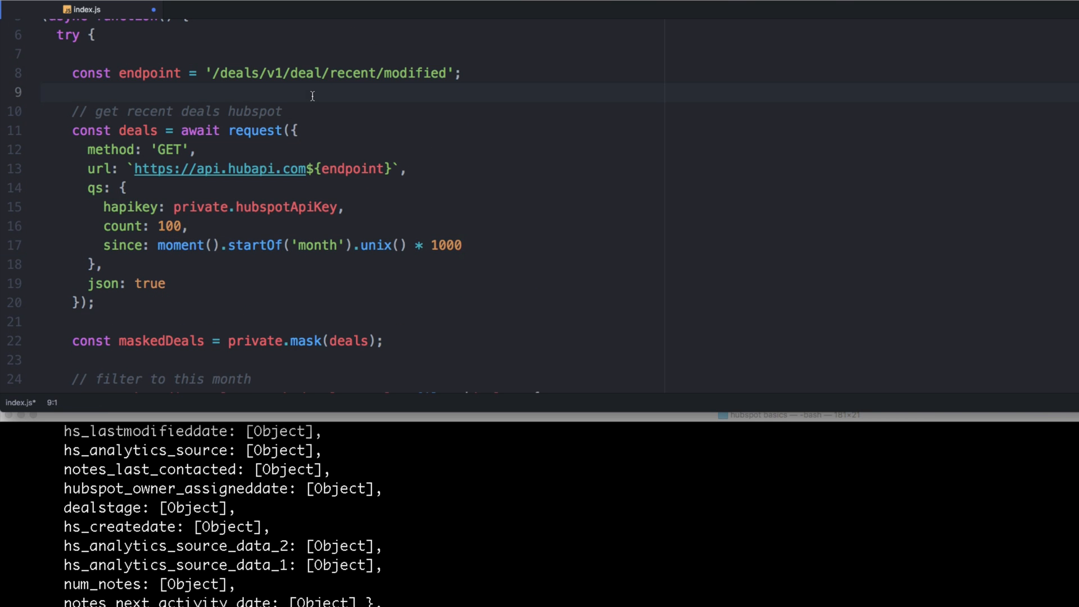
Step: Add const startOfMonth = moment().startOf('month').unix() * 1000 and compare stage.timestamp against it
{"action": "type", "text": "const"}
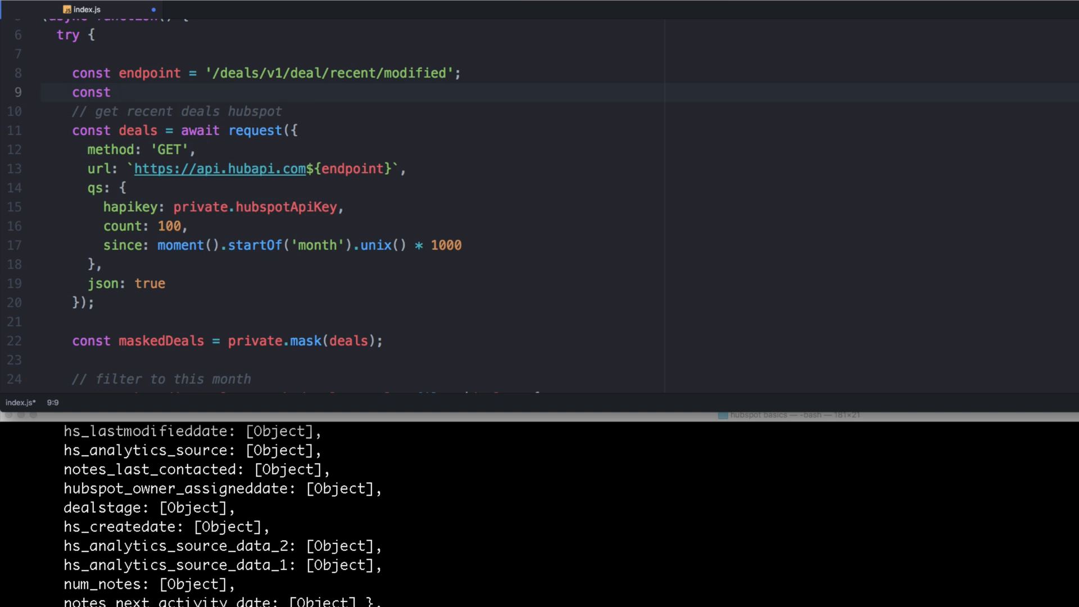
{"action": "type", "text": "startOfMonth = moment().startOf('month').unix() * 1000;"}
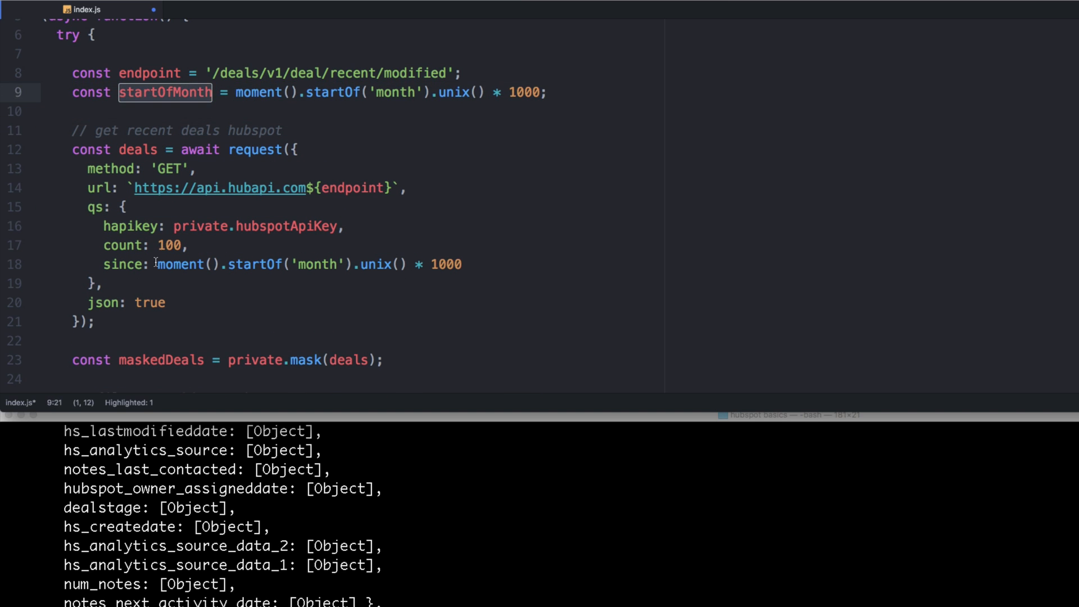
{"action": "scroll", "scroll_direction": "down", "scroll_amount": 3}
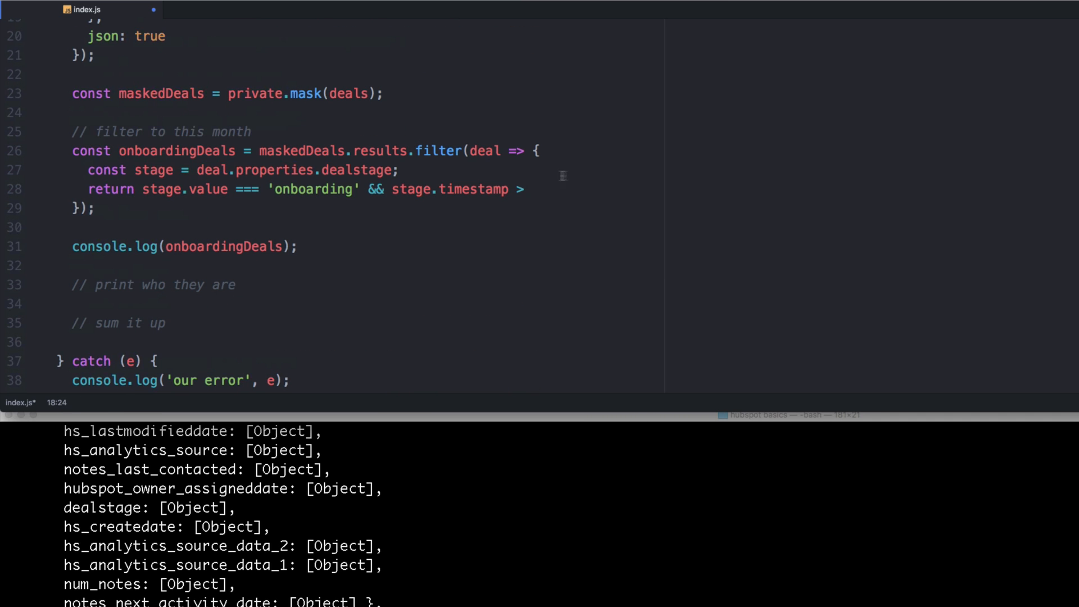
{"action": "type", "text": "startOfMonth;"}
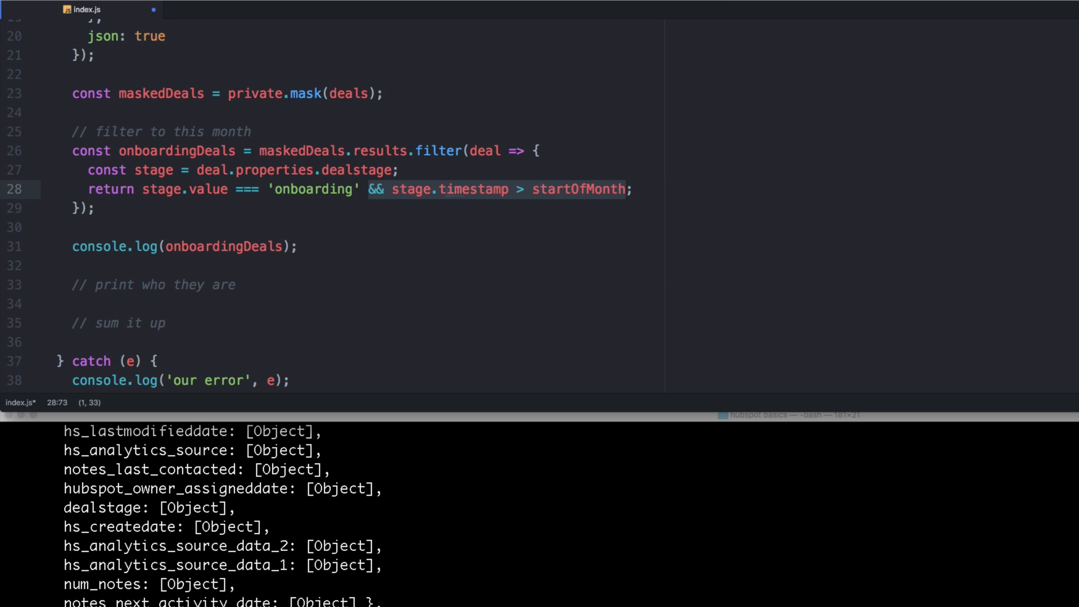
{"action": "left_click", "coordinate": [97, 208]}
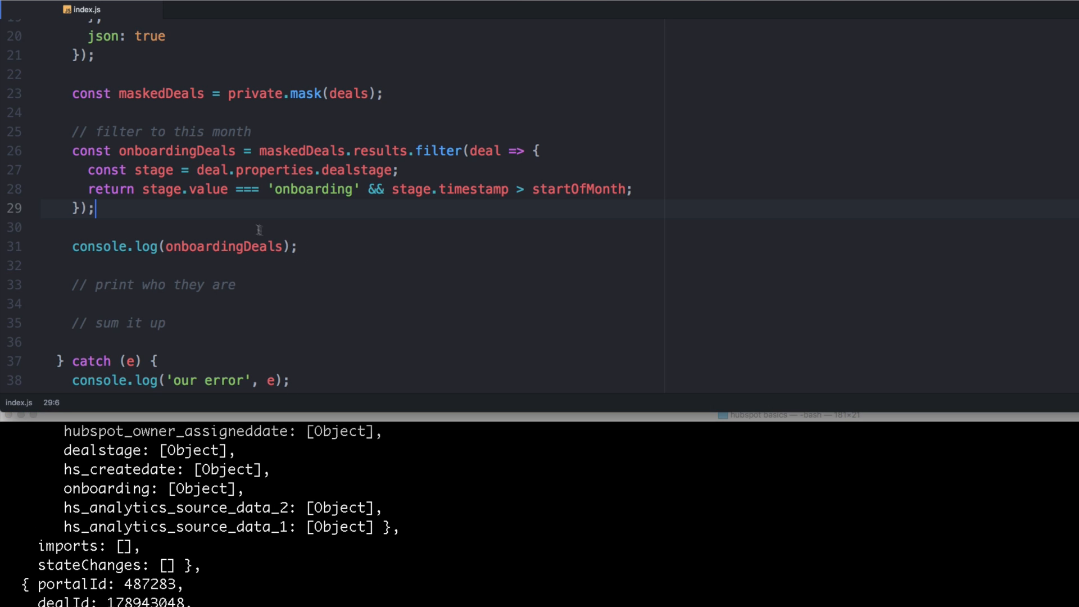
Step: Log onboardingDeals.length, run to confirm 3 deals, then delete the count logging line
{"action": "type", "text": ".length"}
{"action": "type", "text": "node index.js"}
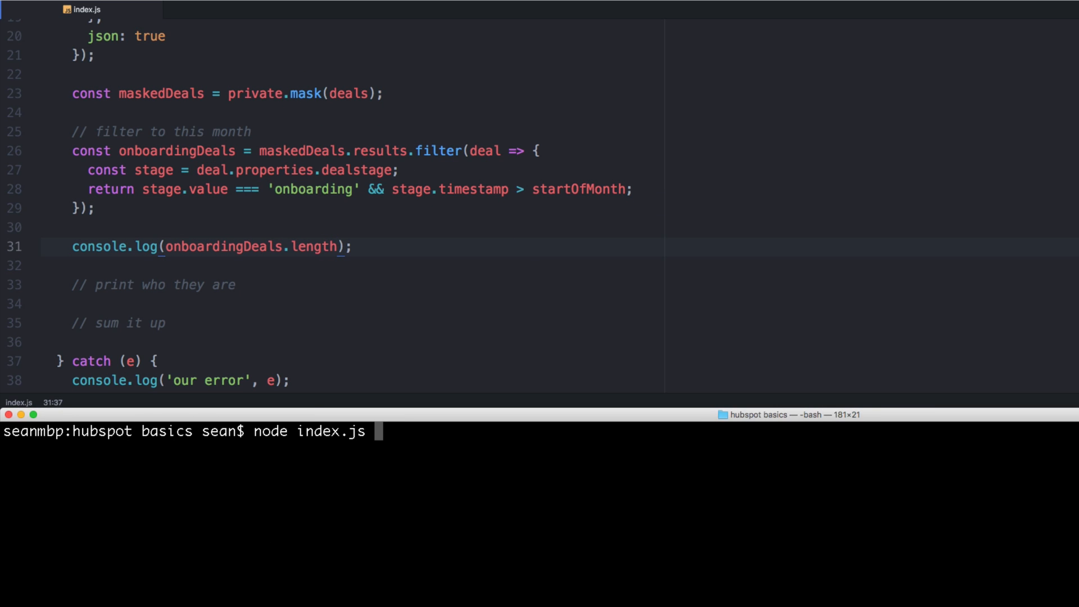
{"action": "key", "text": "Return"}
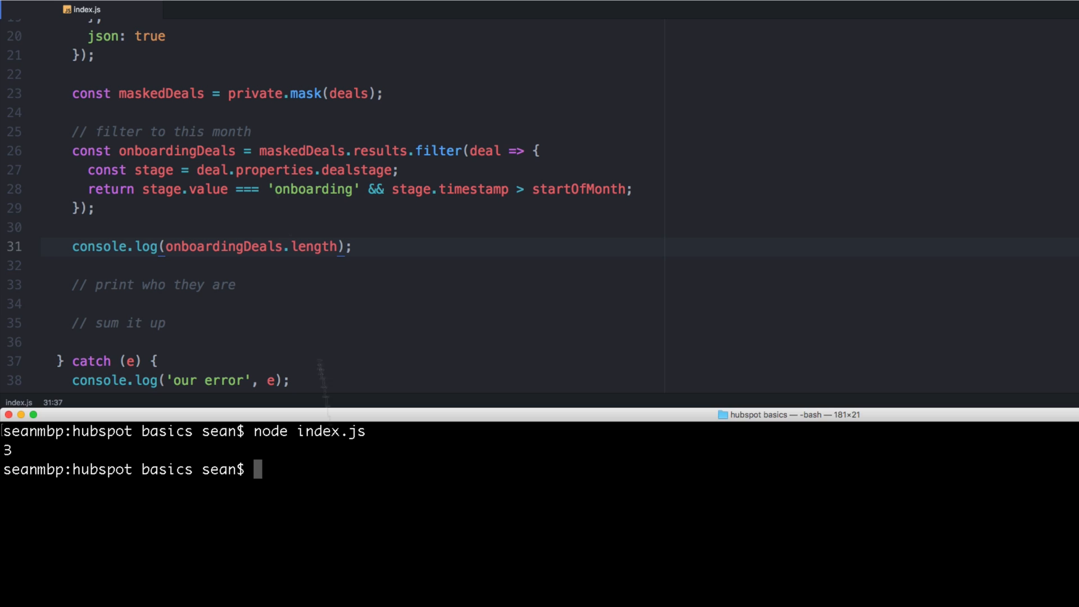
{"action": "left_click", "coordinate": [72, 246]}
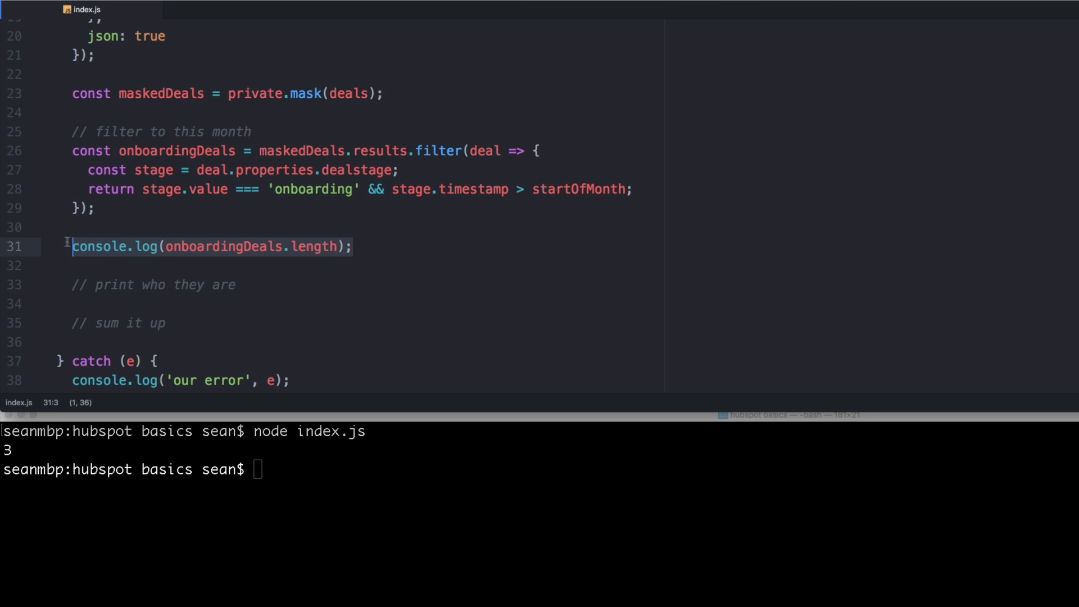
{"action": "key", "text": "Backspace"}
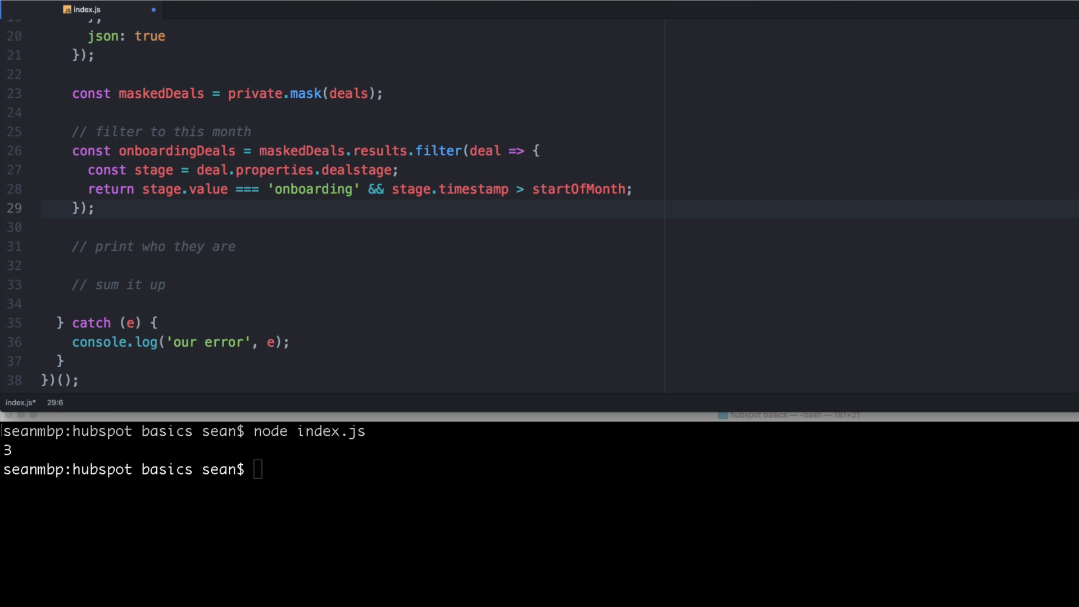
{"action": "left_click", "coordinate": [265, 246]}
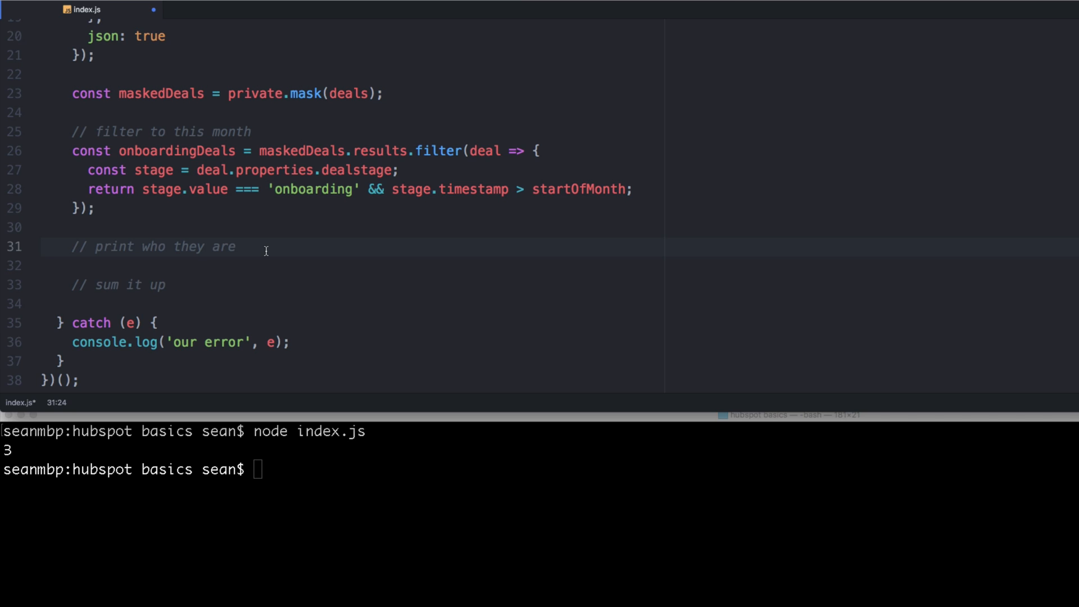
Step: Start an onboardingDeals.map(deal => {...}); call under the 'print who they are' comment
{"action": "left_click", "coordinate": [236, 246]}
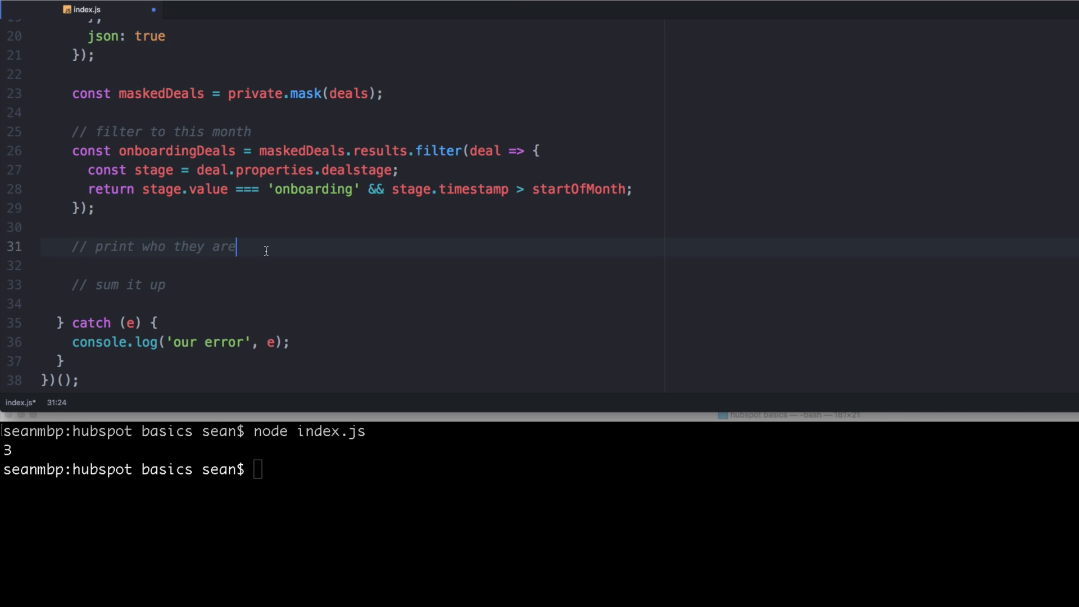
{"action": "key", "text": "enter"}
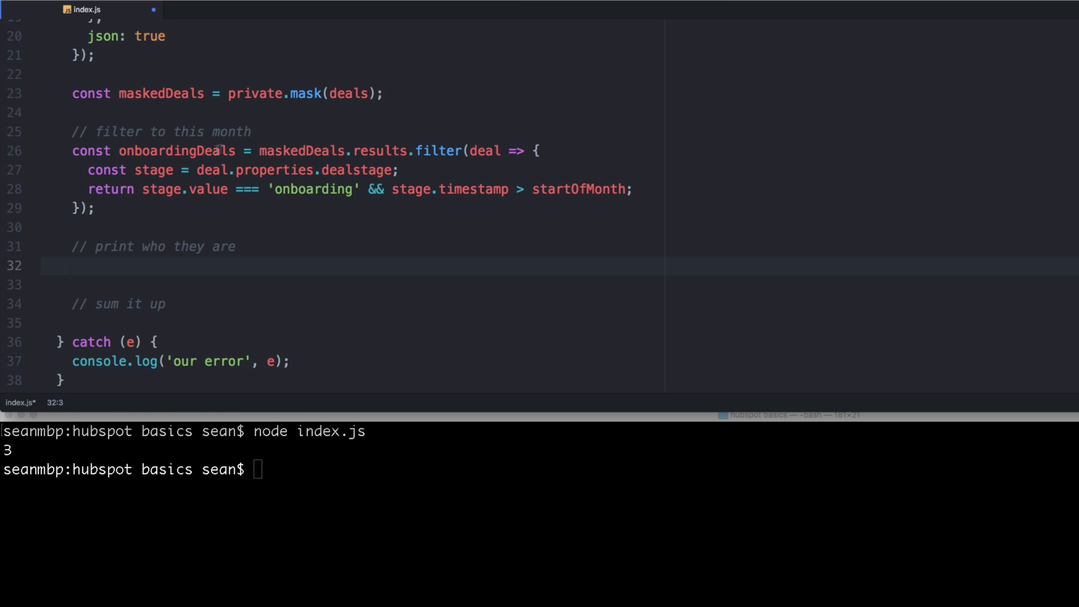
{"action": "type", "text": "onboardingDeals.map(deal =>"}
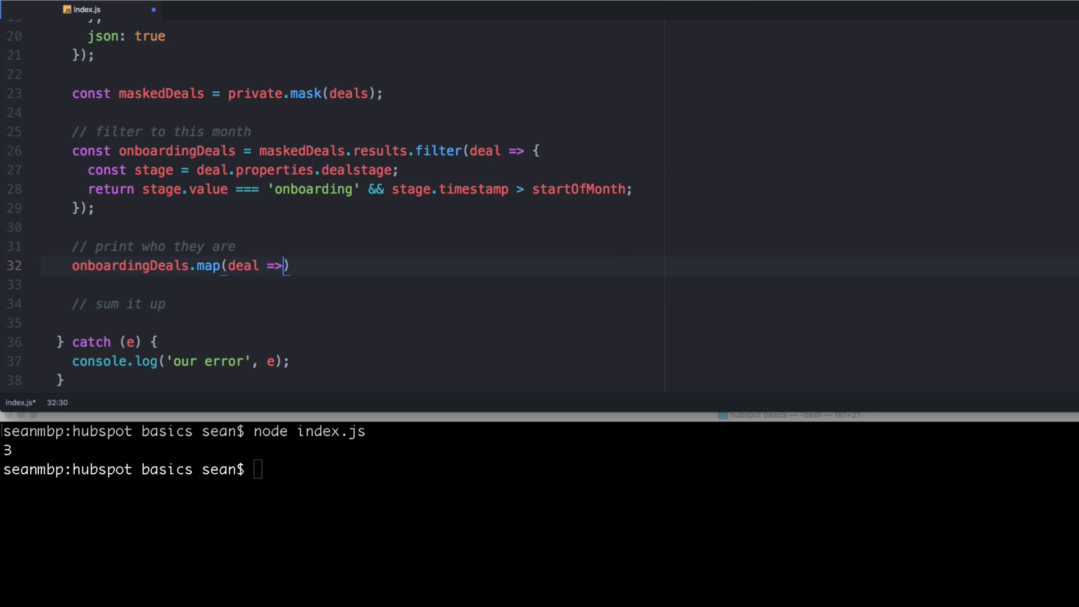
{"action": "type", "text": "{"}
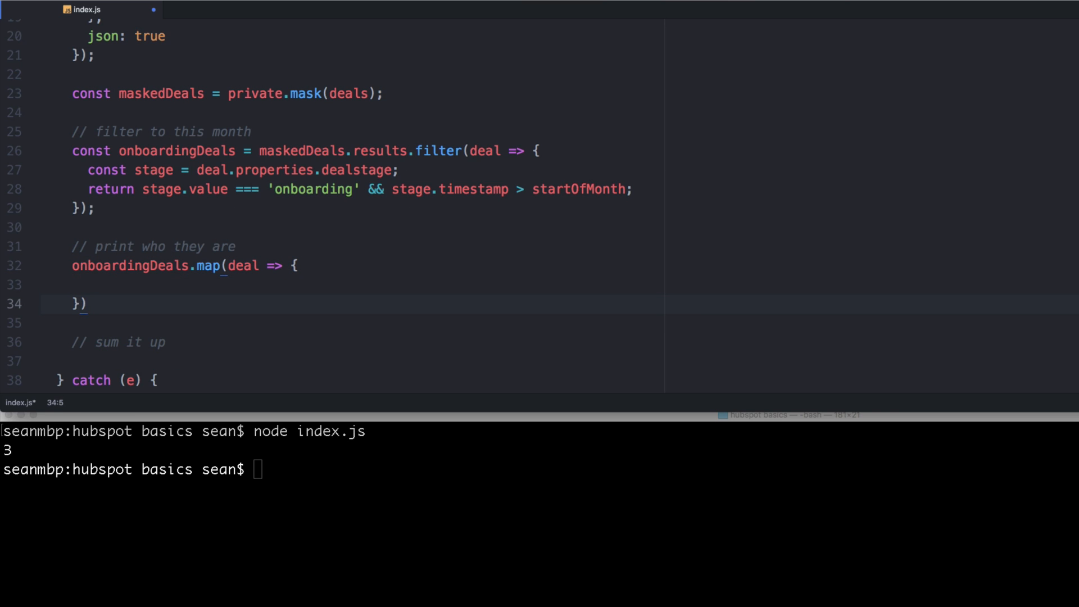
{"action": "type", "text": ";"}
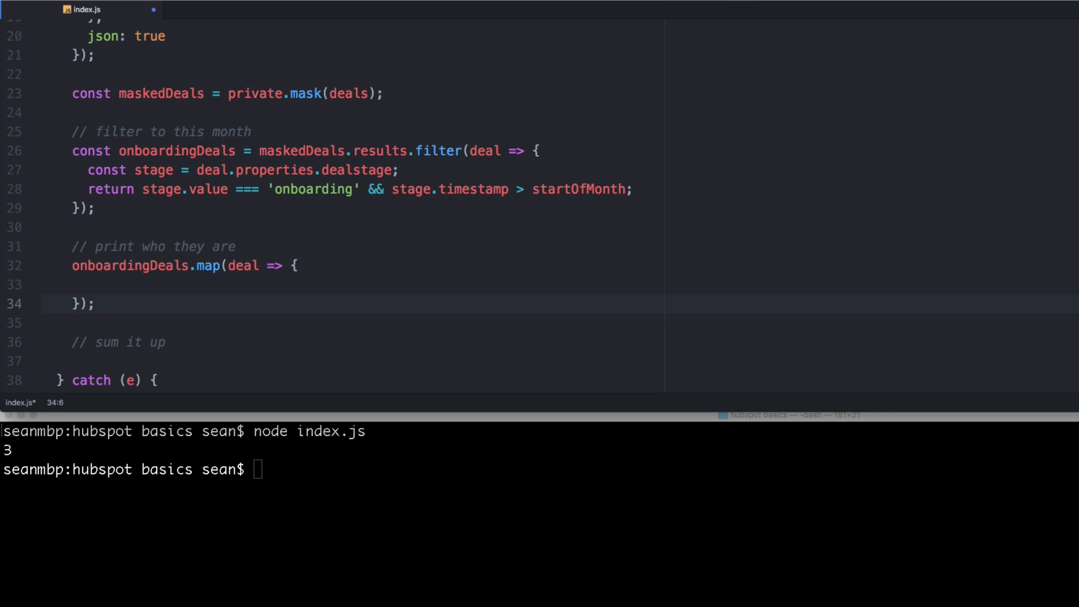
{"action": "left_click", "coordinate": [96, 303]}
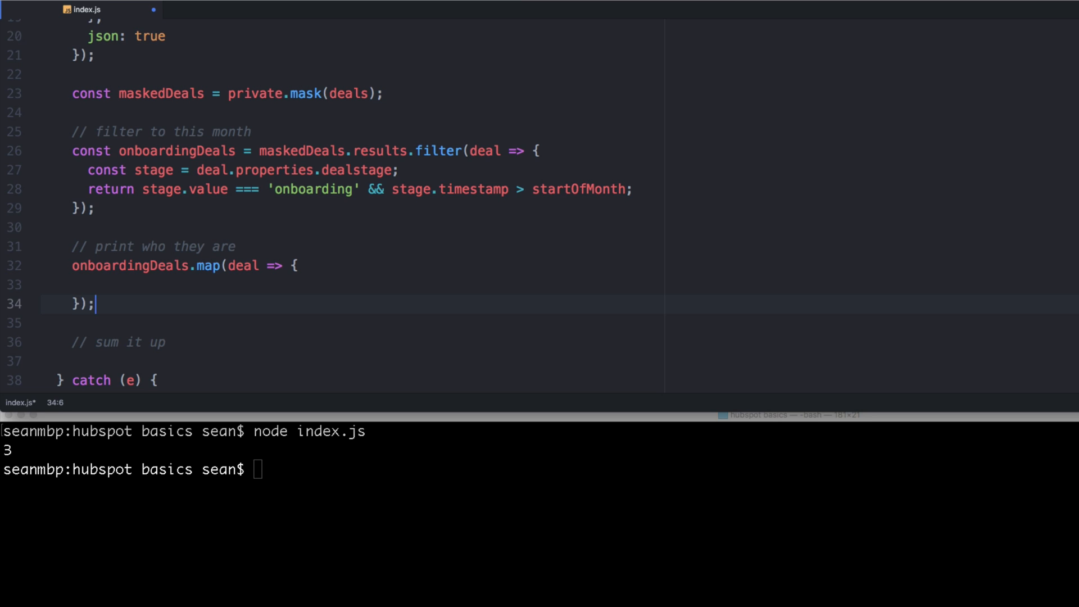
Step: Make the map arrow return an object literal ({ }) with an empty body line inside
{"action": "left_click", "coordinate": [204, 265]}
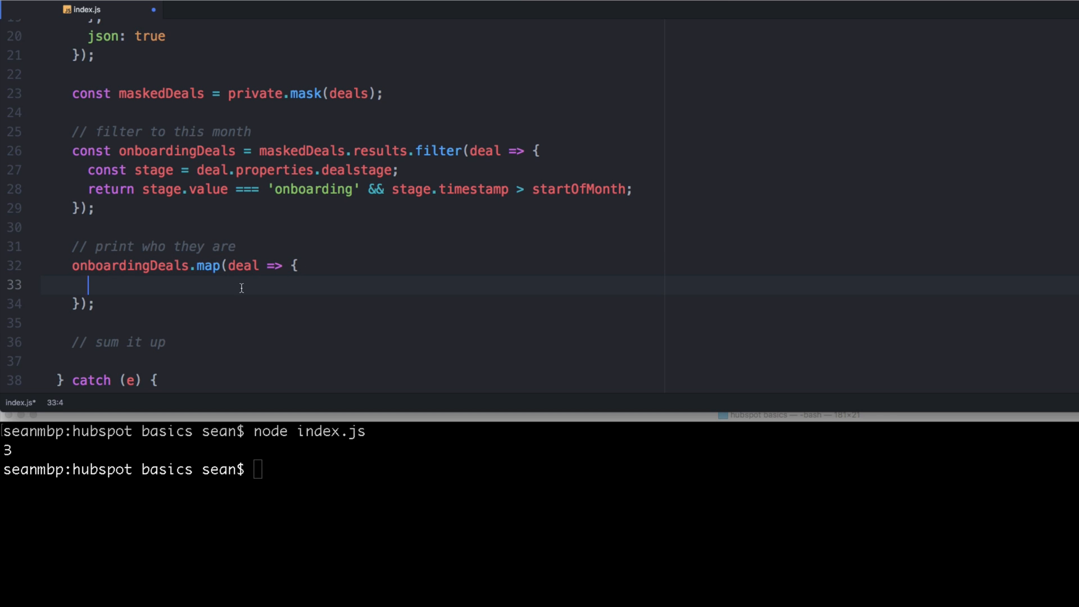
{"action": "type", "text": "return"}
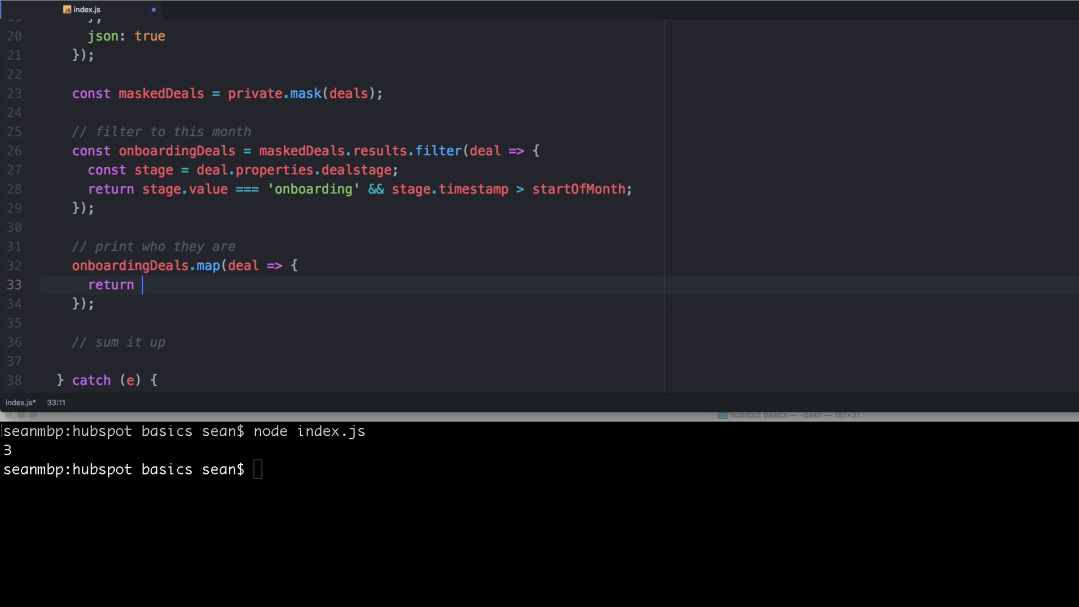
{"action": "type", "text": "{"}
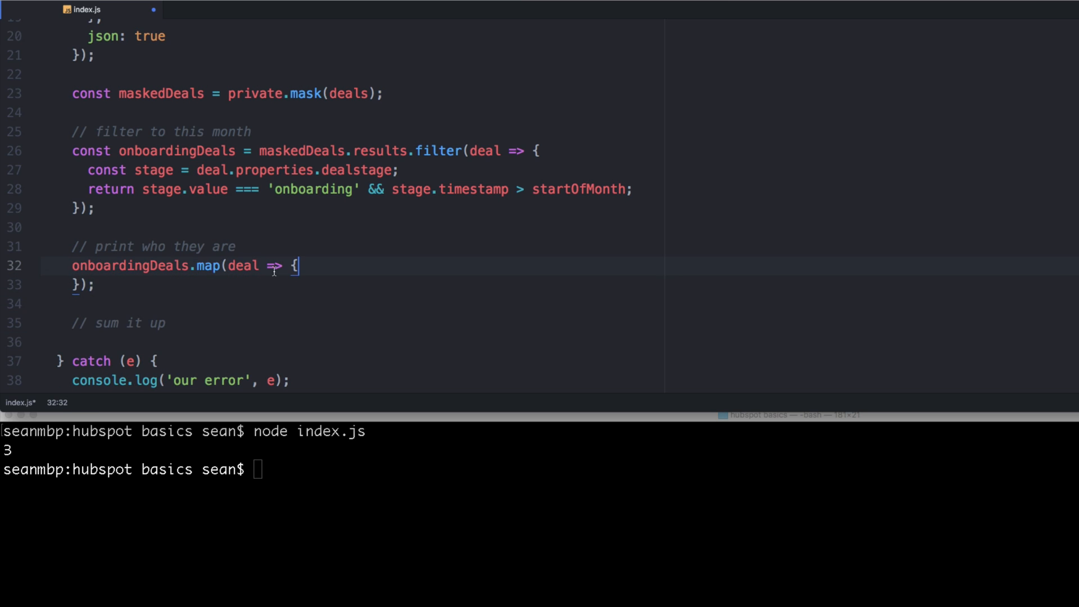
{"action": "type", "text": "("}
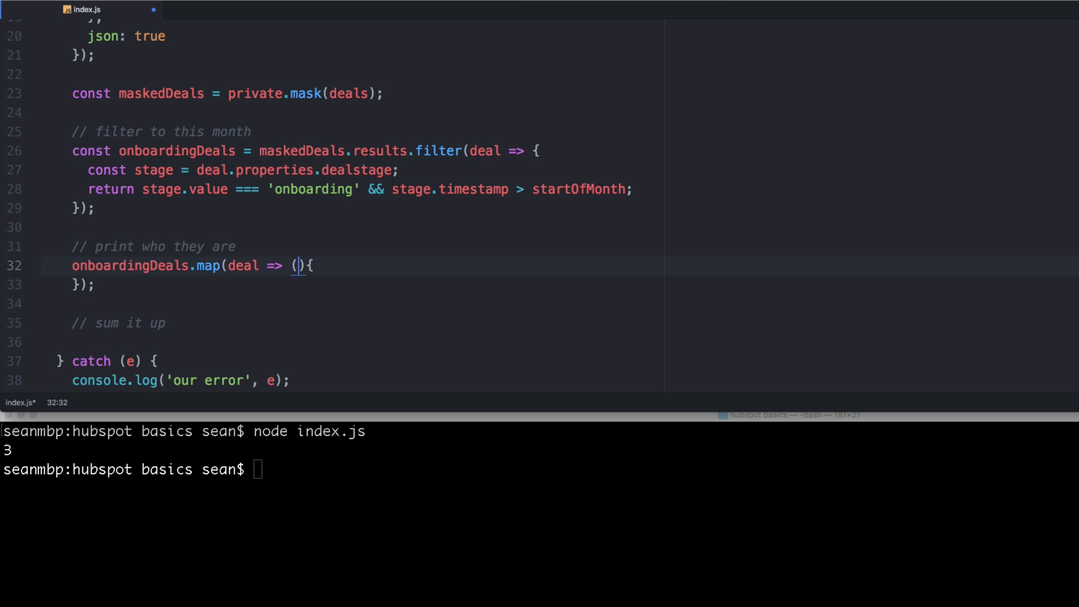
{"action": "type", "text": "{"}
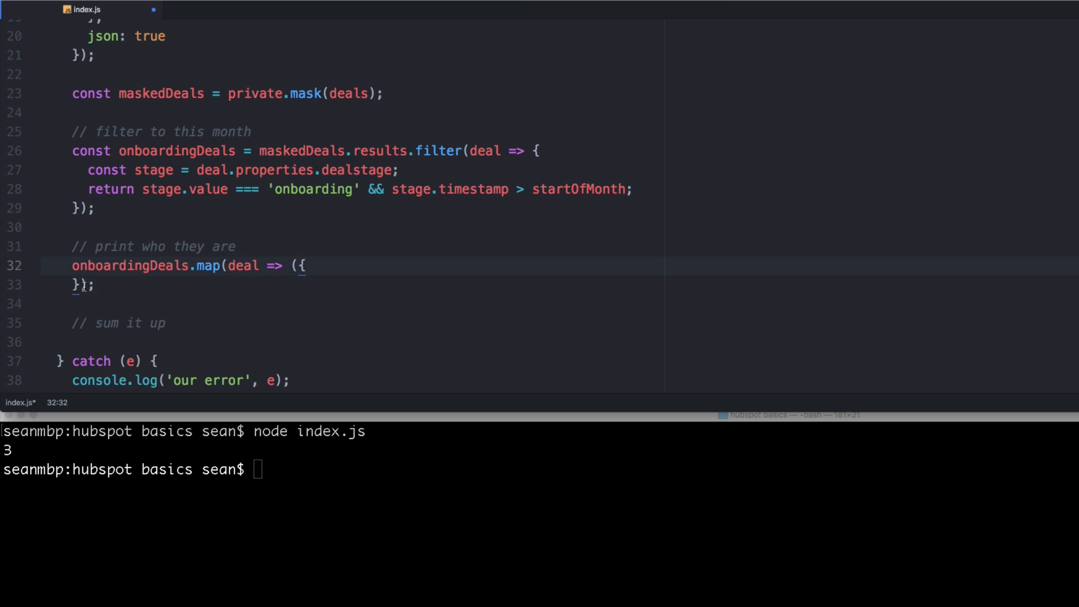
{"action": "left_click", "coordinate": [82, 284]}
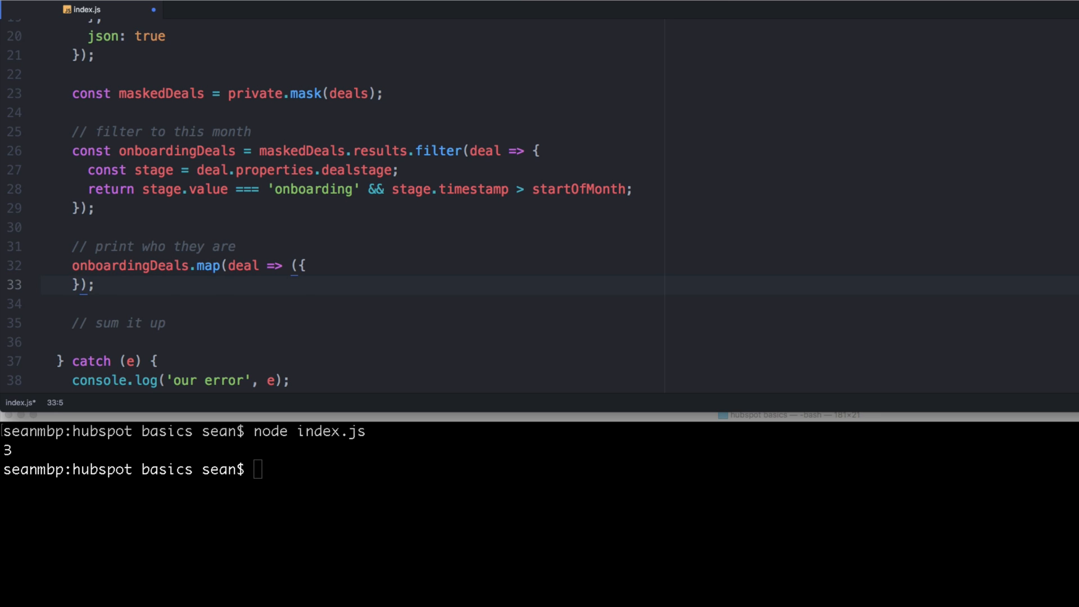
{"action": "key", "text": "enter"}
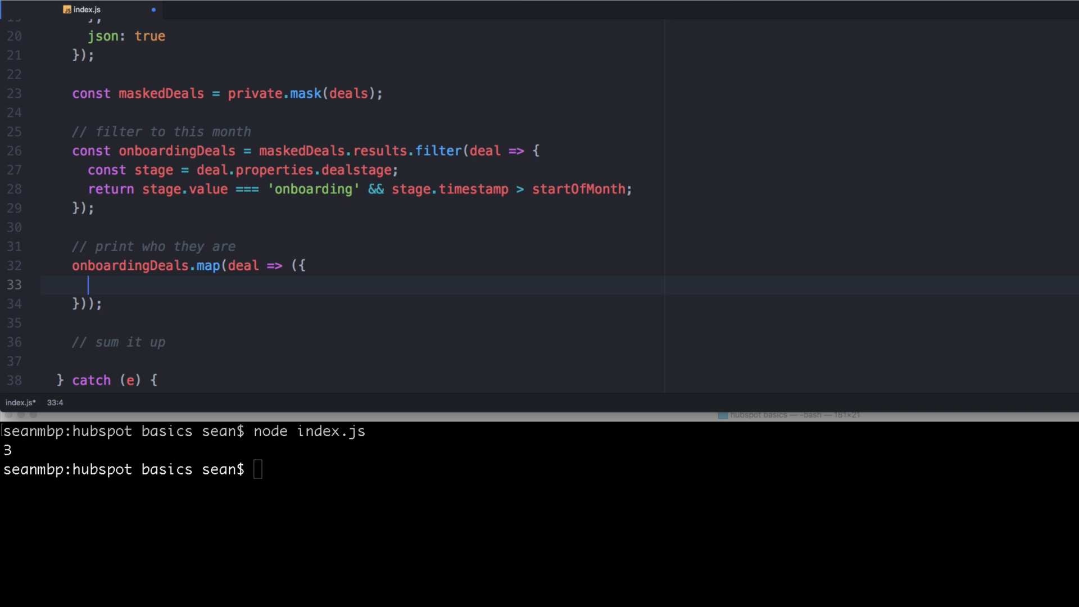
Step: Map name: dealname.value, amount and setupFee: deal.properties.onboarding value fields
{"action": "type", "text": "name:"}
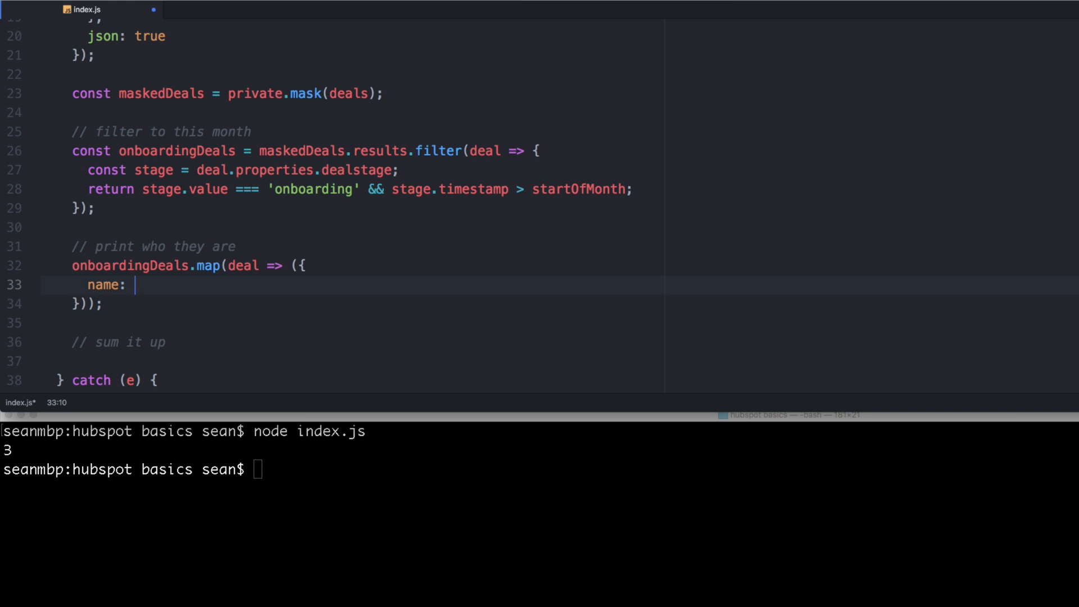
{"action": "type", "text": "deal.properties."}
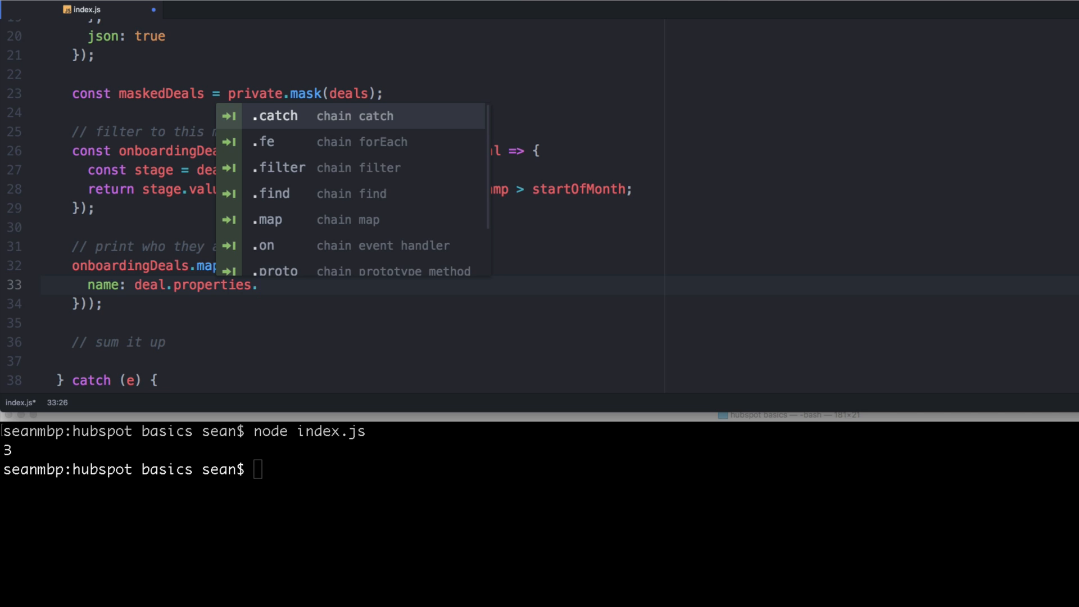
{"action": "type", "text": "dea"}
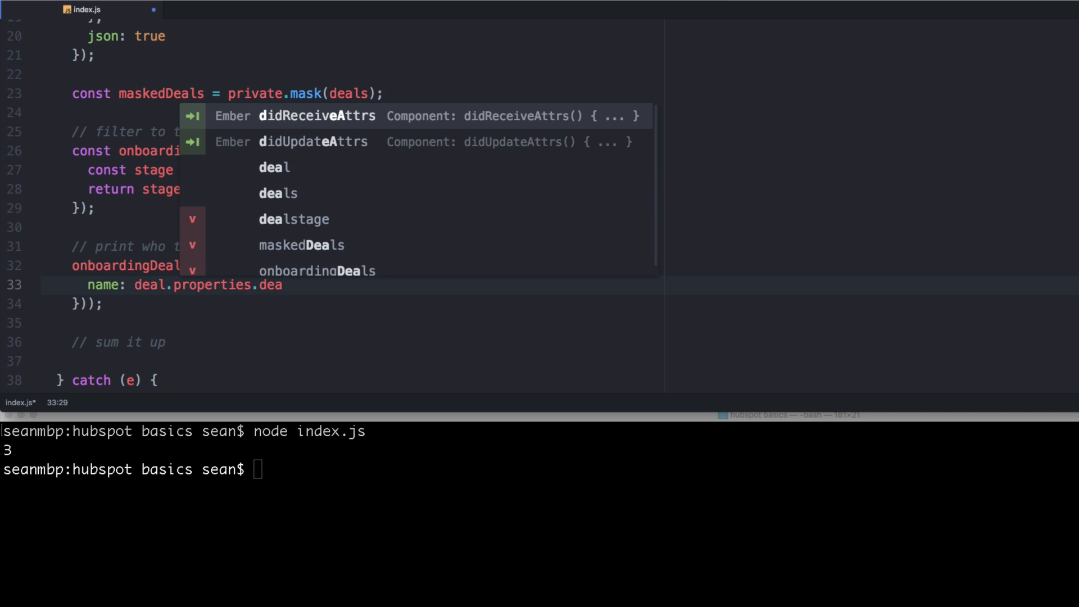
{"action": "type", "text": "dealname.value,"}
{"action": "type", "text": "amou"}
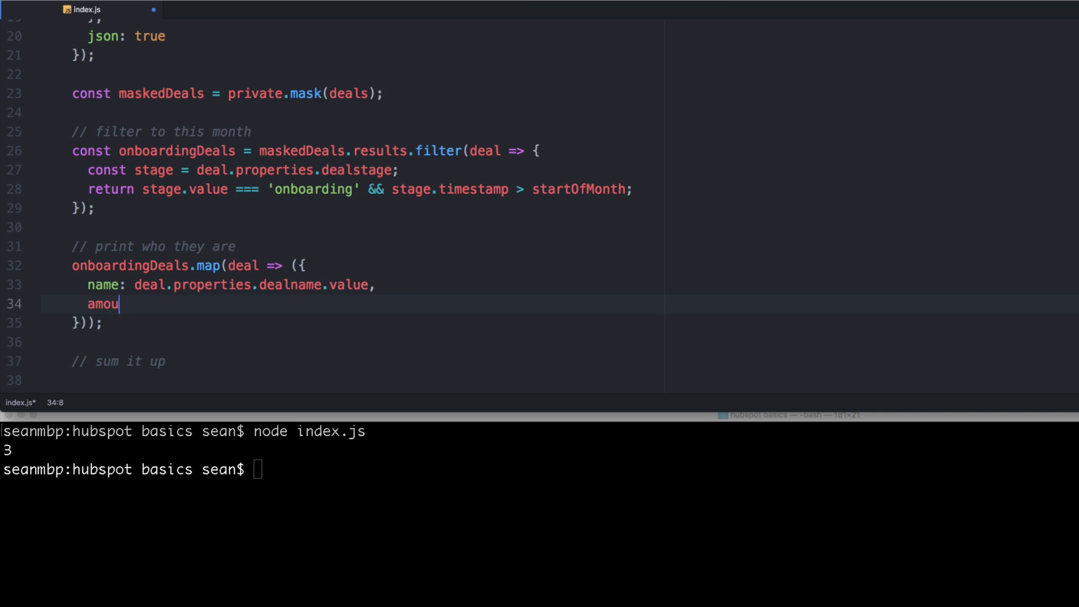
{"action": "type", "text": "nt: deal.propert"}
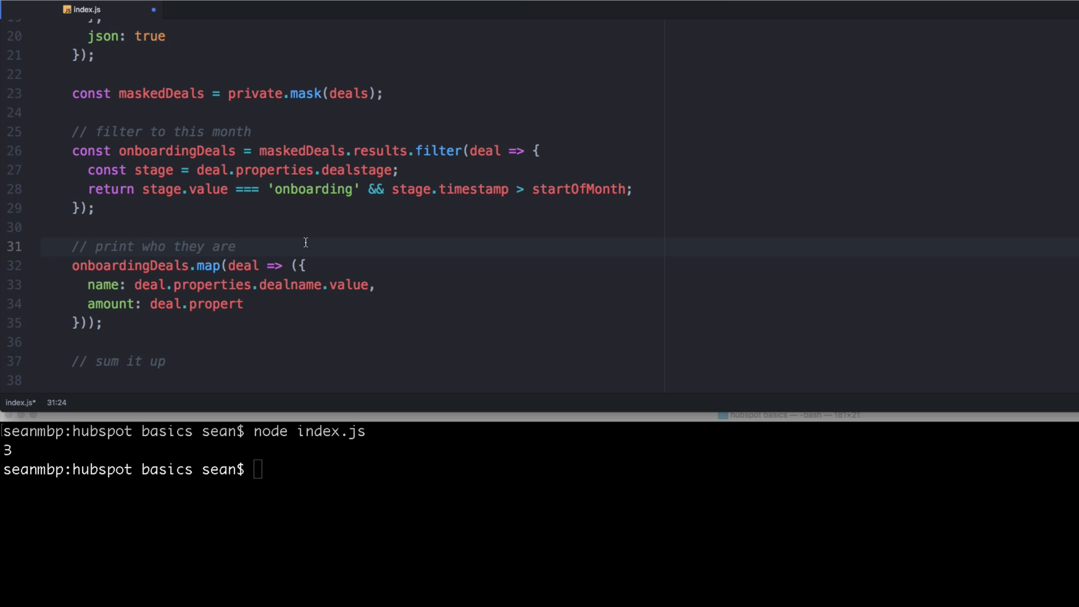
{"action": "left_click", "coordinate": [230, 303]}
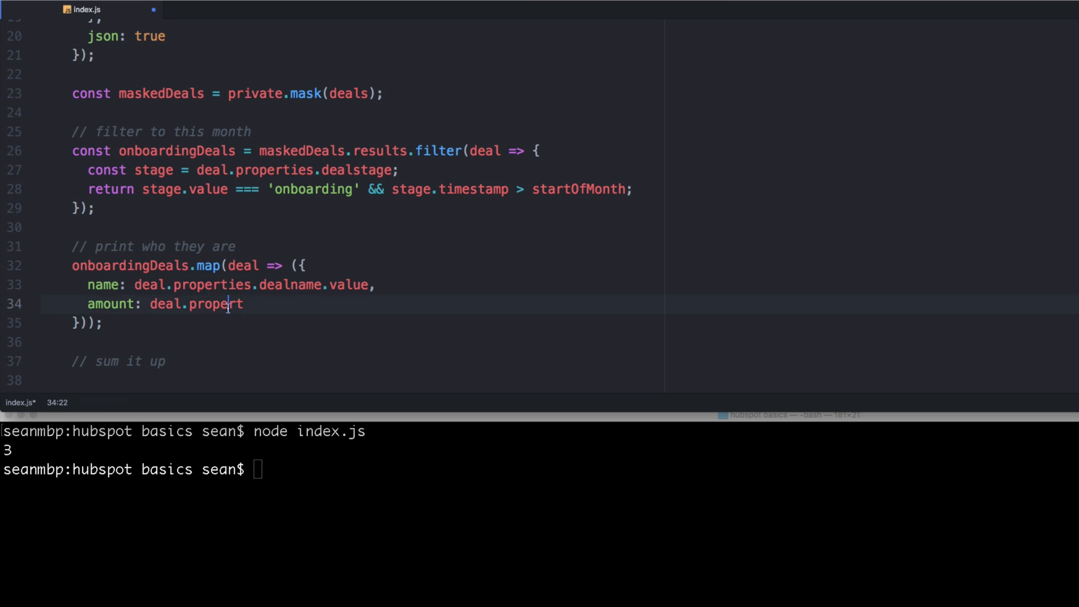
{"action": "type", "text": "ies.amount"}
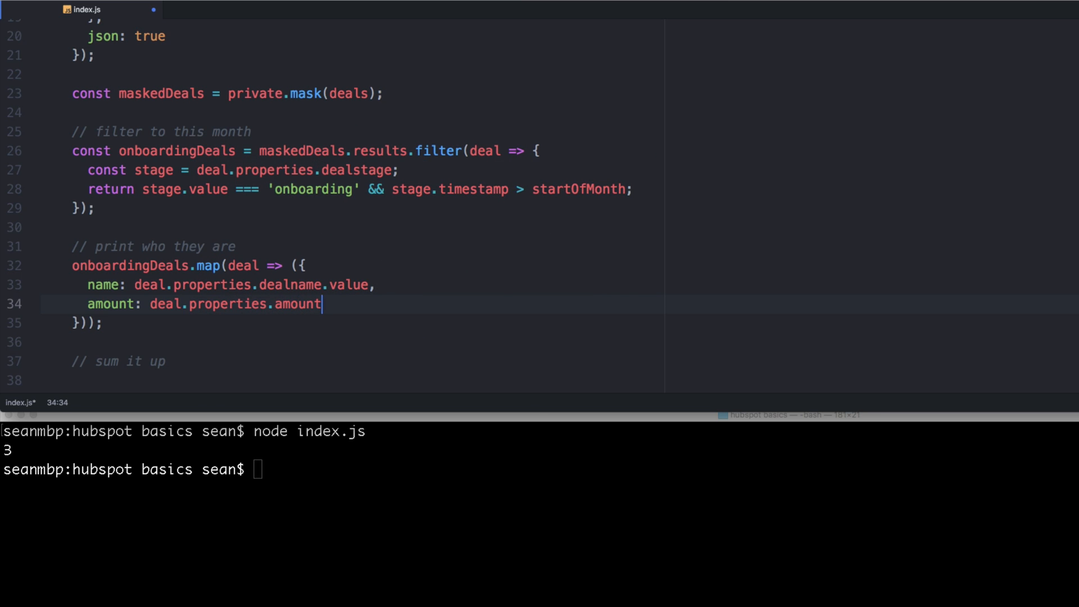
{"action": "type", "text": "."}
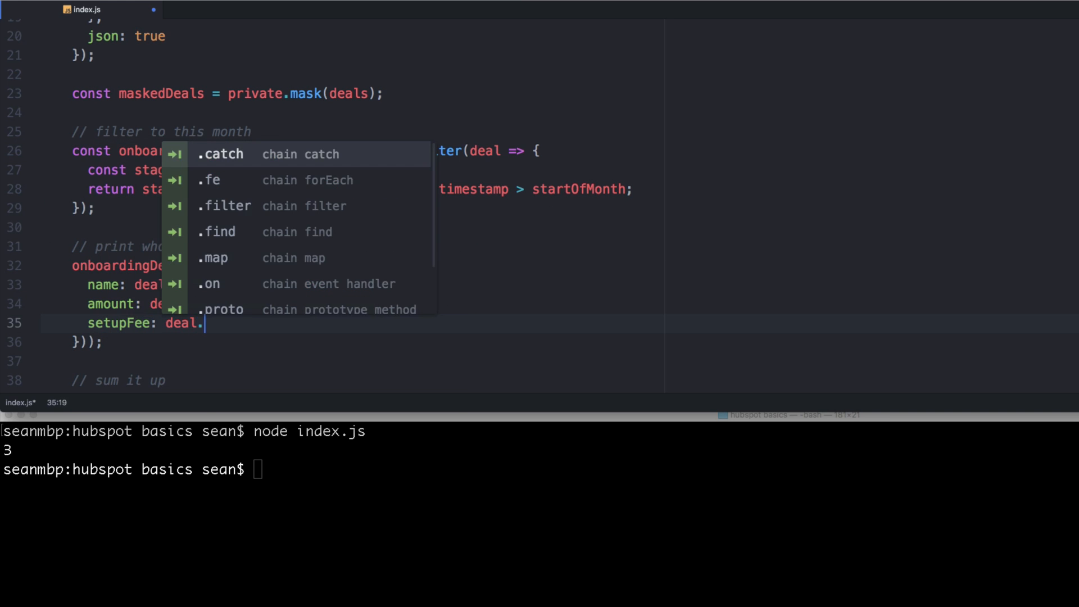
{"action": "type", "text": "properties."}
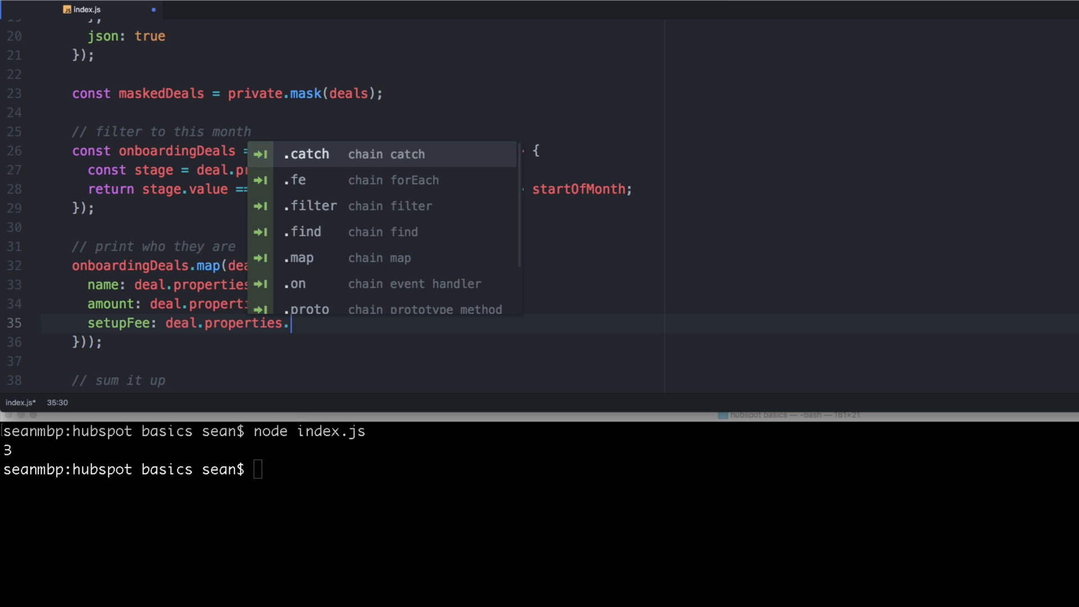
{"action": "type", "text": "onboarding.value,"}
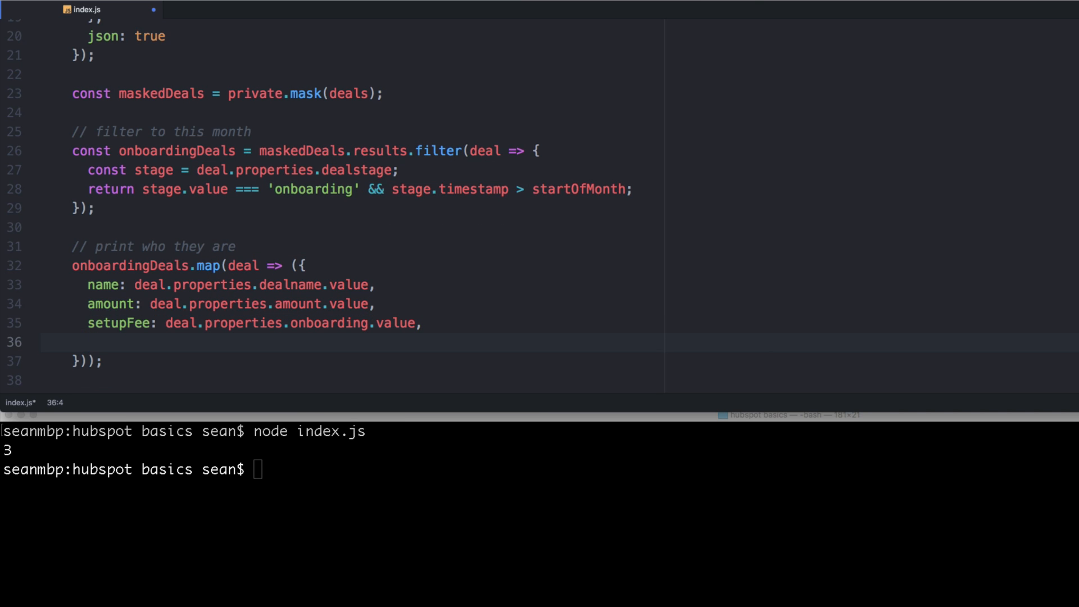
Step: Add date: deal.properties.closedate.value without a moment wrapper
{"action": "type", "text": "date:"}
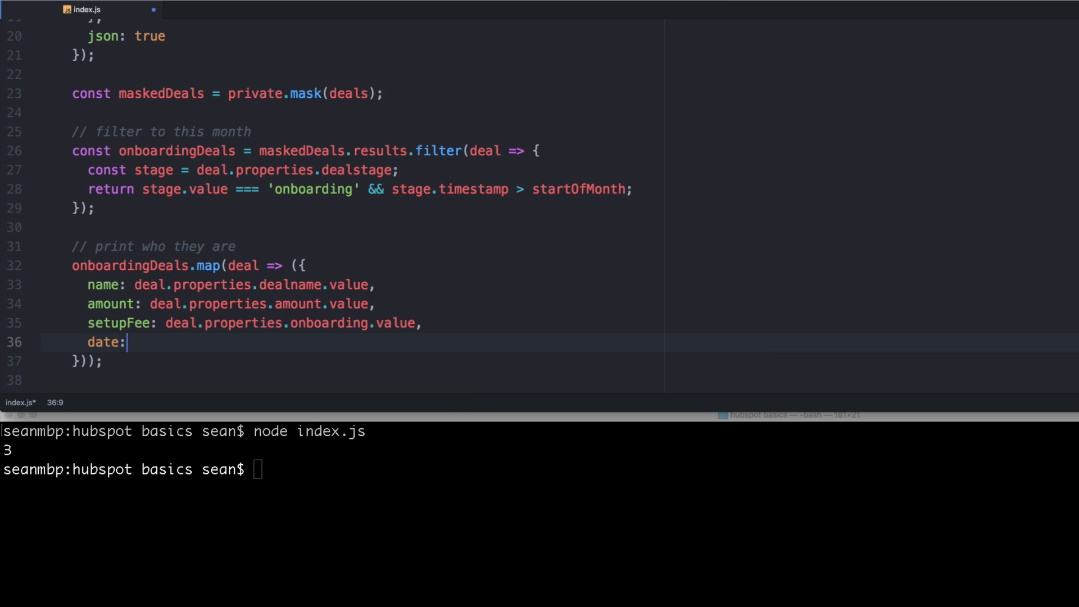
{"action": "type", "text": "d"}
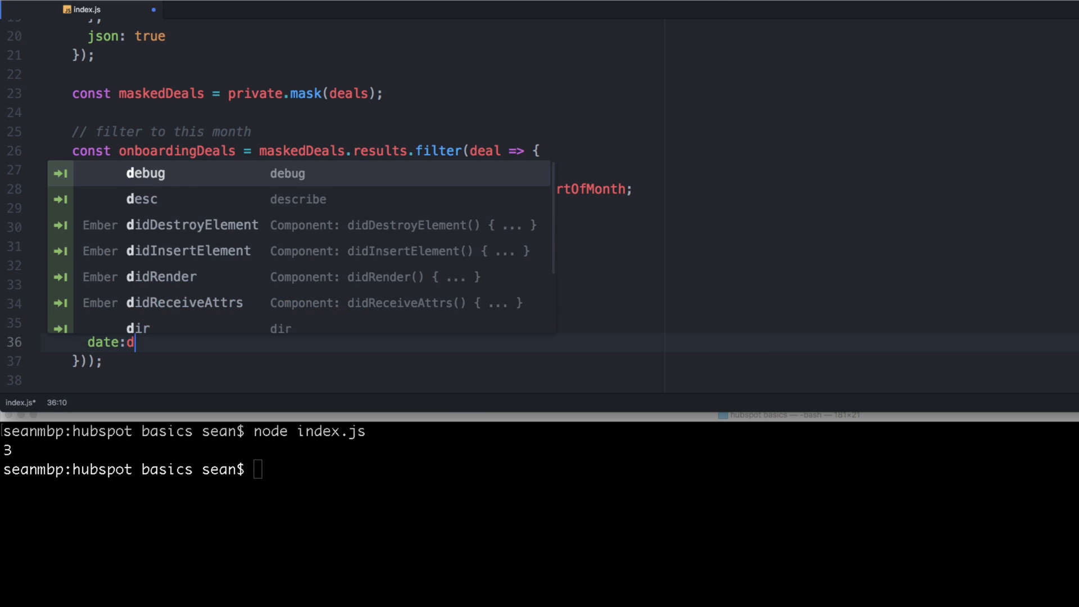
{"action": "type", "text": "deal."}
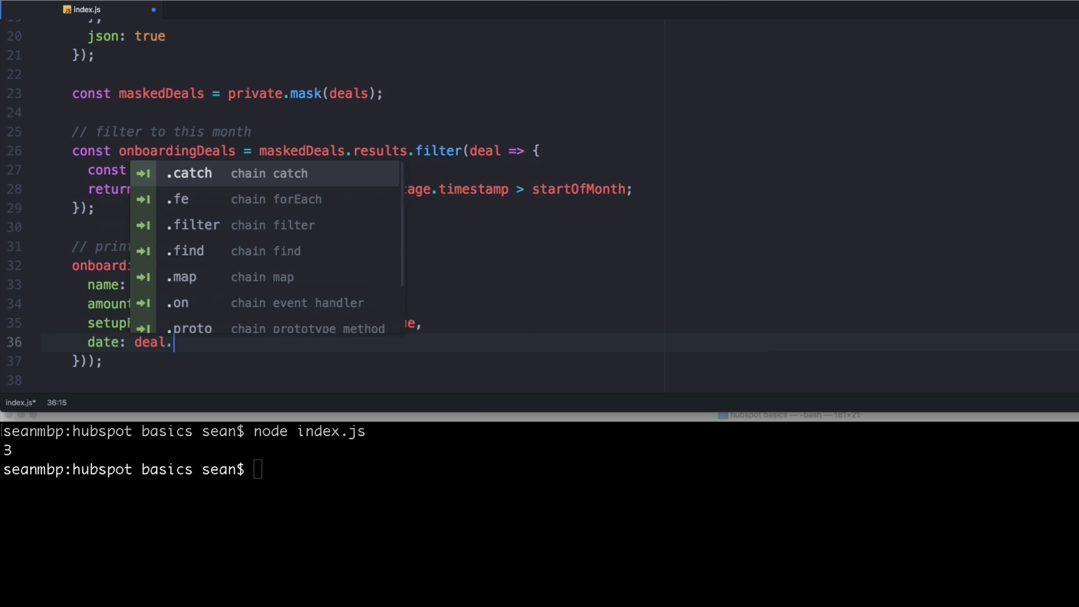
{"action": "type", "text": "properties."}
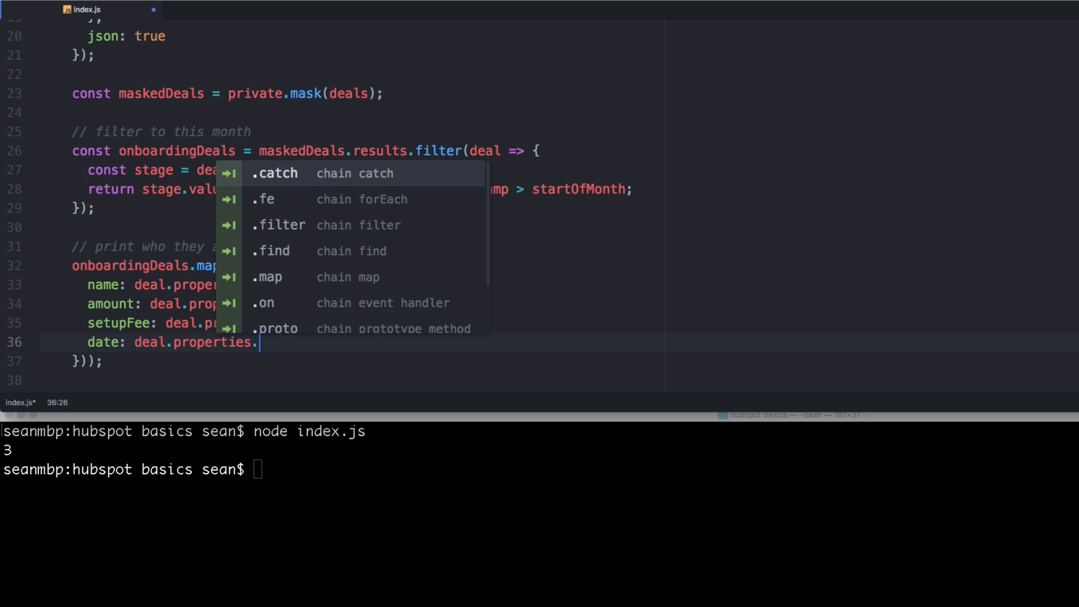
{"action": "type", "text": "closedat"}
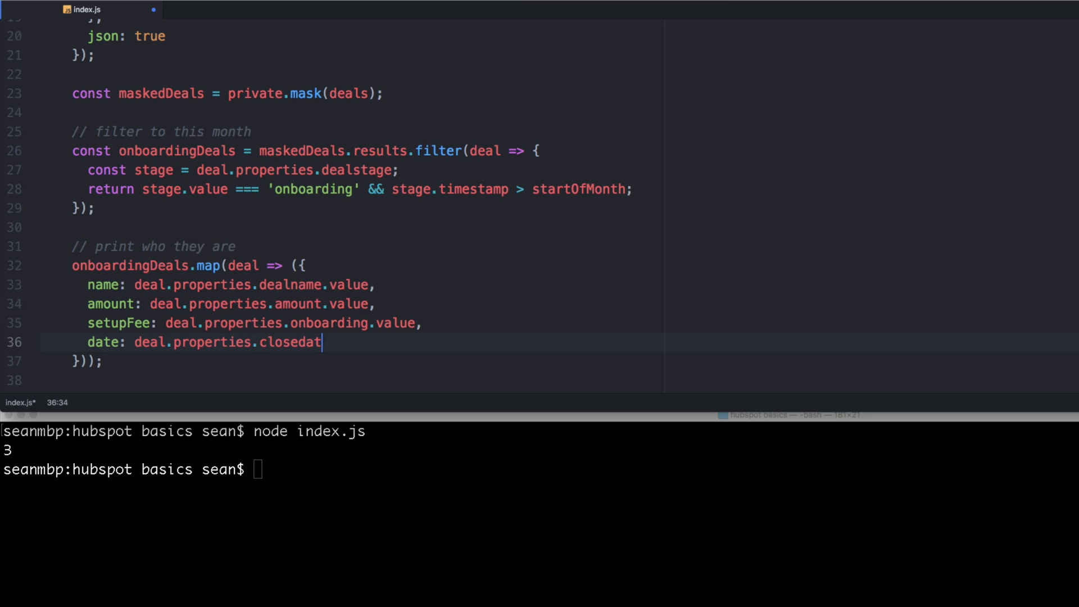
{"action": "type", "text": "e.value),"}
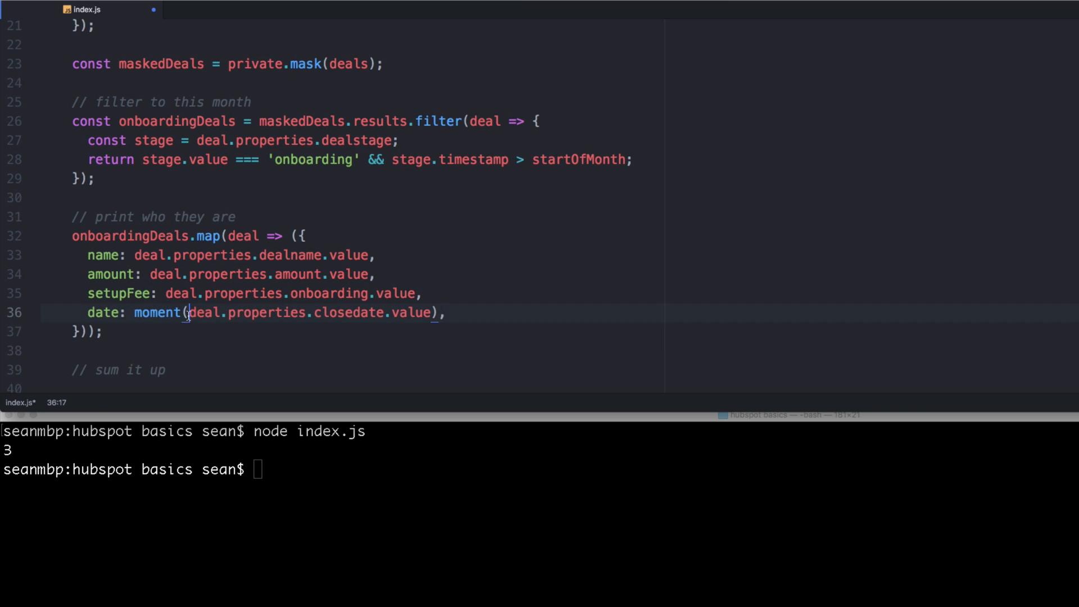
{"action": "key", "text": "Backspace"}
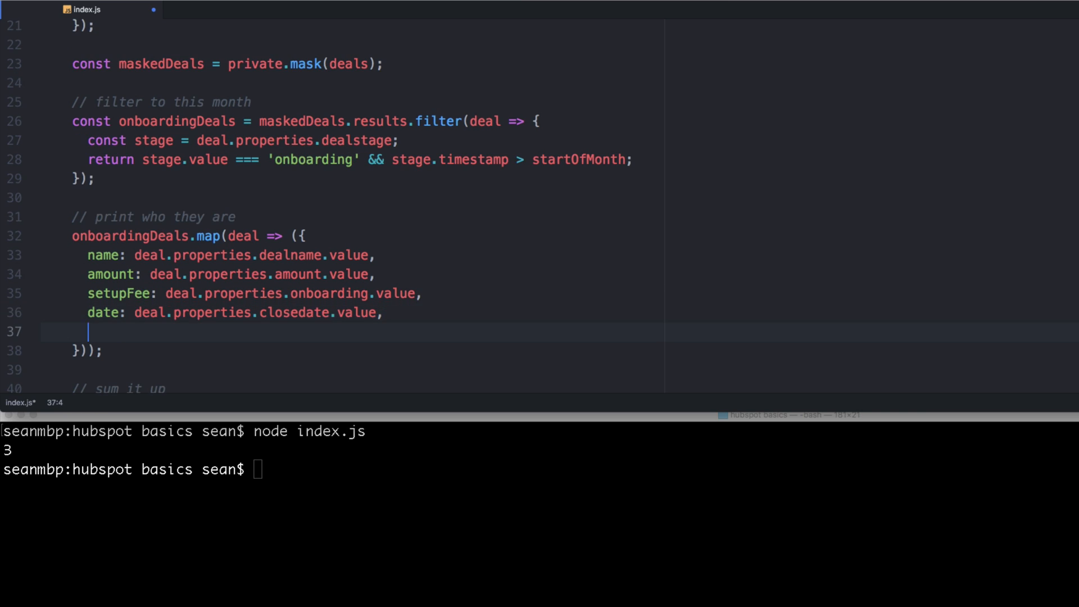
Step: Add owner: deal.properties.hubspot_owner_id.value, assign to const mapped, console.log it and run node index.js
{"action": "type", "text": "owner:"}
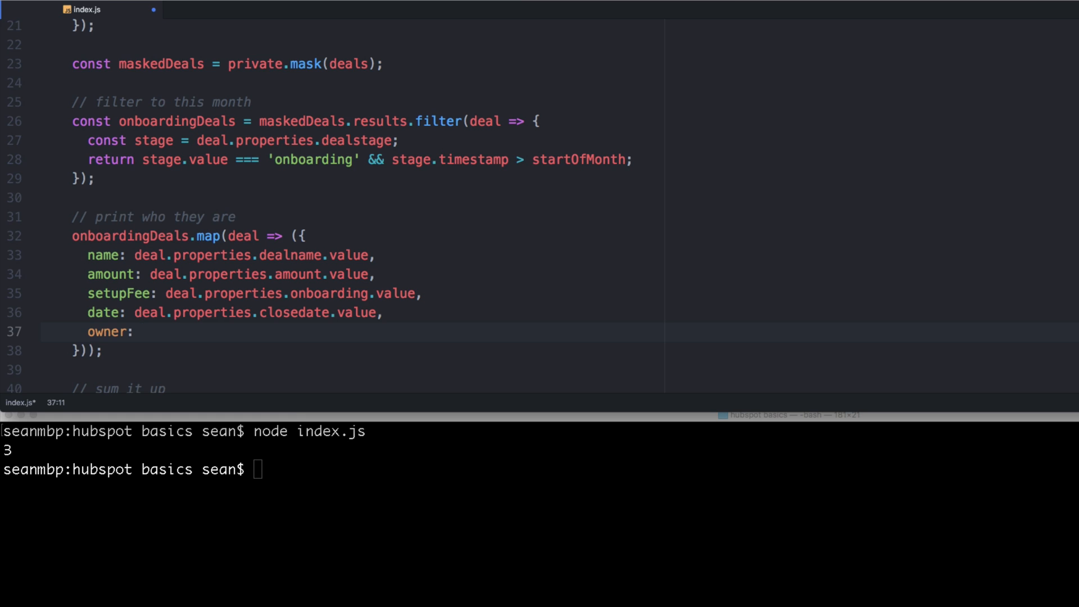
{"action": "left_click", "coordinate": [142, 331]}
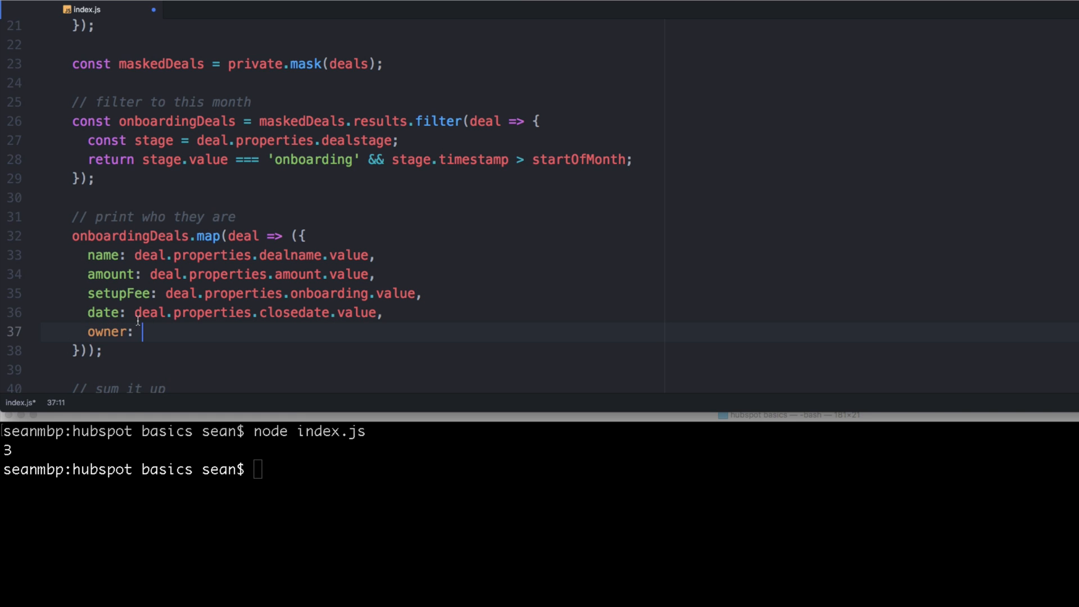
{"action": "type", "text": "deal.properties"}
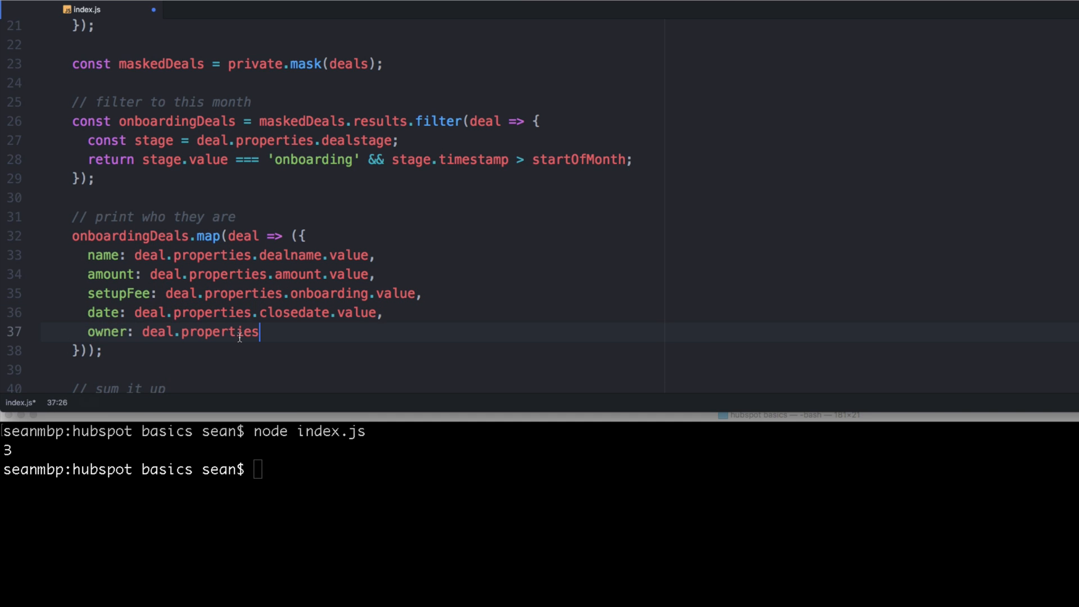
{"action": "type", "text": "hubspot"}
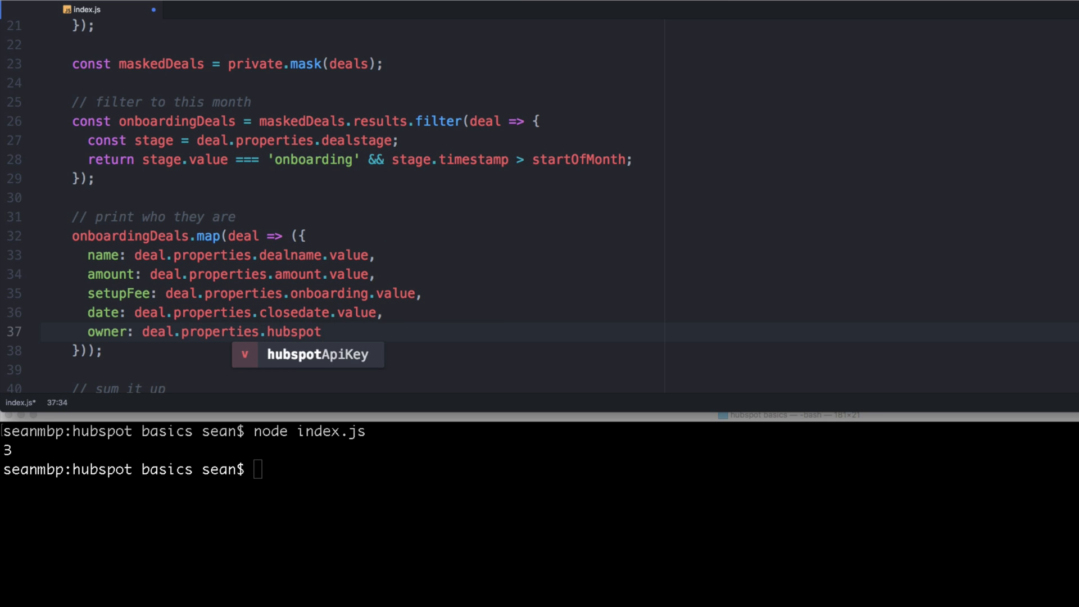
{"action": "type", "text": "Ow"}
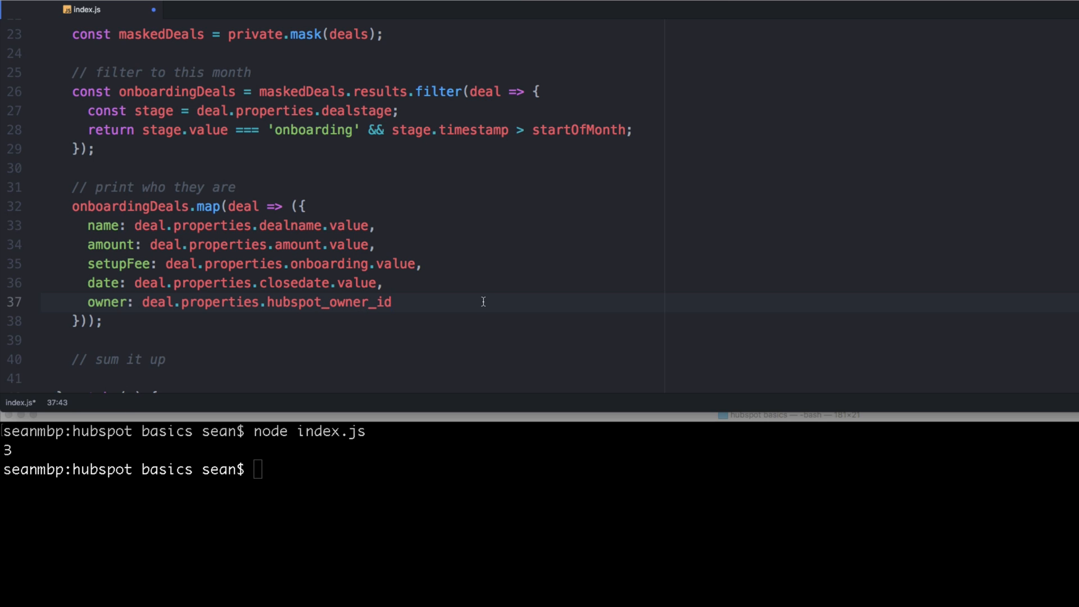
{"action": "type", "text": ".value"}
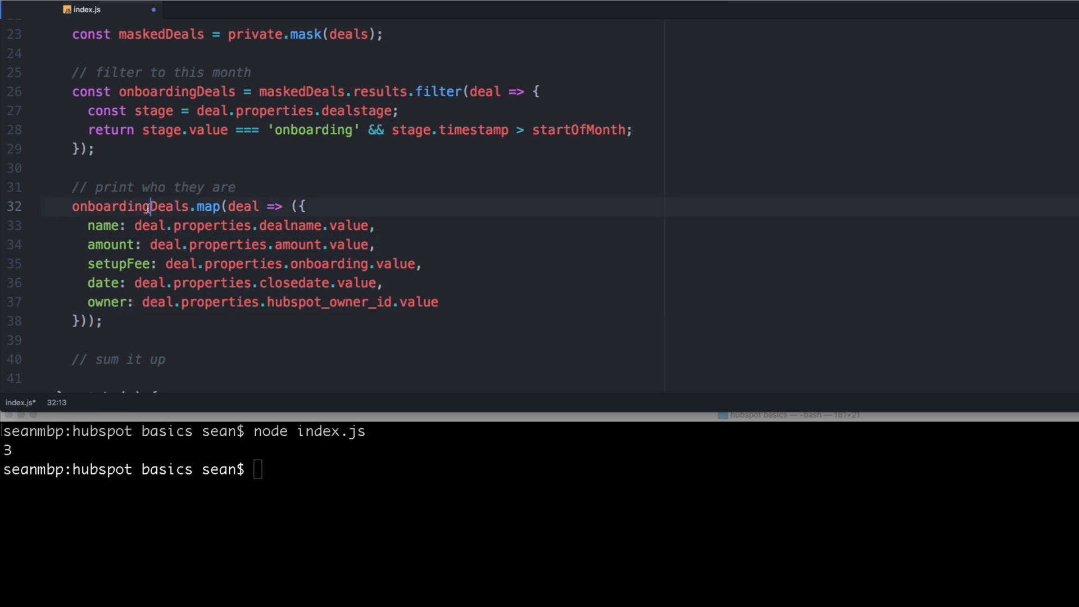
{"action": "type", "text": "const mapped ="}
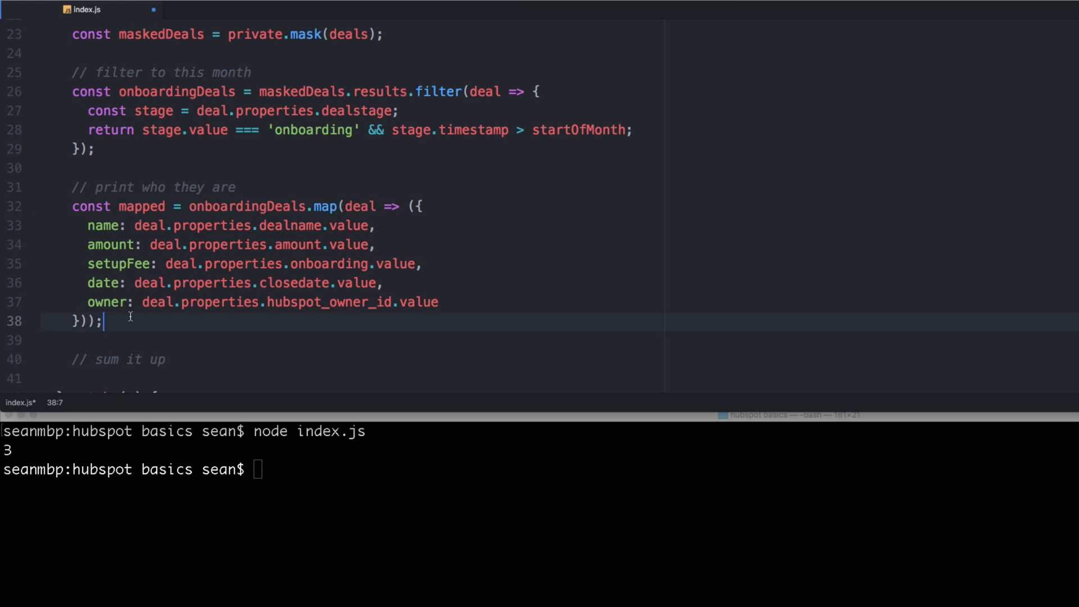
{"action": "type", "text": "console.log(mapped);"}
{"action": "left_click", "coordinate": [539, 469]}
{"action": "type", "text": "node index.js"}
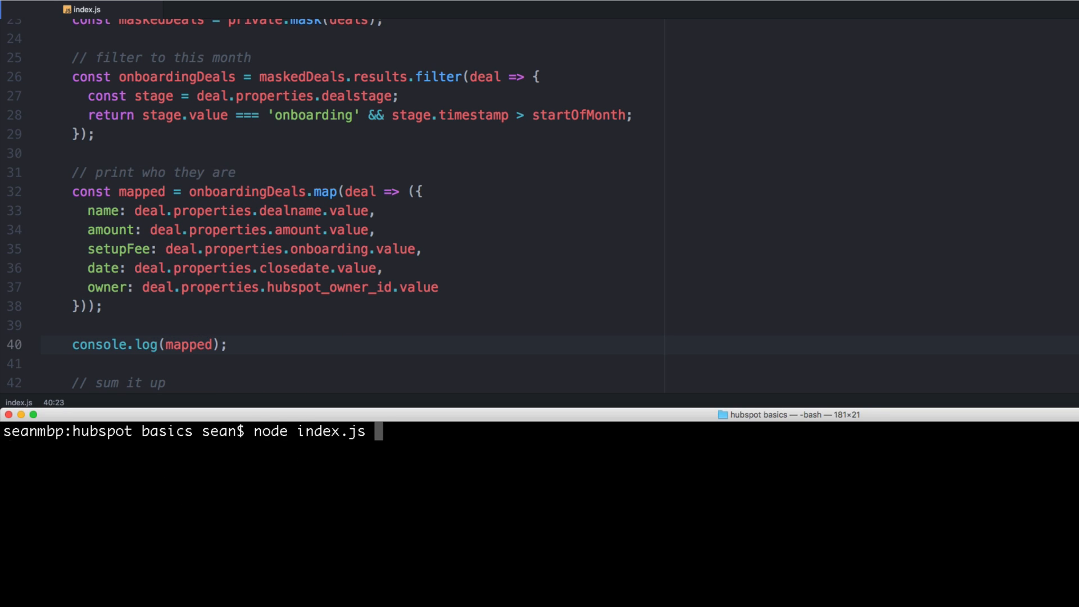
{"action": "key", "text": "Return"}
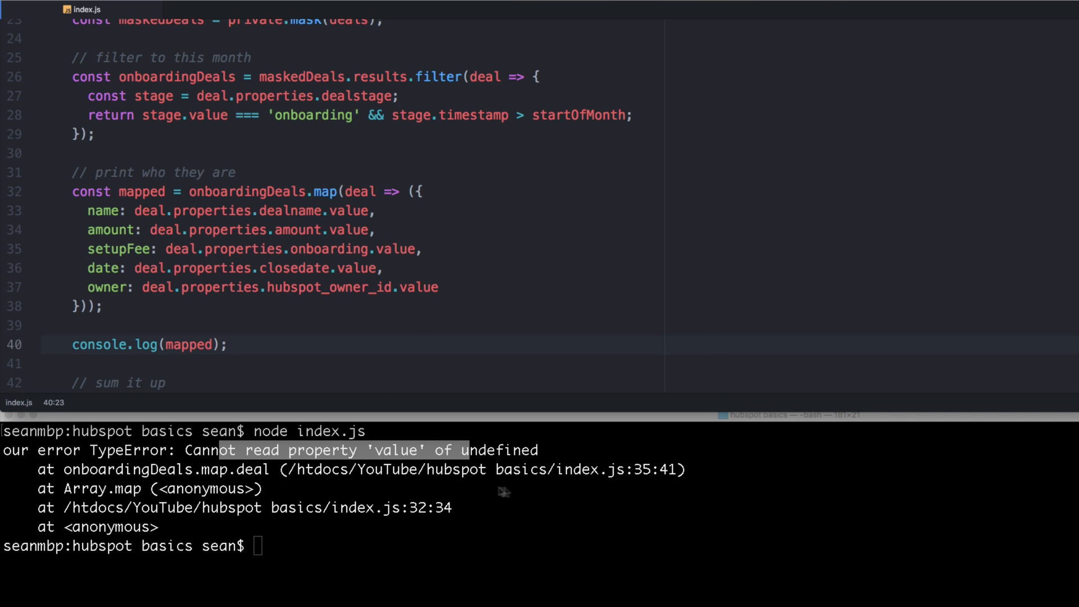
Step: Guard setupFee with deal.properties.onboarding ? deal.properties.onboarding.value : 0
{"action": "double_click", "coordinate": [329, 248]}
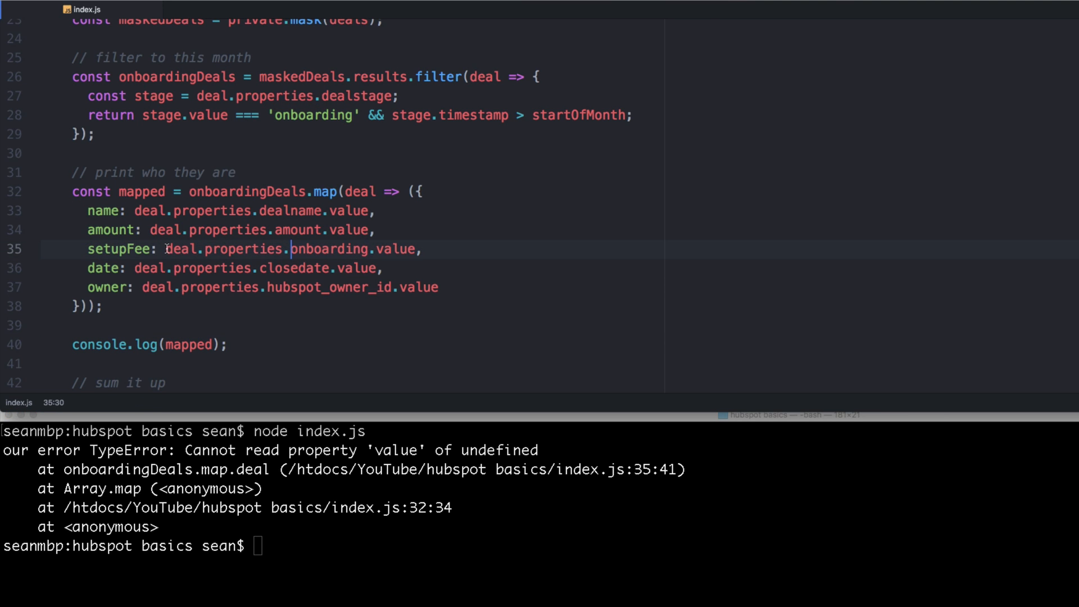
{"action": "left_click", "coordinate": [165, 250]}
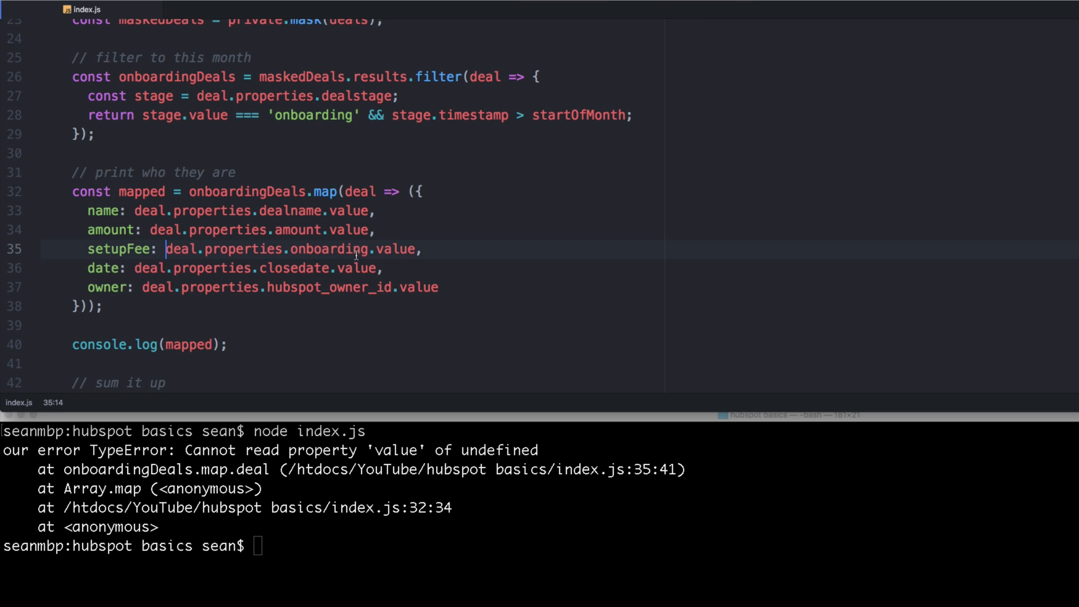
{"action": "type", "text": "?"}
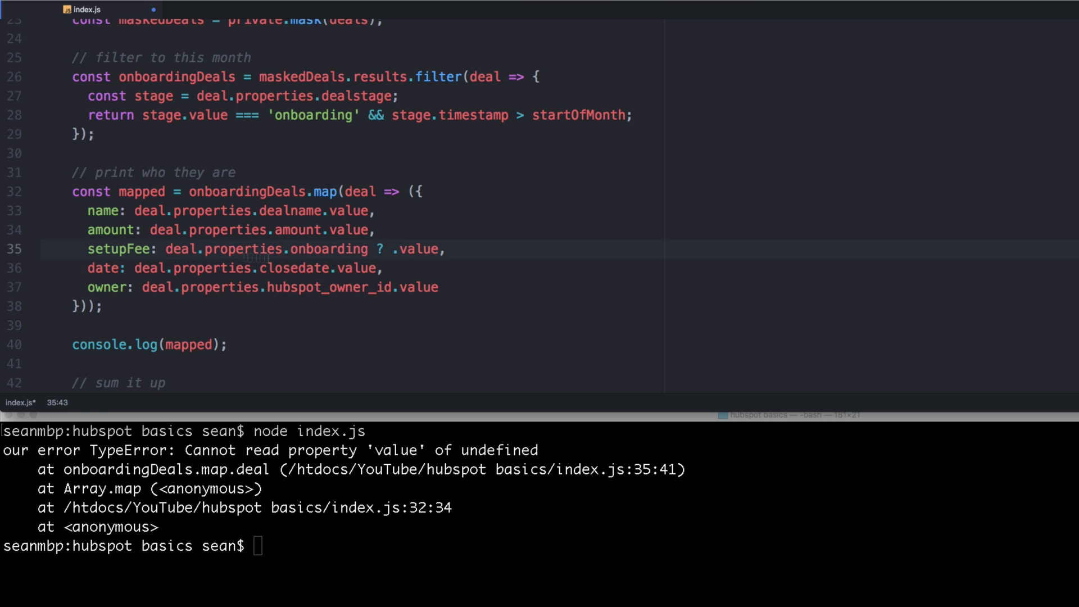
{"action": "double_click", "coordinate": [265, 248]}
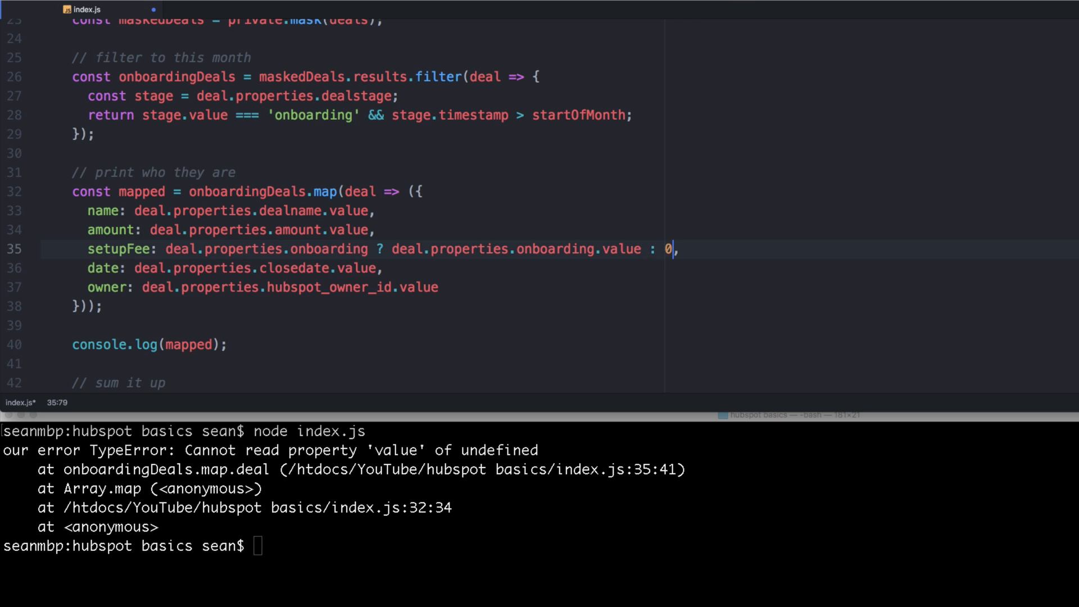
{"action": "type", "text": "l"}
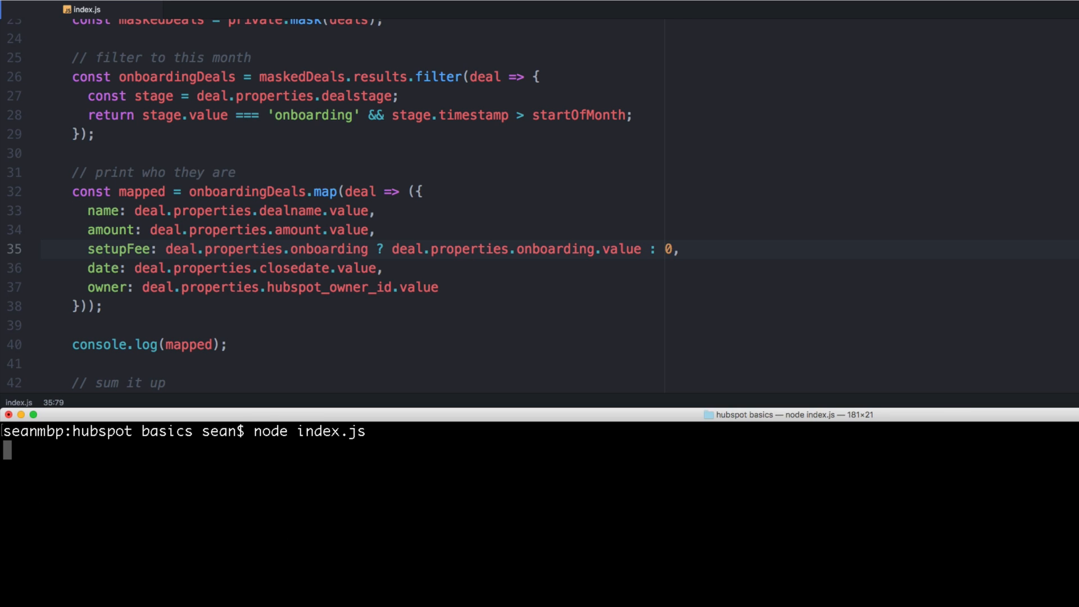
Step: Rerun, format closedate with moment as YYYY-MM-DD to list three deals with readable dates, and scroll to the file top
{"action": "key", "text": "Return"}
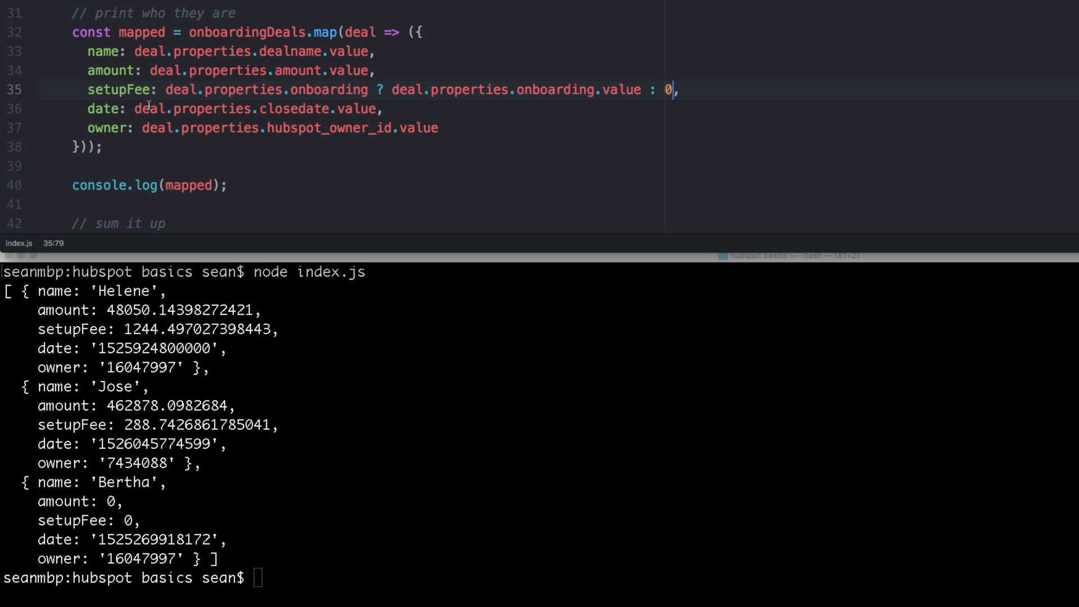
{"action": "type", "text": "Mome"}
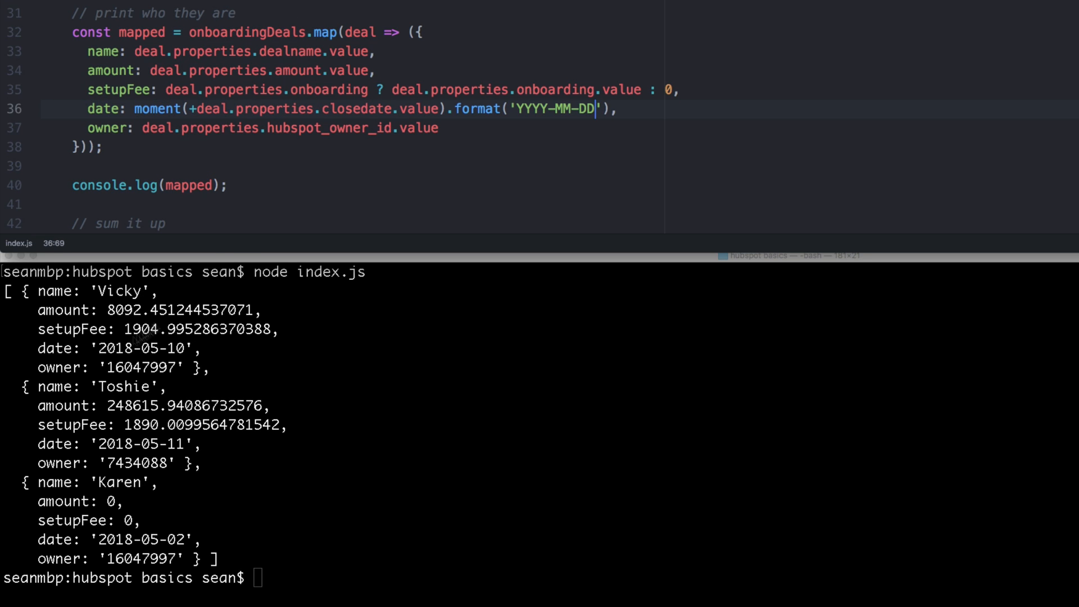
{"action": "left_click", "coordinate": [55, 165]}
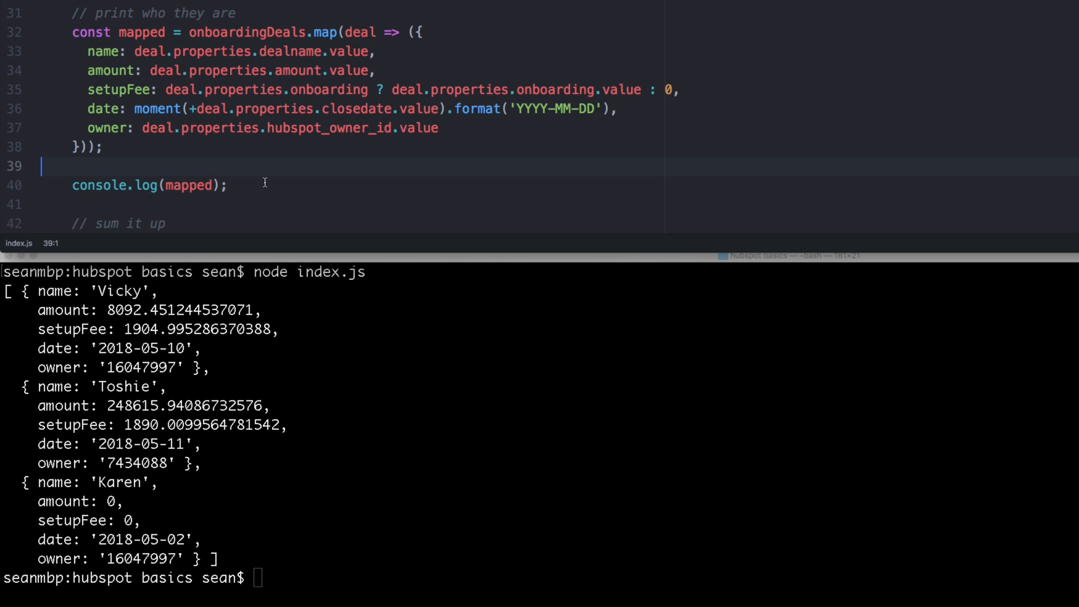
{"action": "left_click", "coordinate": [229, 184]}
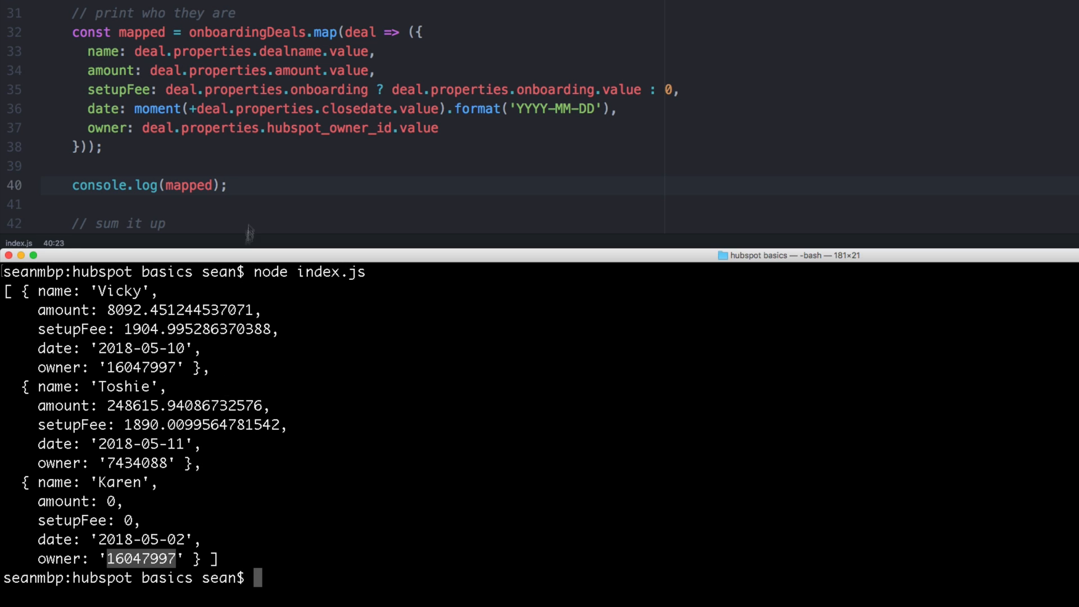
{"action": "scroll", "scroll_direction": "up", "scroll_amount": 3}
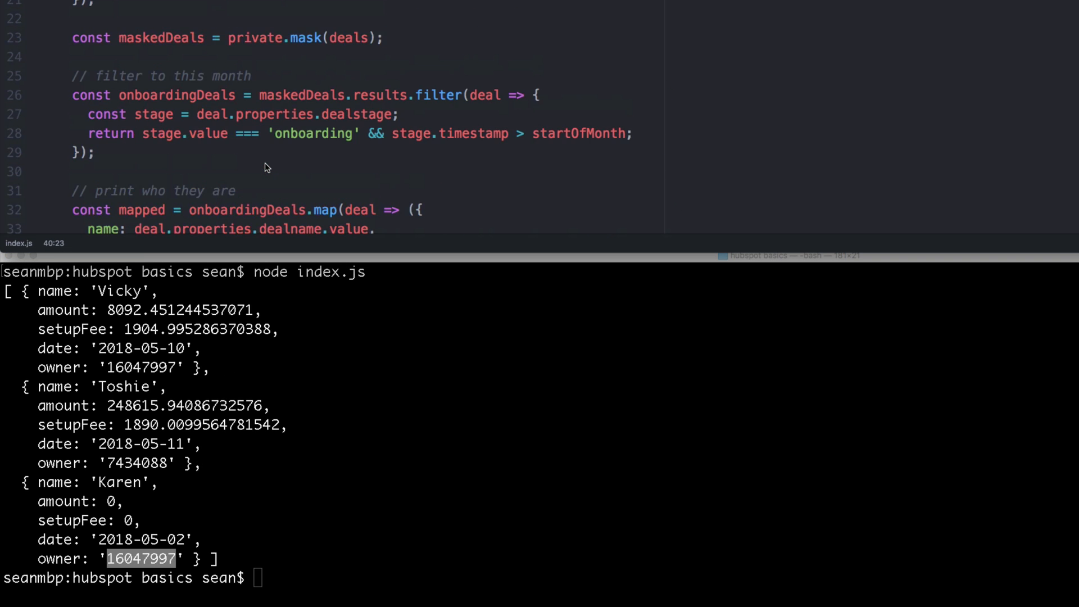
{"action": "scroll", "scroll_direction": "up", "scroll_amount": 3}
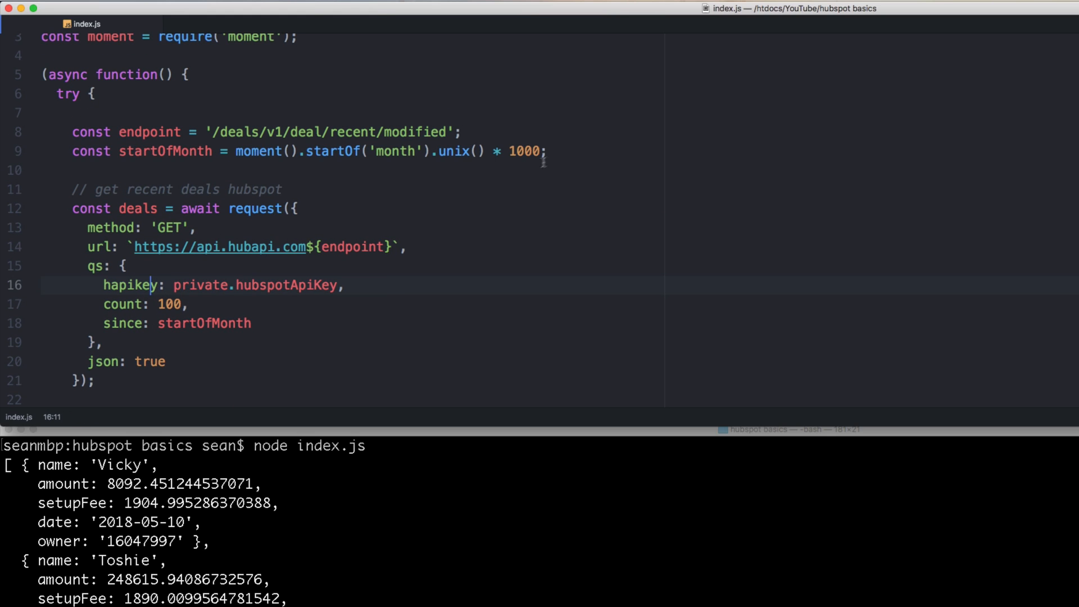
Step: Declare const hubspot = async function(endpoint, body, method = 'get') { }; below startOfMonth
{"action": "left_click", "coordinate": [547, 150]}
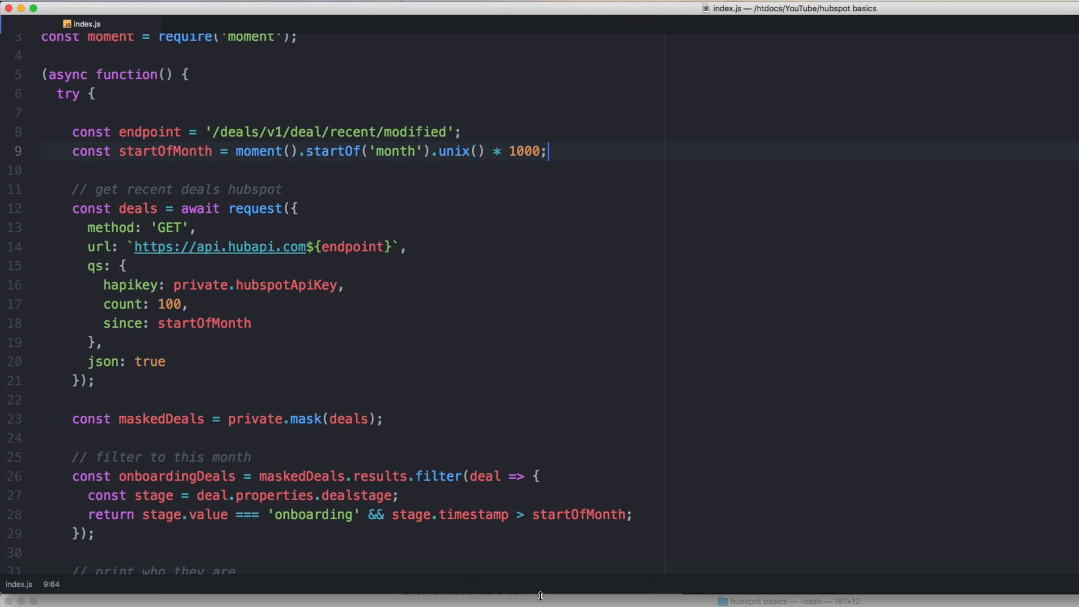
{"action": "left_click", "coordinate": [341, 169]}
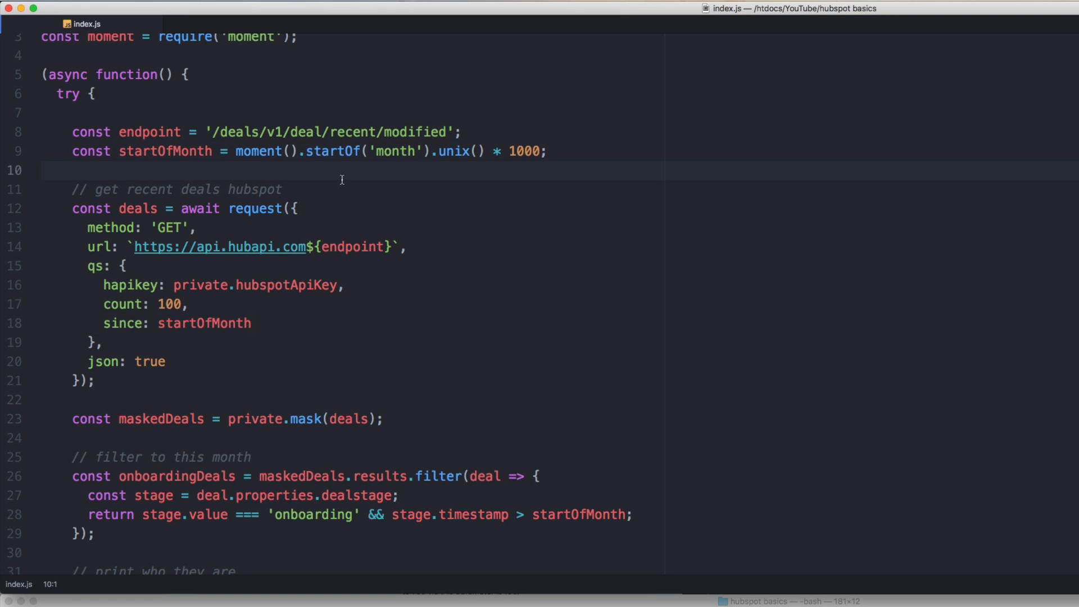
{"action": "type", "text": "const h"}
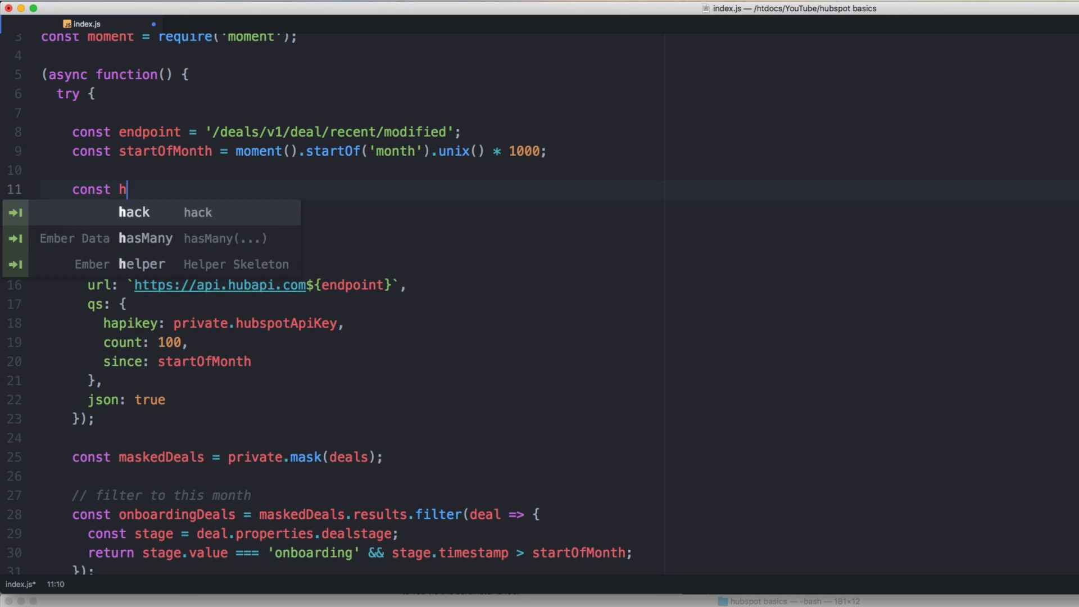
{"action": "type", "text": "ubspot = f"}
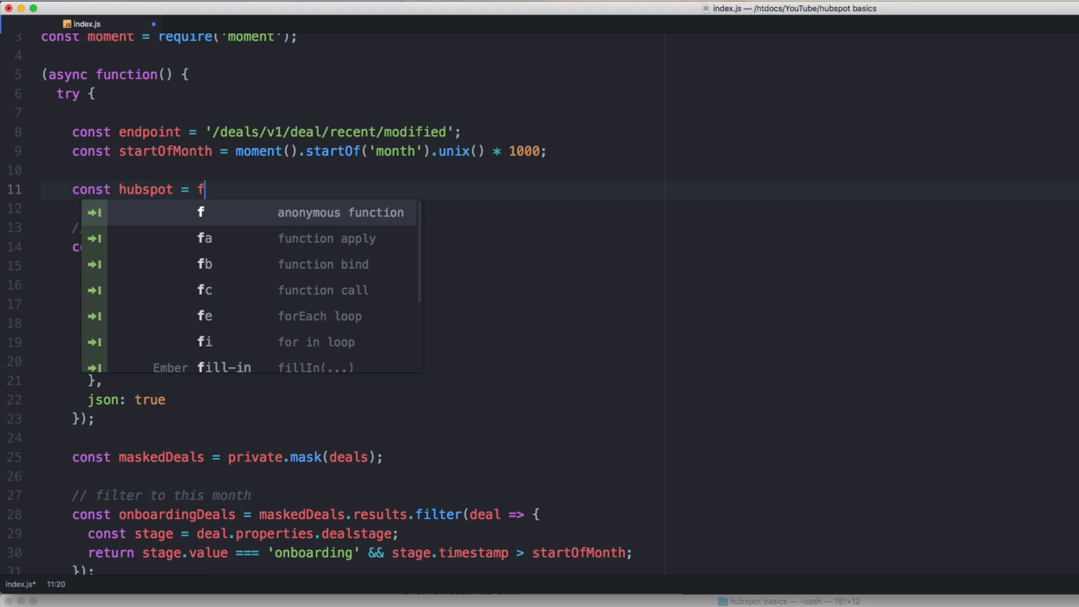
{"action": "type", "text": "async function("}
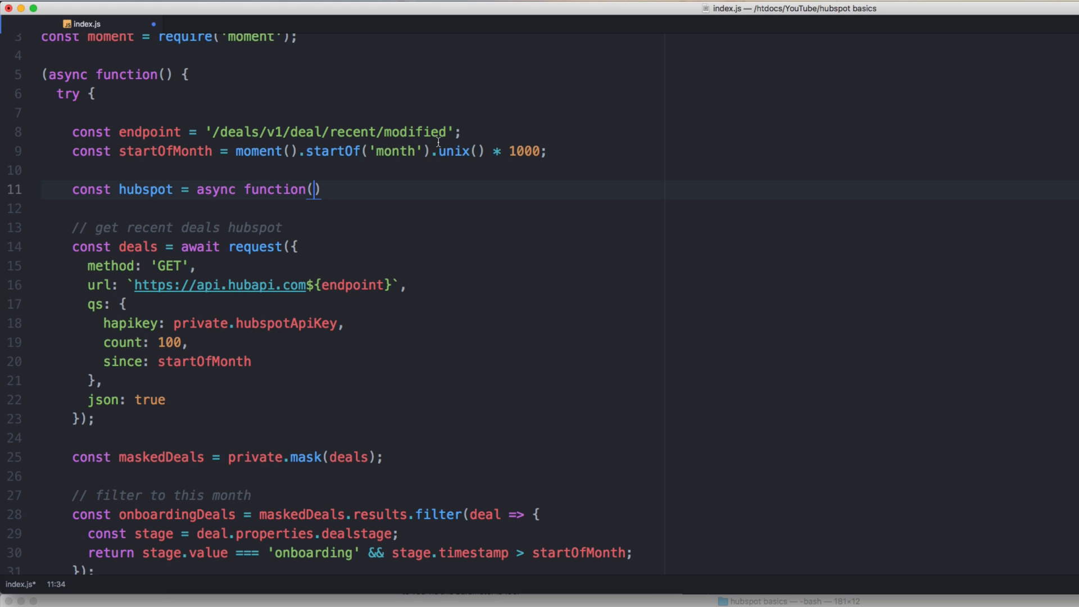
{"action": "type", "text": "method = 'g'"}
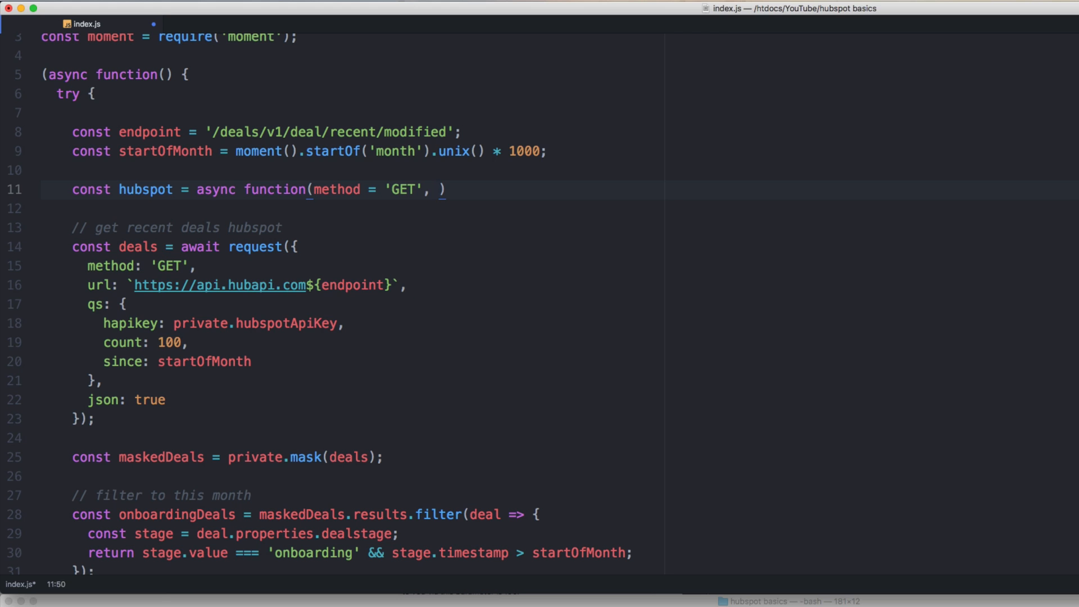
{"action": "type", "text": "endpoint, body"}
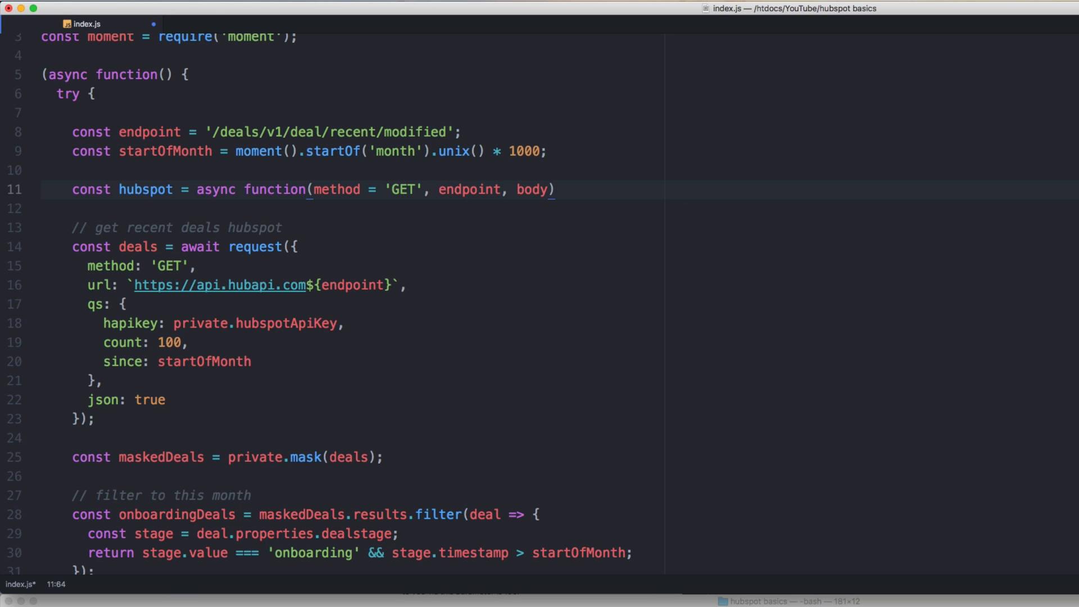
{"action": "type", "text": "{"}
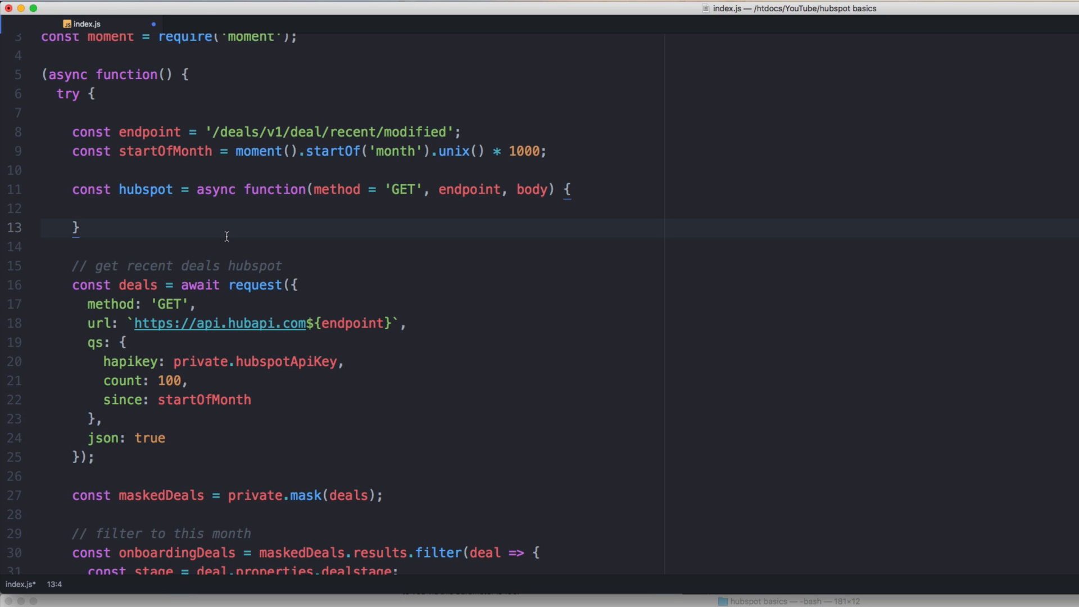
{"action": "type", "text": ";"}
{"action": "left_click", "coordinate": [559, 209]}
{"action": "type", "text": "await request();"}
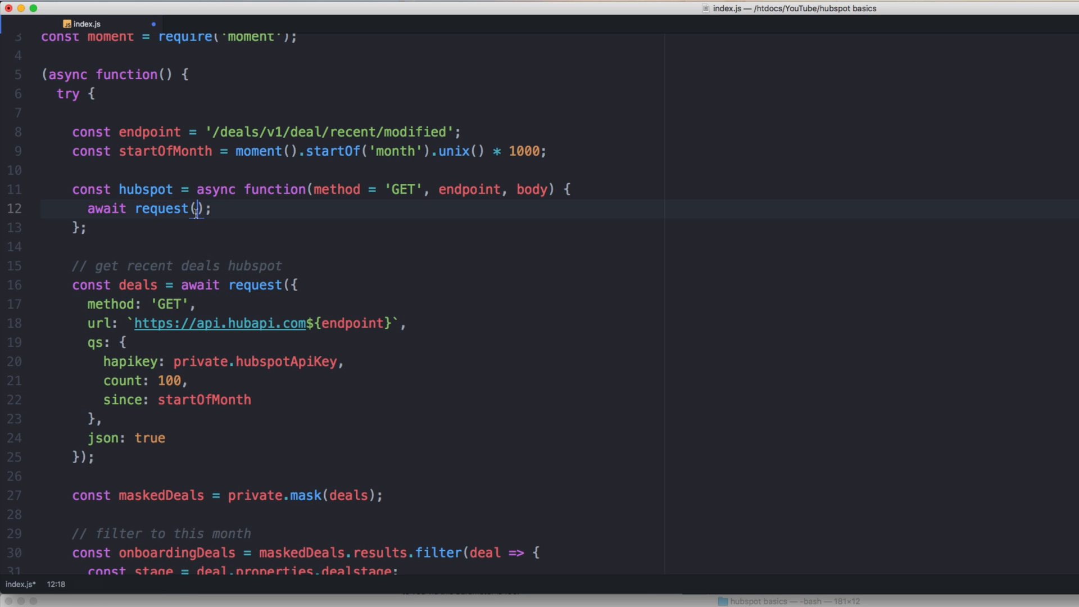
Step: Build const options inside the helper and add if (body) options.body = body; before the request
{"action": "left_click", "coordinate": [570, 189]}
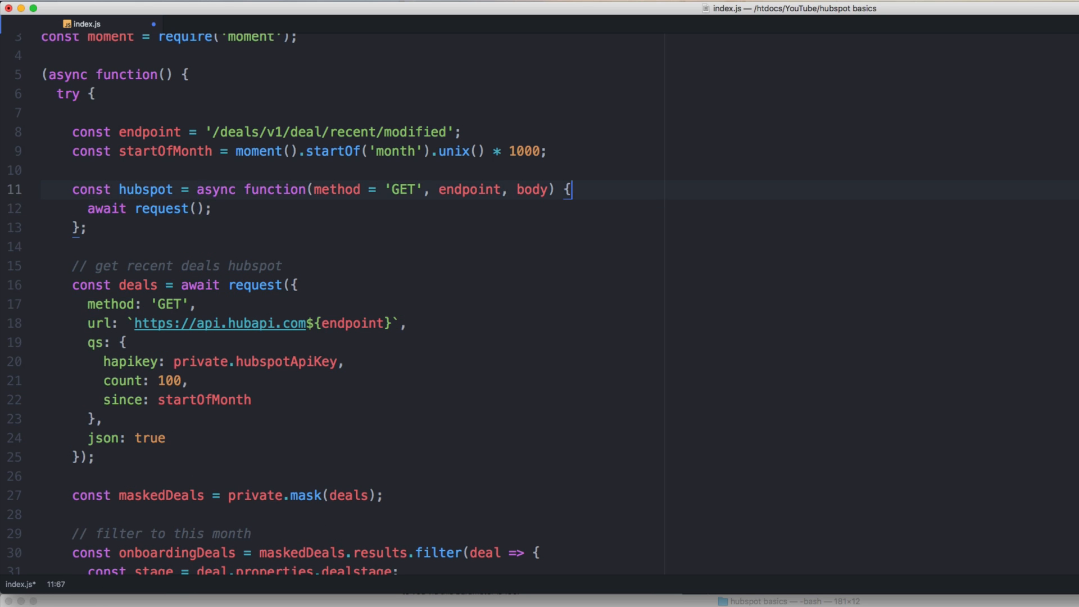
{"action": "type", "text": "const options = {"}
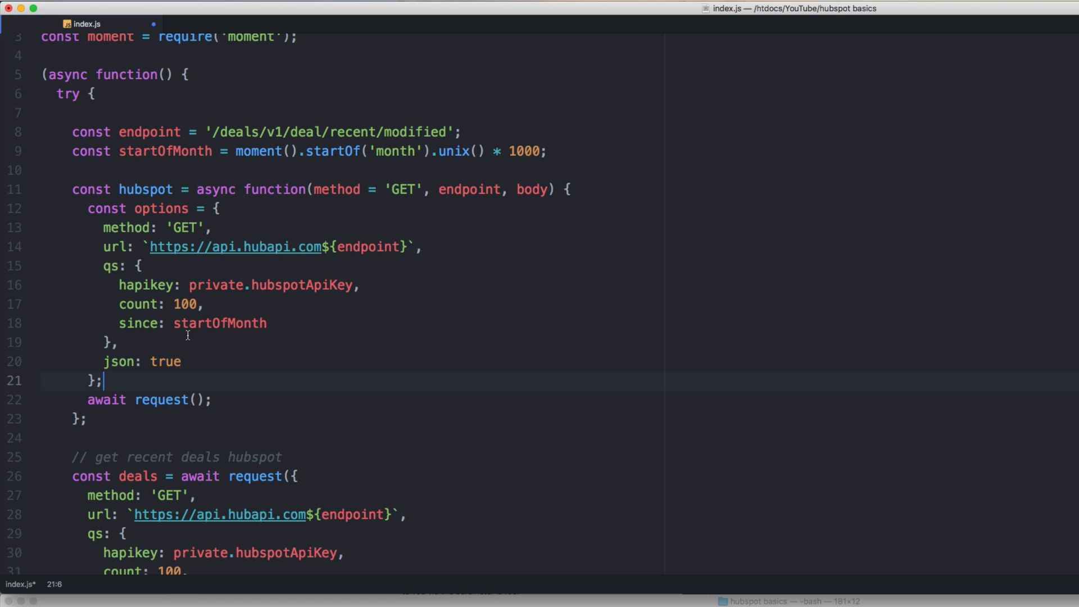
{"action": "mouse_move", "coordinate": [231, 310]}
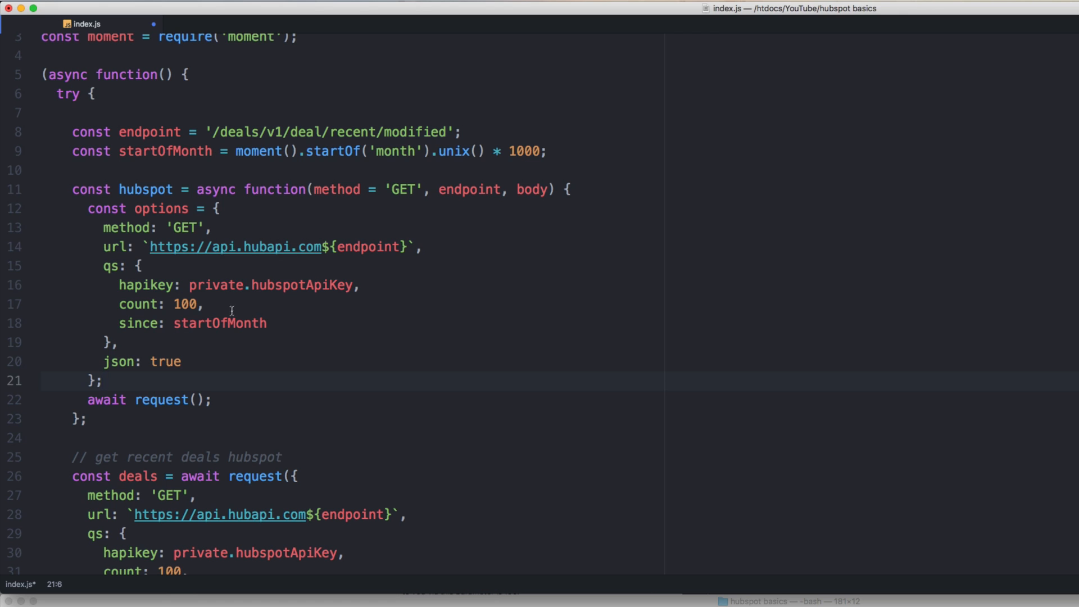
{"action": "mouse_move", "coordinate": [189, 390]}
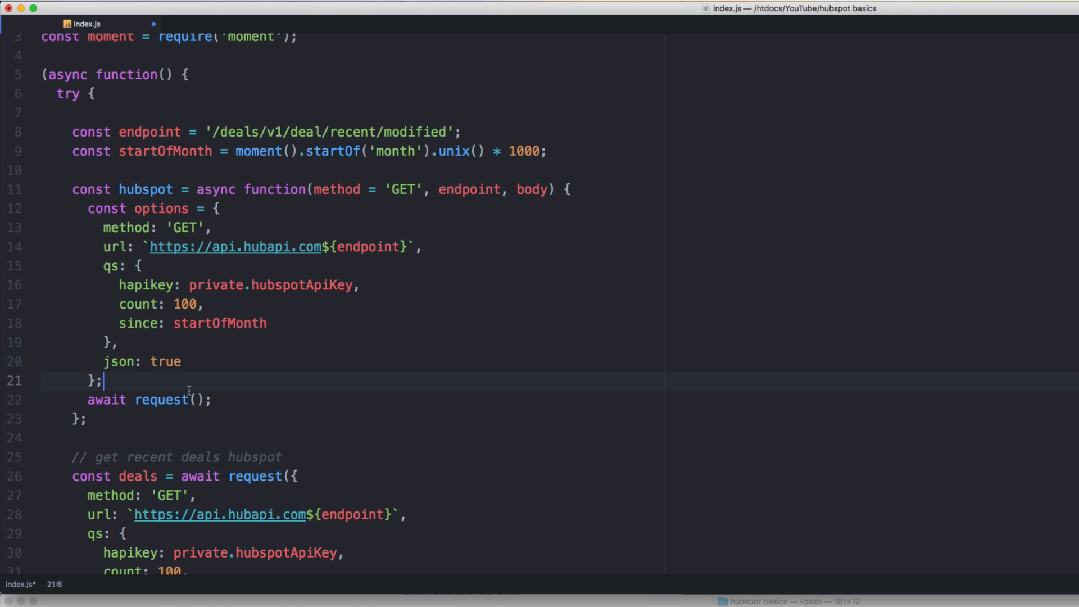
{"action": "left_click", "coordinate": [267, 323]}
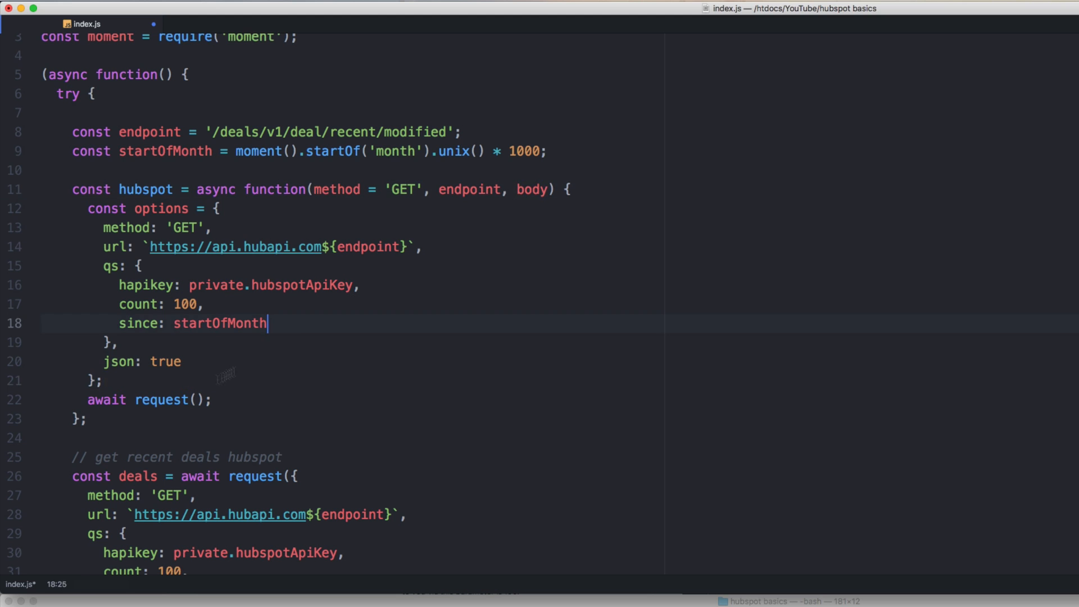
{"action": "type", "text": "if (o"}
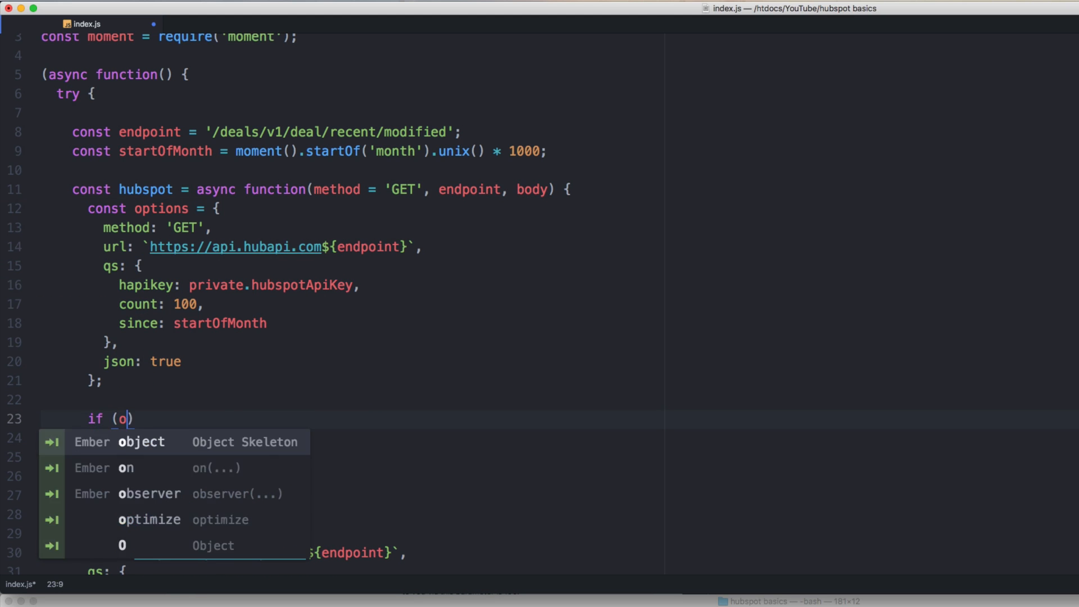
{"action": "type", "text": "body)"}
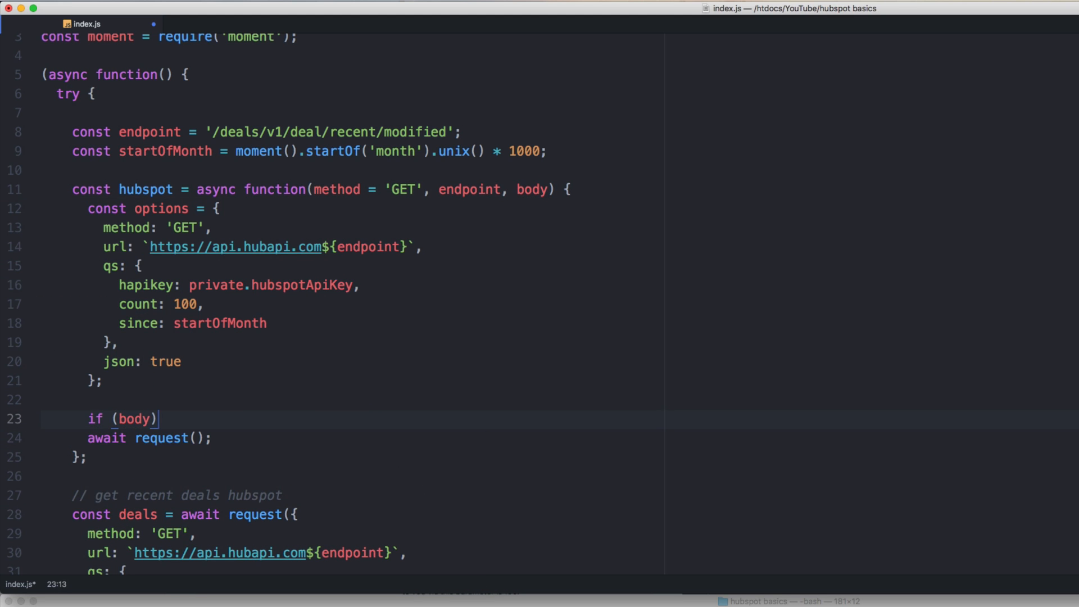
{"action": "type", "text": "options.b"}
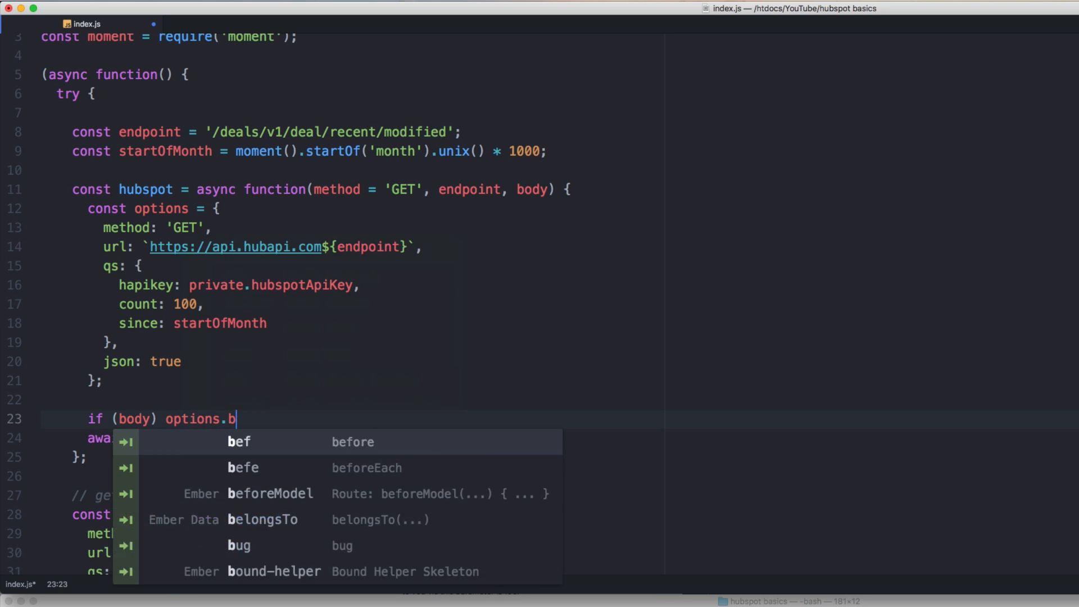
{"action": "type", "text": "ody = body;"}
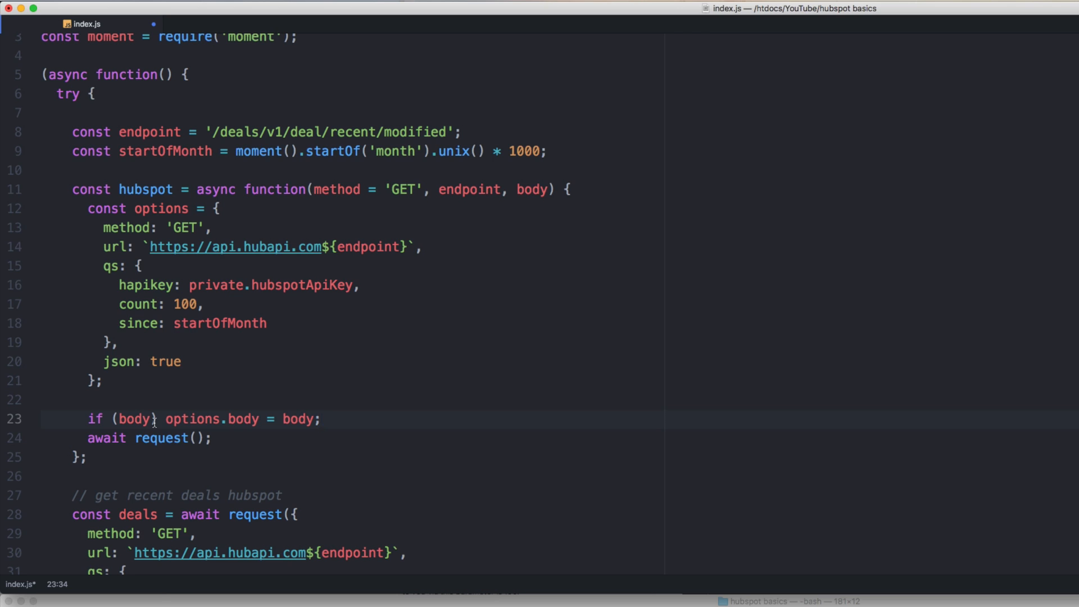
Step: Pass the options object into request() and tidy the helper's option fields
{"action": "left_click", "coordinate": [320, 420]}
{"action": "type", "text": "options"}
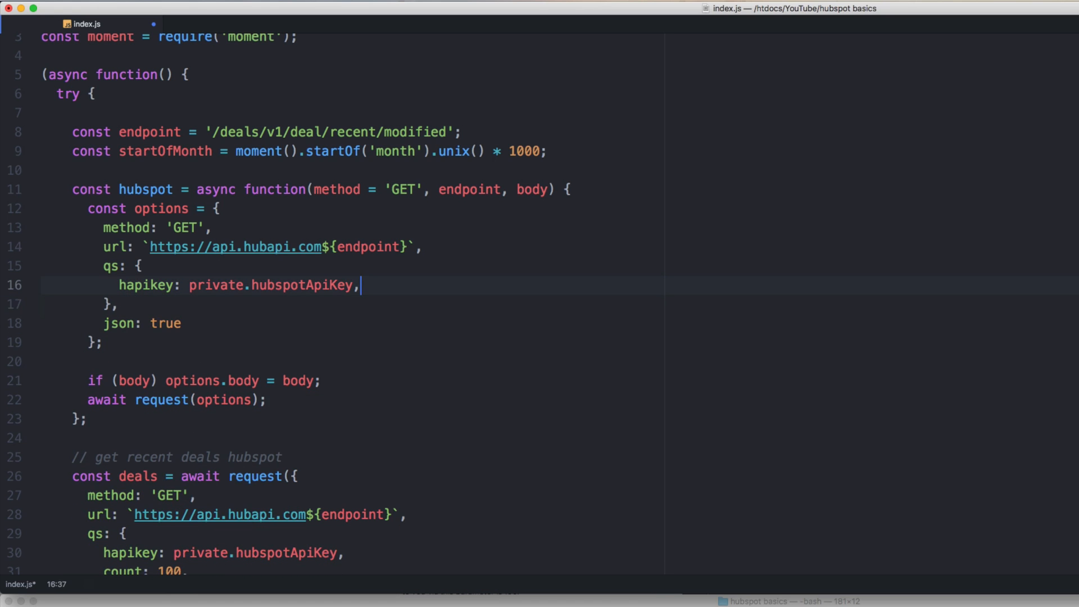
{"action": "key", "text": "Backspace"}
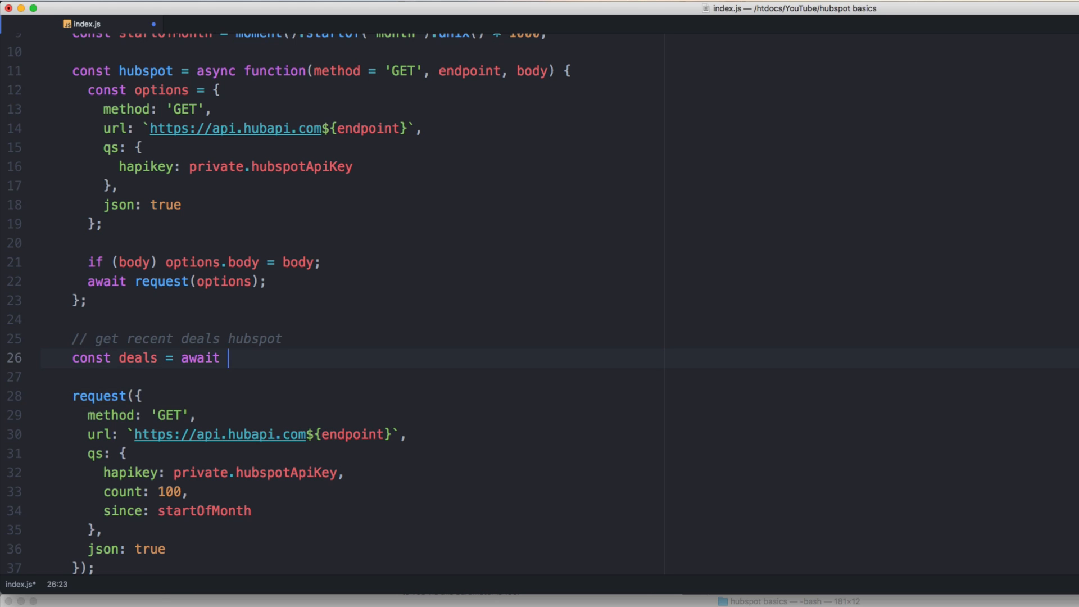
Step: Replace the deals request with hubspot('GET', '/deals/v1/deal/recent/modified', ...)
{"action": "type", "text": "hubspot('"}
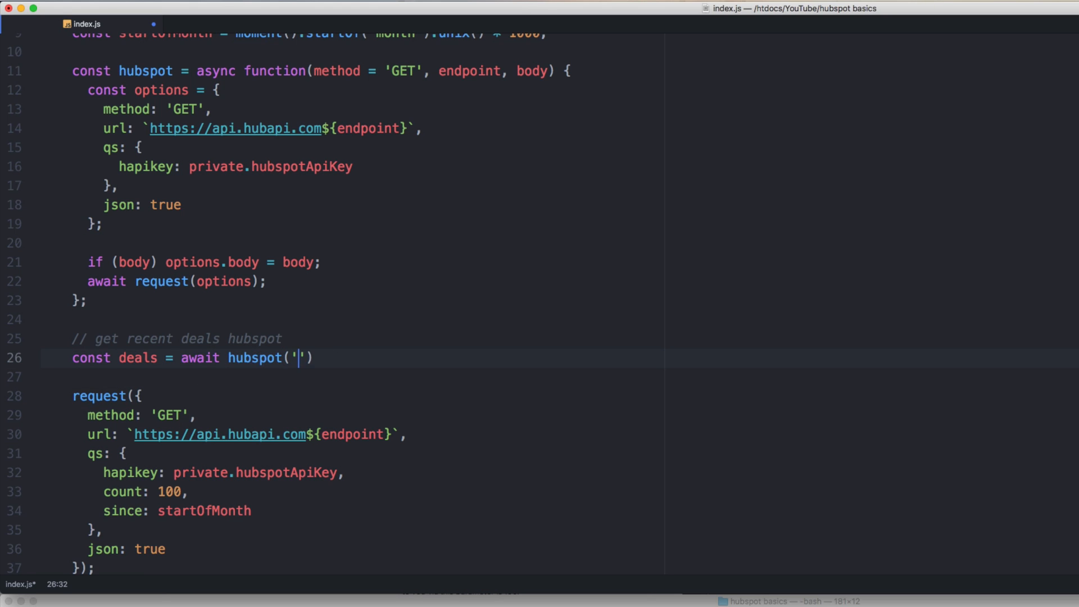
{"action": "type", "text": "GET',"}
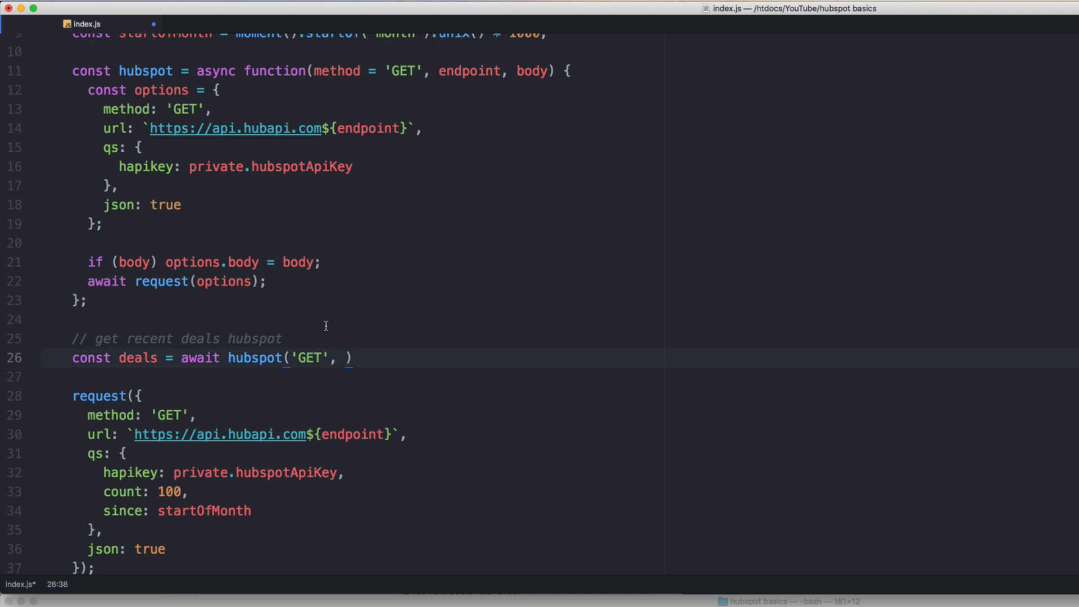
{"action": "double_click", "coordinate": [149, 71]}
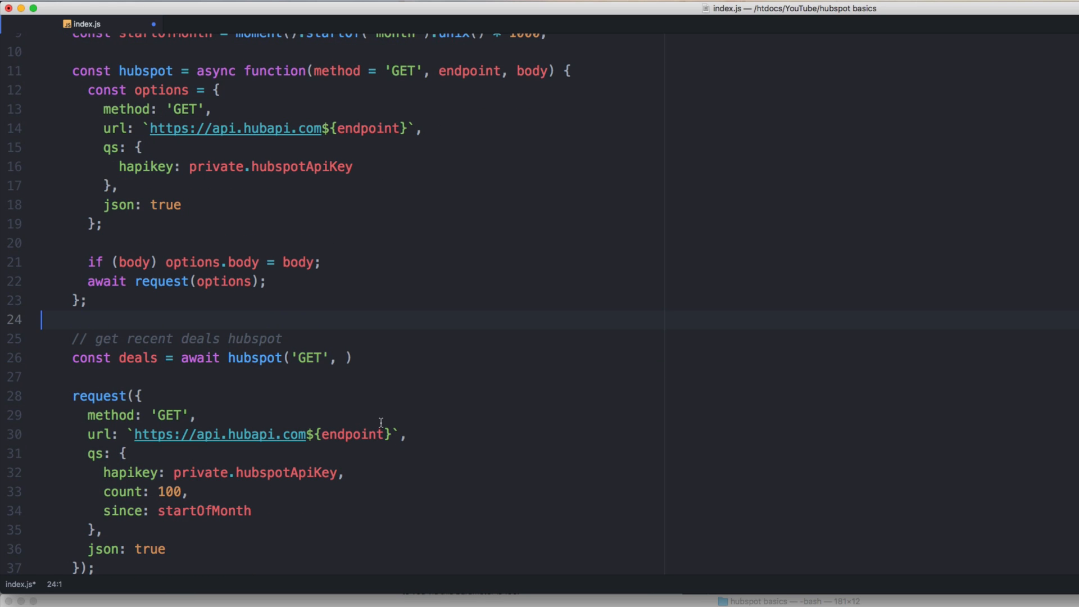
{"action": "mouse_move", "coordinate": [381, 442]}
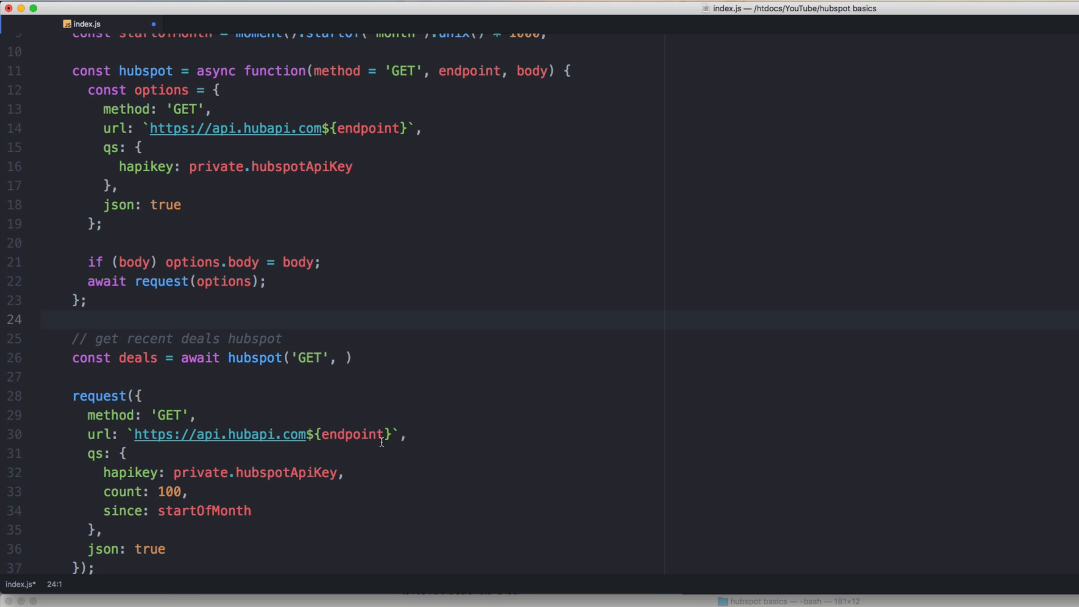
{"action": "type", "text": "'/deals/v1/deal/recent/modified', {"}
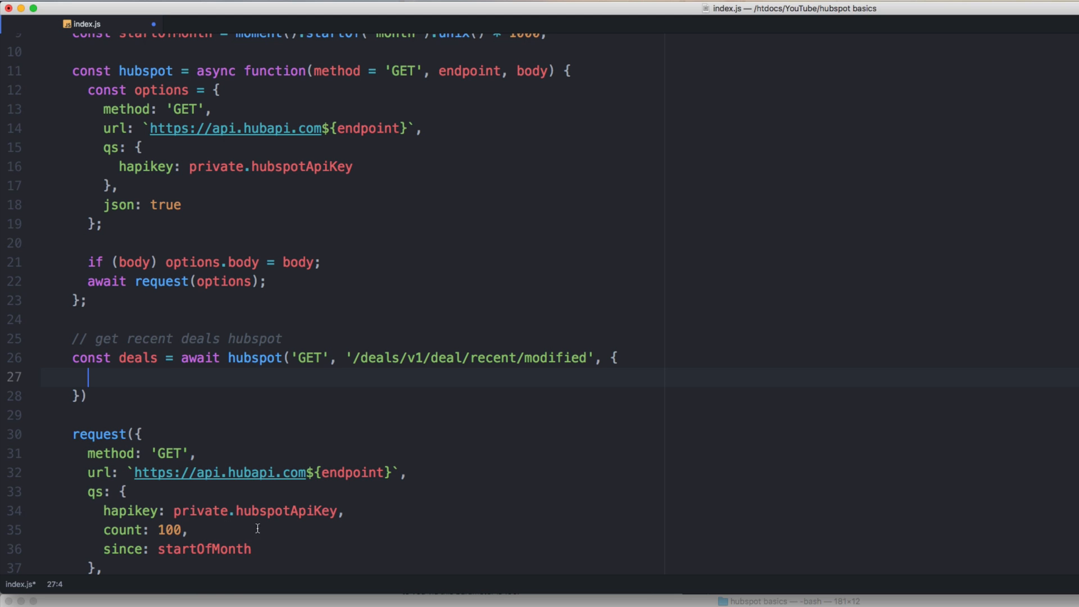
{"action": "mouse_move", "coordinate": [179, 370]}
{"action": "type", "text": ";"}
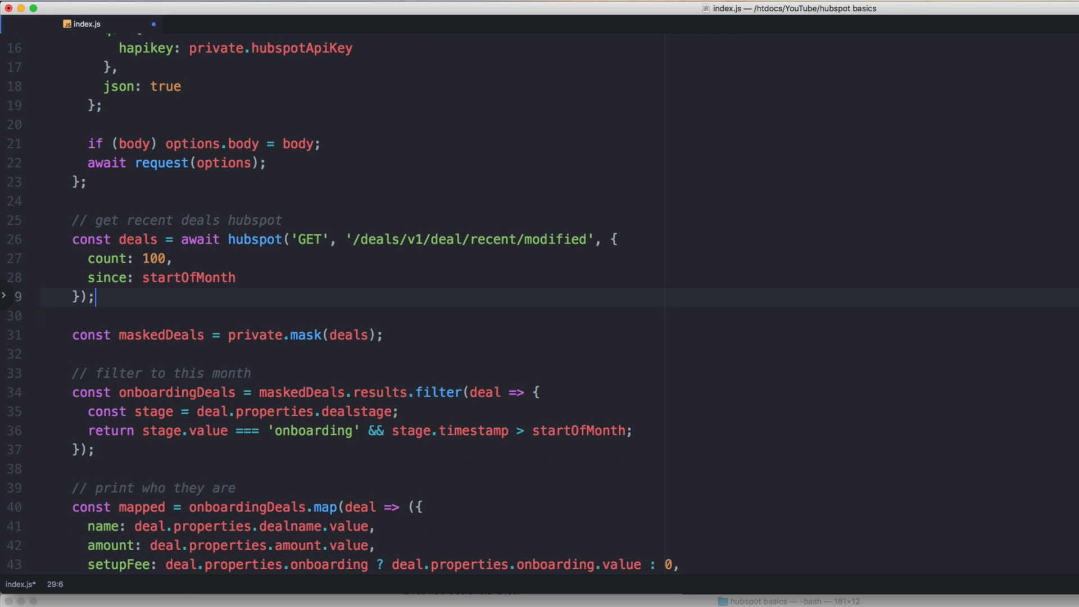
Step: Store the awaited request in res and return private.mask(res) from the hubspot helper
{"action": "scroll", "scroll_direction": "up", "scroll_amount": 3}
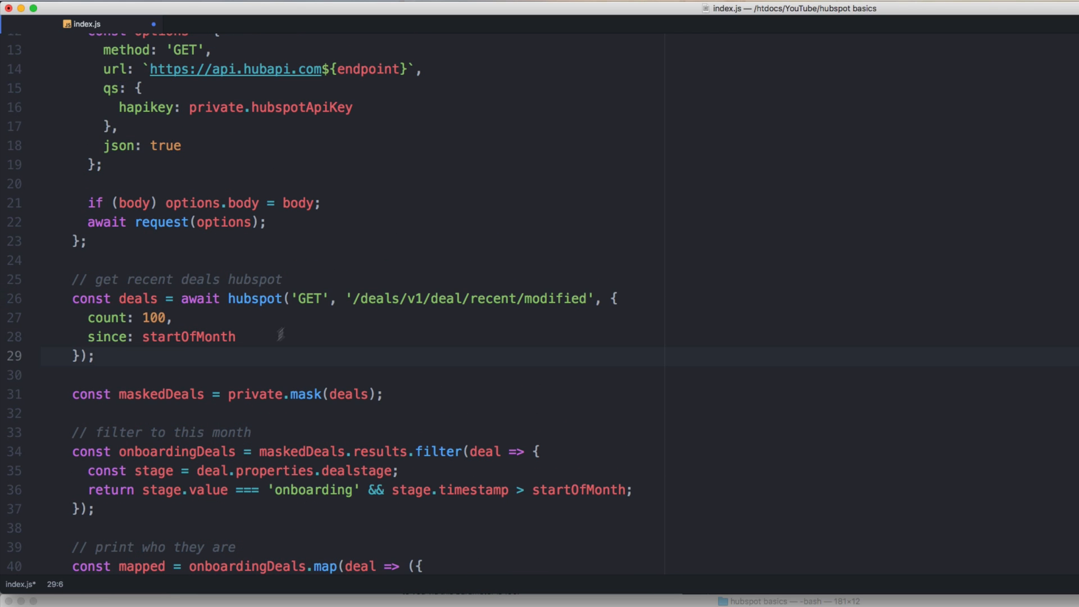
{"action": "scroll", "scroll_direction": "up", "scroll_amount": 3}
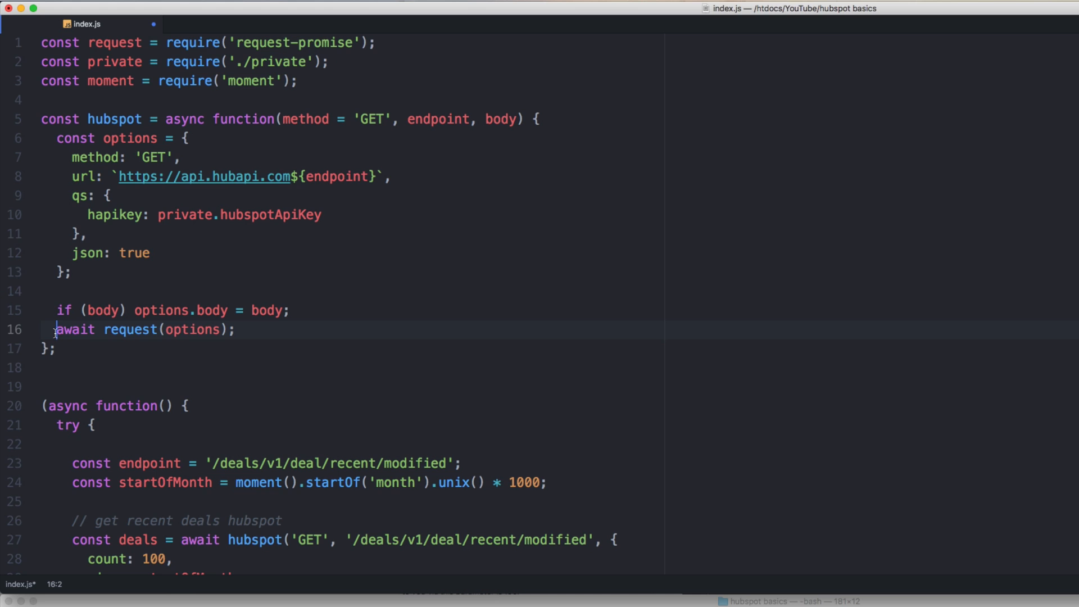
{"action": "type", "text": "r"}
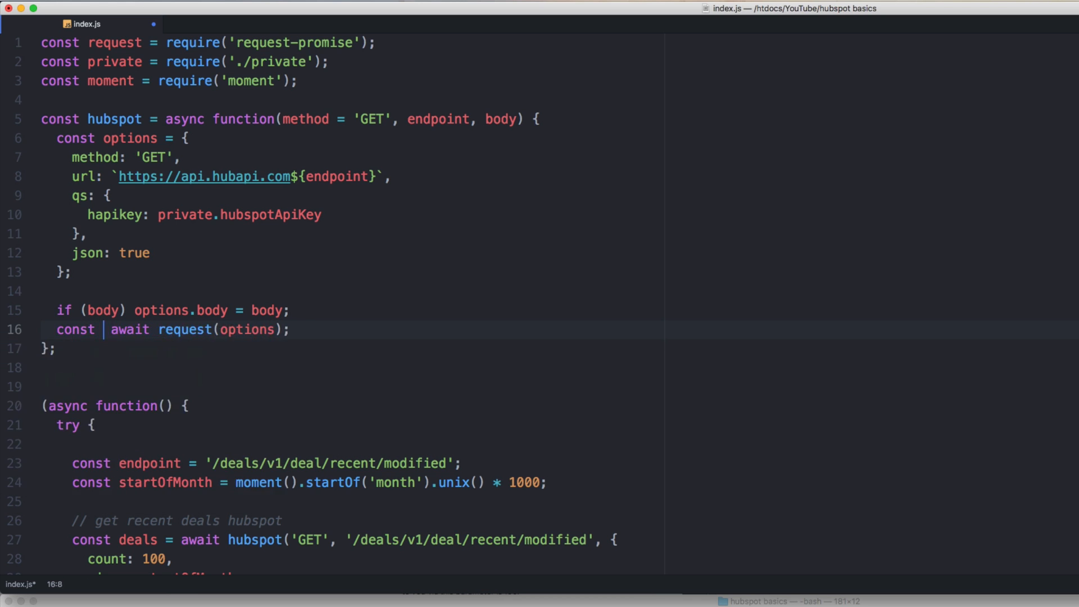
{"action": "type", "text": "res ="}
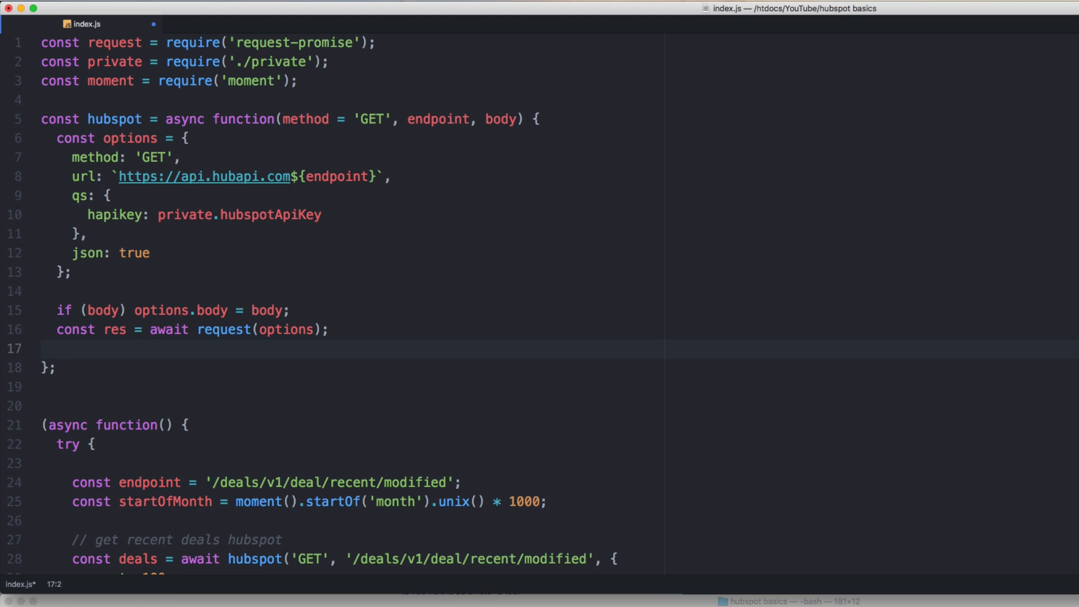
{"action": "type", "text": "return priv"}
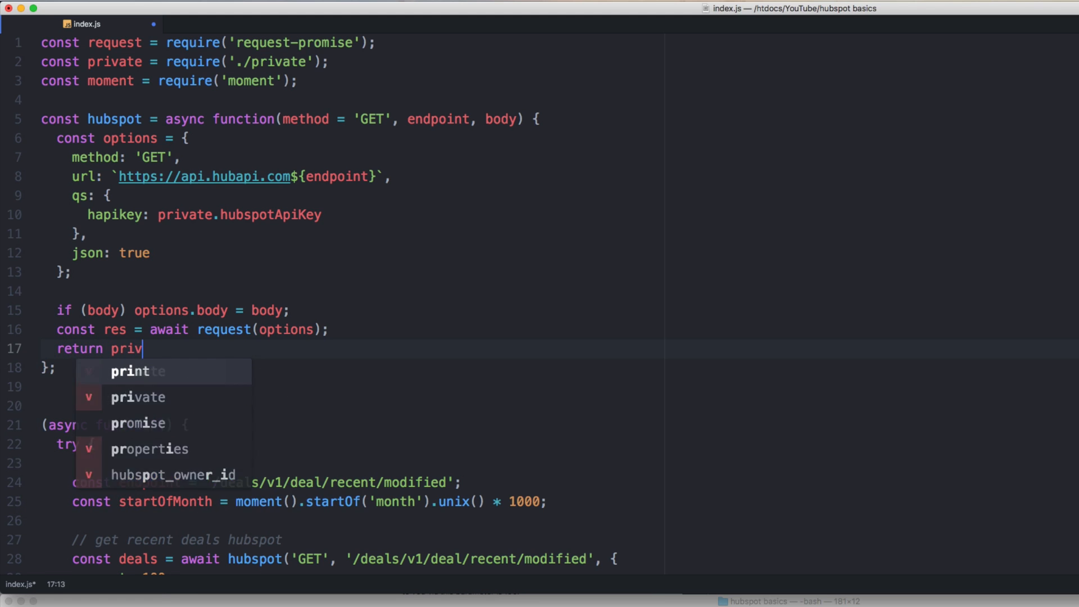
{"action": "type", "text": "ate.mask"}
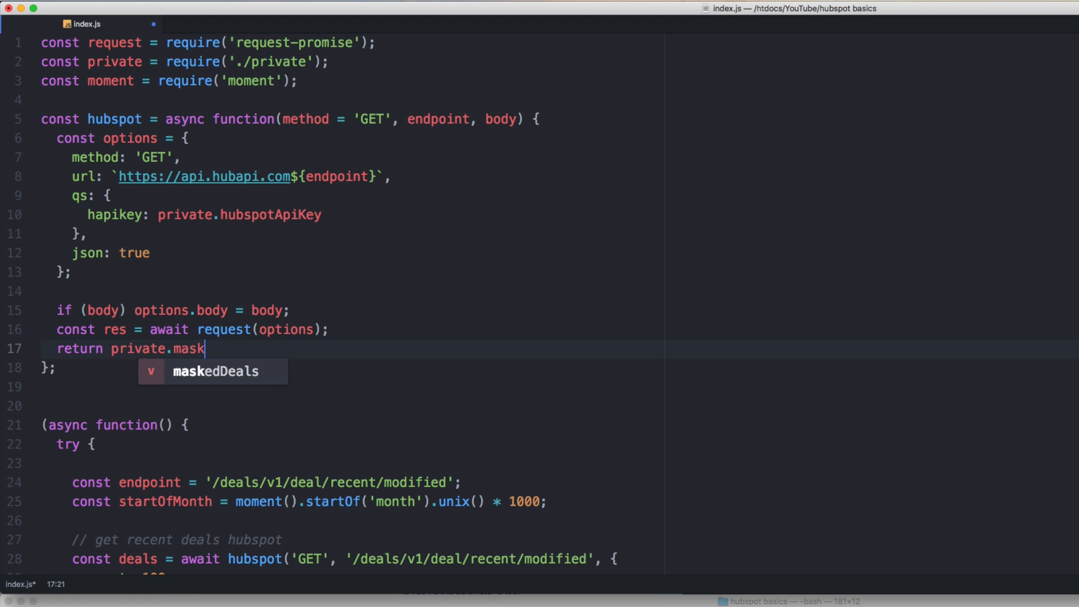
{"action": "type", "text": "(res);"}
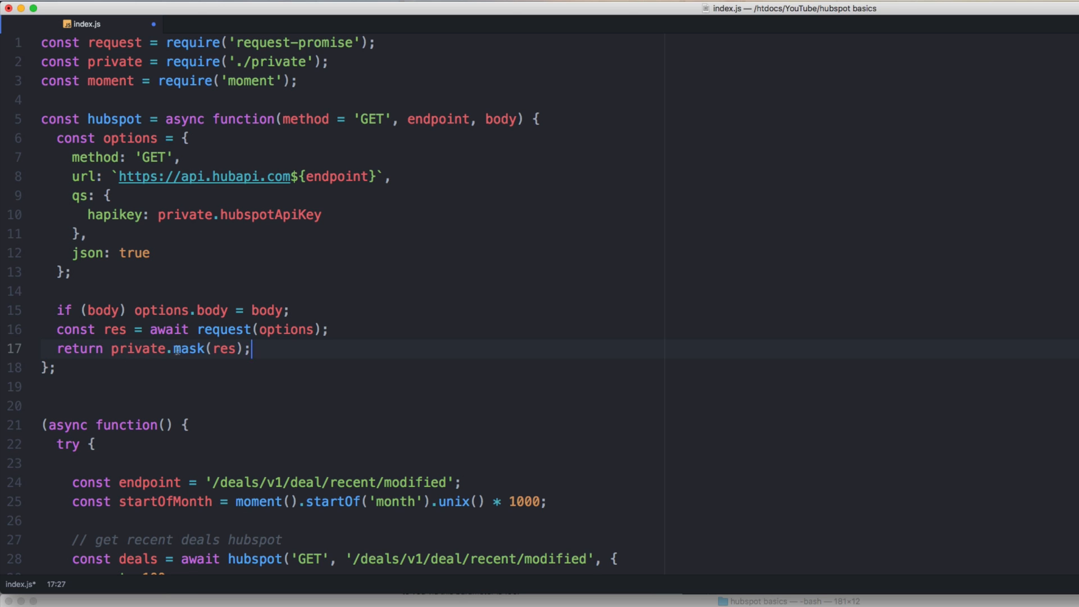
{"action": "scroll", "scroll_direction": "down", "scroll_amount": 3}
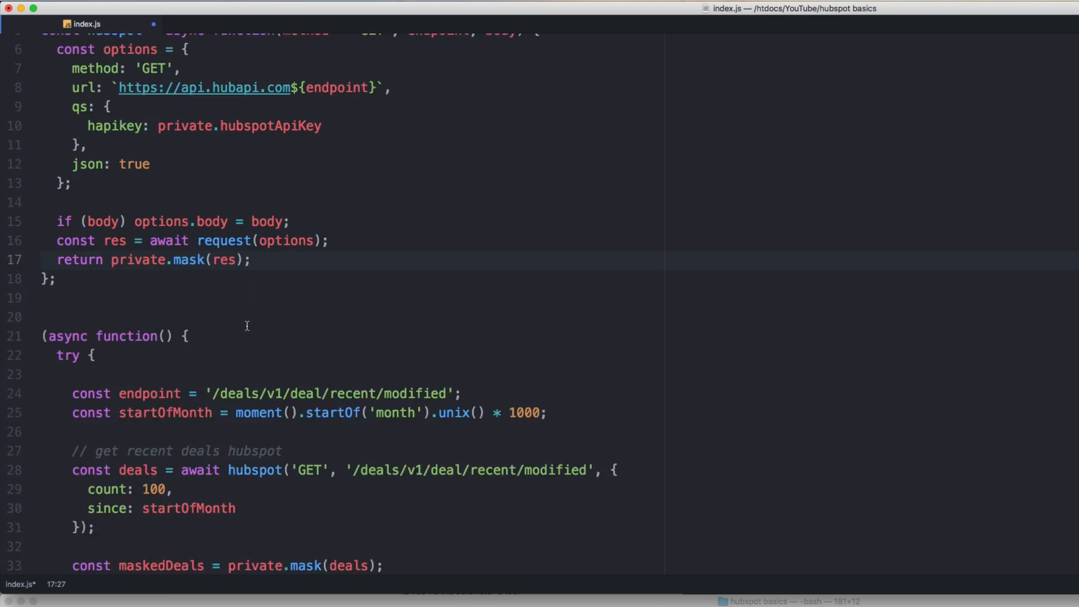
{"action": "scroll", "scroll_direction": "down", "scroll_amount": 3}
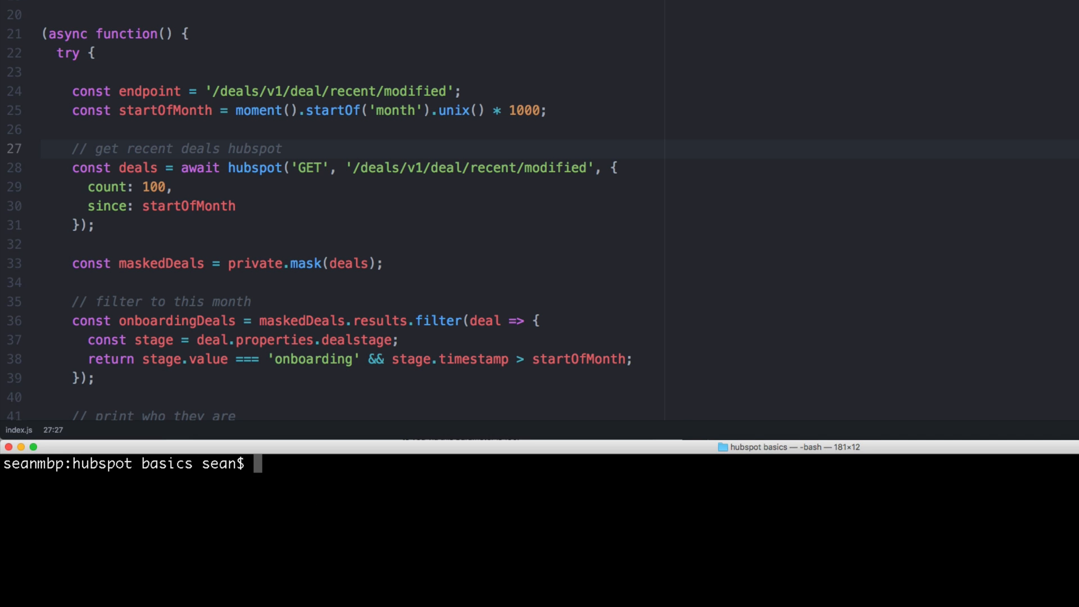
Step: Add const owners = await hubspot('GET', '/owners/v2/owners/') after the deals code
{"action": "scroll", "scroll_direction": "up", "scroll_amount": 3}
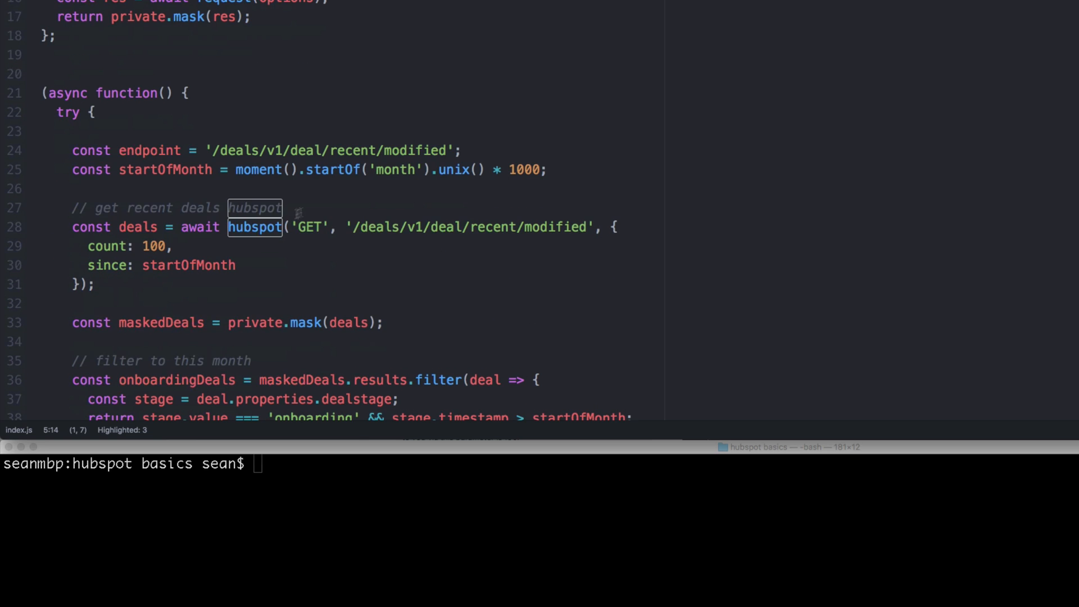
{"action": "type", "text": "///"}
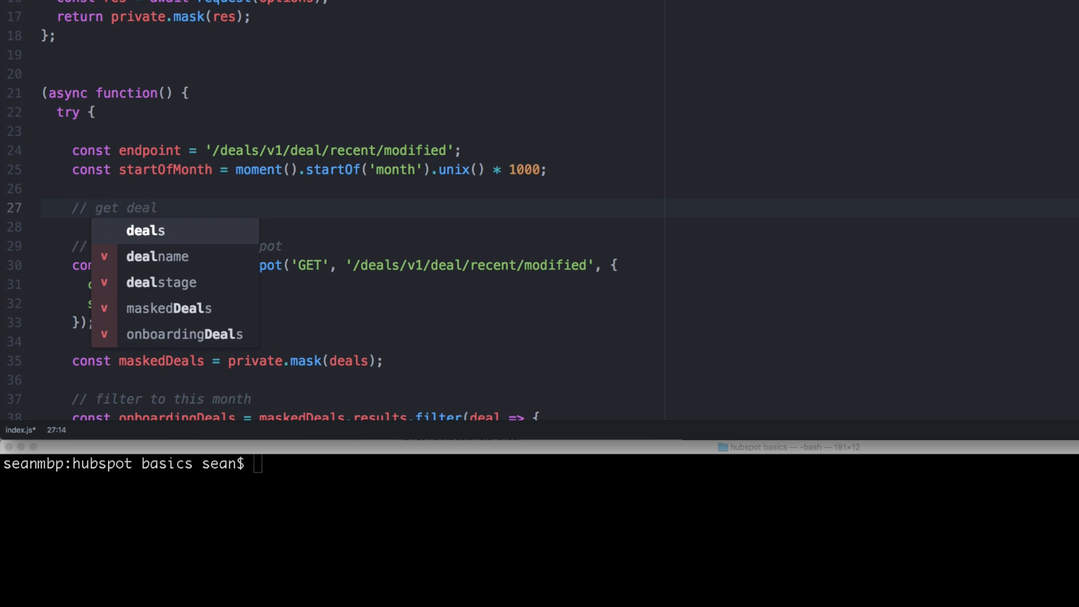
{"action": "type", "text": "hubspot"}
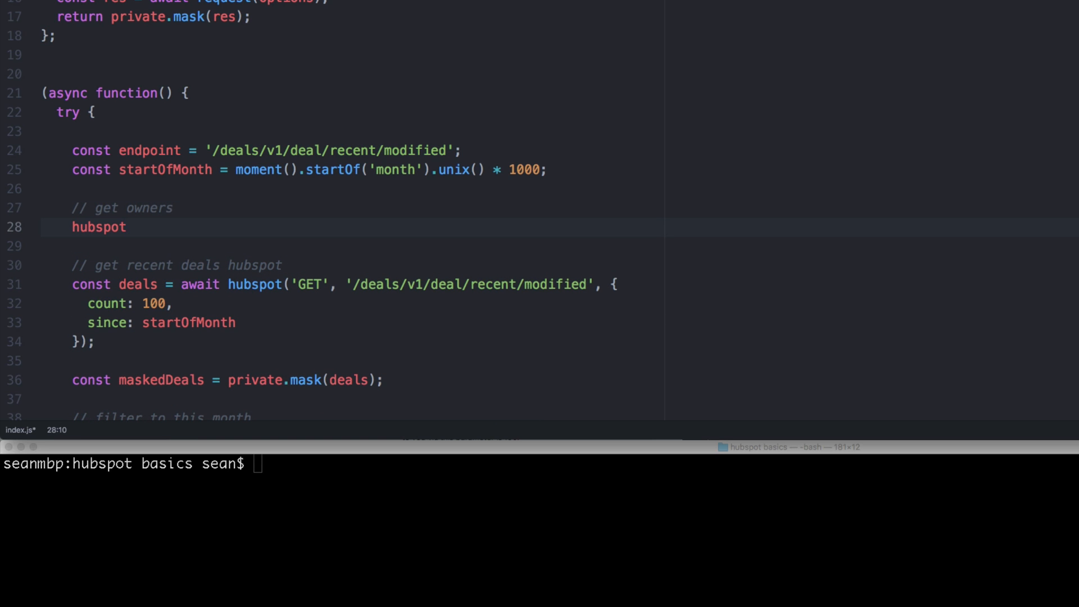
{"action": "type", "text": "('GET',"}
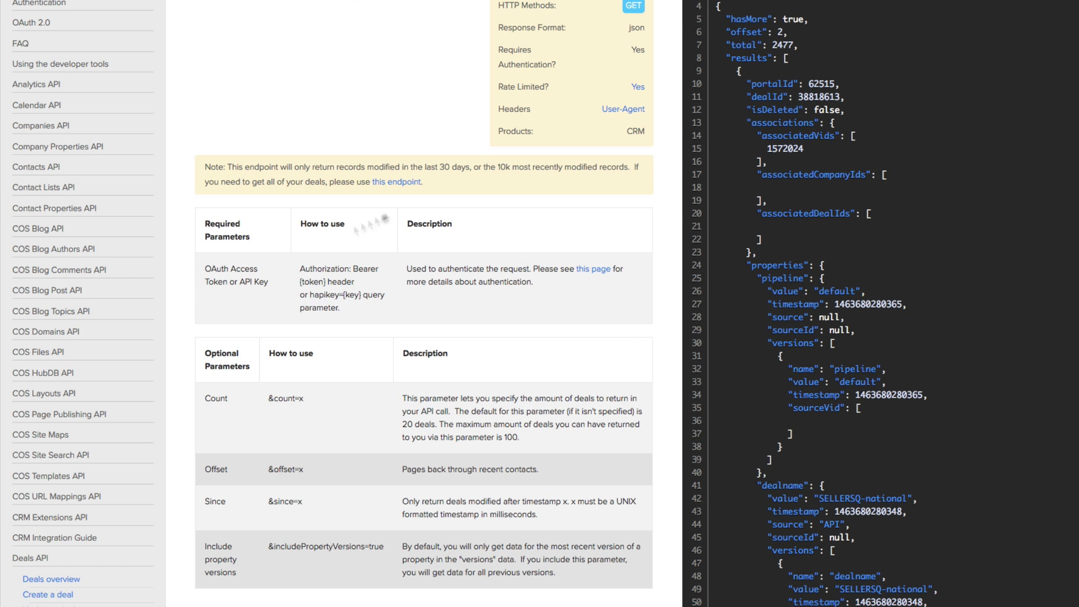
{"action": "scroll", "scroll_direction": "down", "scroll_amount": 3}
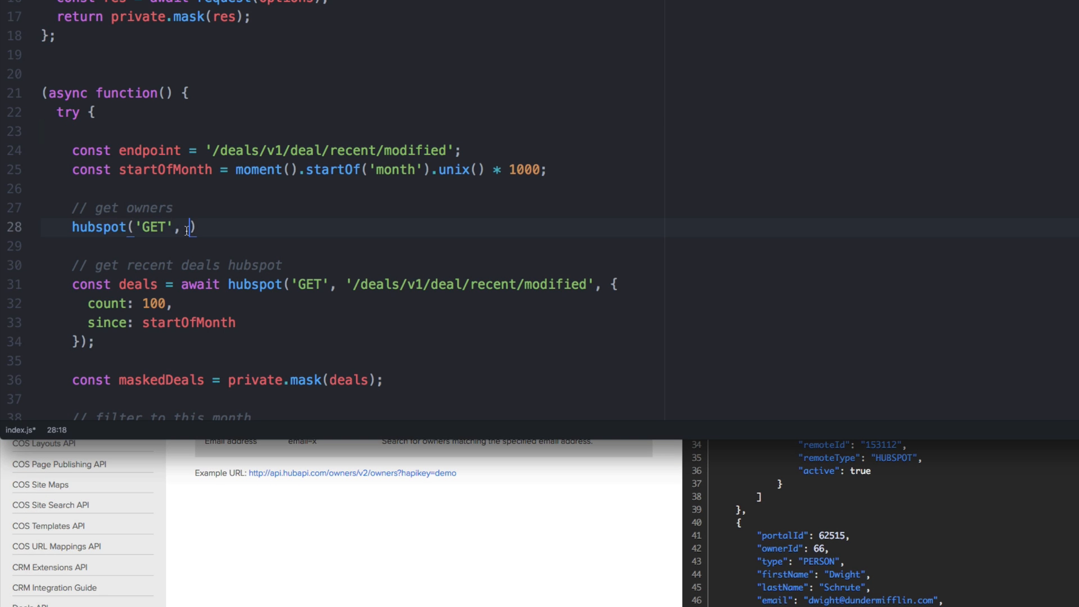
{"action": "type", "text": "'/owners/v2/owners/'"}
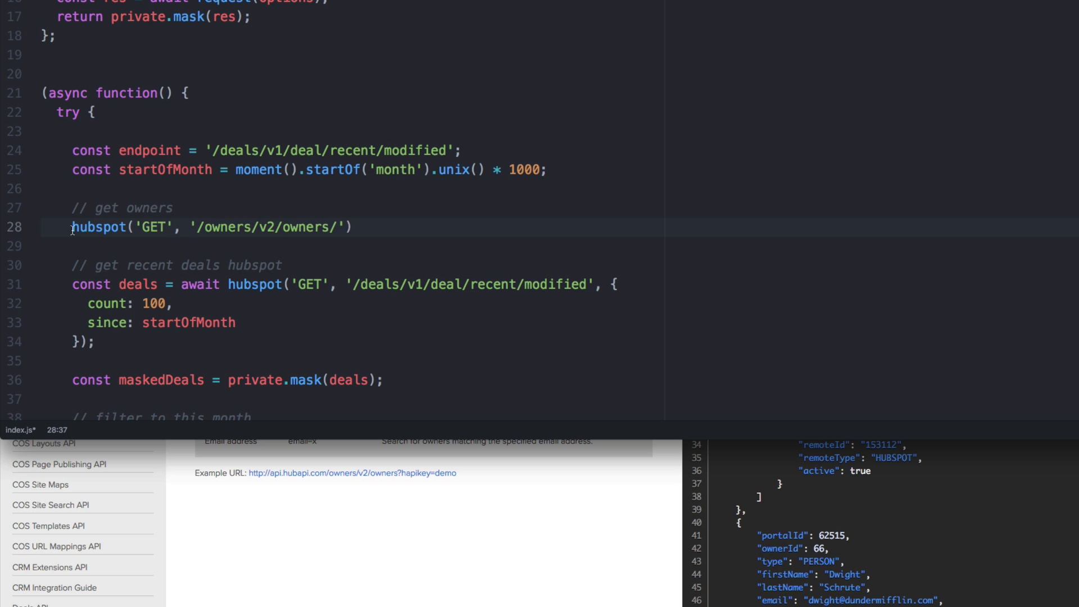
{"action": "type", "text": "const owners ="}
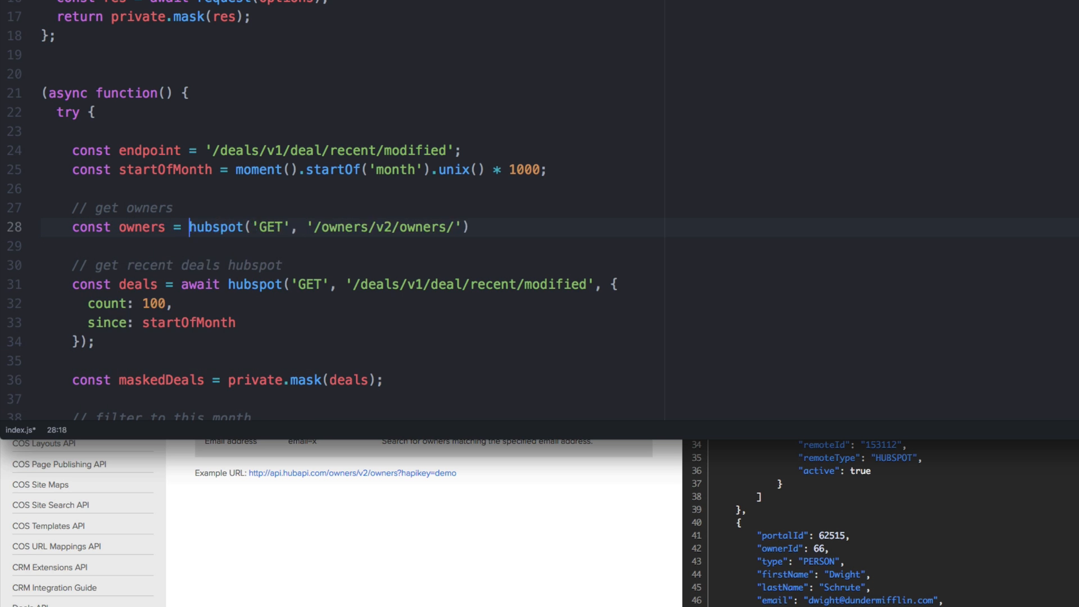
{"action": "type", "text": "await"}
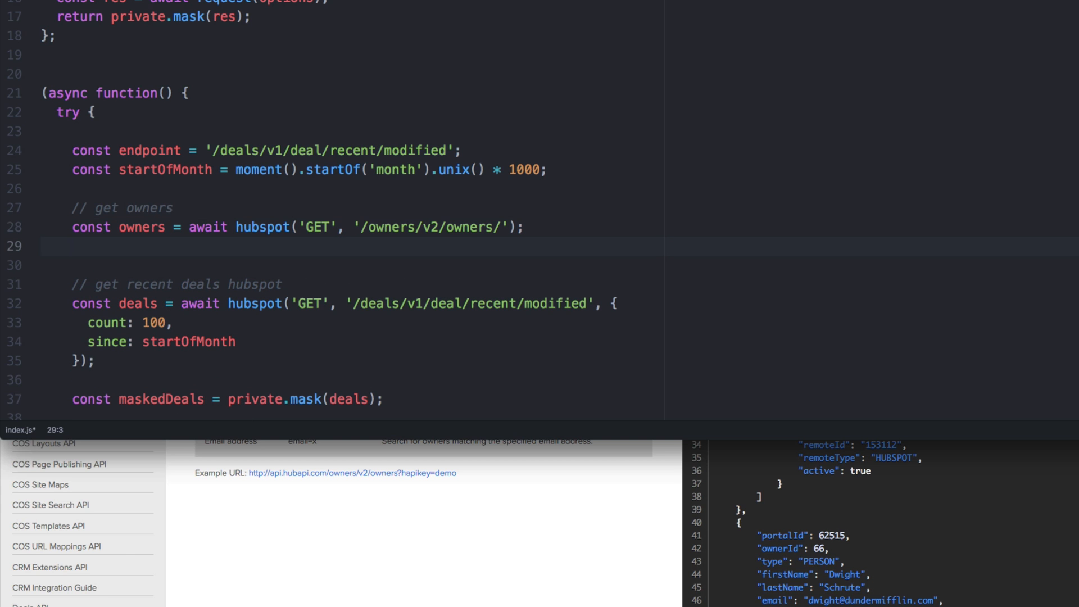
Step: Log the fetched owners with console.log(owners)
{"action": "type", "text": "console.log("}
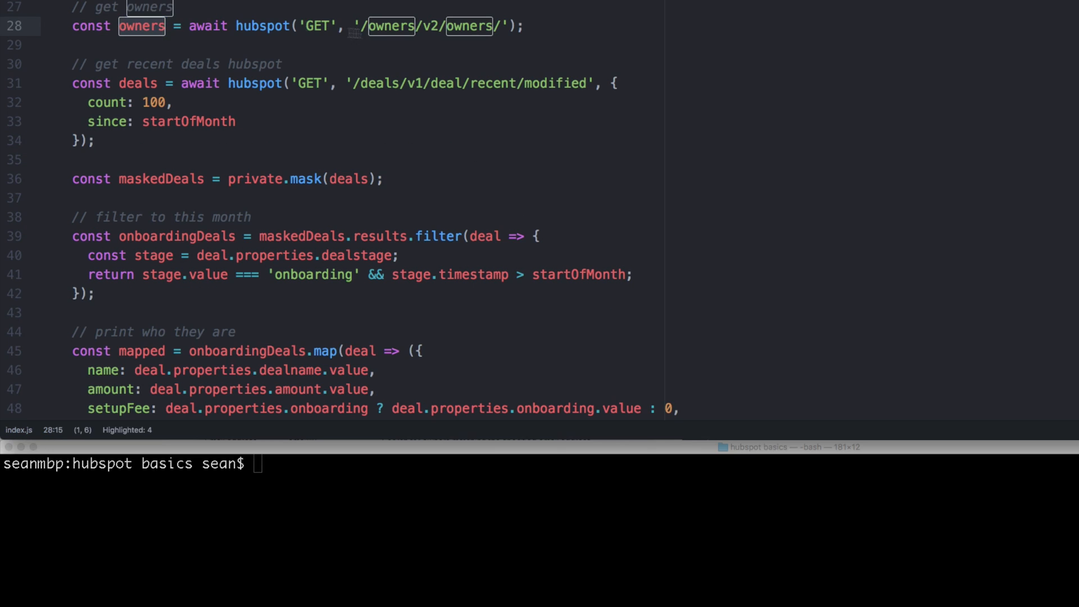
{"action": "type", "text": "console.l"}
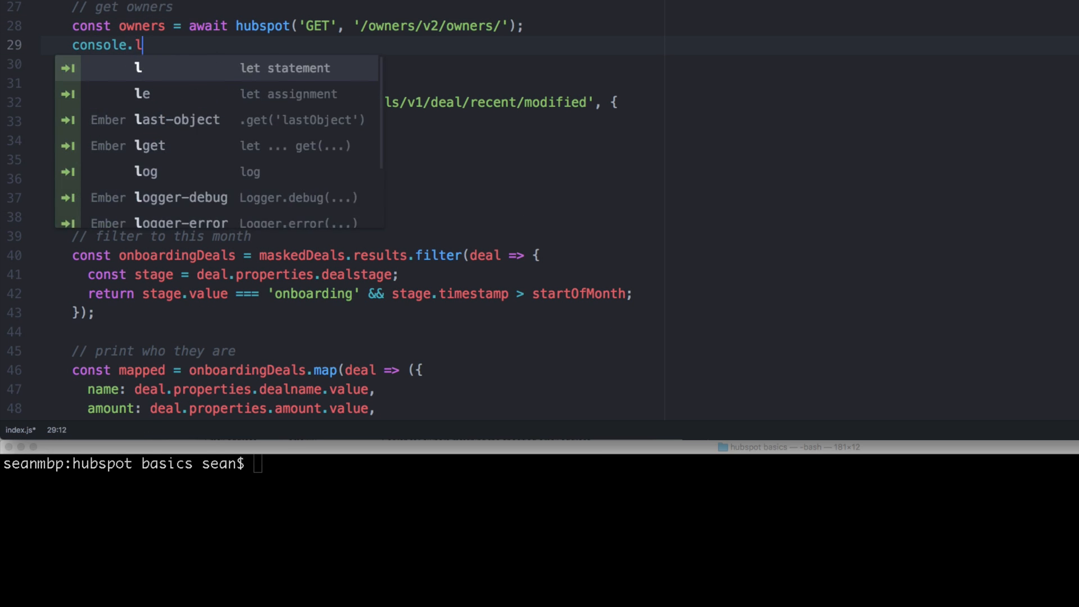
{"action": "type", "text": "og(owners);"}
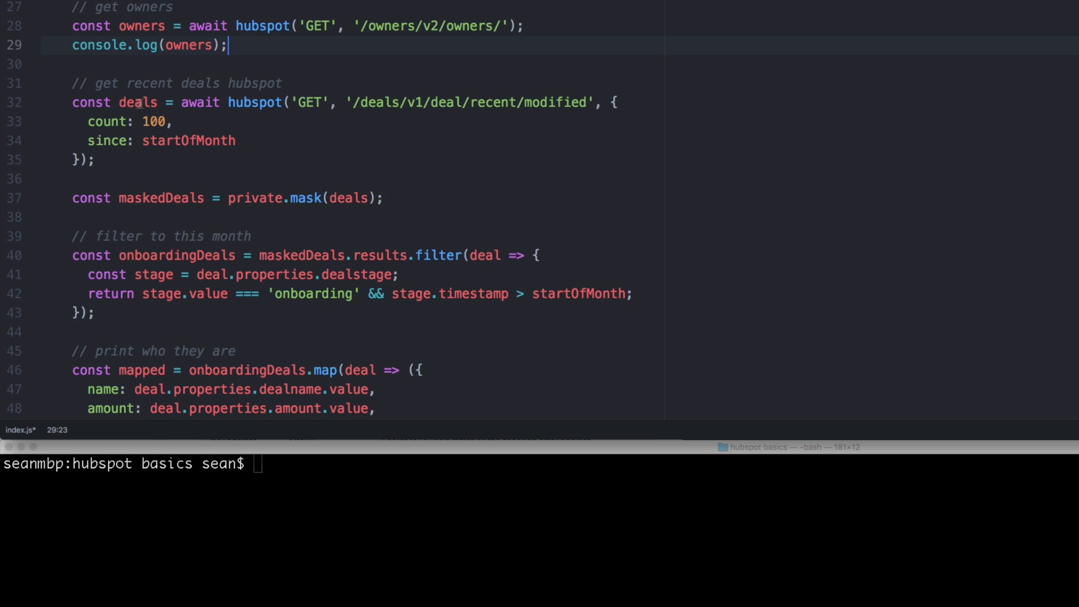
Step: Run node index.js and inspect the printed owner records' ownerId and firstName fields
{"action": "scroll", "scroll_direction": "down", "scroll_amount": 3}
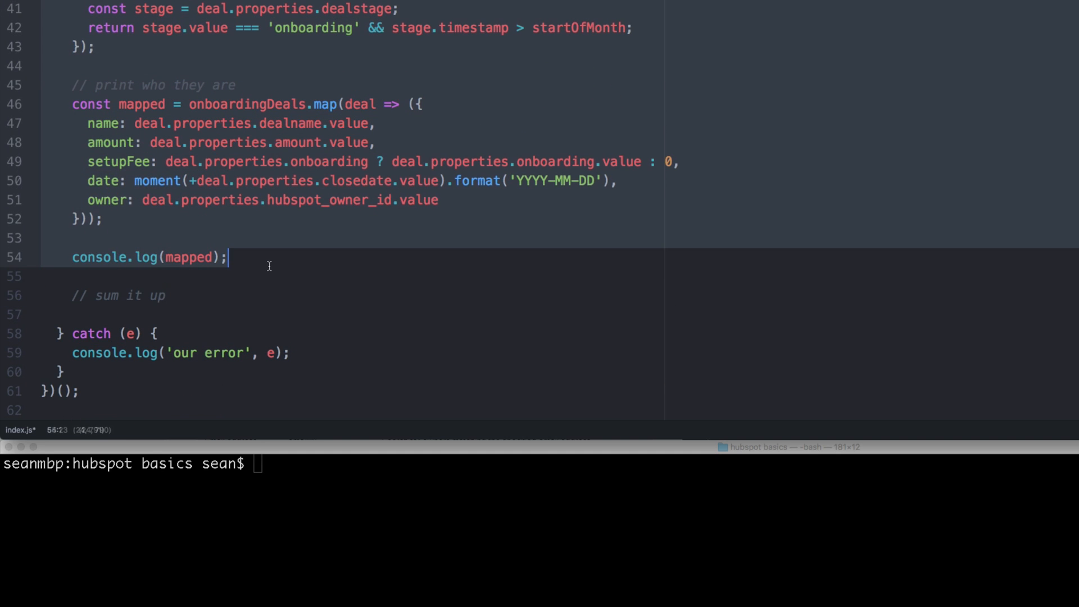
{"action": "scroll", "scroll_direction": "up", "scroll_amount": 3}
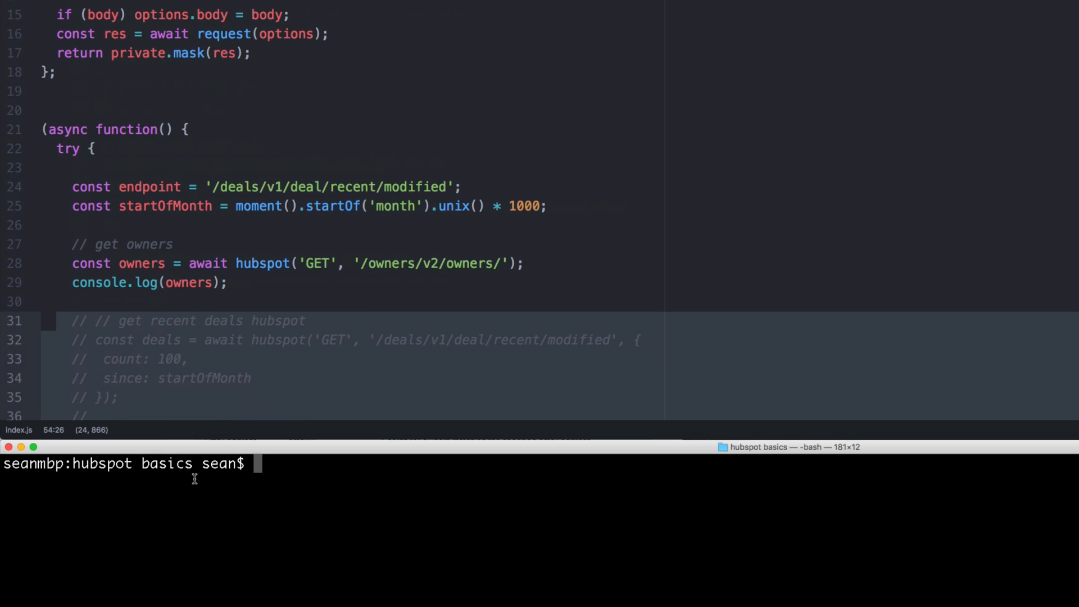
{"action": "key", "text": "Return"}
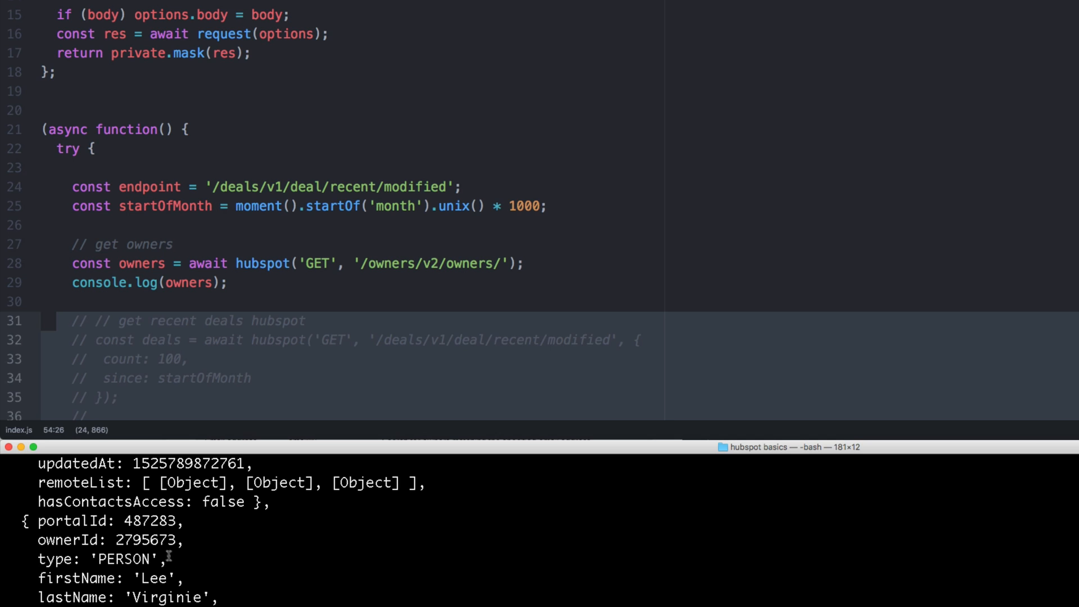
{"action": "double_click", "coordinate": [142, 541]}
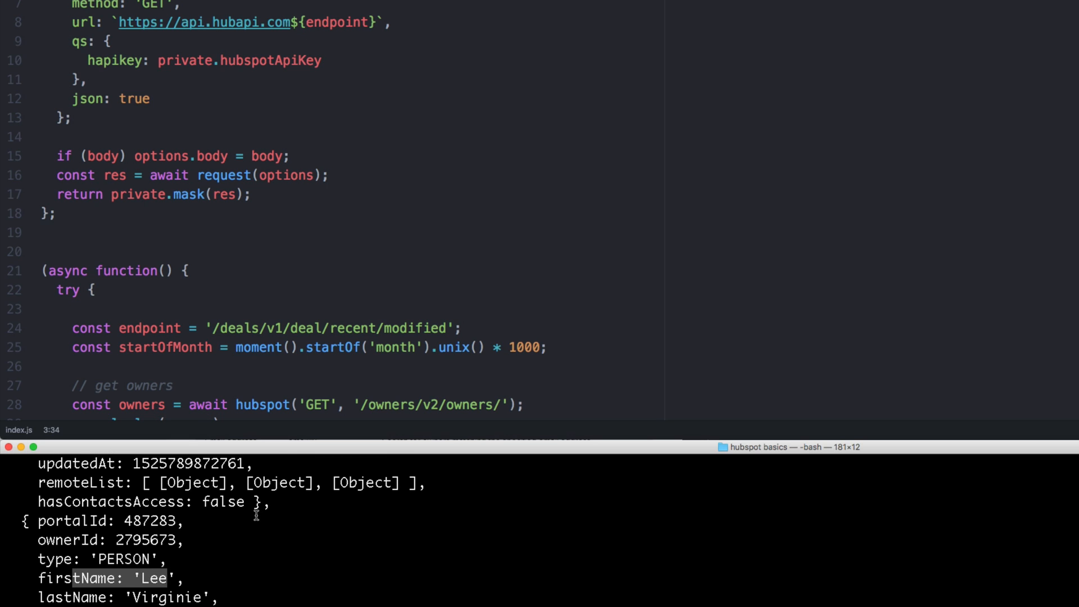
Step: Install lodash with npm and require it as _ at the top of index.js
{"action": "type", "text": "npm"}
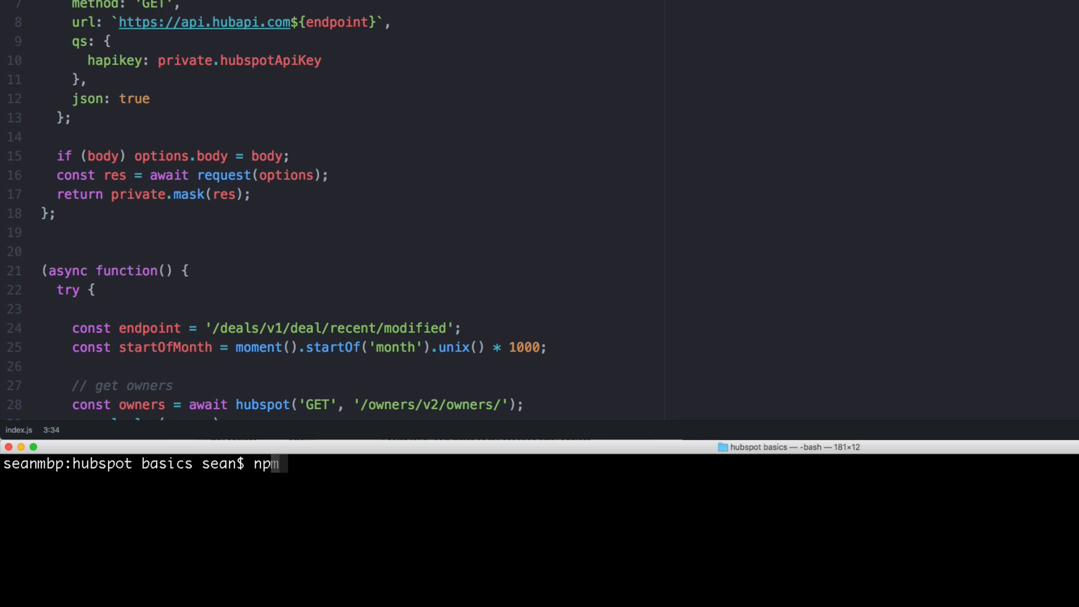
{"action": "key", "text": "Return"}
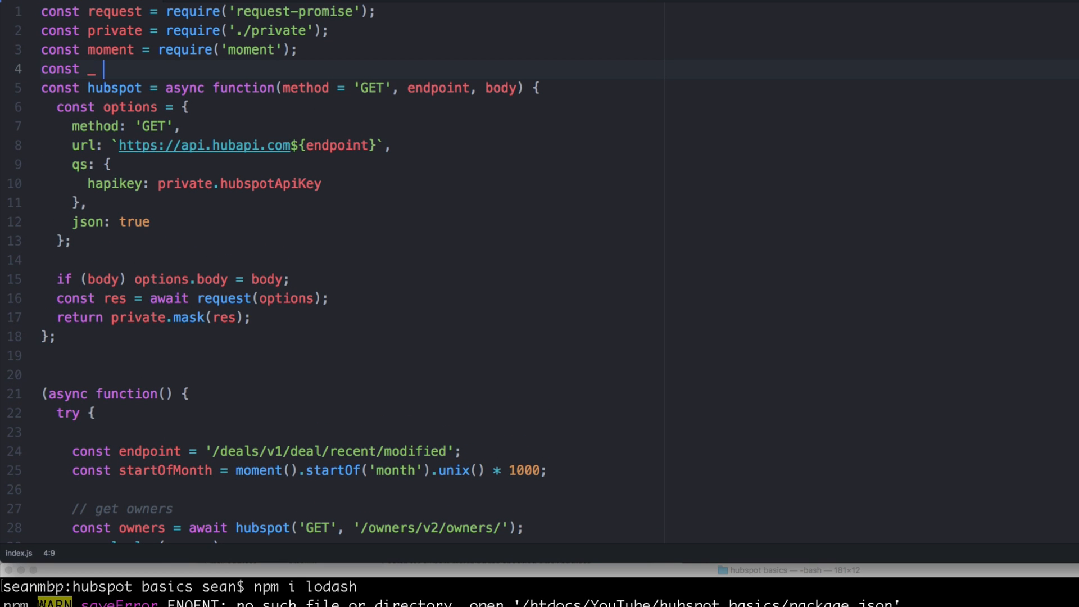
{"action": "type", "text": "= qu"}
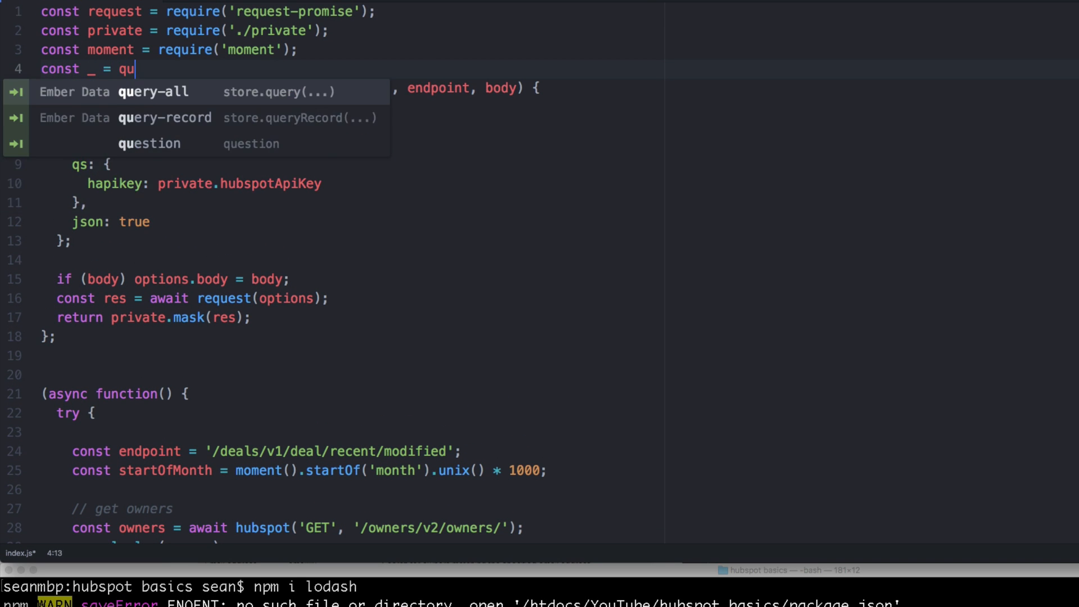
{"action": "type", "text": "require('l'"}
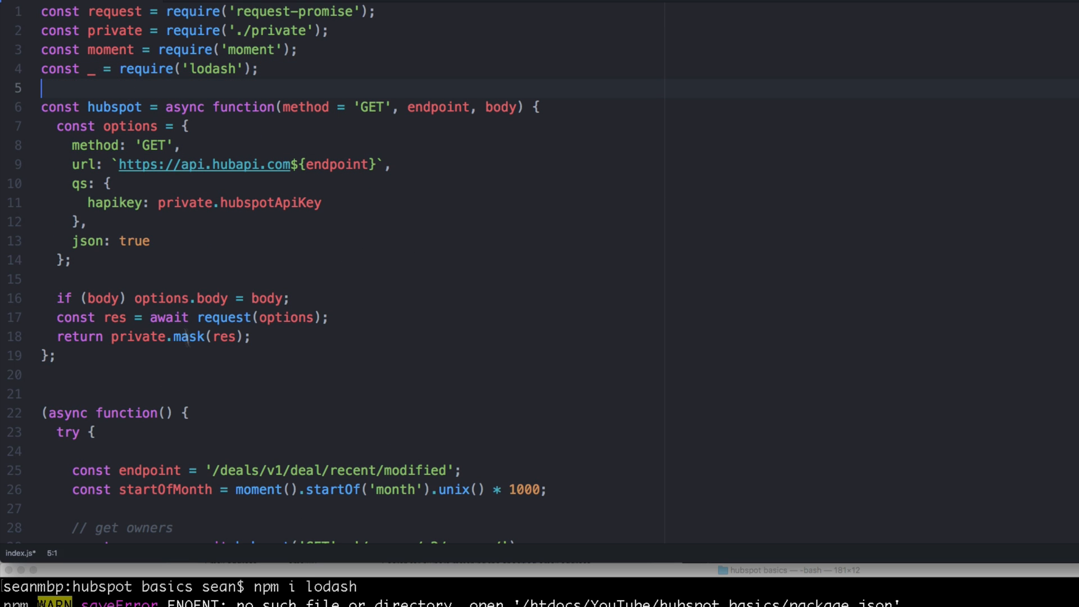
Step: Rename the response to hubspotOwners and build owners = _.keyBy(hubspotOwners, 'ownerId'), logging it
{"action": "scroll", "scroll_direction": "down", "scroll_amount": 3}
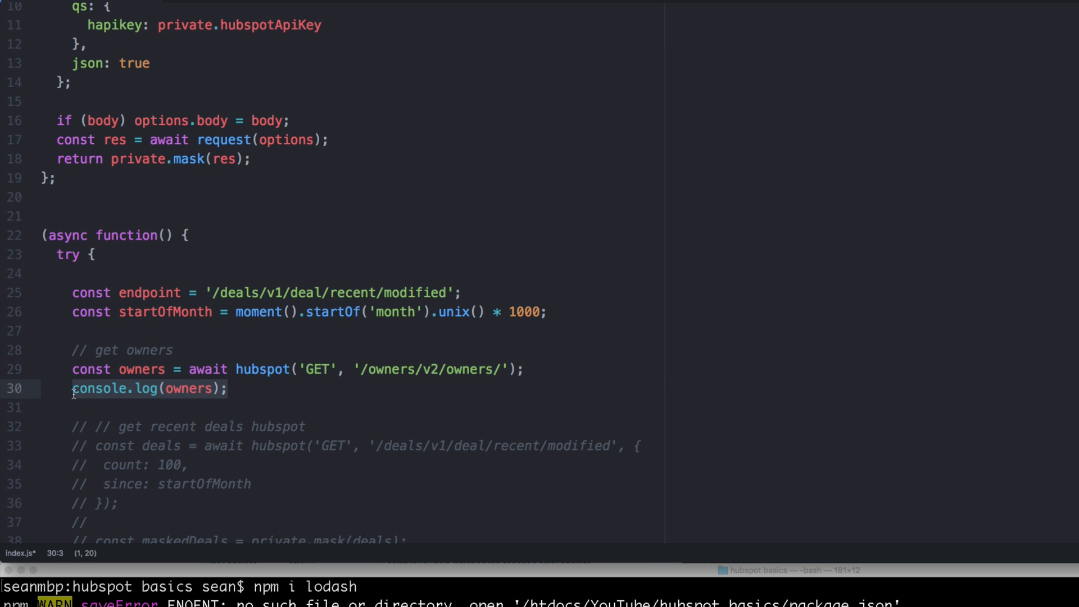
{"action": "type", "text": "const"}
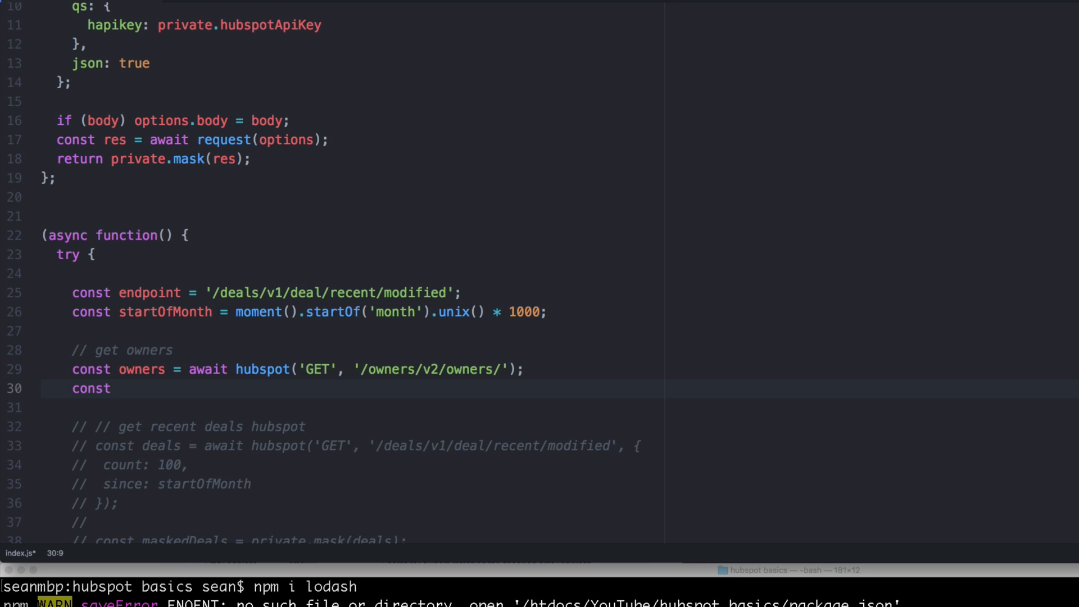
{"action": "type", "text": "hub"}
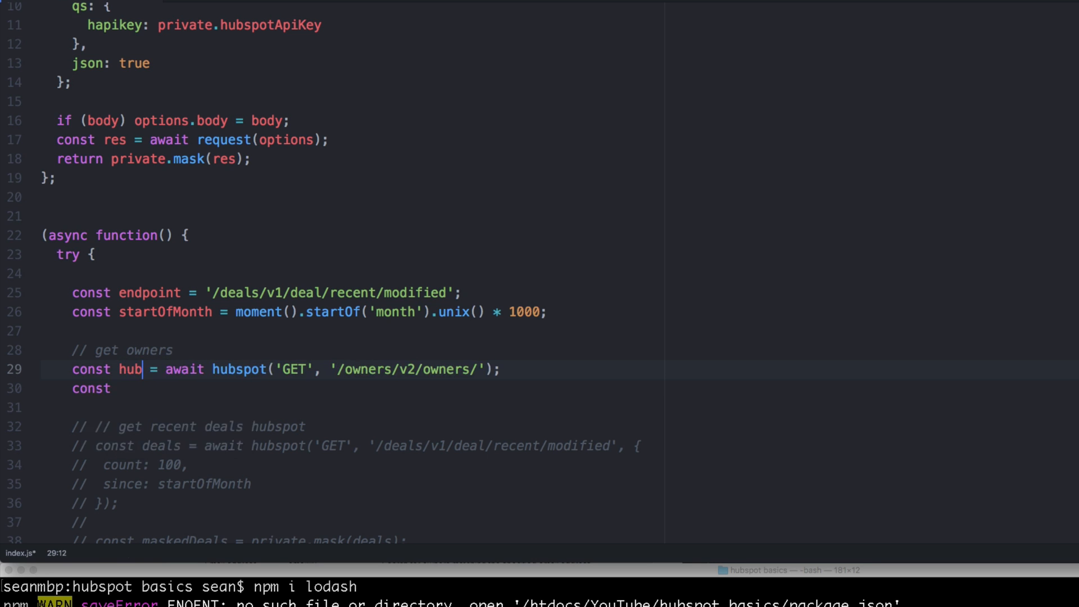
{"action": "type", "text": "spot0"}
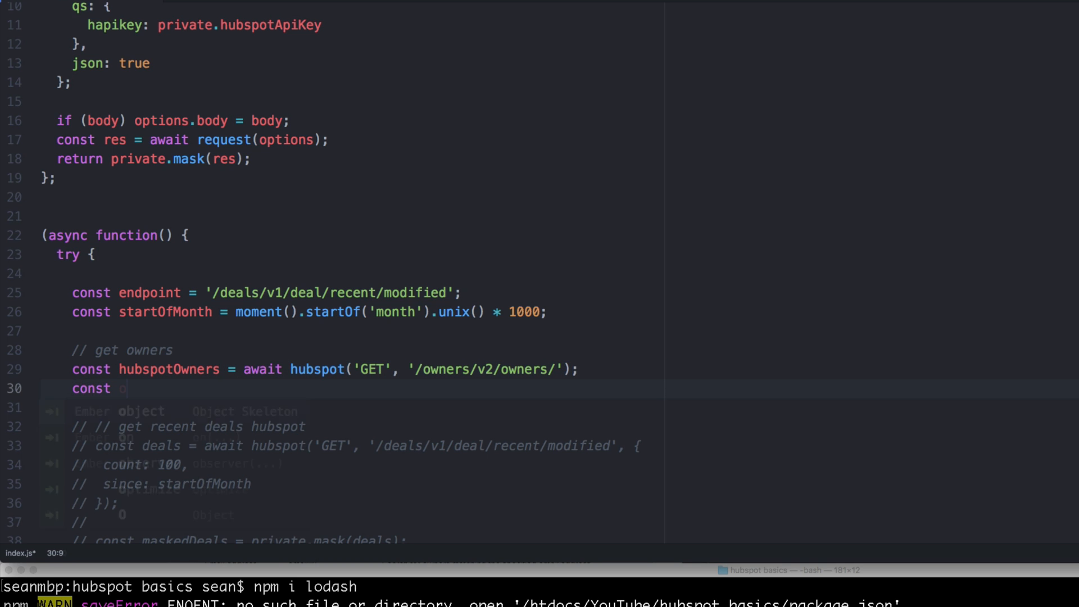
{"action": "type", "text": "owners = _.keyB"}
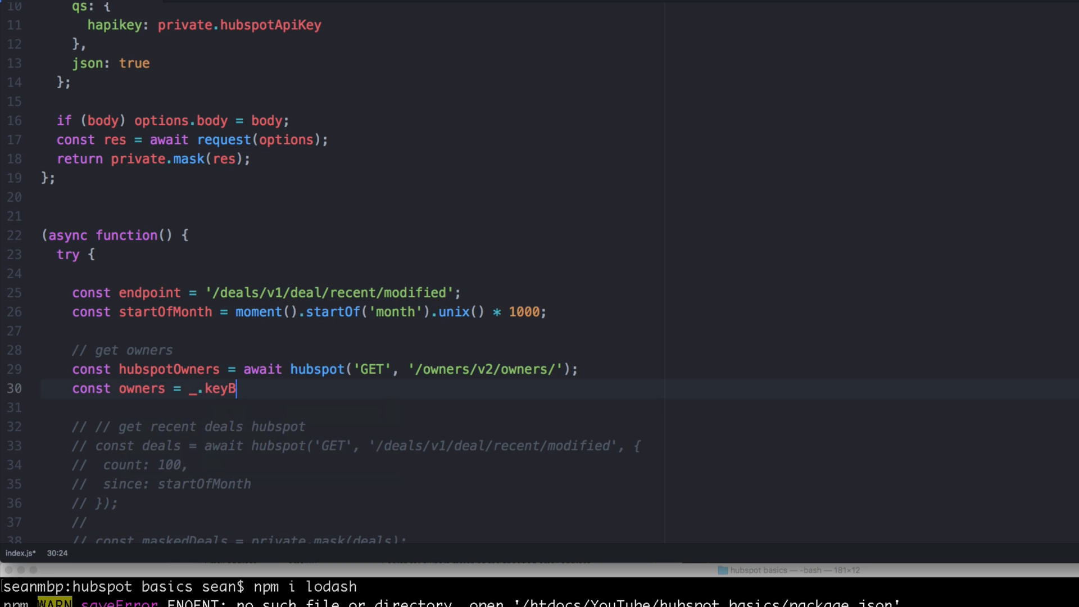
{"action": "type", "text": "y()"}
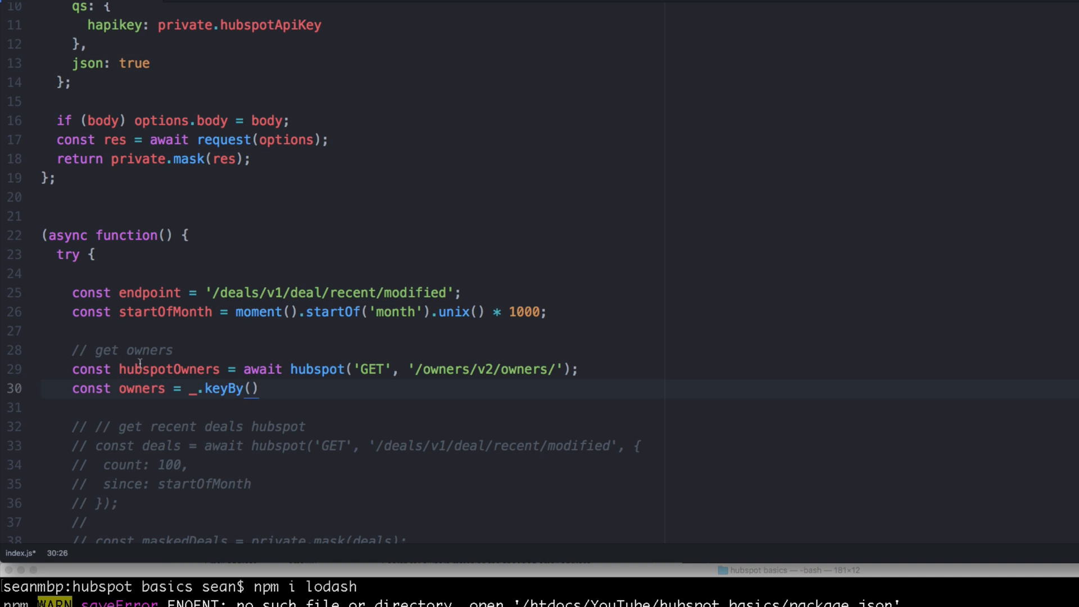
{"action": "type", "text": "hubspotOwners"}
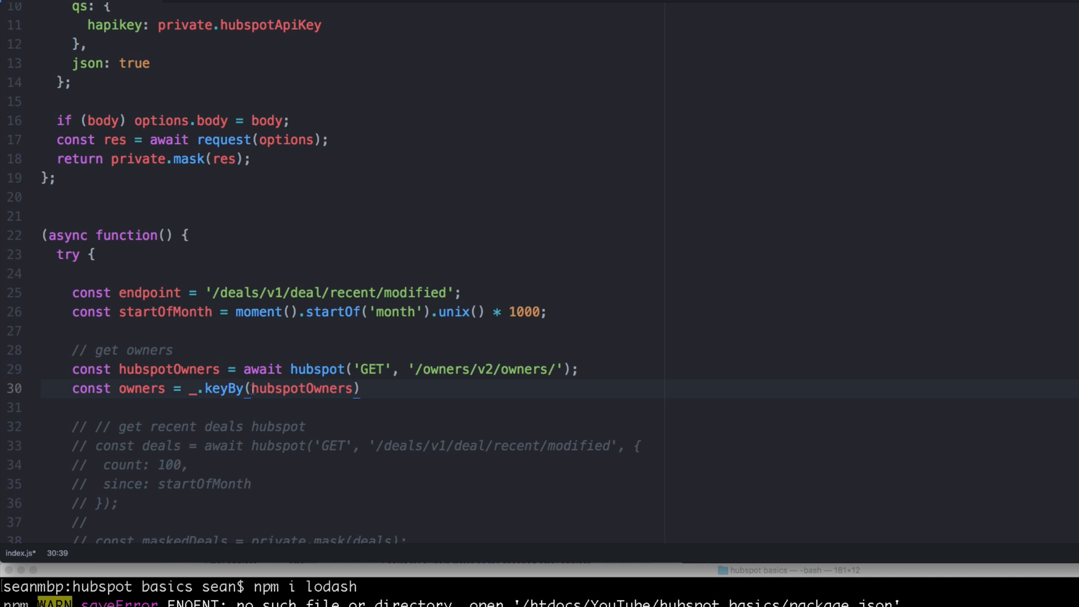
{"action": "type", "text": ", '"}
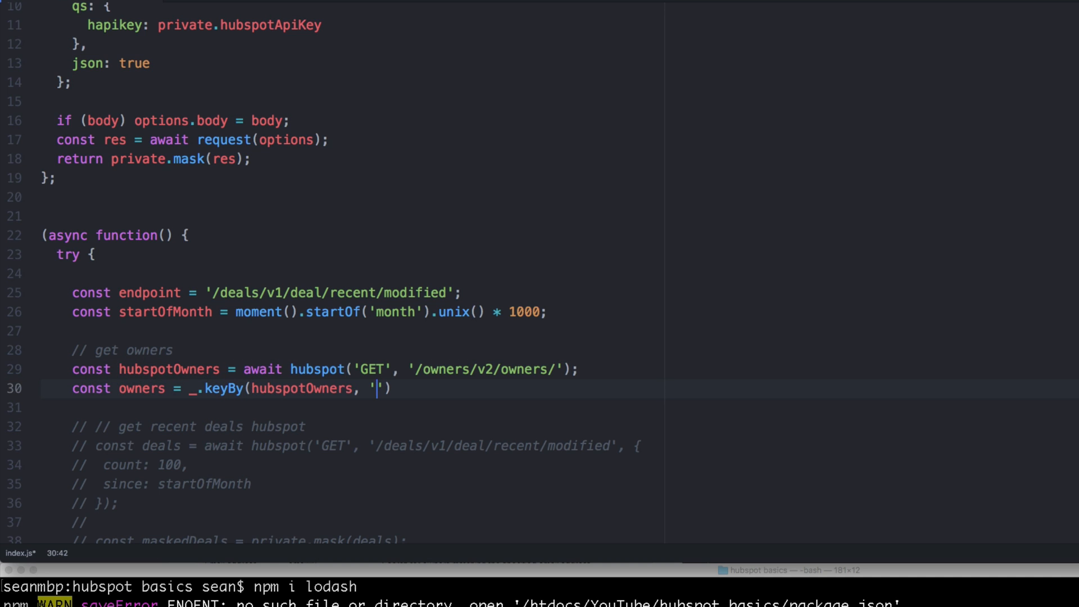
{"action": "type", "text": "ownerId"}
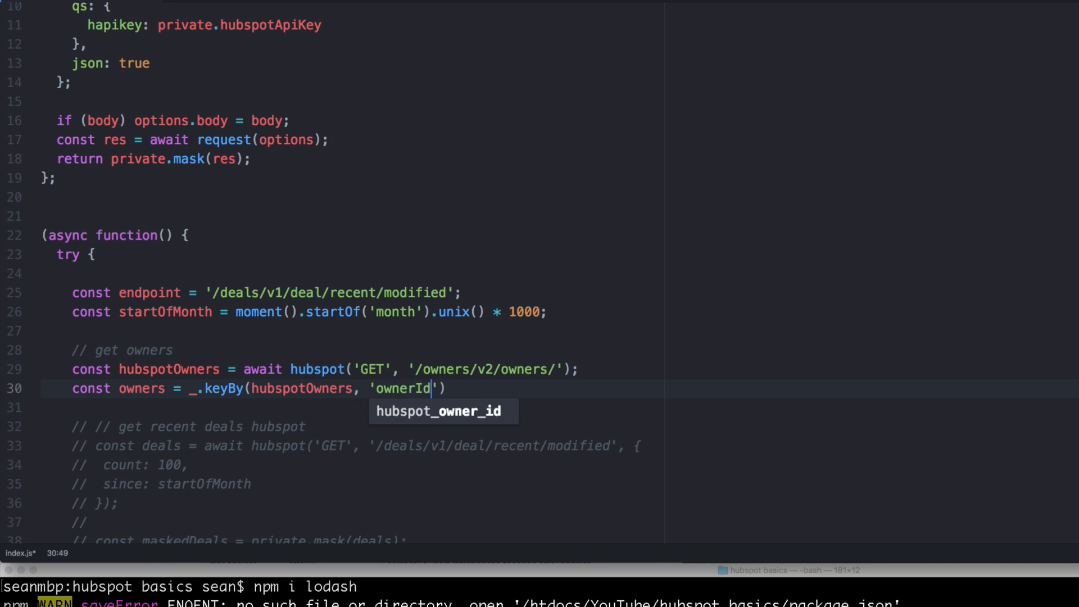
{"action": "type", "text": "console.log(owners);"}
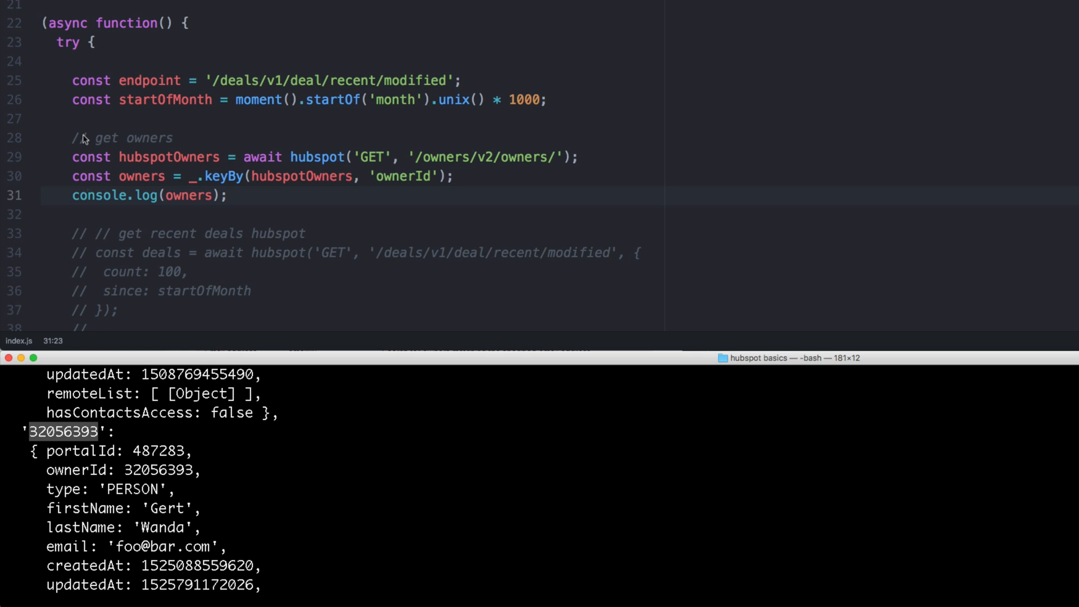
Step: Return focus to the editor and scroll down to the deals mapping code
{"action": "left_click", "coordinate": [175, 196]}
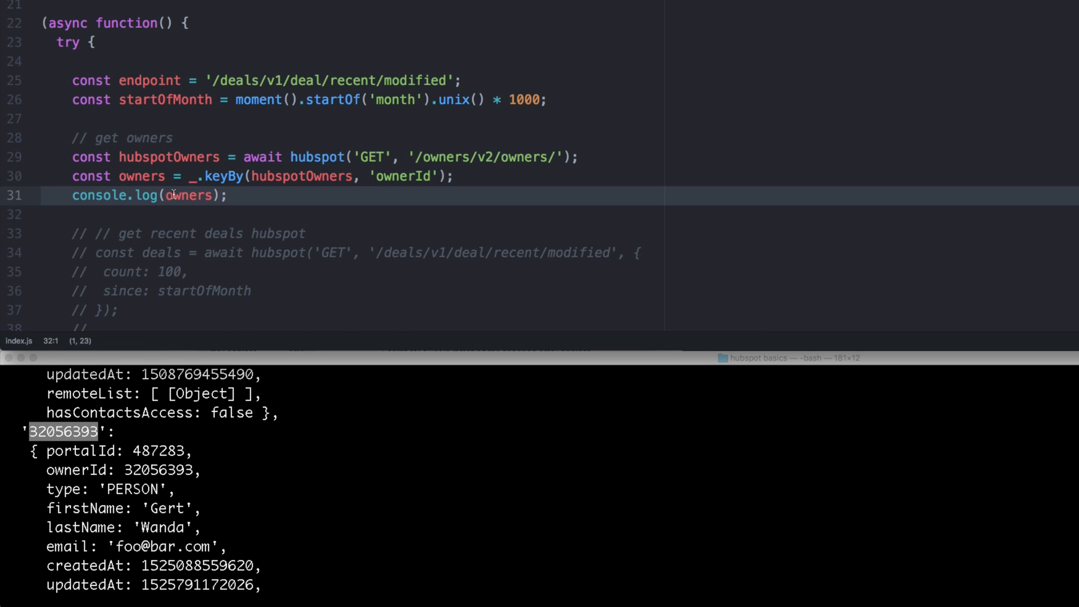
{"action": "scroll", "scroll_direction": "down", "scroll_amount": 3}
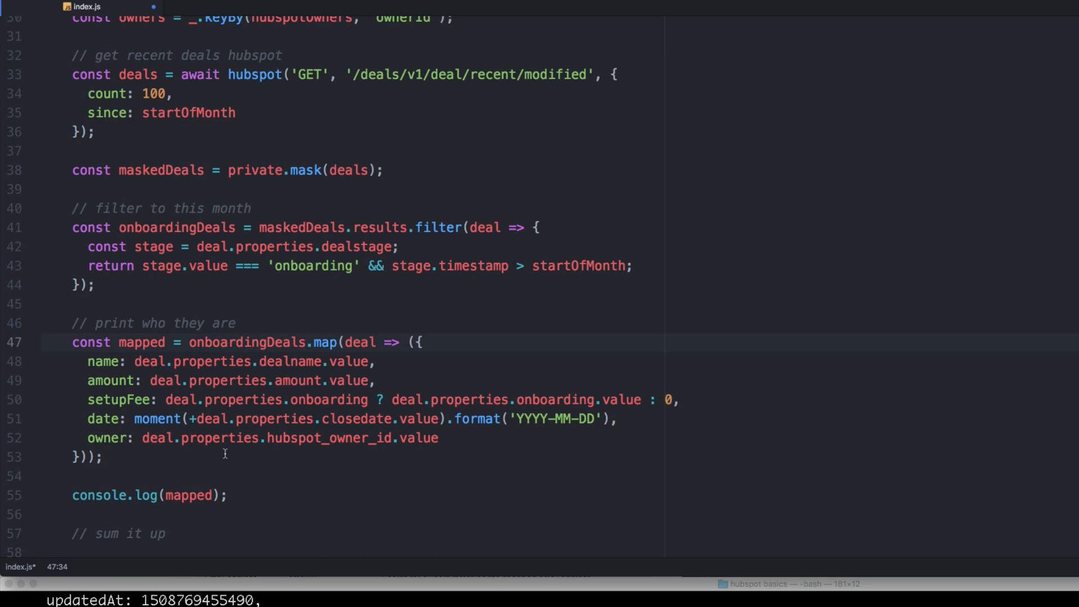
Step: Map owner to owners[hubspot_owner_id].firstName and rerun to print names like Nadine and Hanna
{"action": "left_click", "coordinate": [143, 437]}
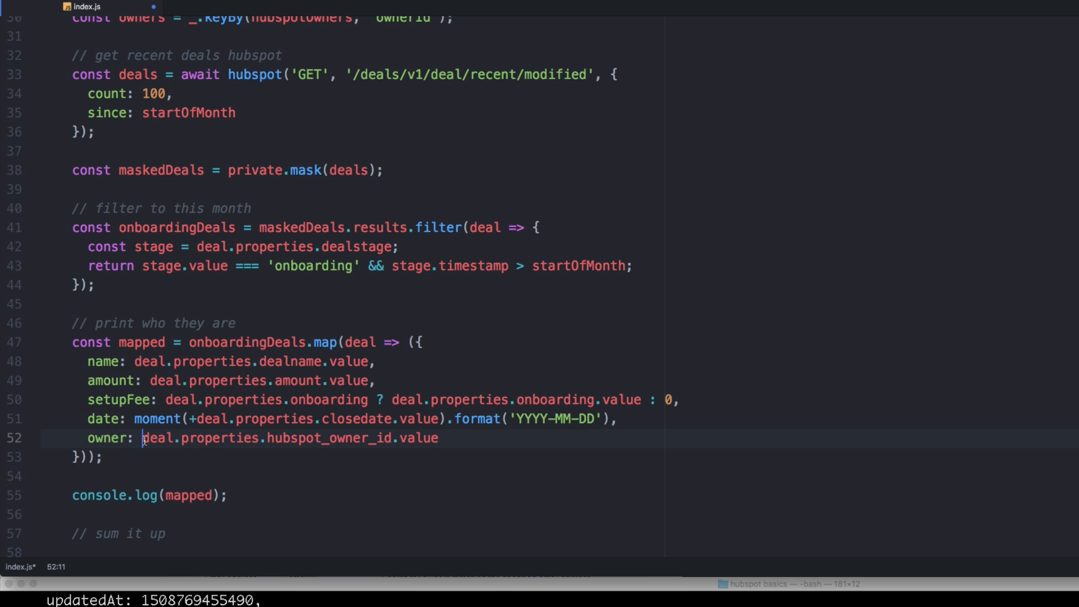
{"action": "type", "text": "owners["}
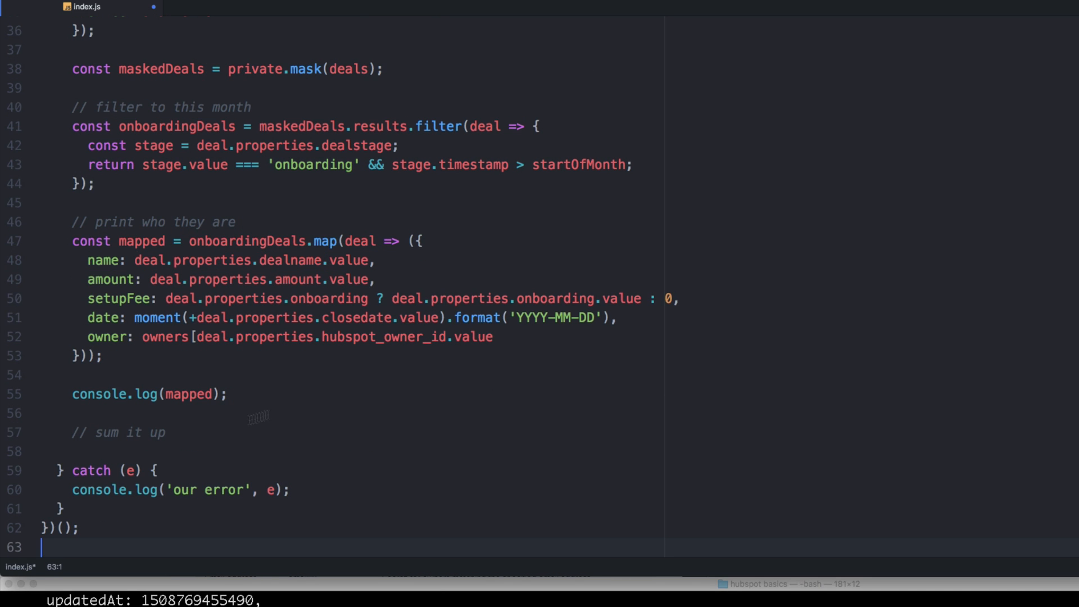
{"action": "type", "text": ".firstName"}
{"action": "type", "text": "node index.js"}
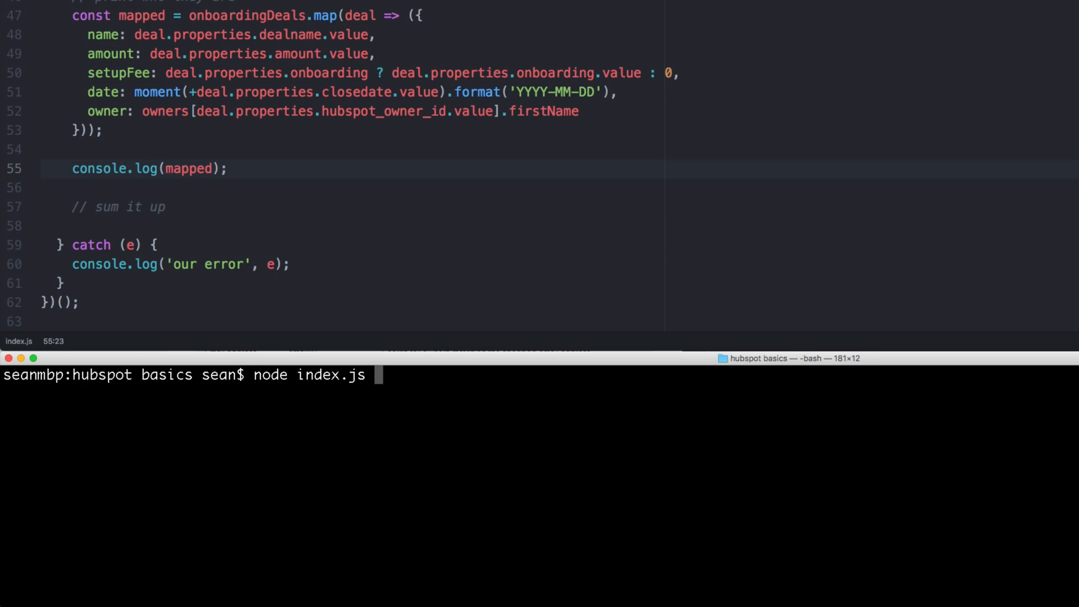
{"action": "key", "text": "Return"}
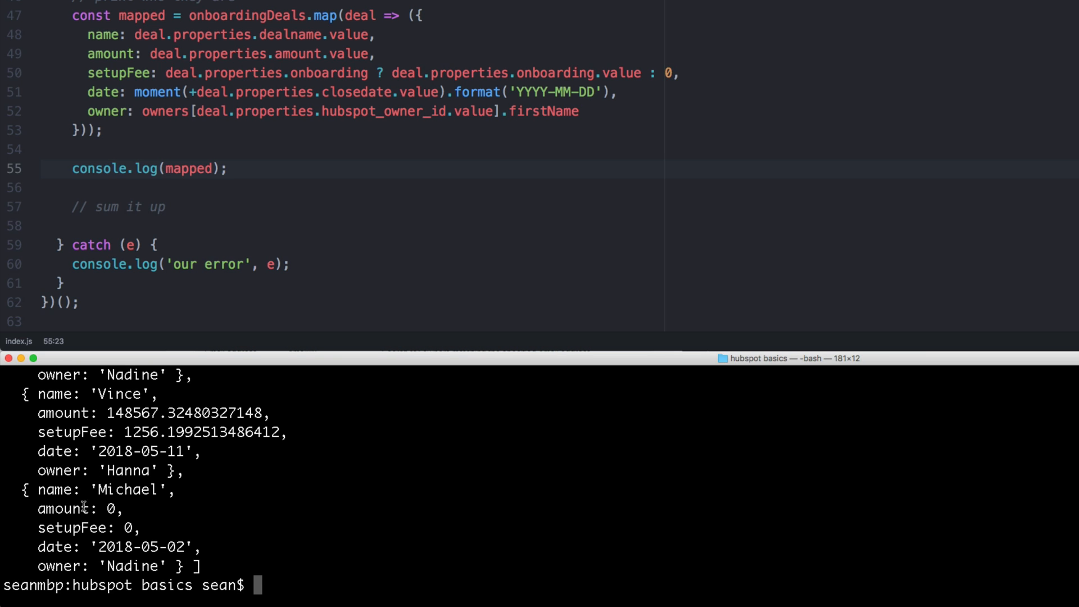